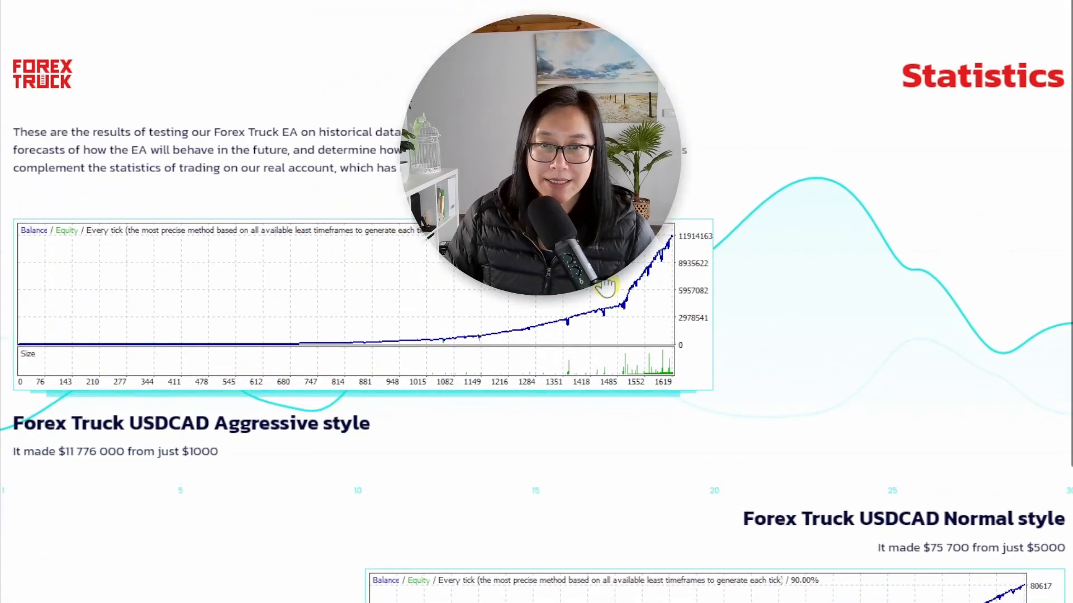
mouse_move(890, 352)
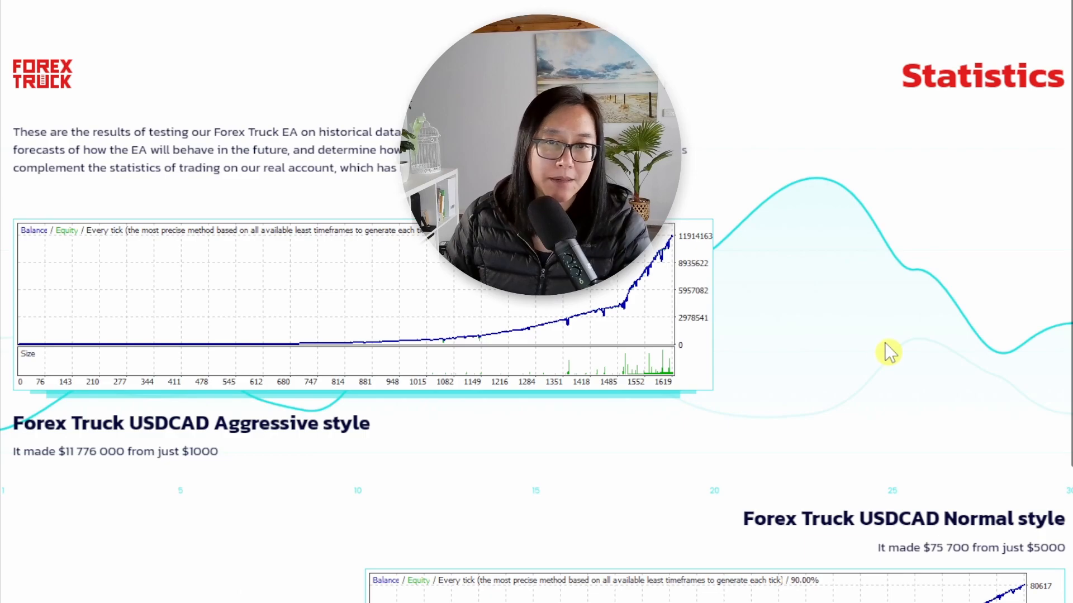
Show the account's drawdown percentage chart, then scroll down to the Trading Activity history.
scroll(down, 3)
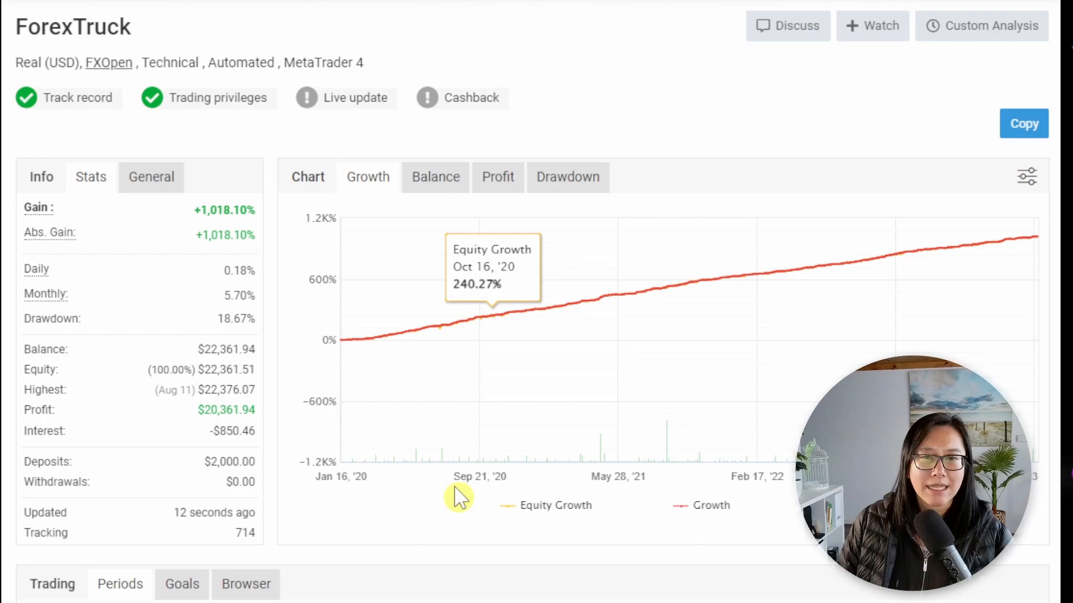
mouse_move(53, 127)
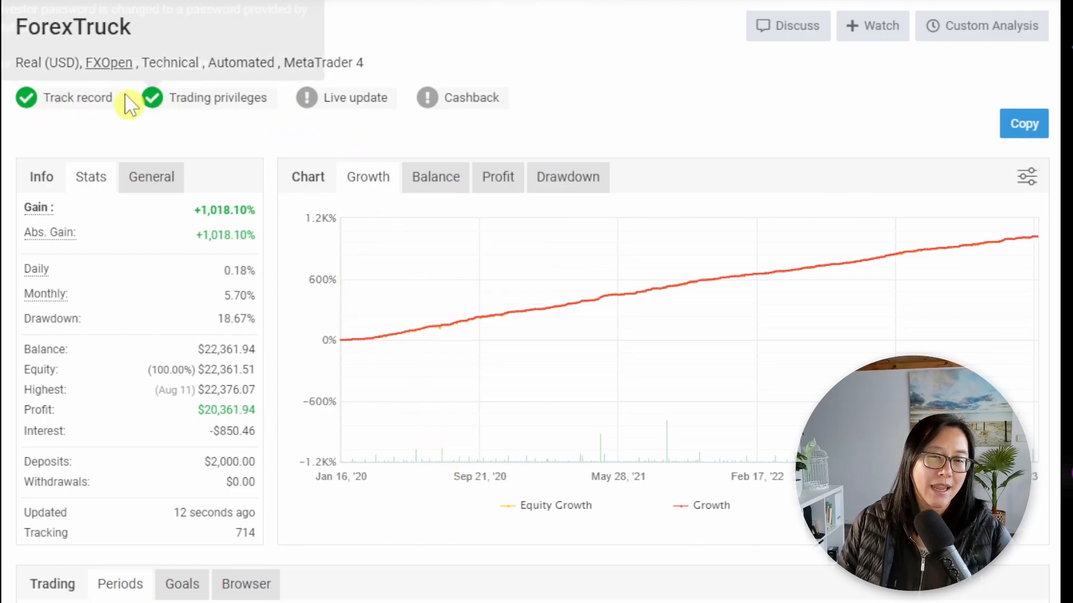
mouse_move(306, 99)
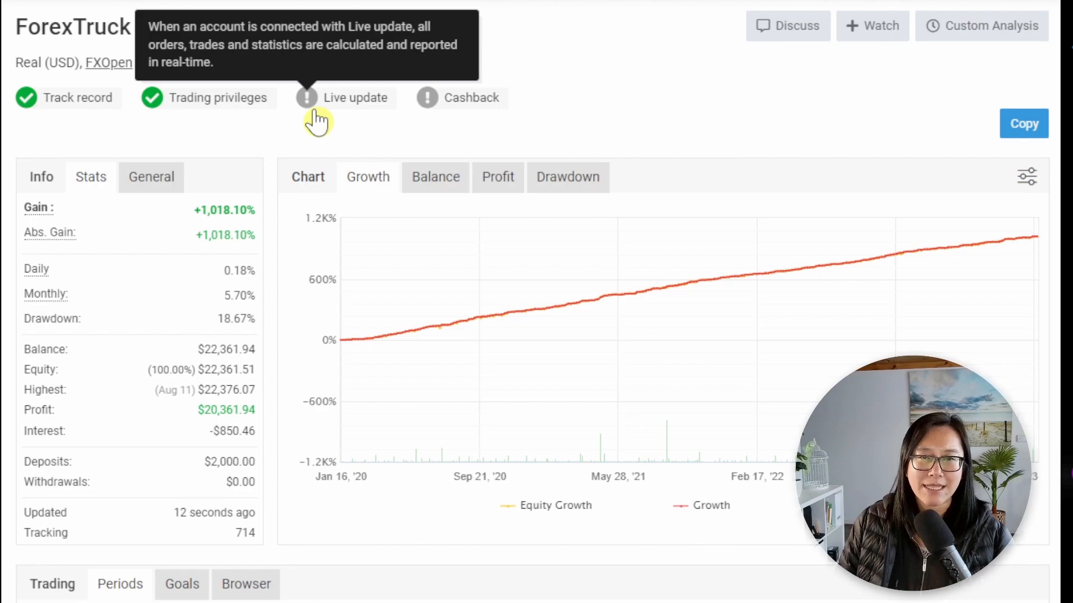
mouse_move(264, 472)
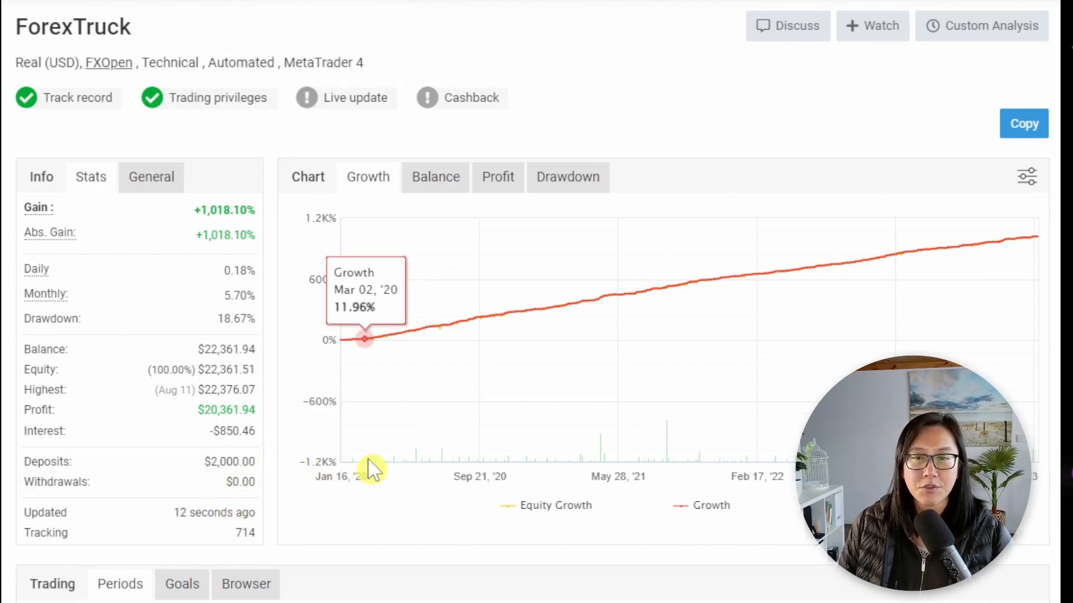
mouse_move(362, 458)
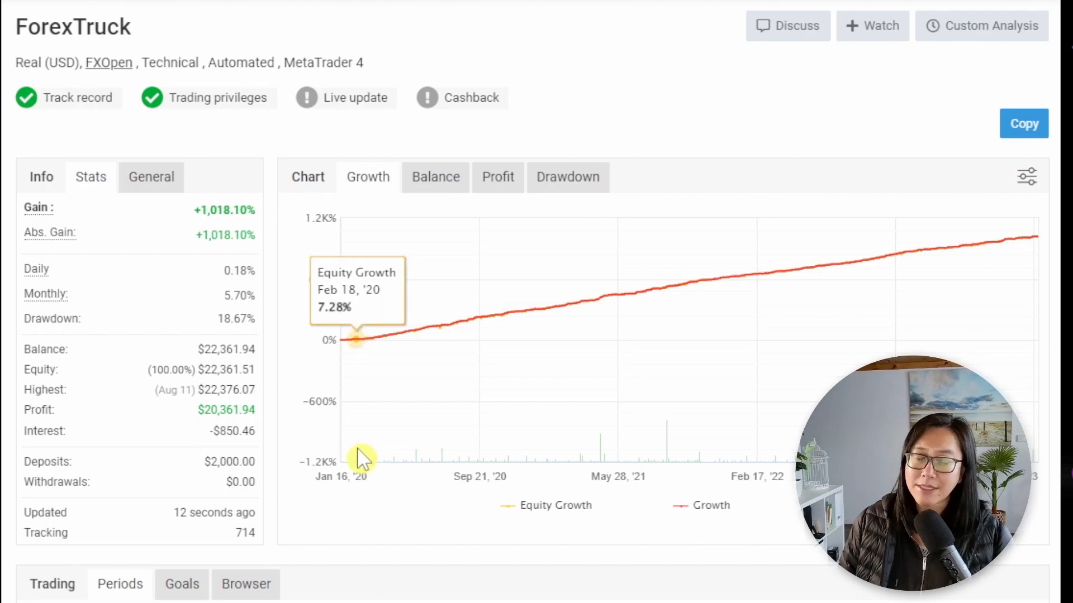
mouse_move(260, 479)
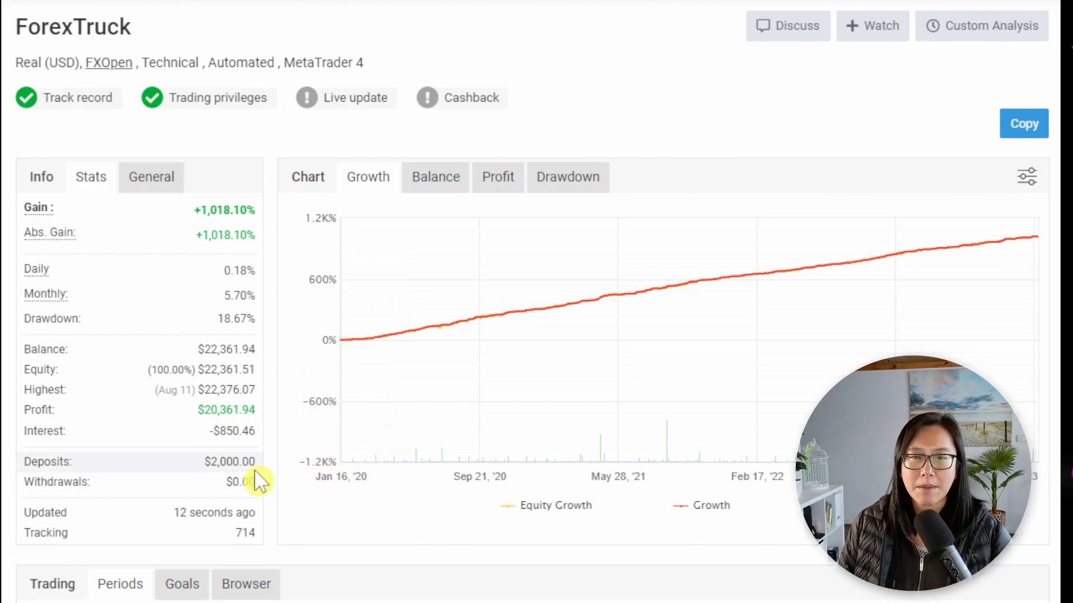
mouse_move(251, 191)
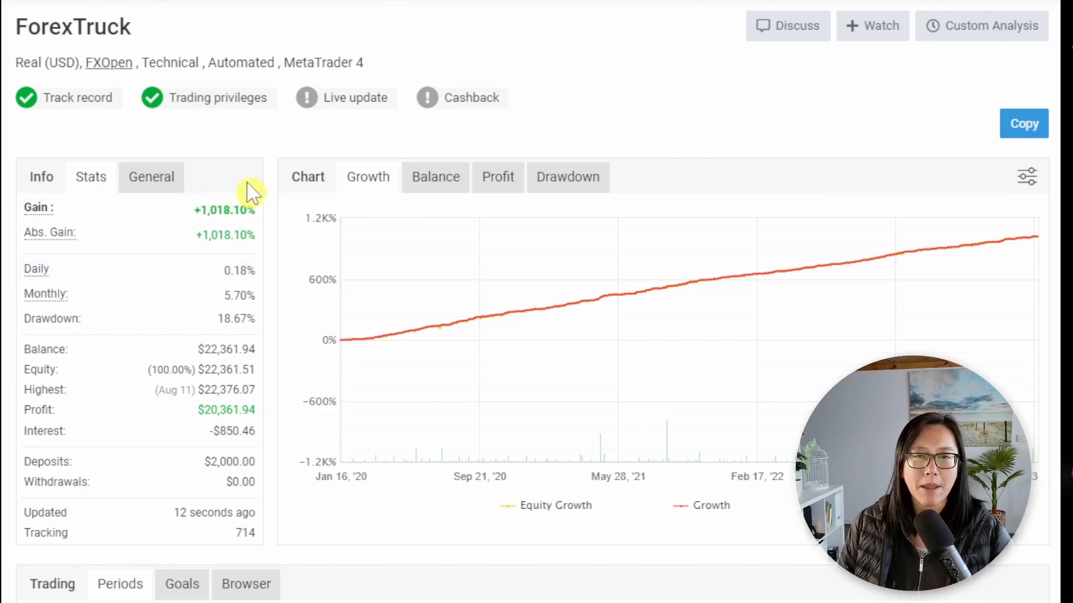
mouse_move(113, 384)
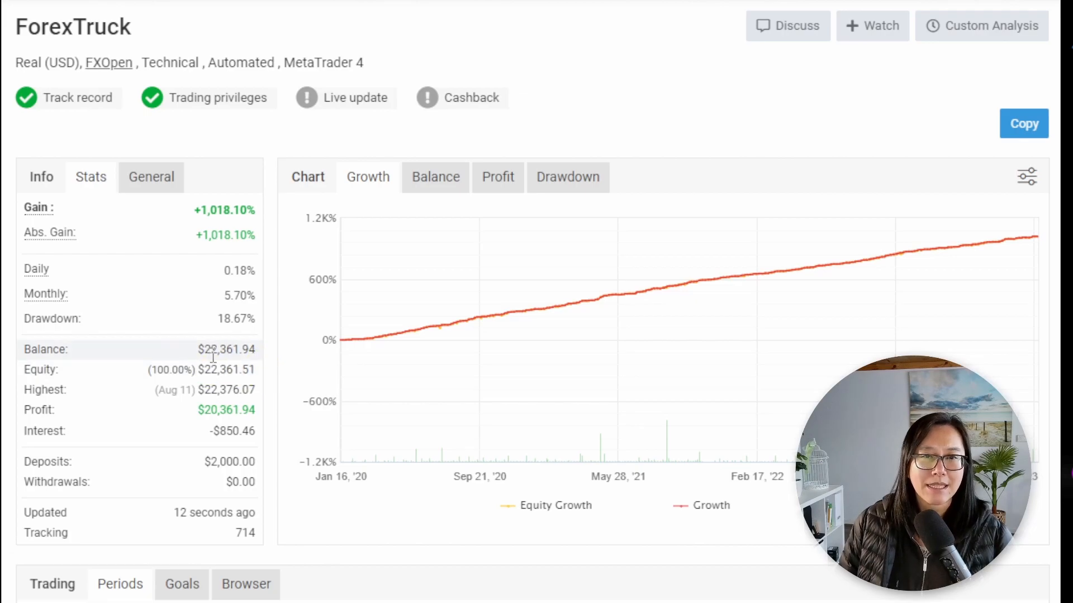
mouse_move(209, 389)
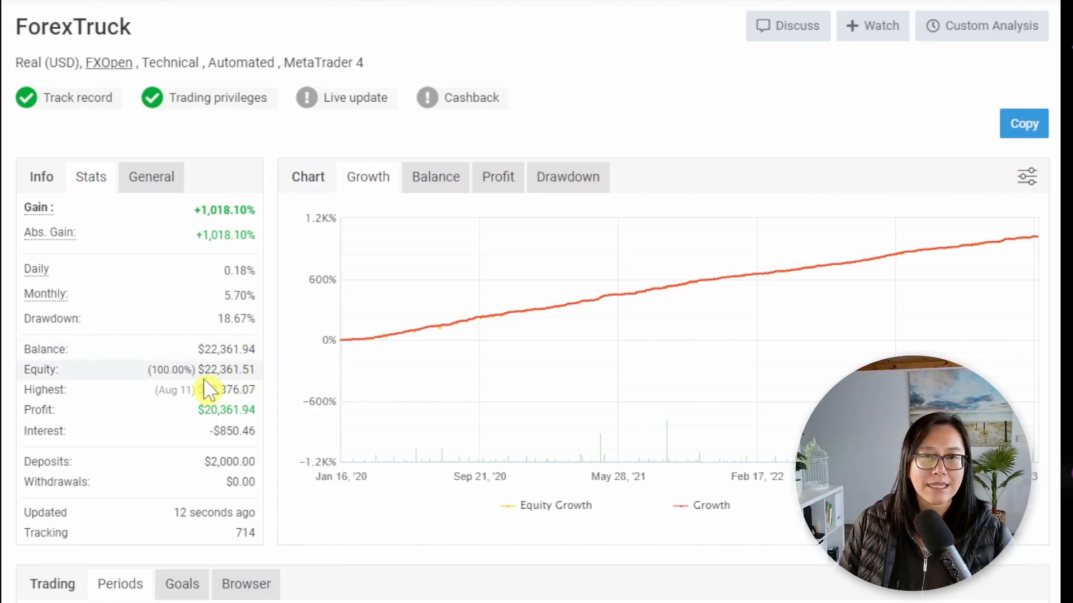
mouse_move(267, 377)
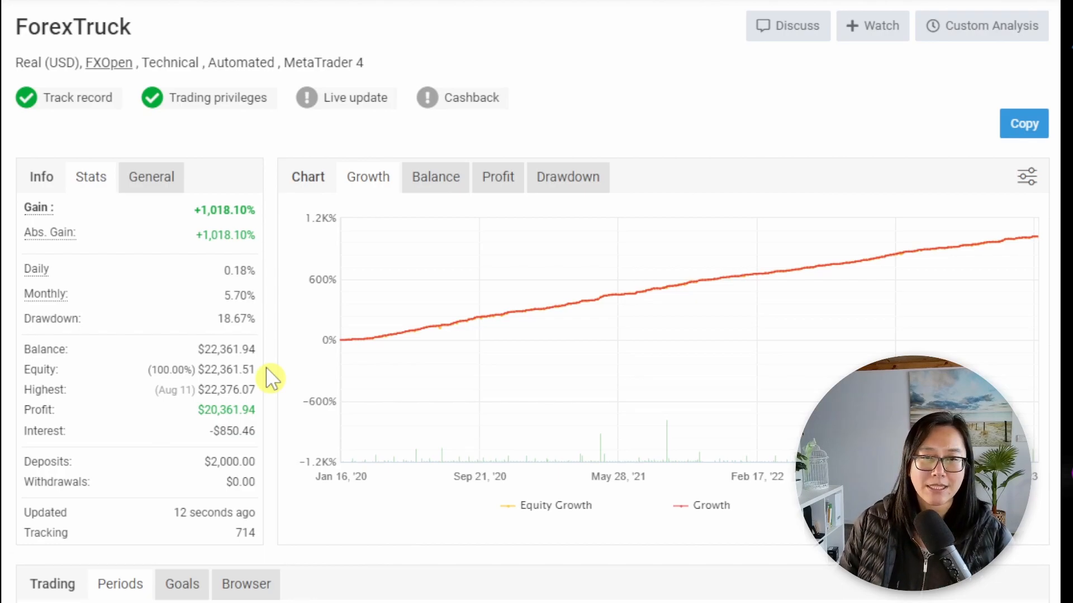
mouse_move(530, 377)
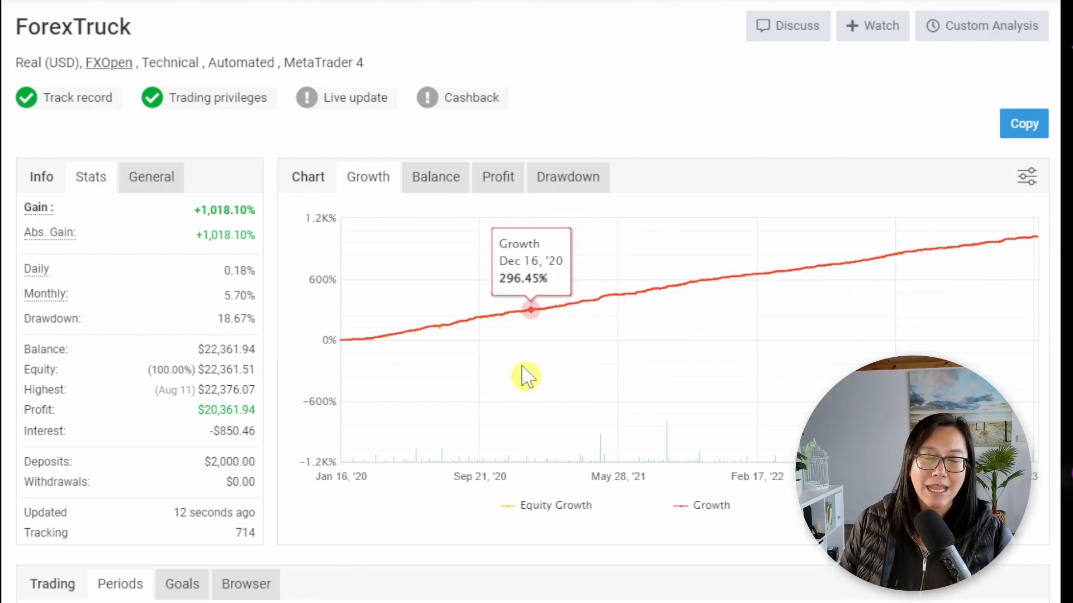
mouse_move(554, 384)
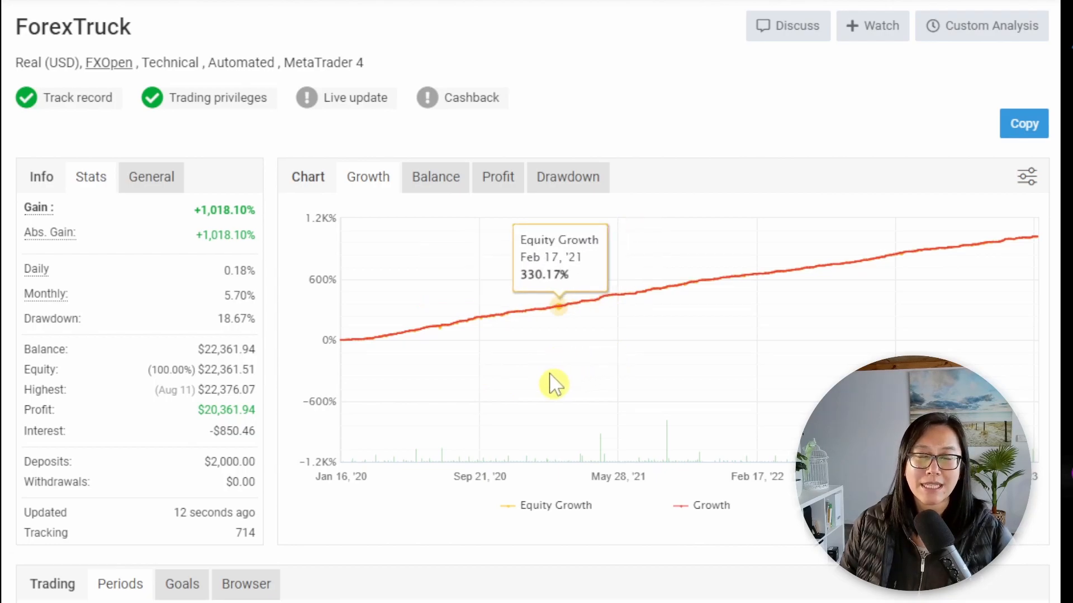
mouse_move(722, 321)
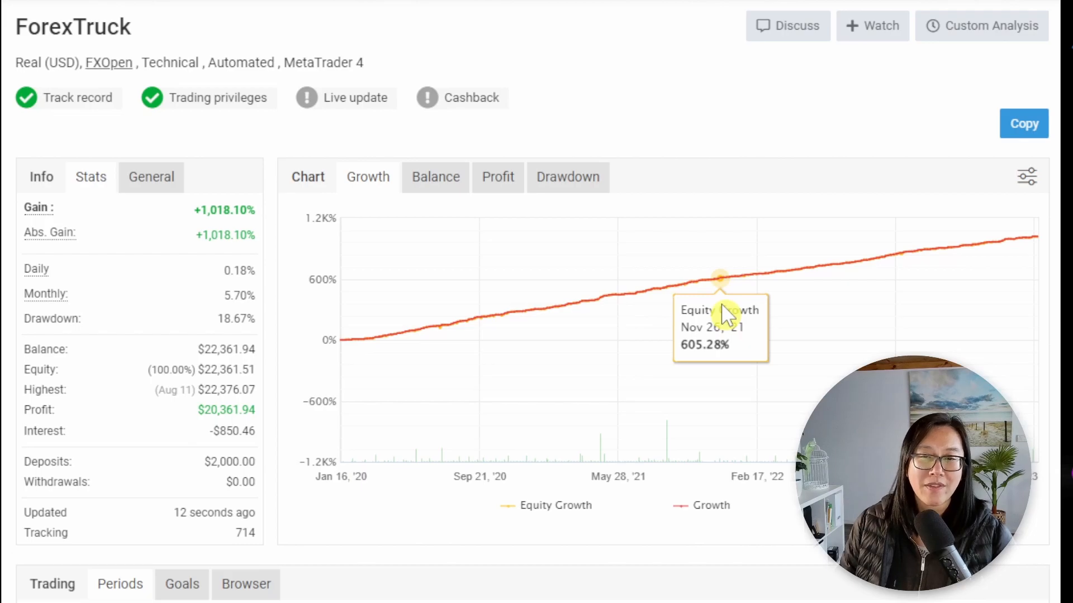
mouse_move(724, 306)
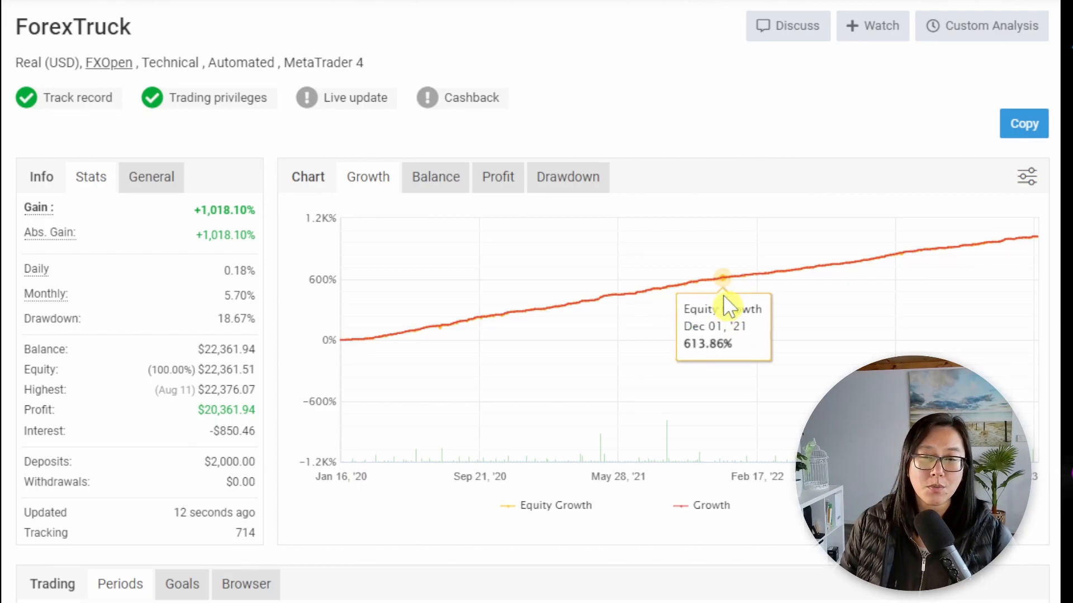
mouse_move(667, 346)
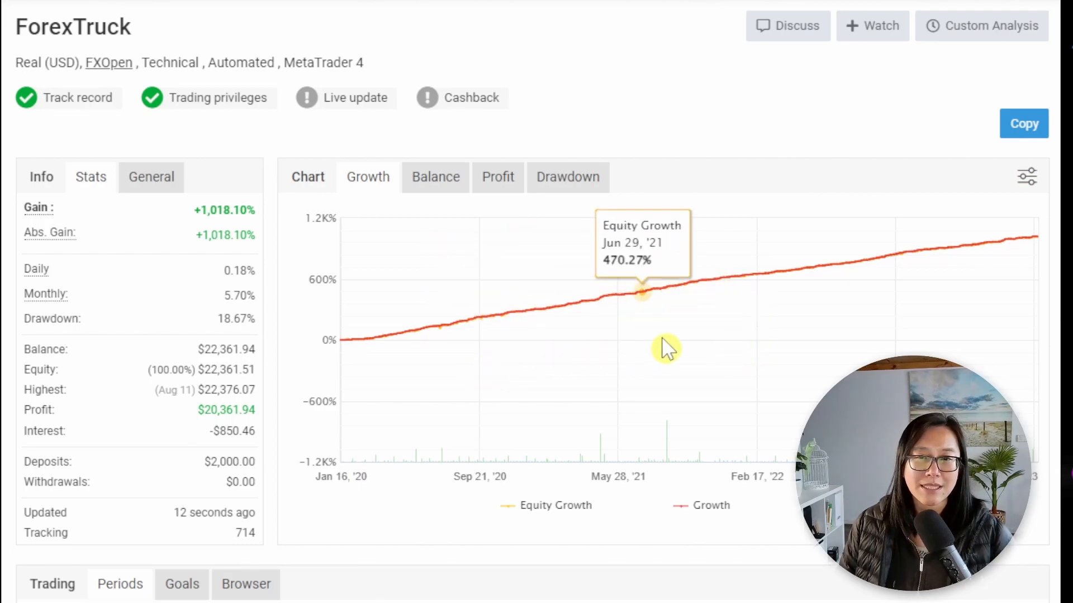
mouse_move(1029, 277)
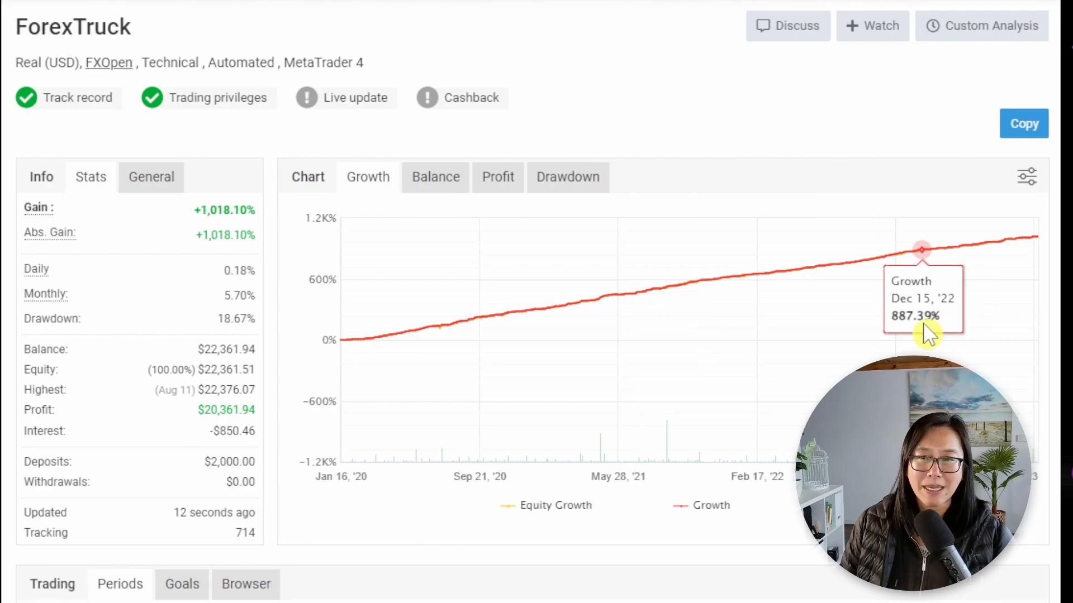
mouse_move(554, 325)
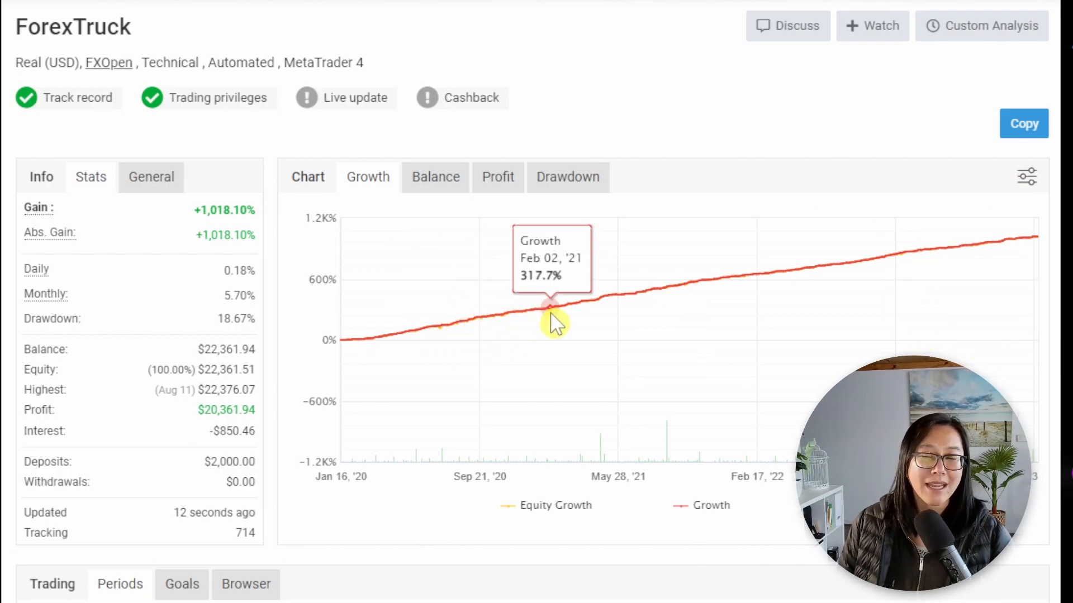
mouse_move(696, 316)
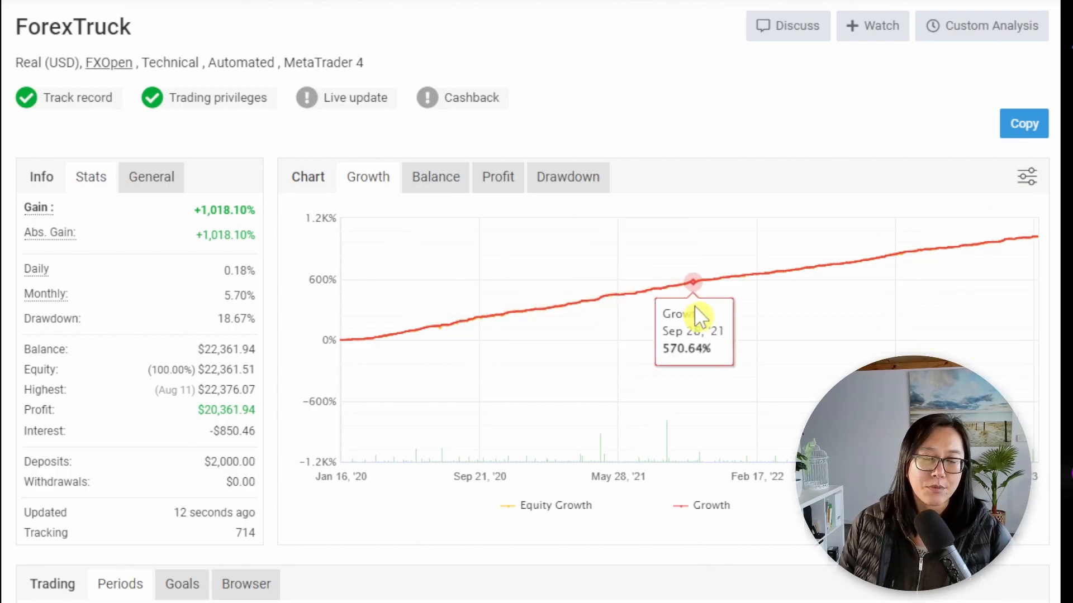
mouse_move(693, 315)
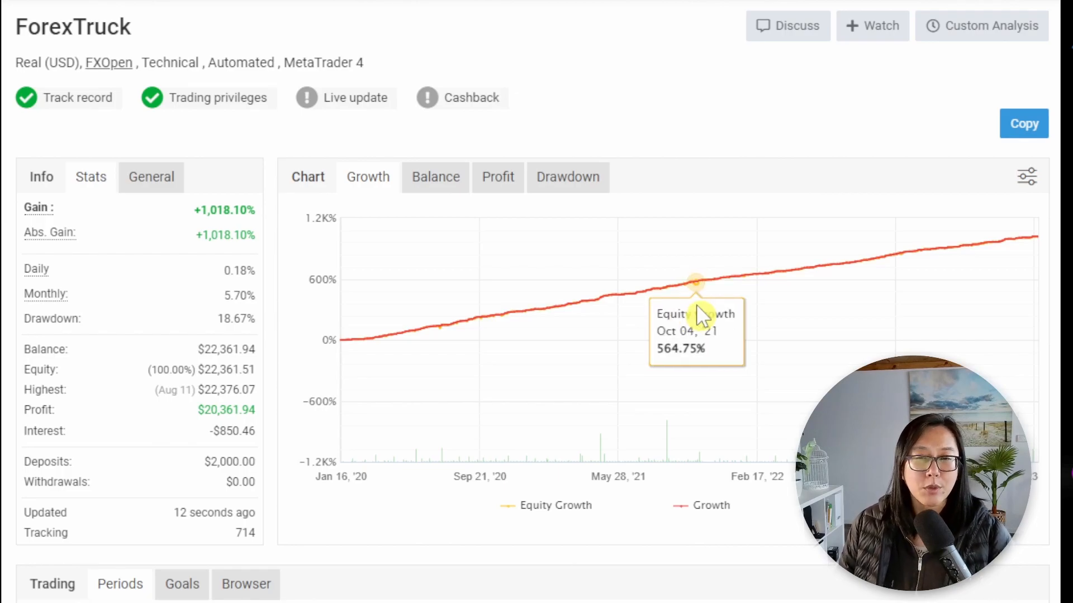
mouse_move(399, 412)
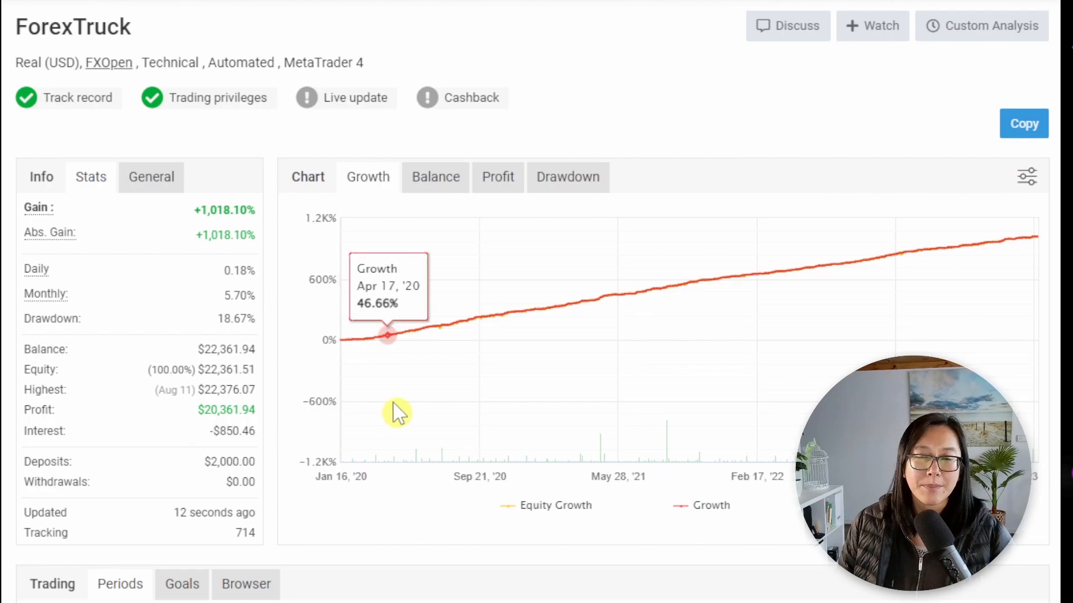
mouse_move(947, 325)
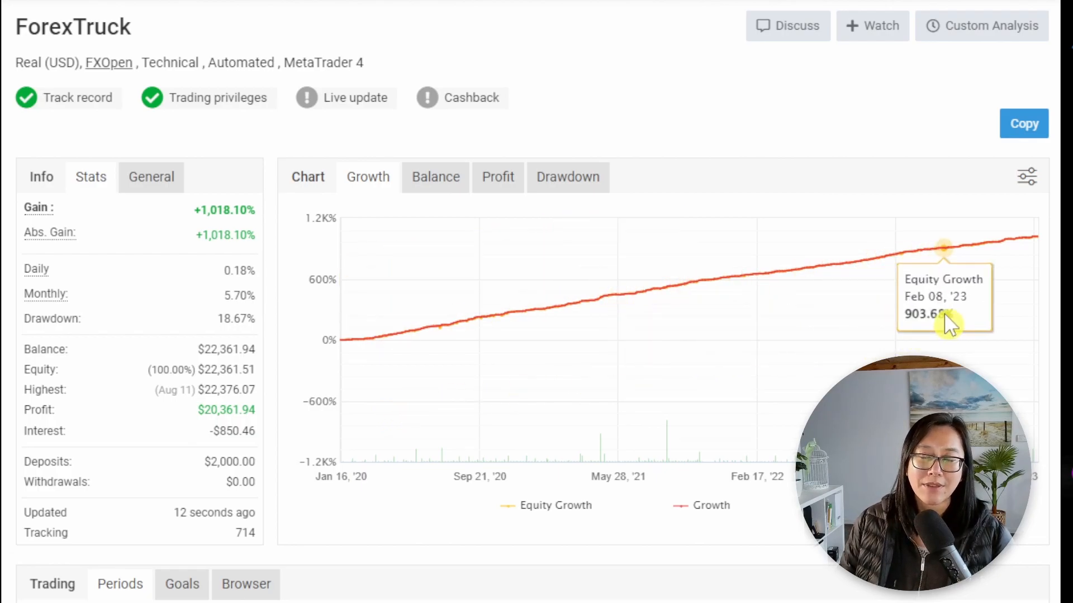
mouse_move(944, 316)
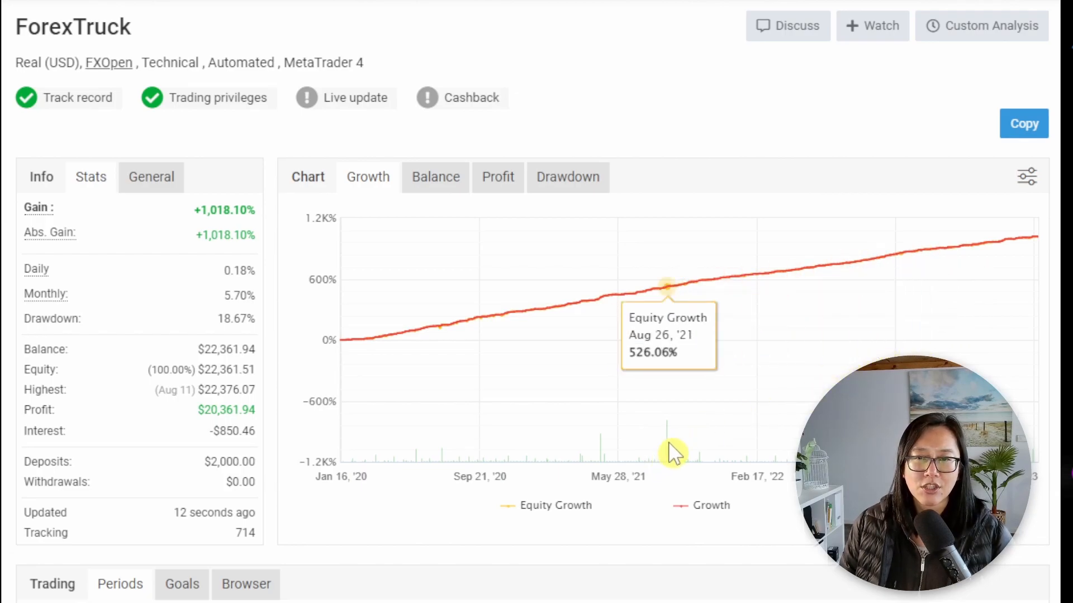
mouse_move(672, 449)
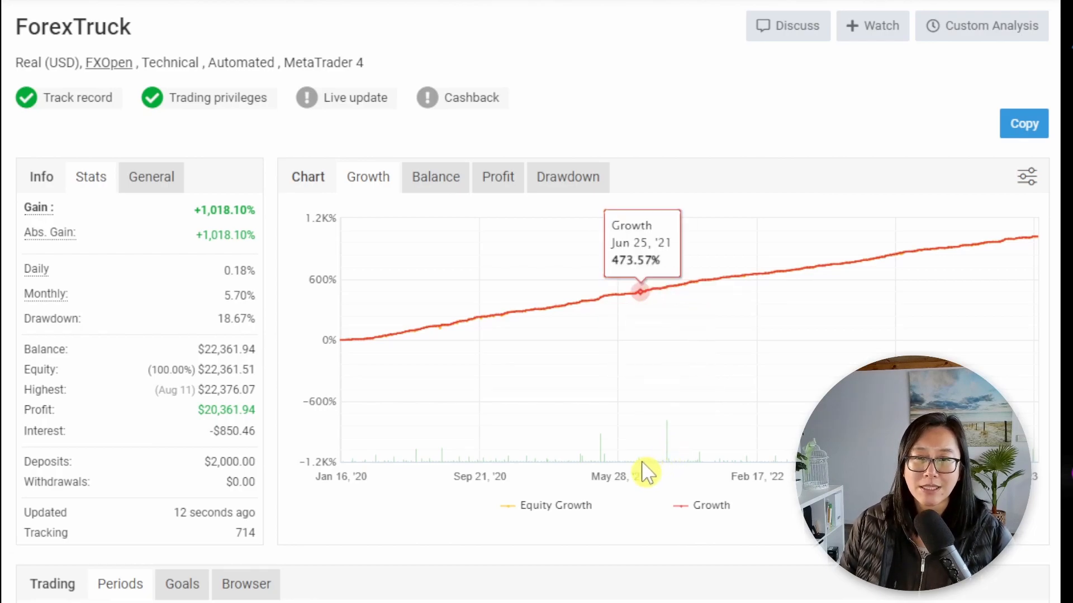
mouse_move(647, 471)
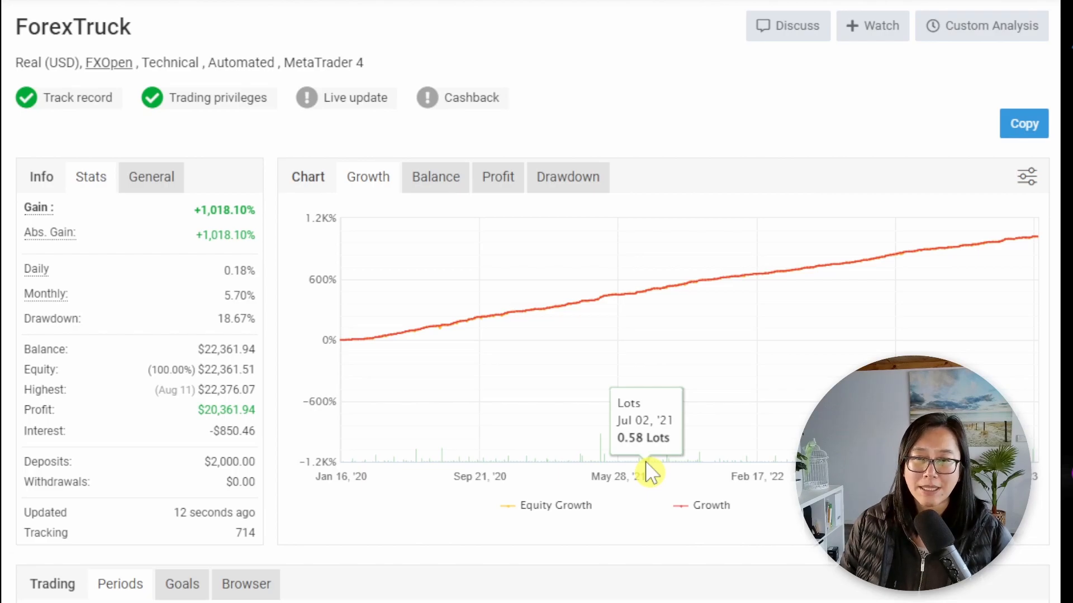
mouse_move(619, 200)
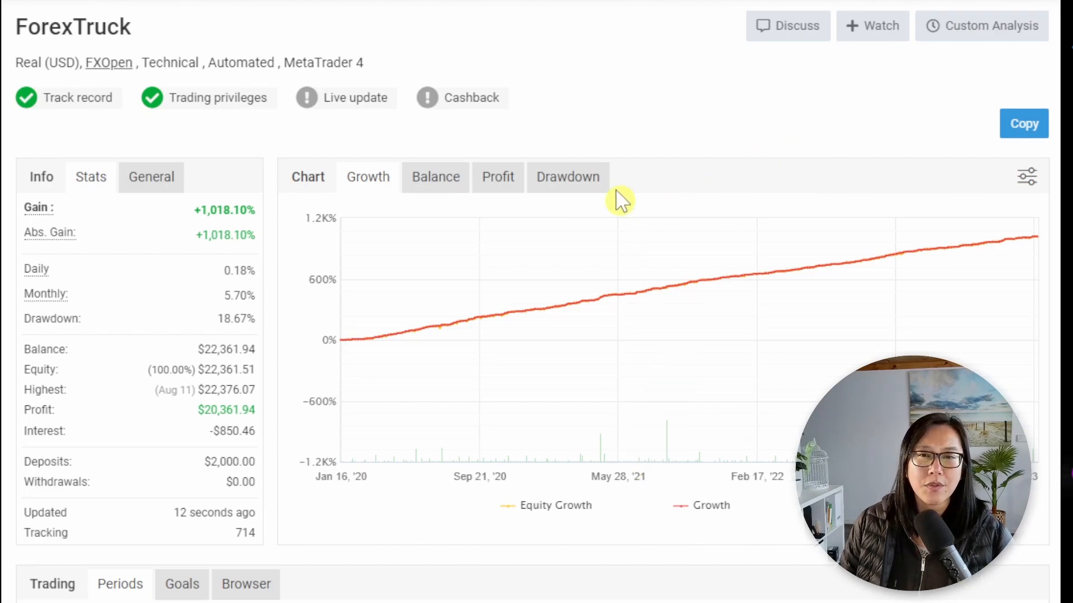
click(568, 176)
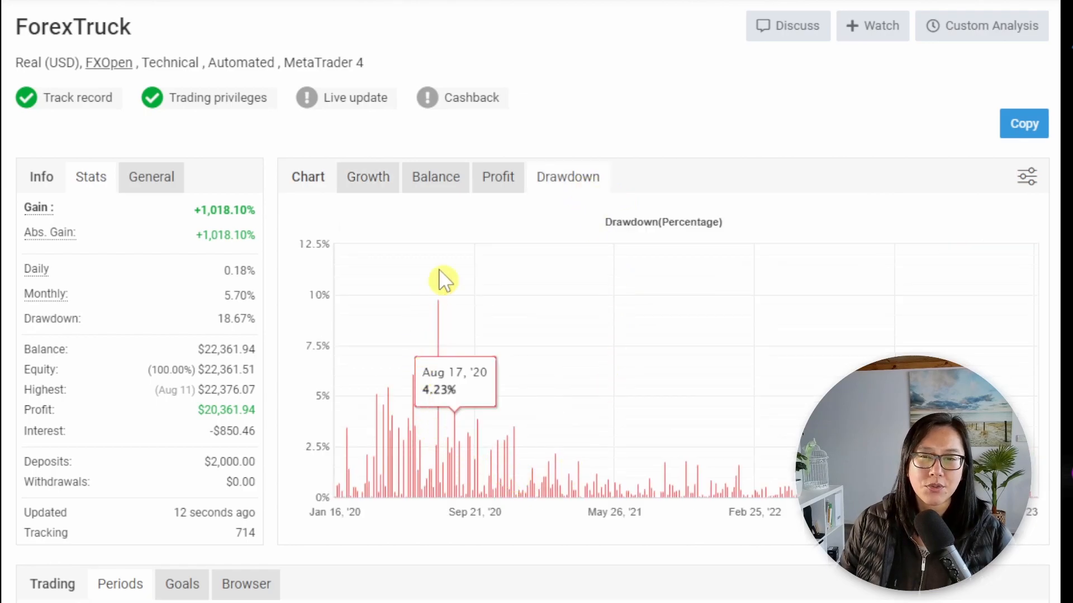
mouse_move(896, 334)
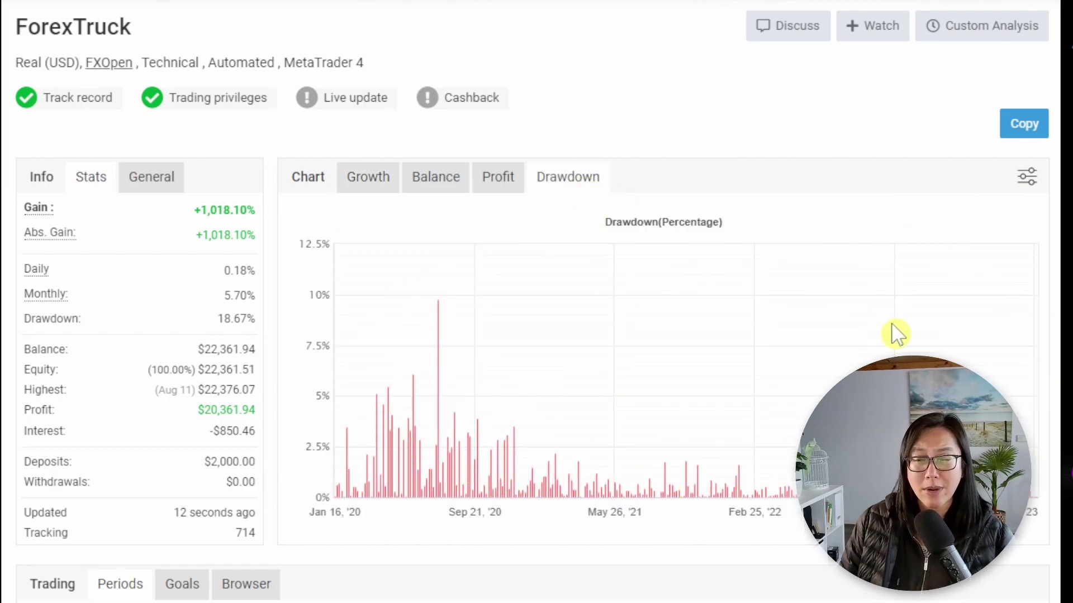
mouse_move(902, 328)
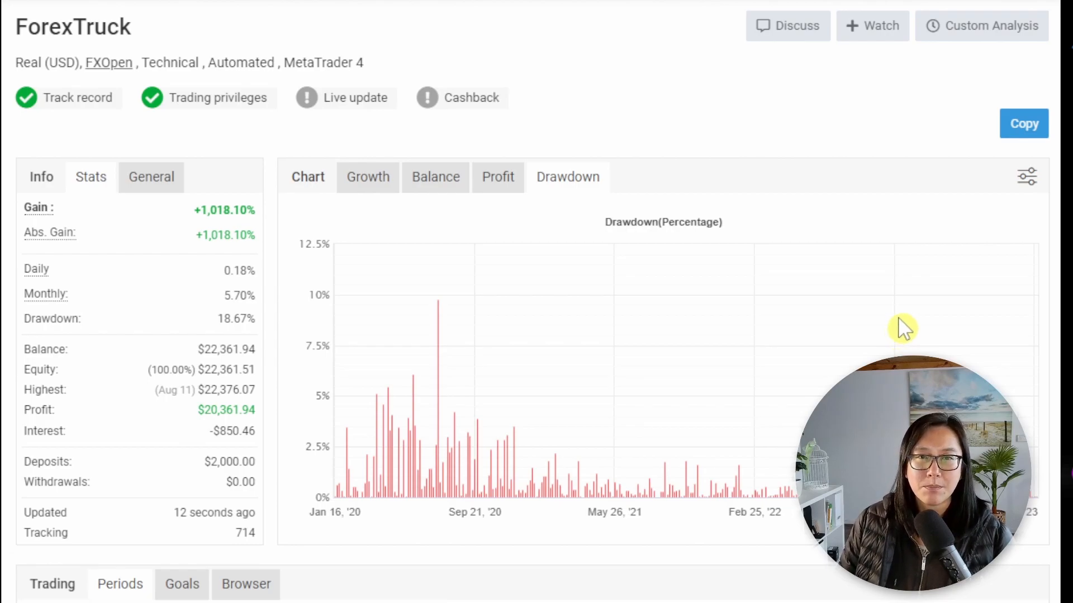
mouse_move(525, 319)
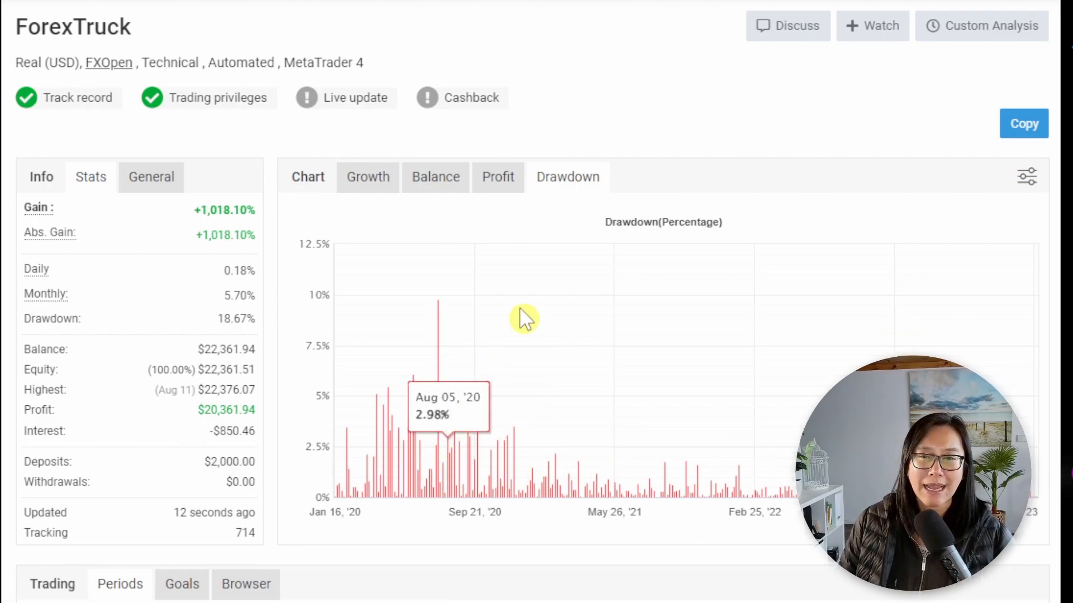
mouse_move(512, 343)
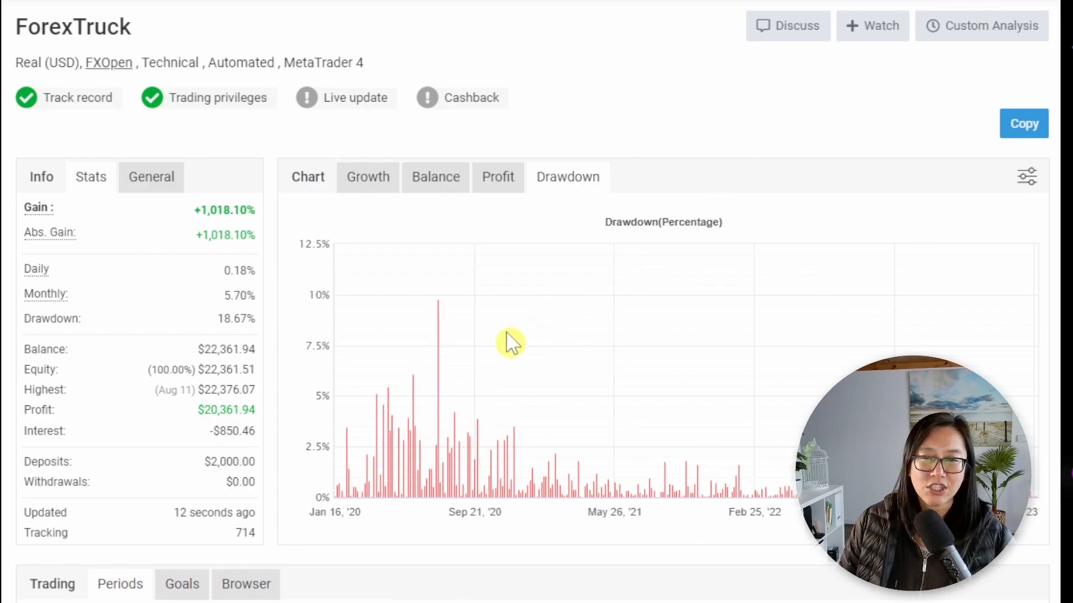
mouse_move(441, 350)
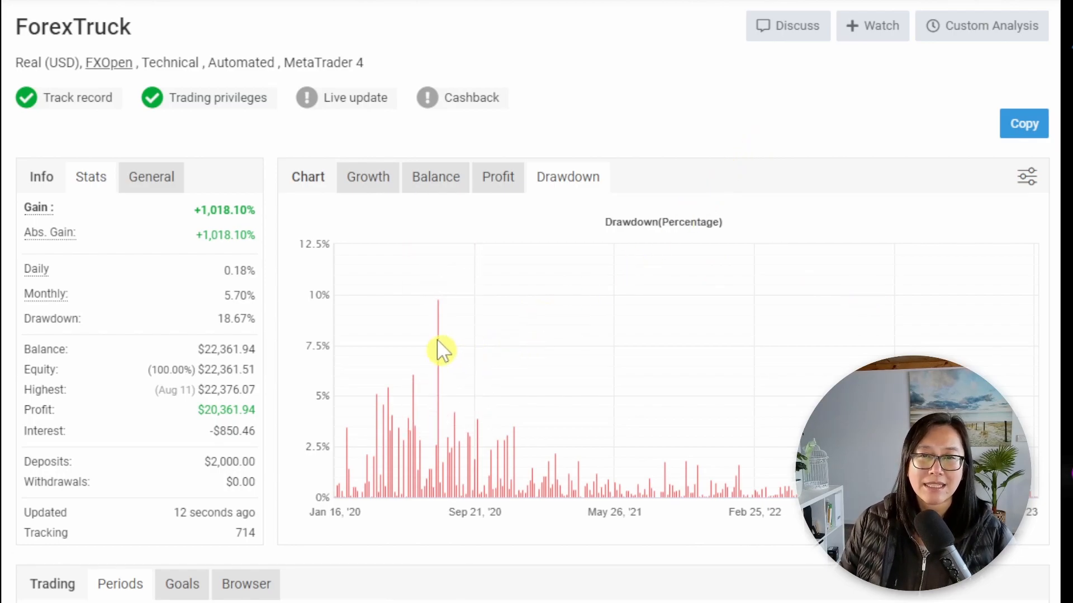
mouse_move(241, 304)
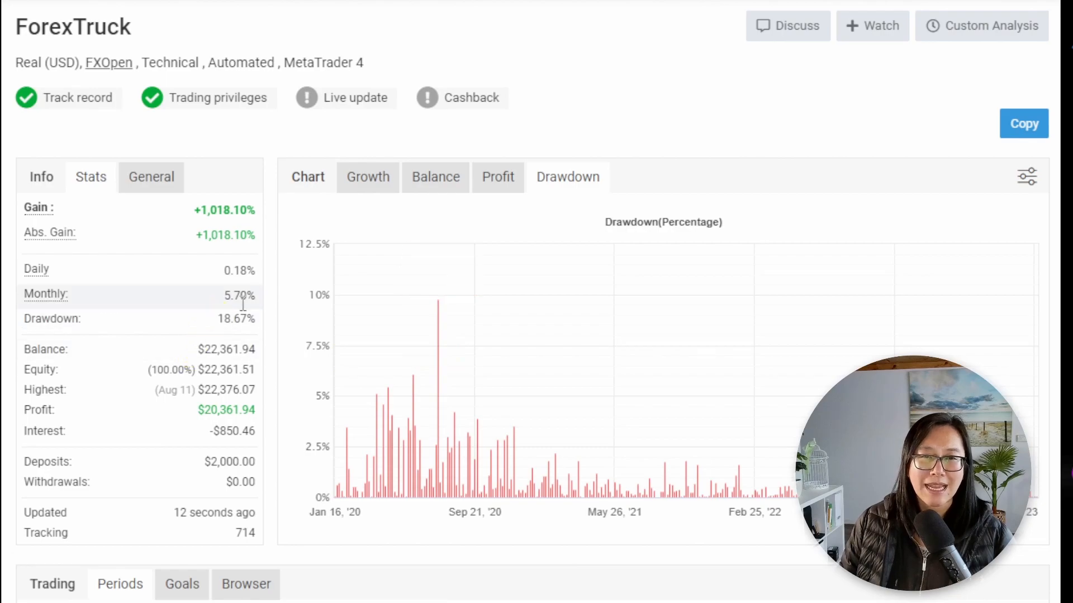
mouse_move(667, 354)
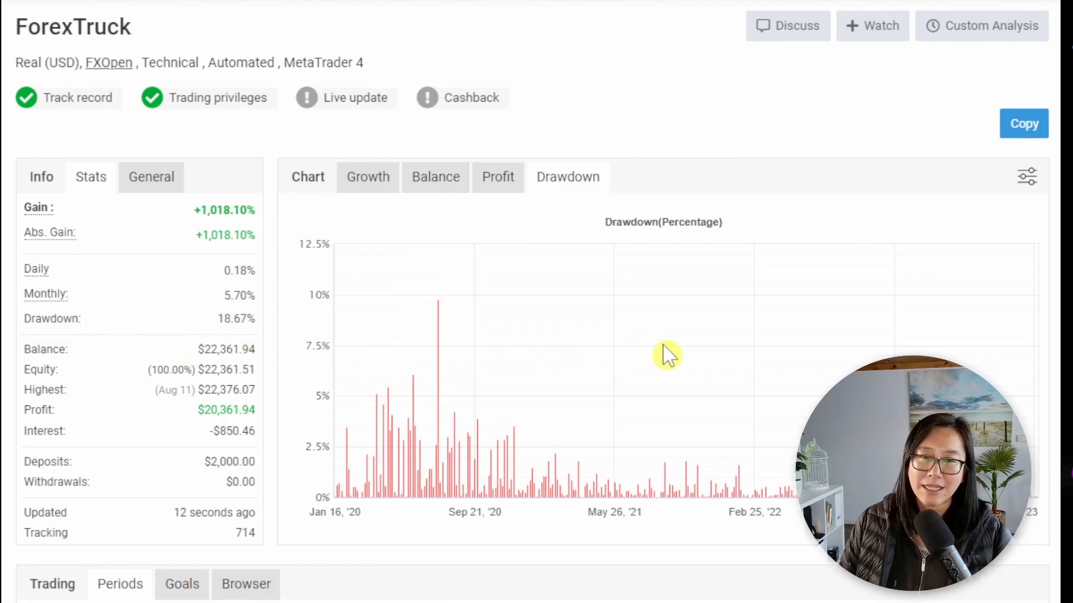
mouse_move(669, 337)
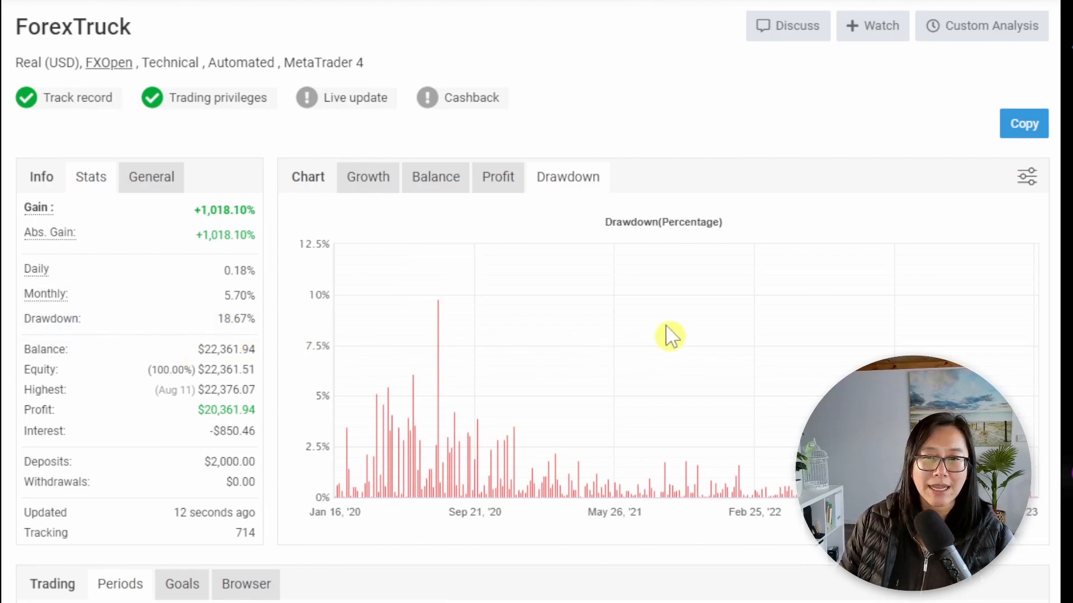
mouse_move(756, 334)
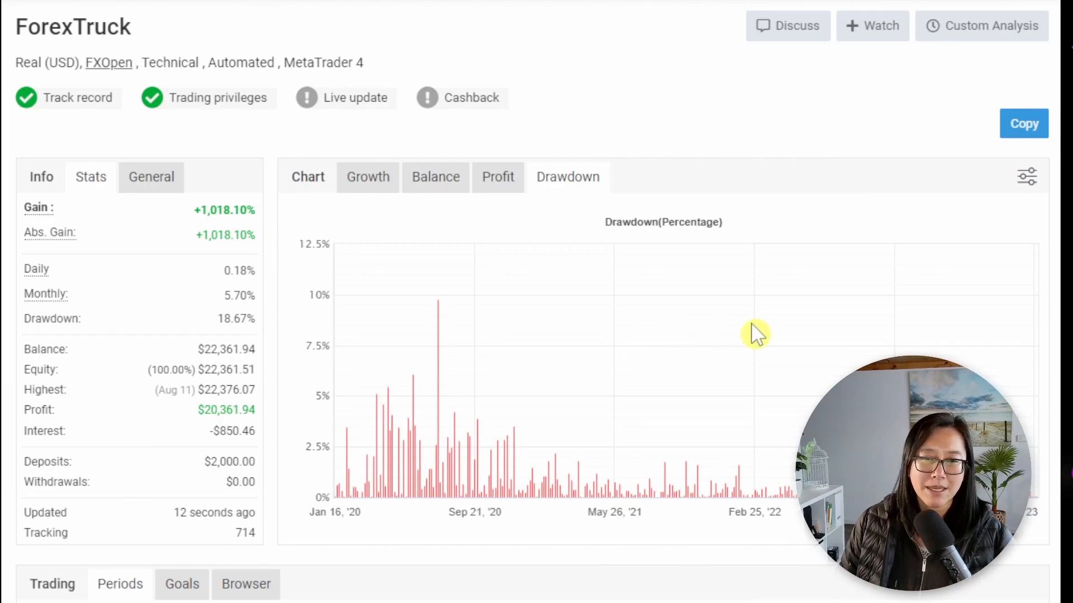
mouse_move(980, 361)
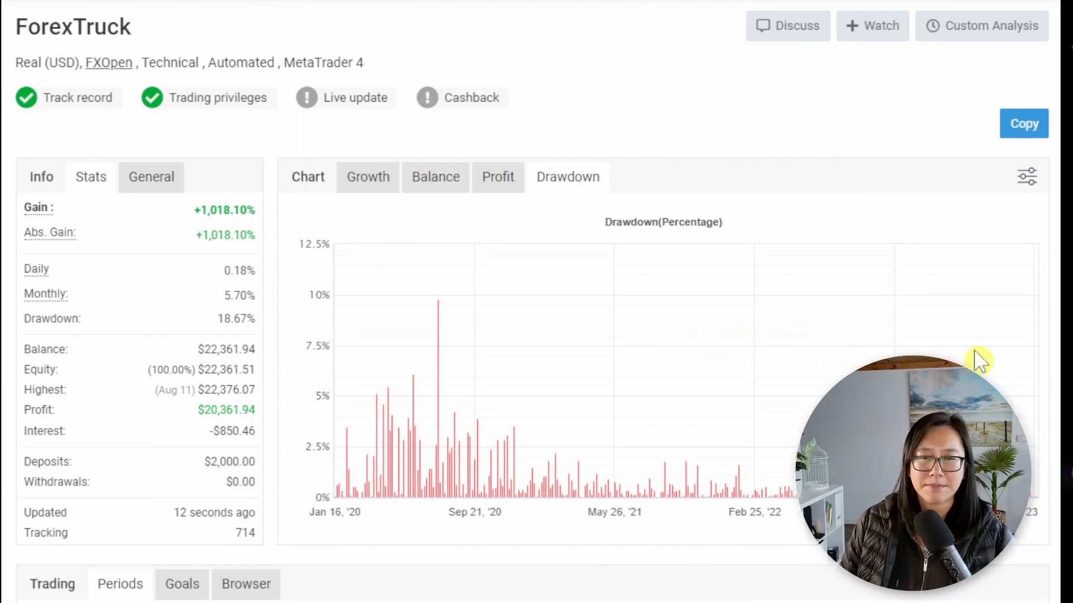
scroll(down, 3)
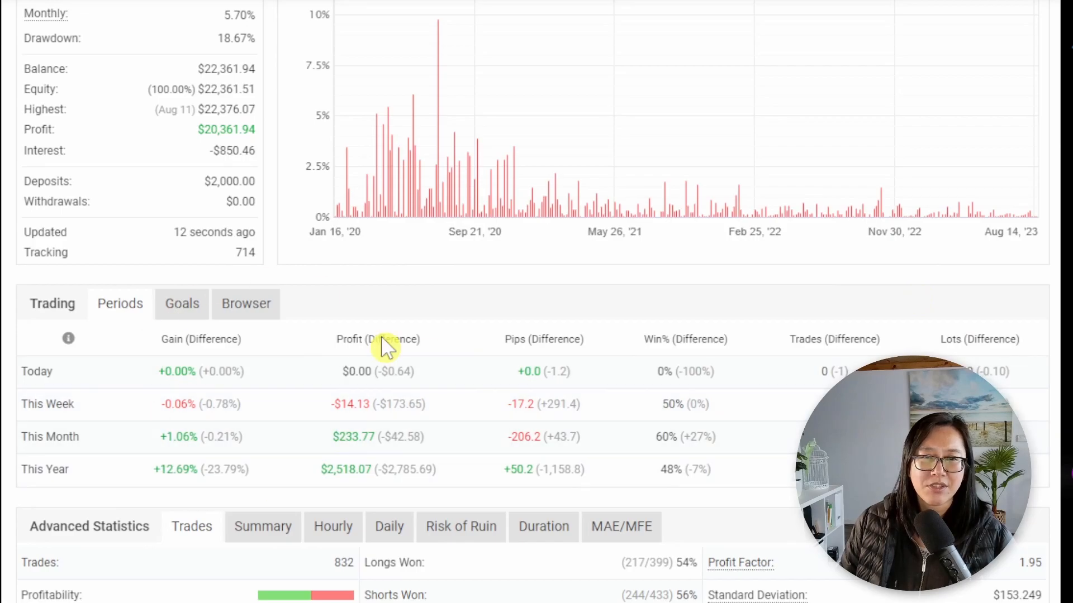
mouse_move(386, 349)
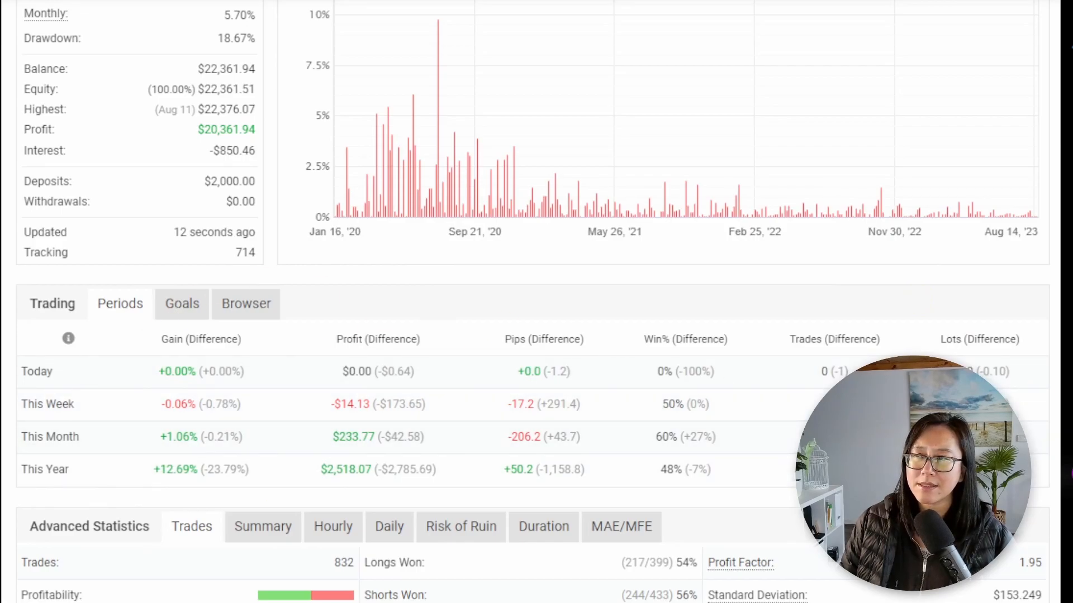
scroll(down, 3)
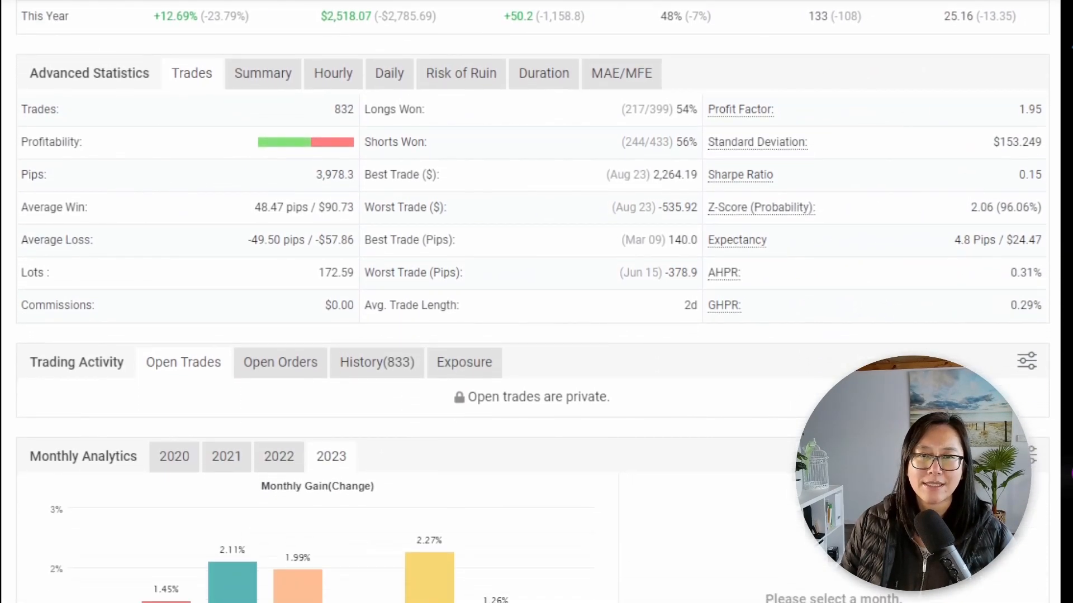
mouse_move(298, 284)
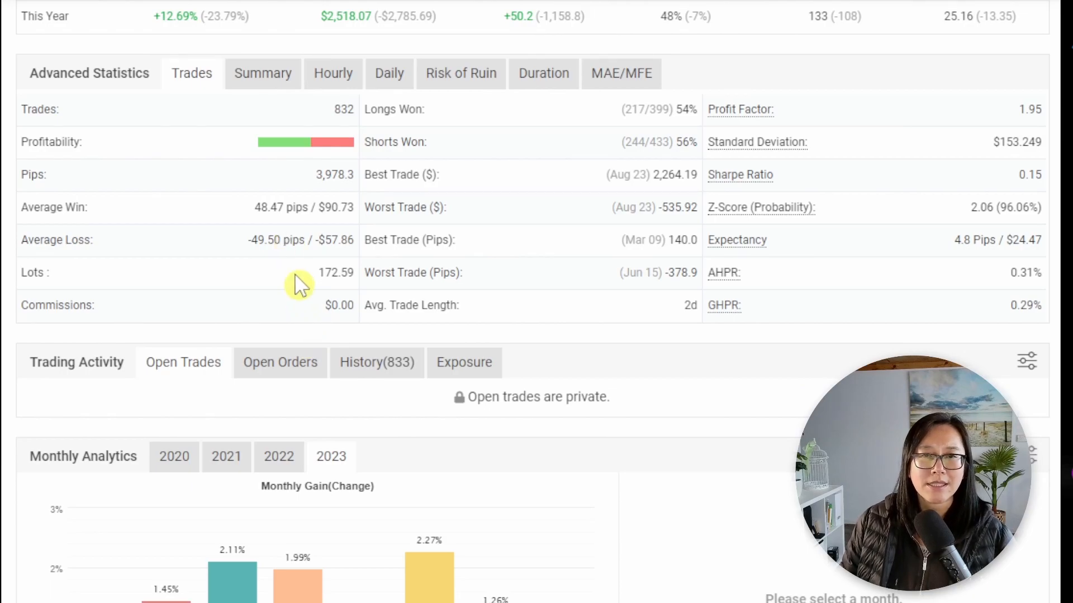
mouse_move(103, 267)
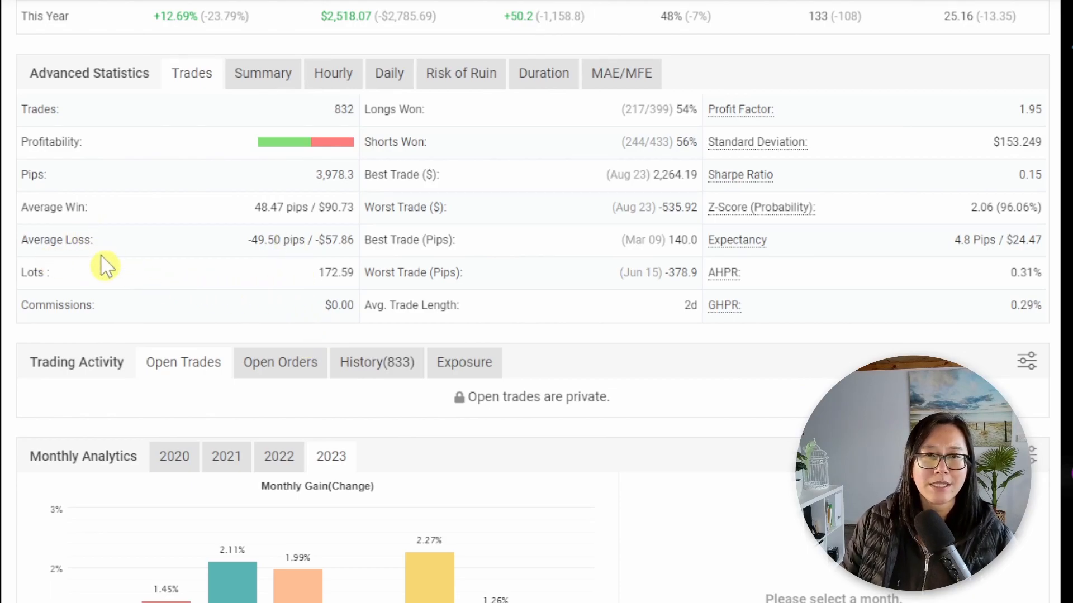
mouse_move(96, 207)
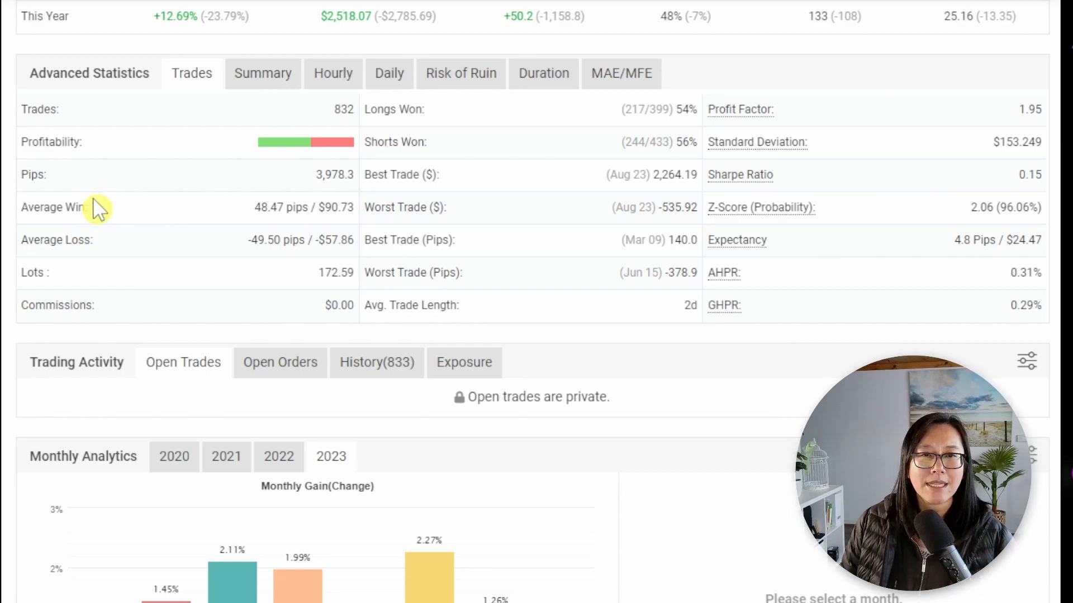
mouse_move(364, 231)
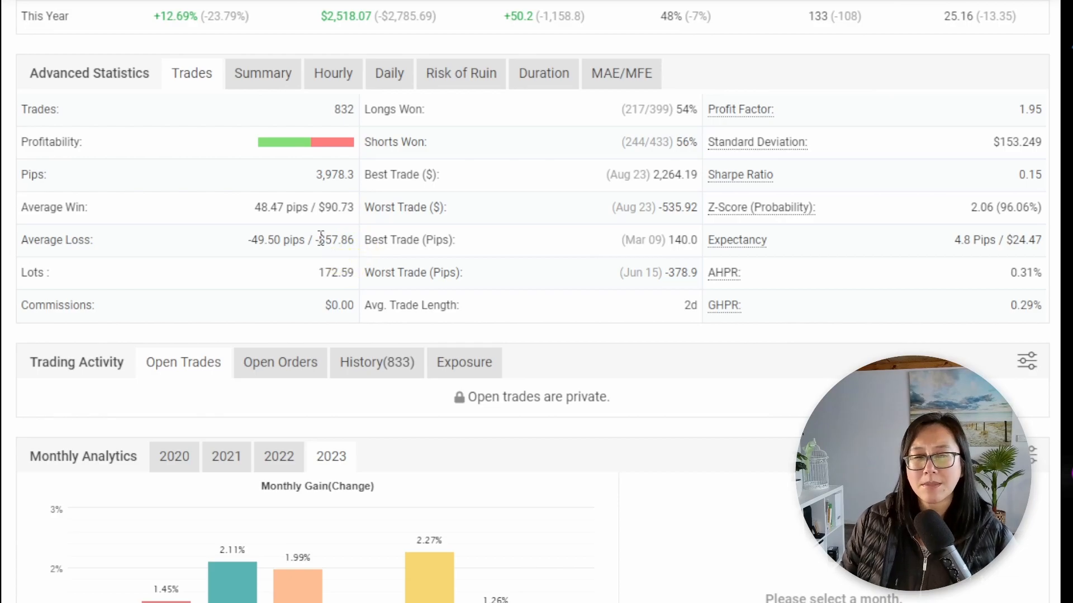
mouse_move(327, 213)
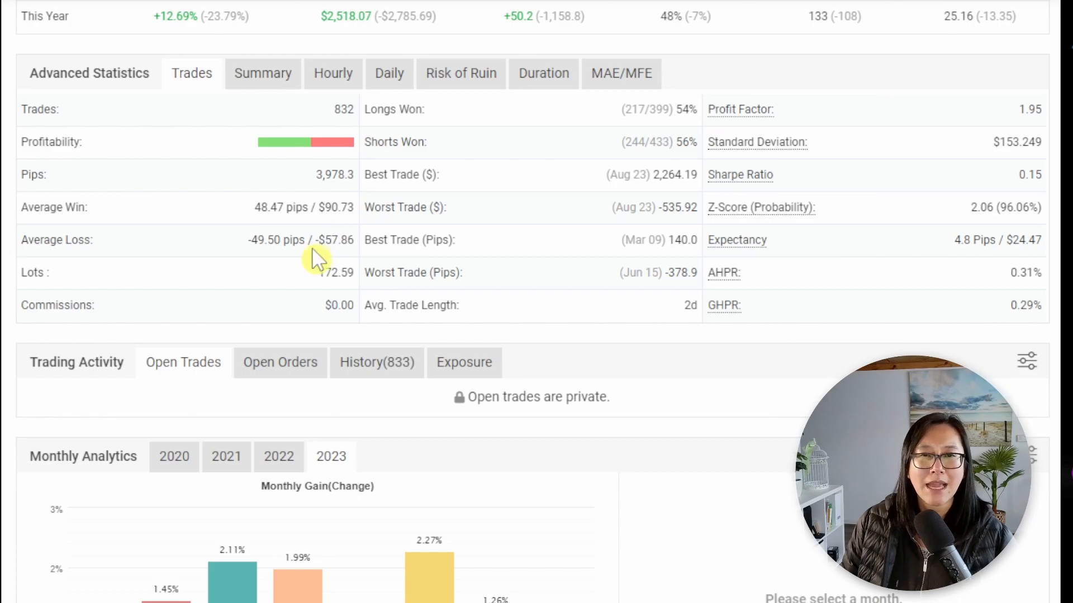
mouse_move(352, 205)
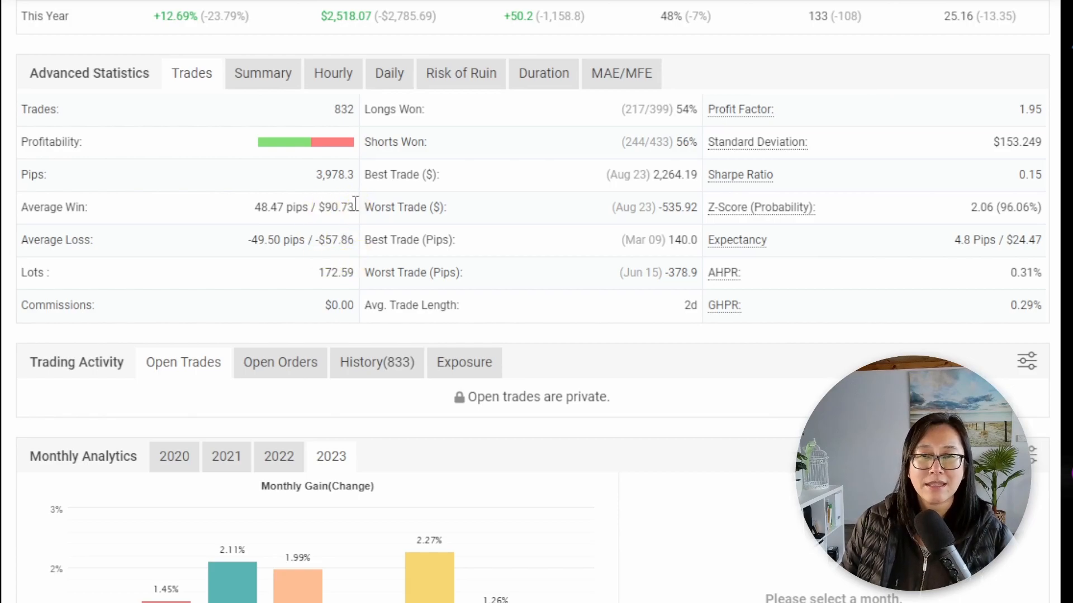
mouse_move(551, 153)
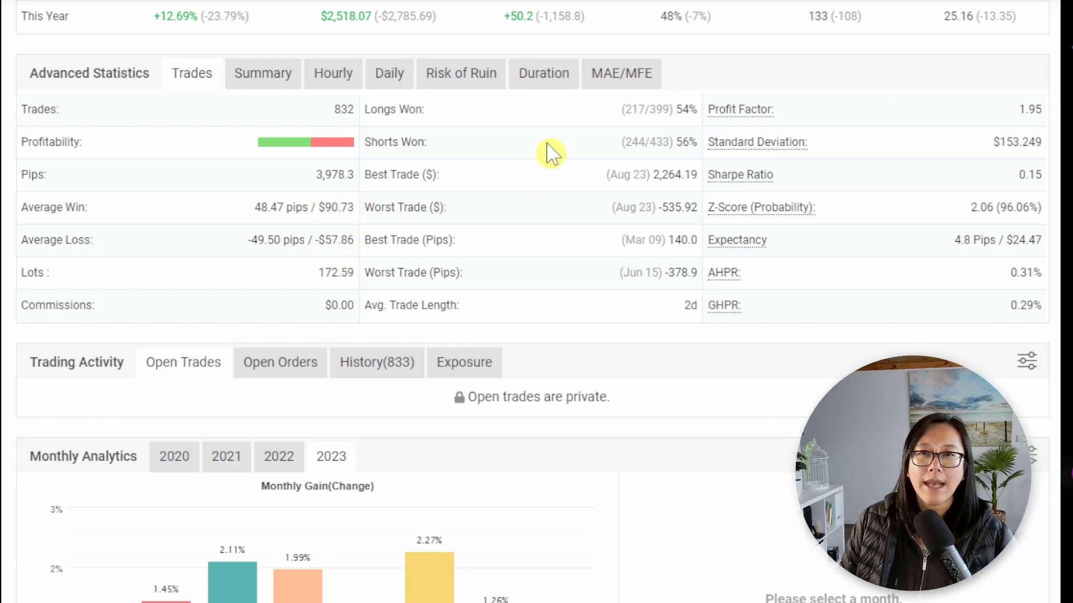
mouse_move(583, 110)
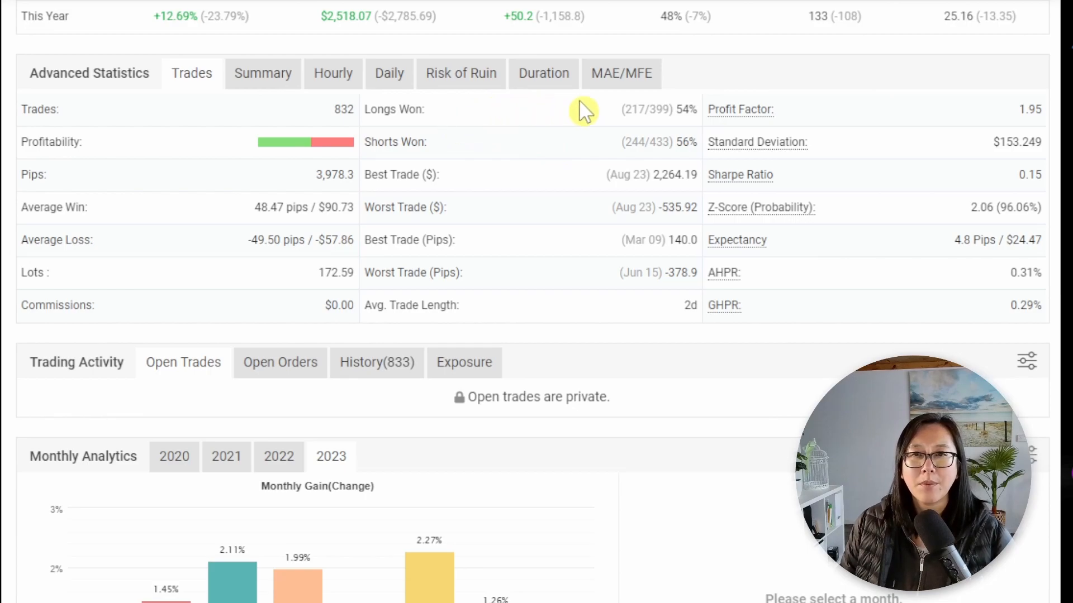
mouse_move(679, 149)
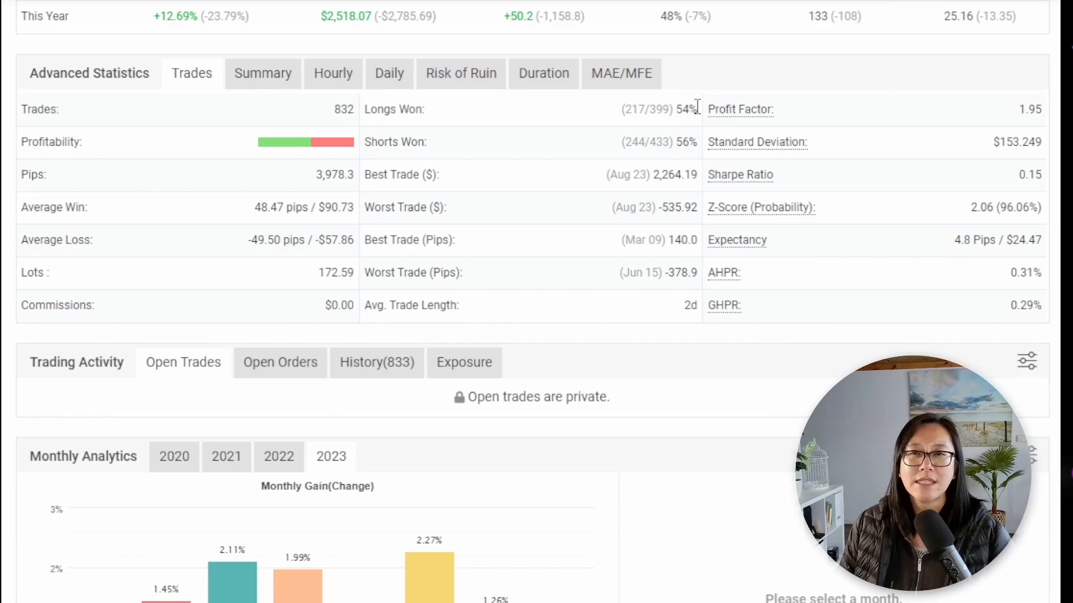
mouse_move(534, 126)
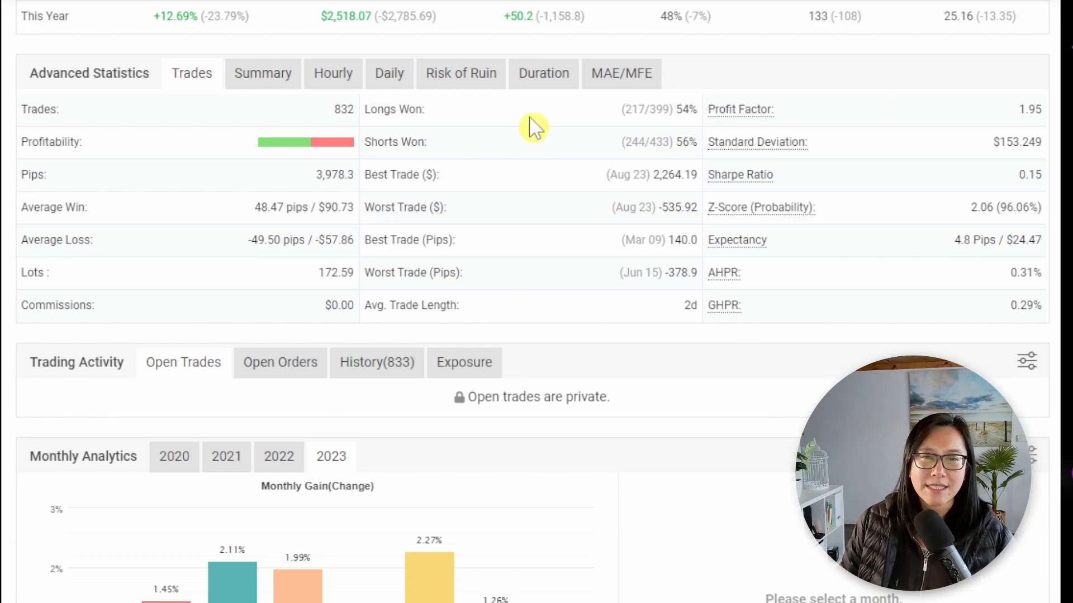
mouse_move(202, 199)
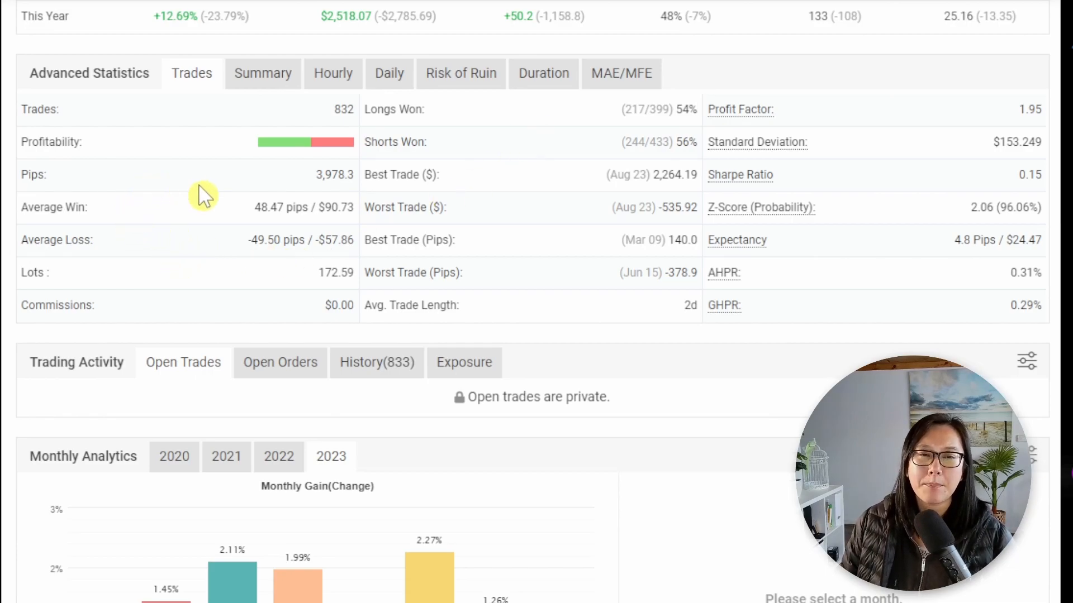
mouse_move(558, 147)
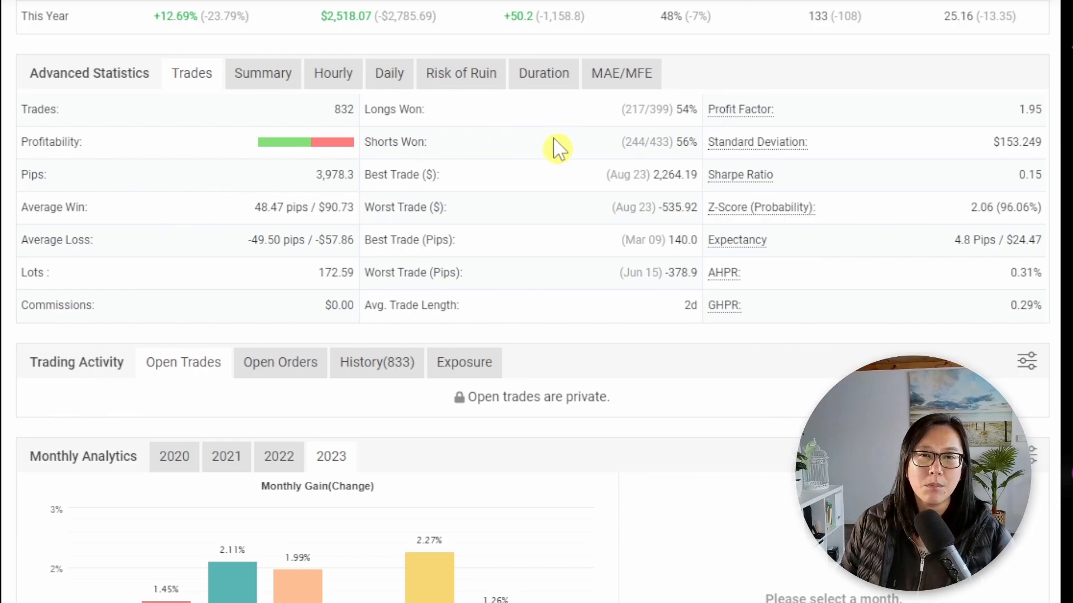
mouse_move(526, 144)
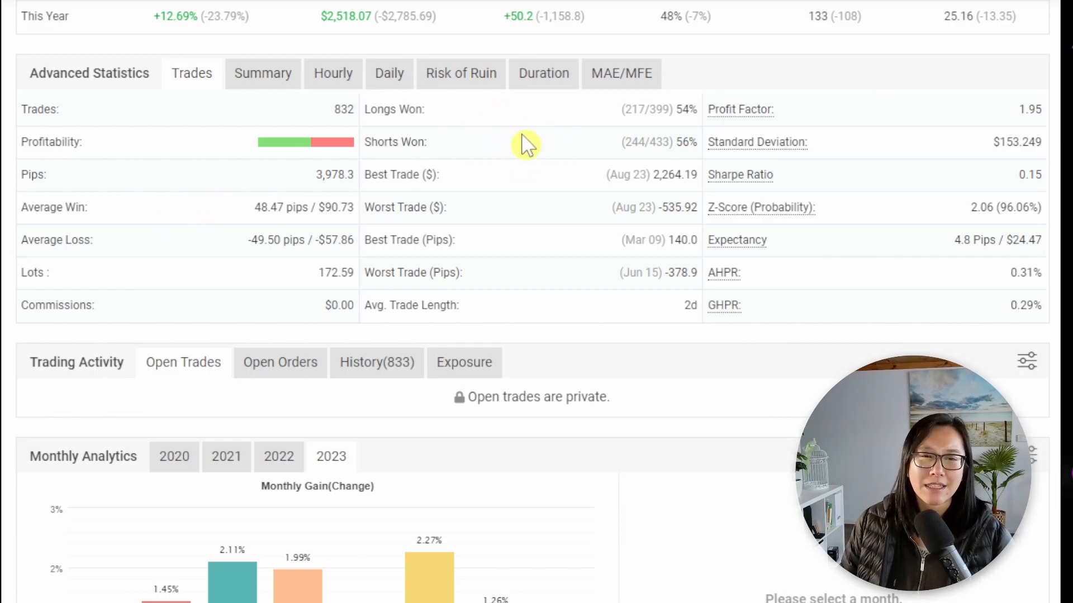
mouse_move(178, 235)
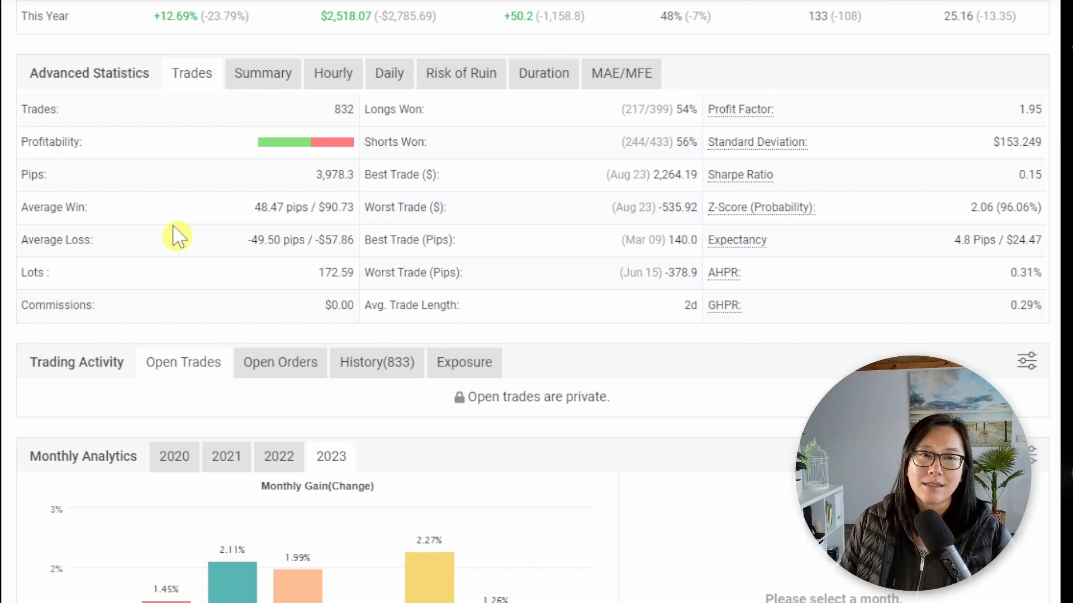
mouse_move(540, 128)
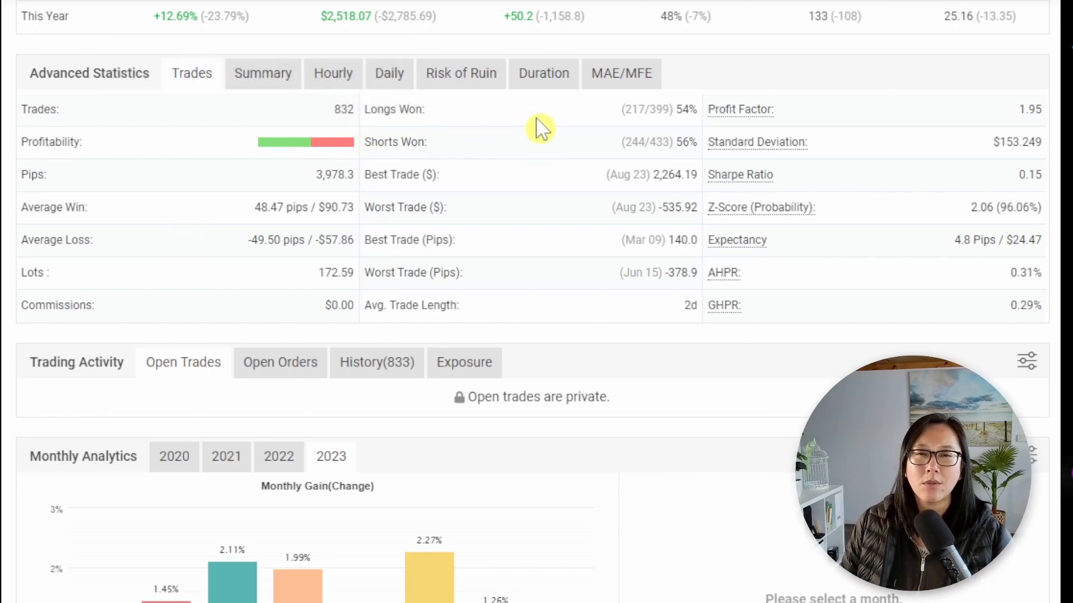
mouse_move(793, 261)
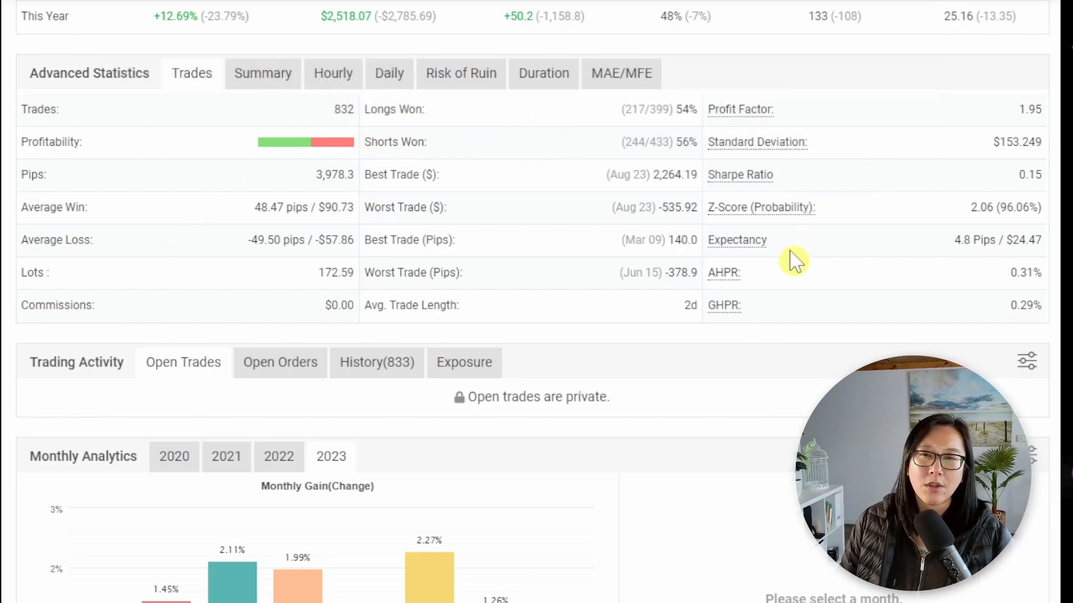
mouse_move(757, 261)
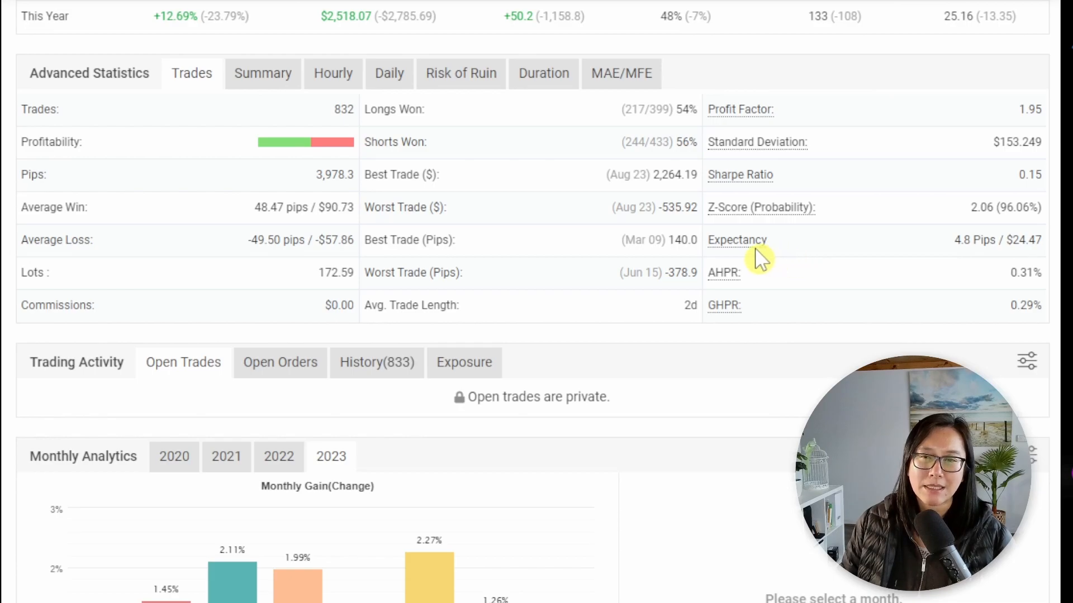
mouse_move(544, 151)
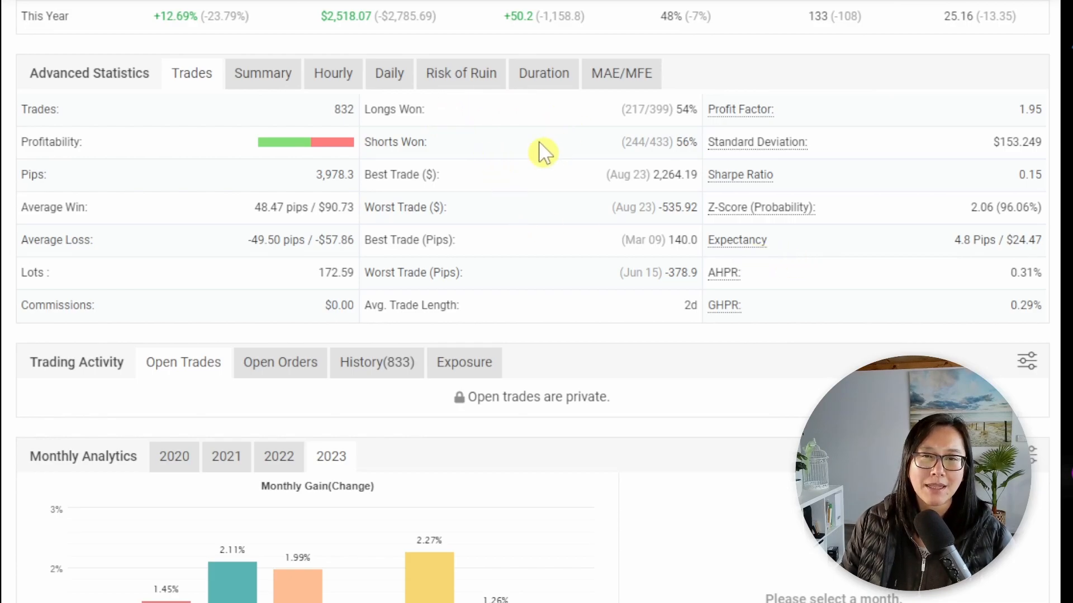
mouse_move(736, 239)
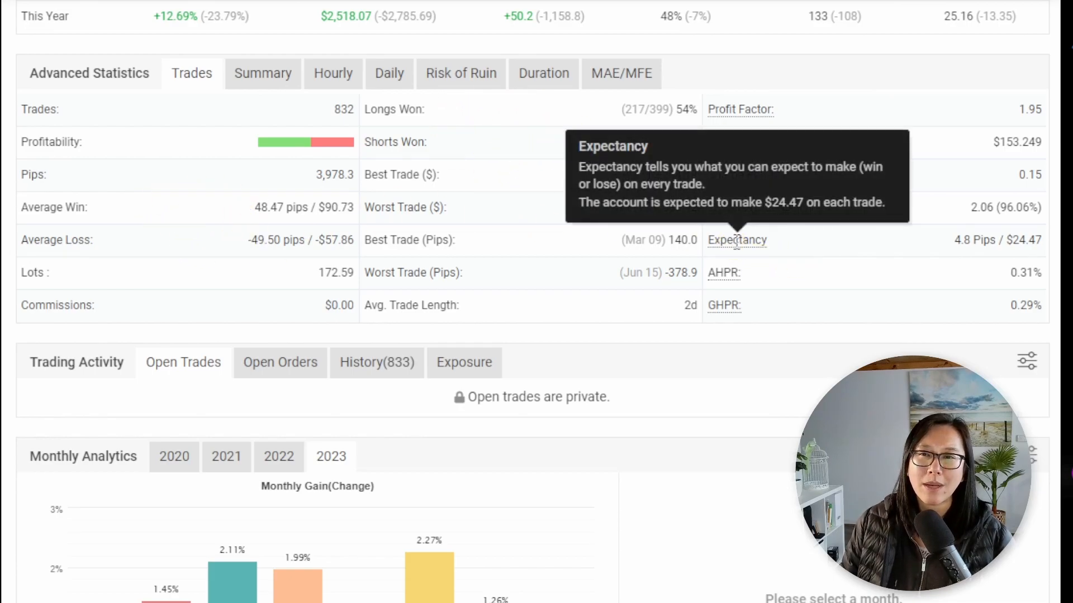
mouse_move(851, 262)
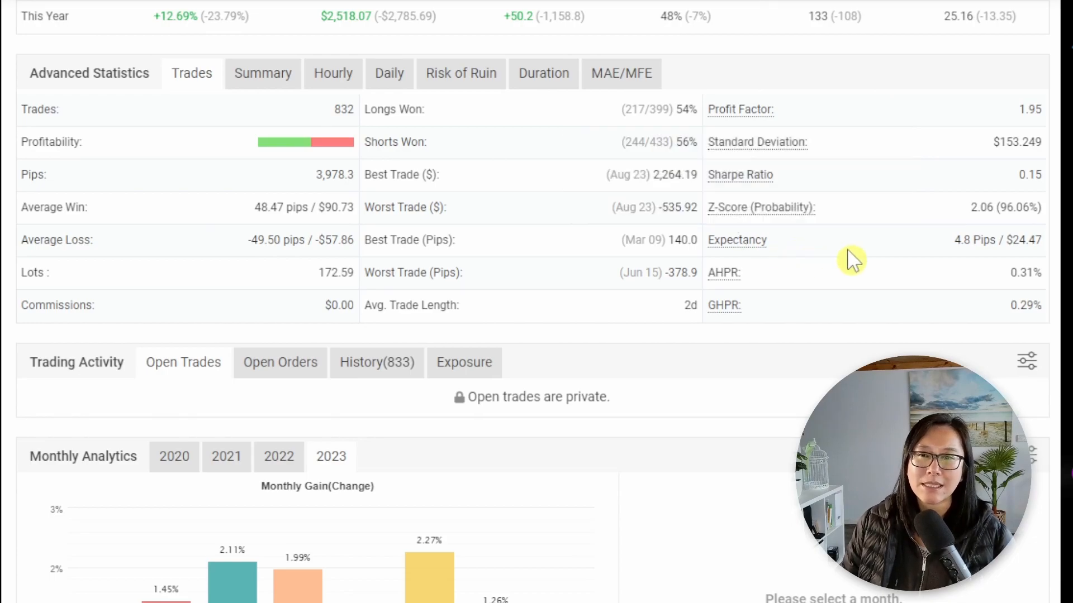
mouse_move(961, 242)
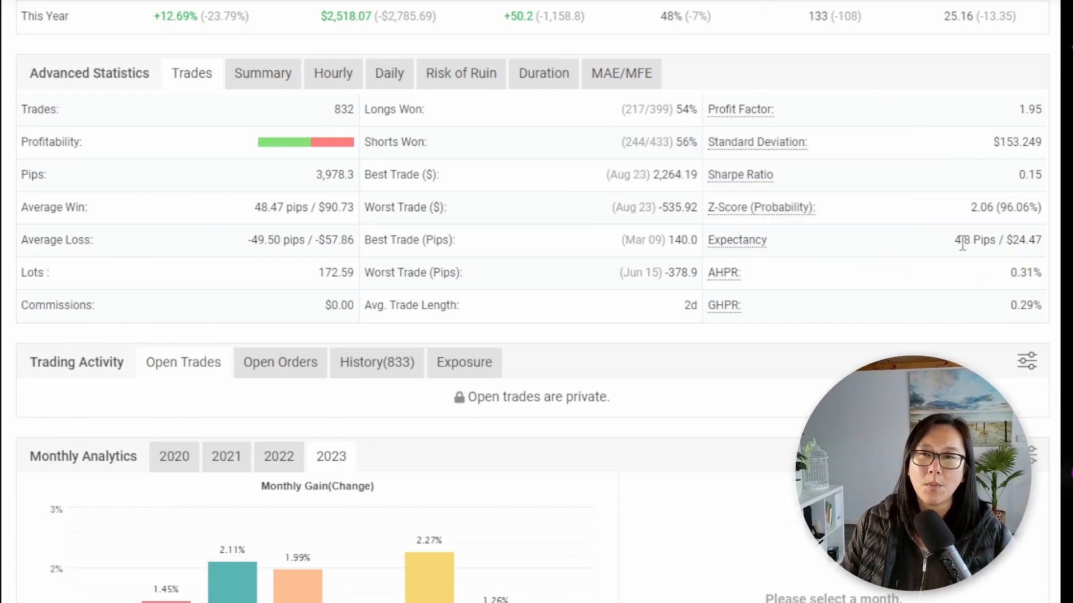
mouse_move(1059, 246)
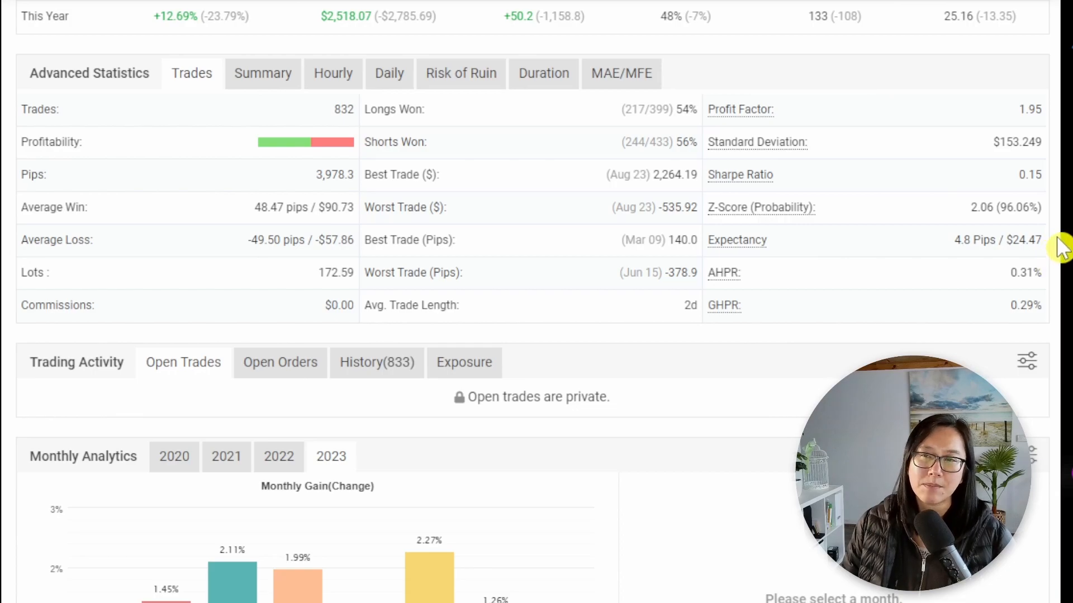
mouse_move(825, 123)
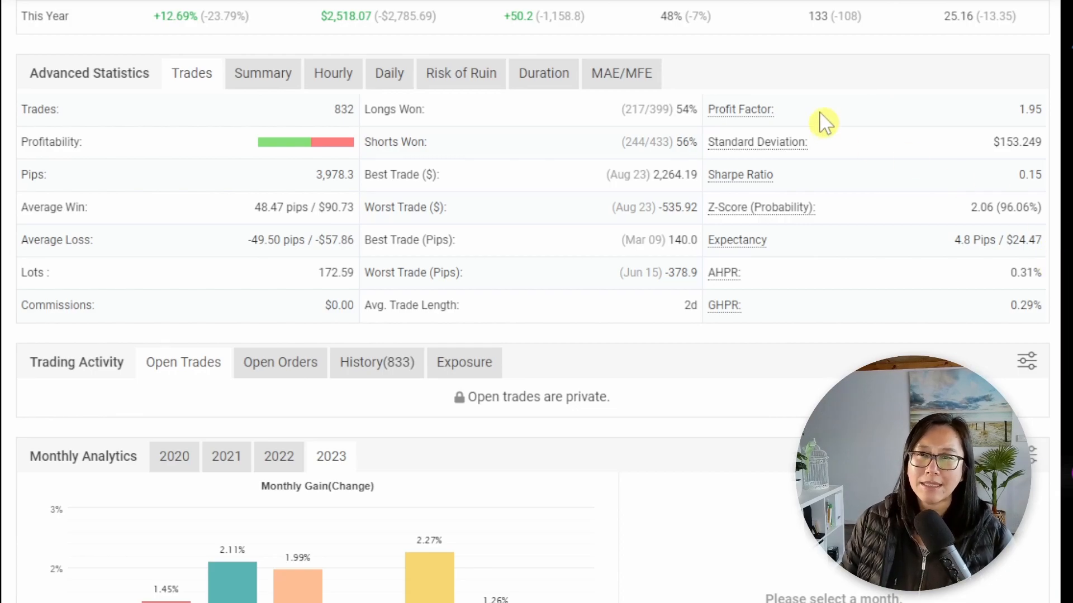
mouse_move(1019, 126)
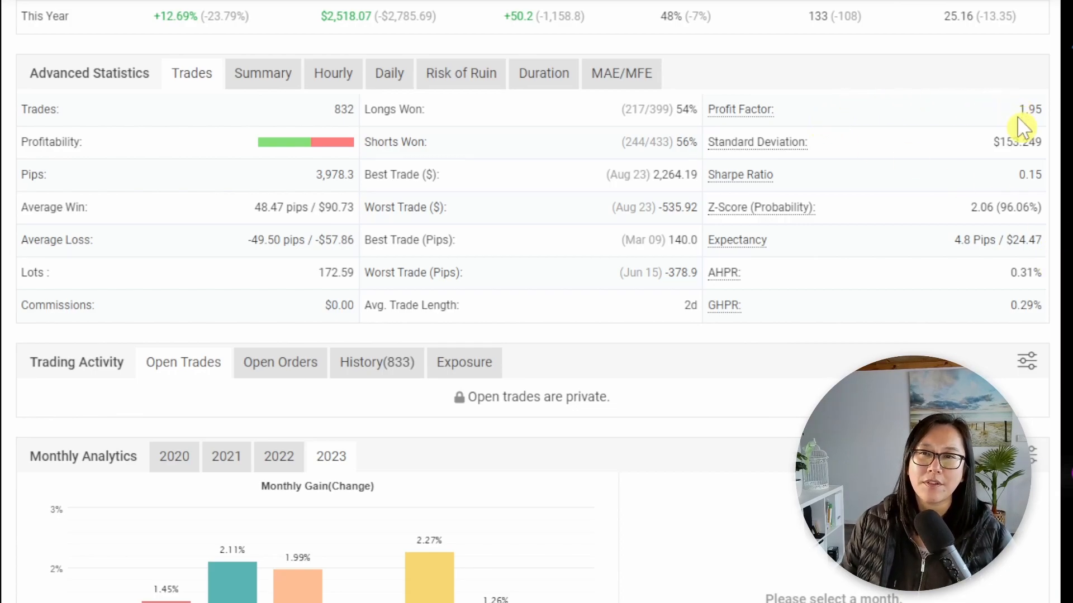
mouse_move(1057, 120)
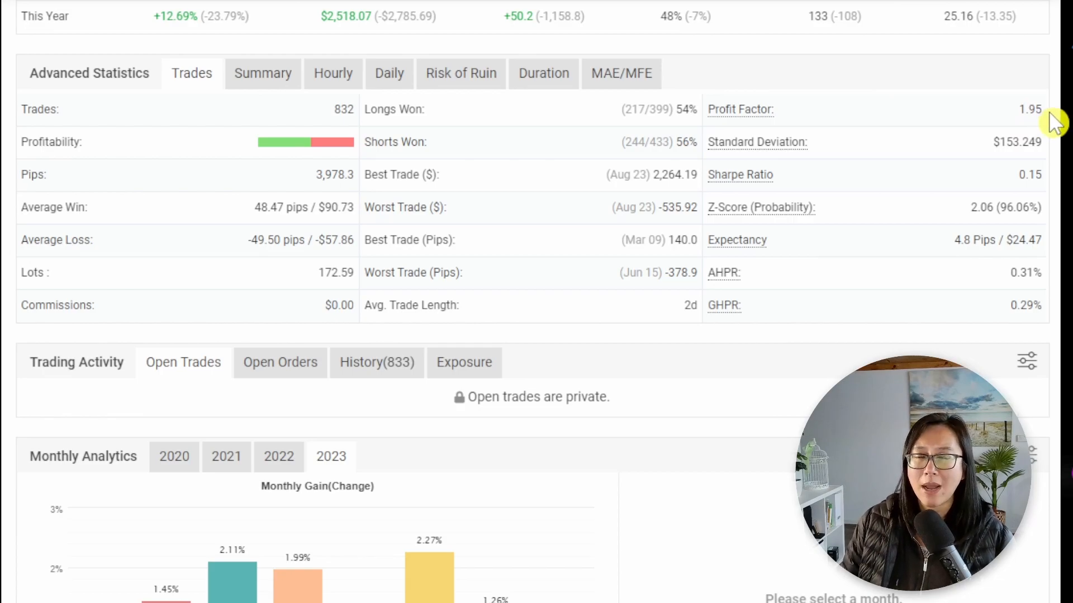
scroll(down, 3)
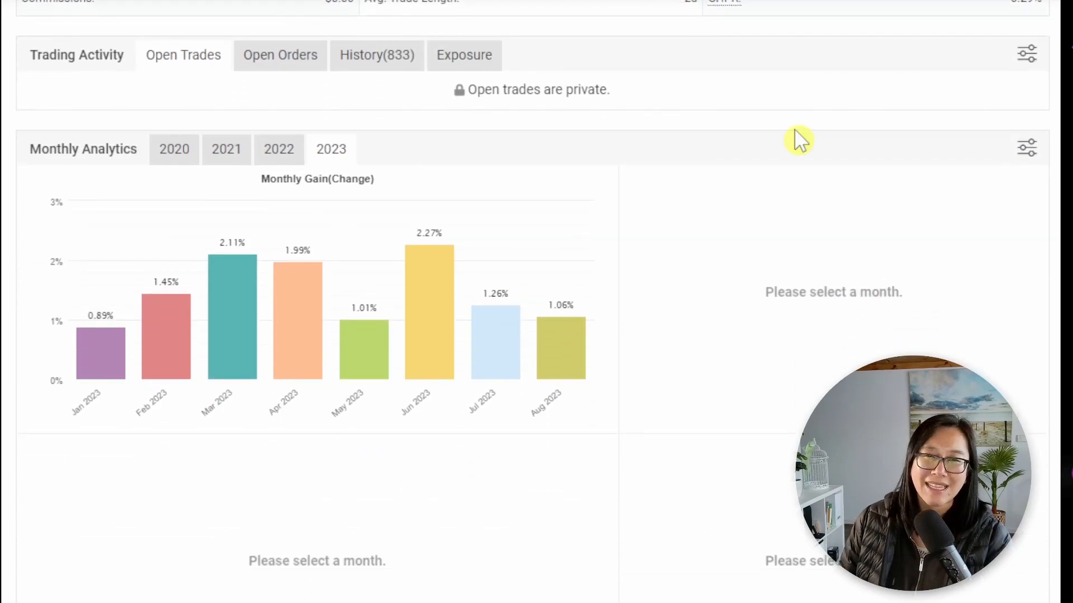
mouse_move(800, 133)
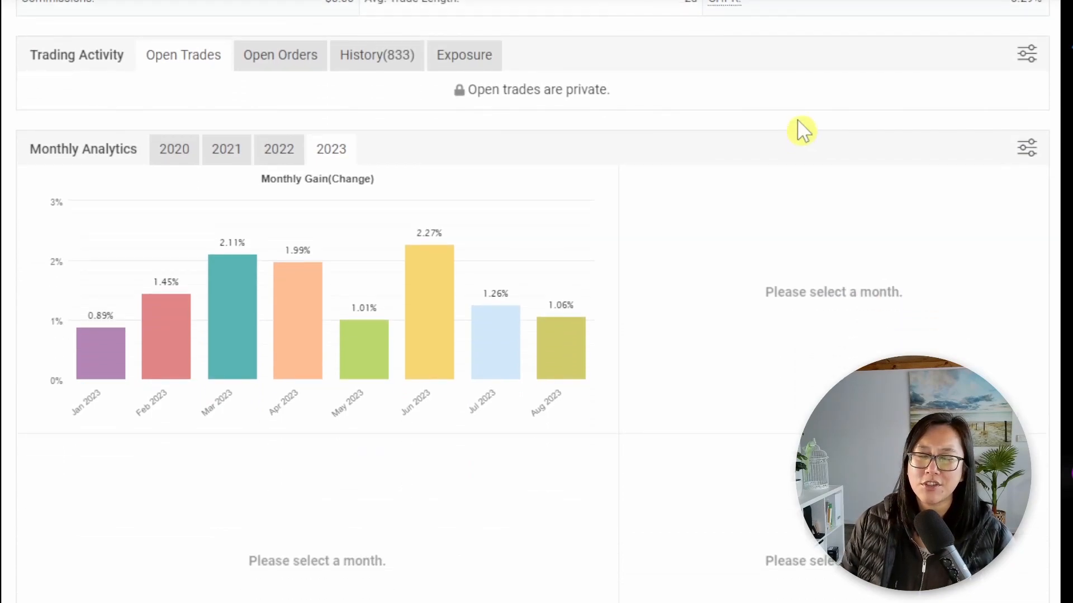
mouse_move(517, 99)
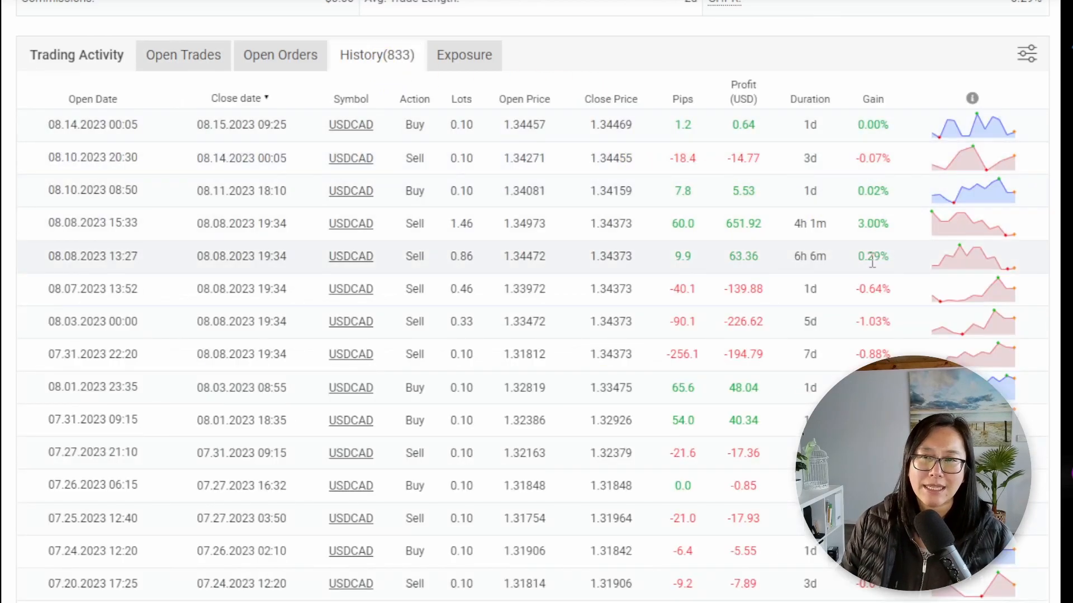
mouse_move(693, 223)
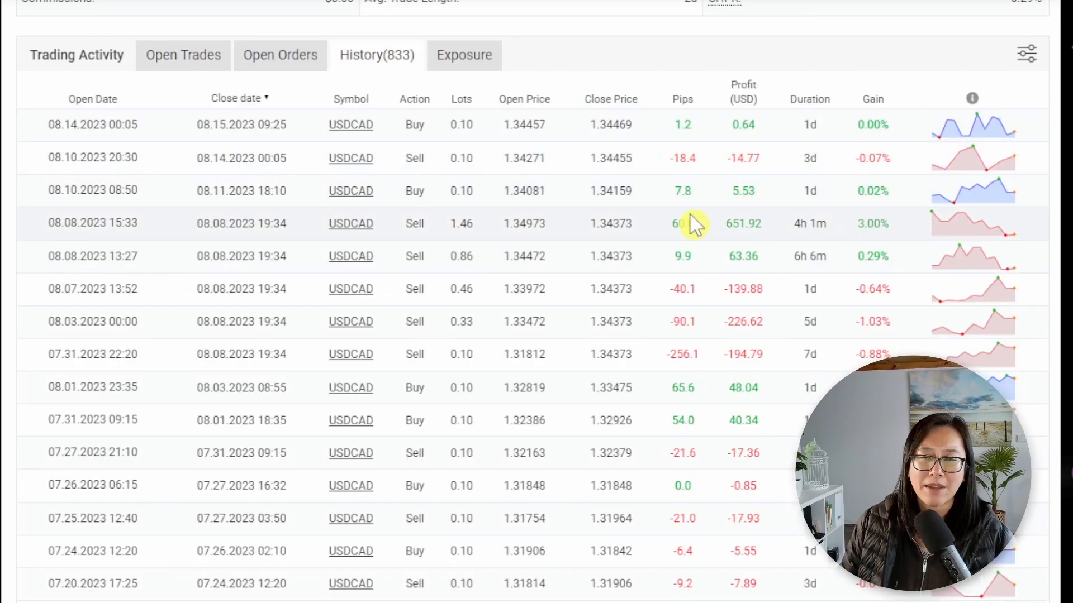
mouse_move(486, 93)
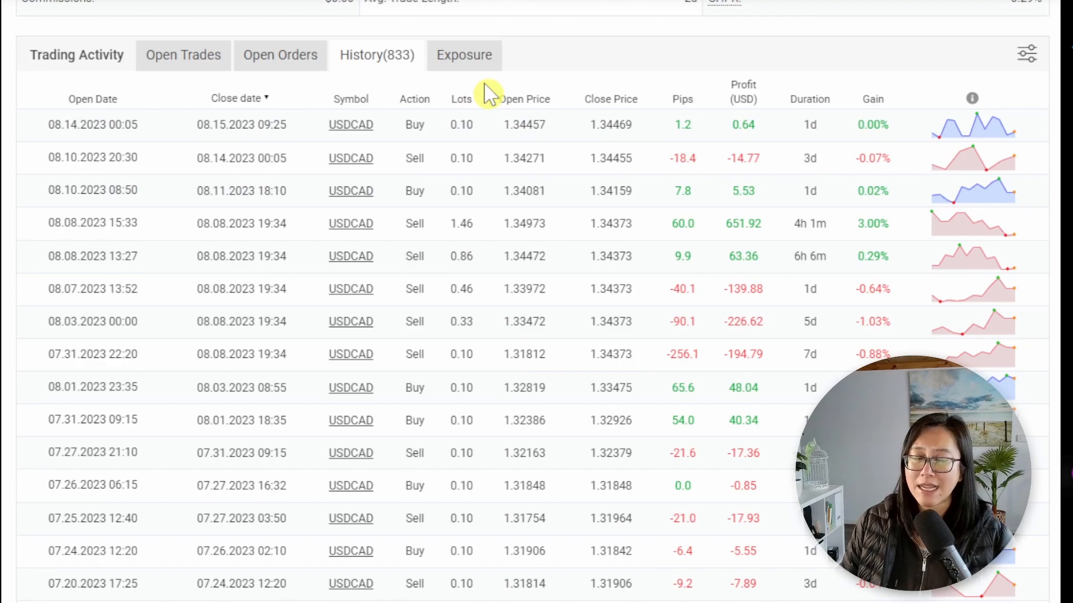
mouse_move(457, 124)
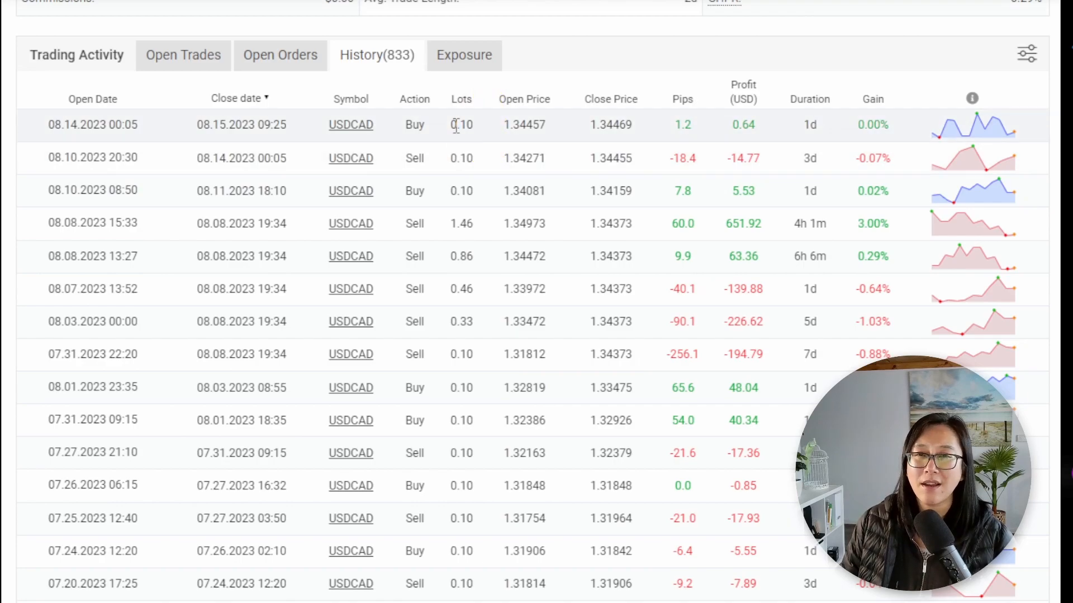
mouse_move(487, 113)
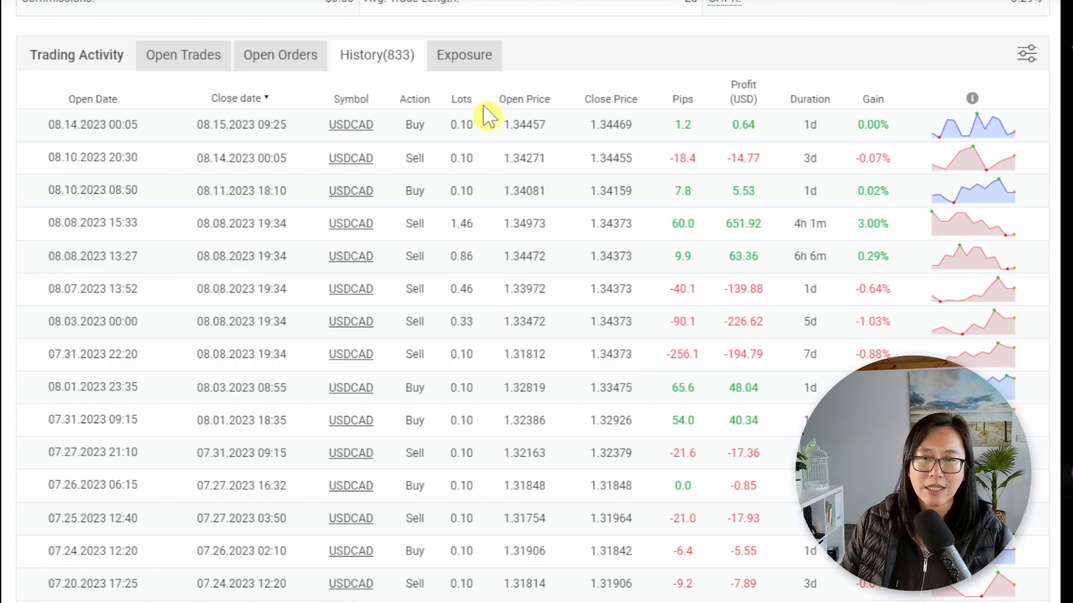
mouse_move(468, 125)
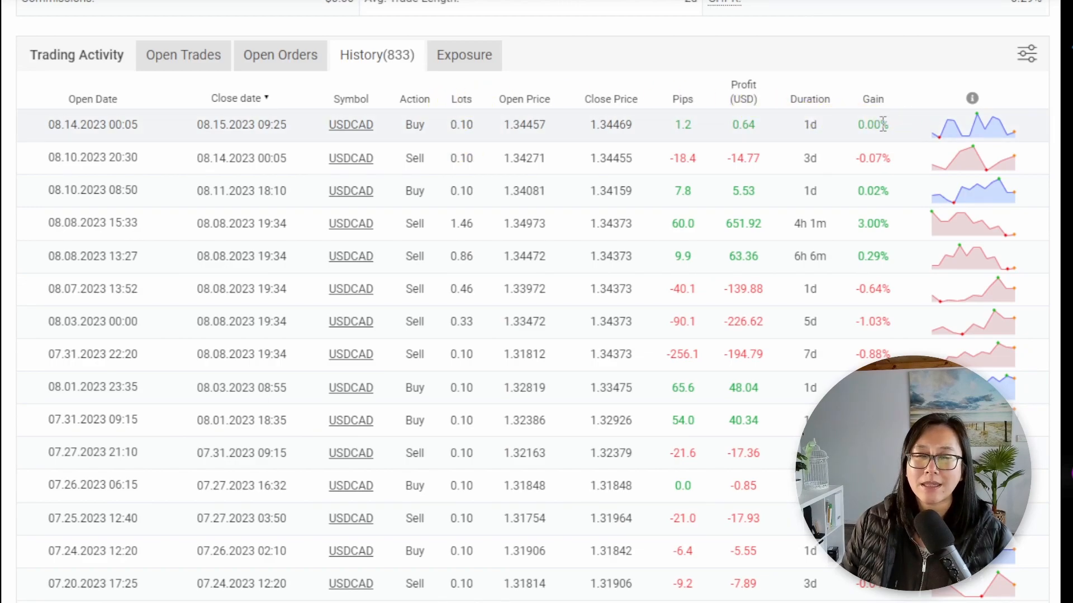
mouse_move(878, 184)
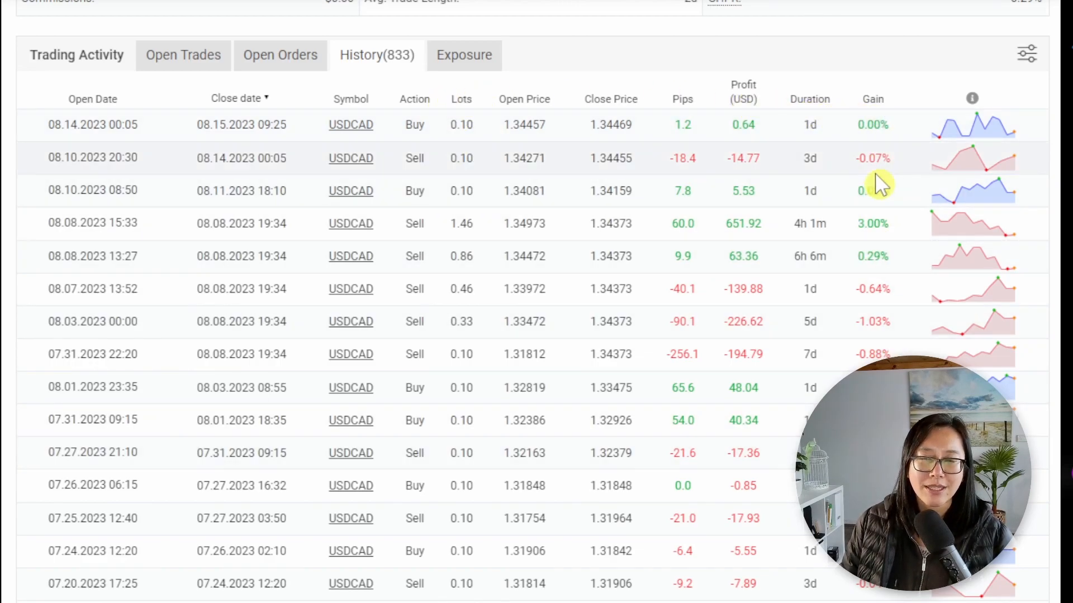
mouse_move(903, 352)
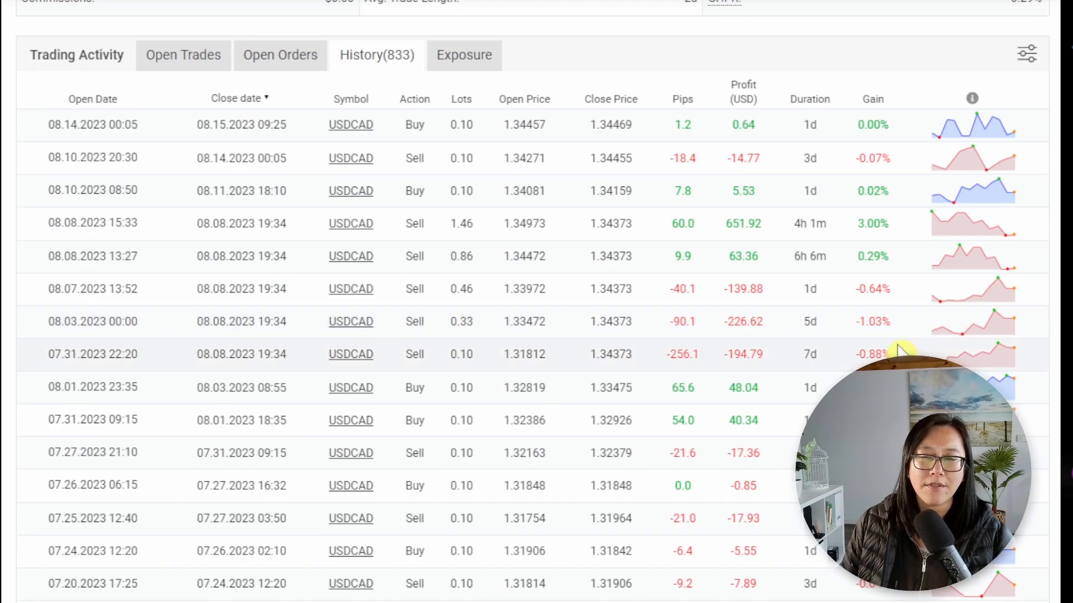
mouse_move(910, 141)
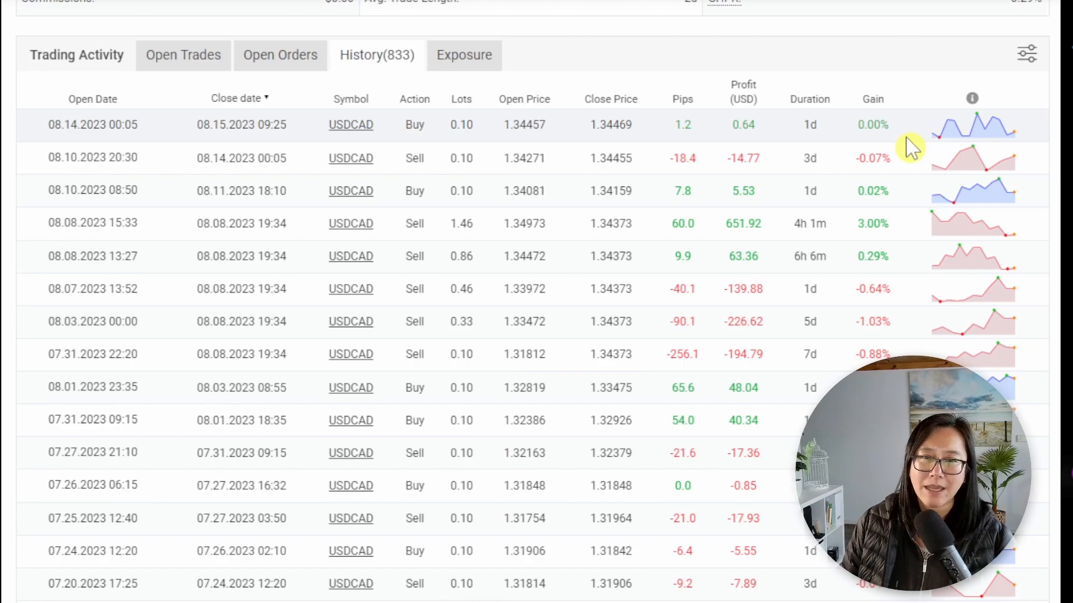
mouse_move(718, 45)
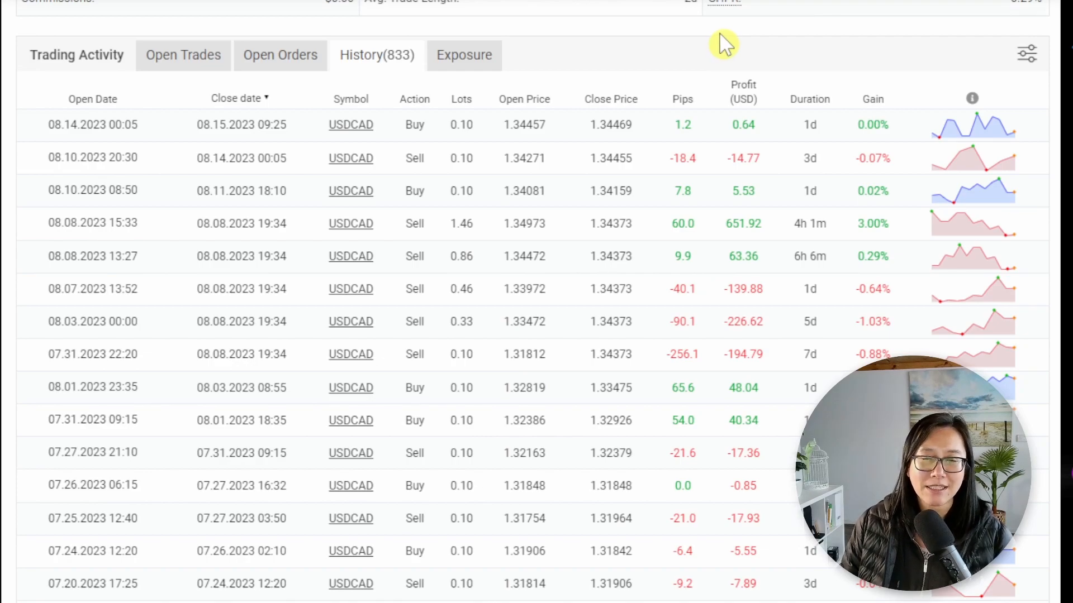
mouse_move(219, 141)
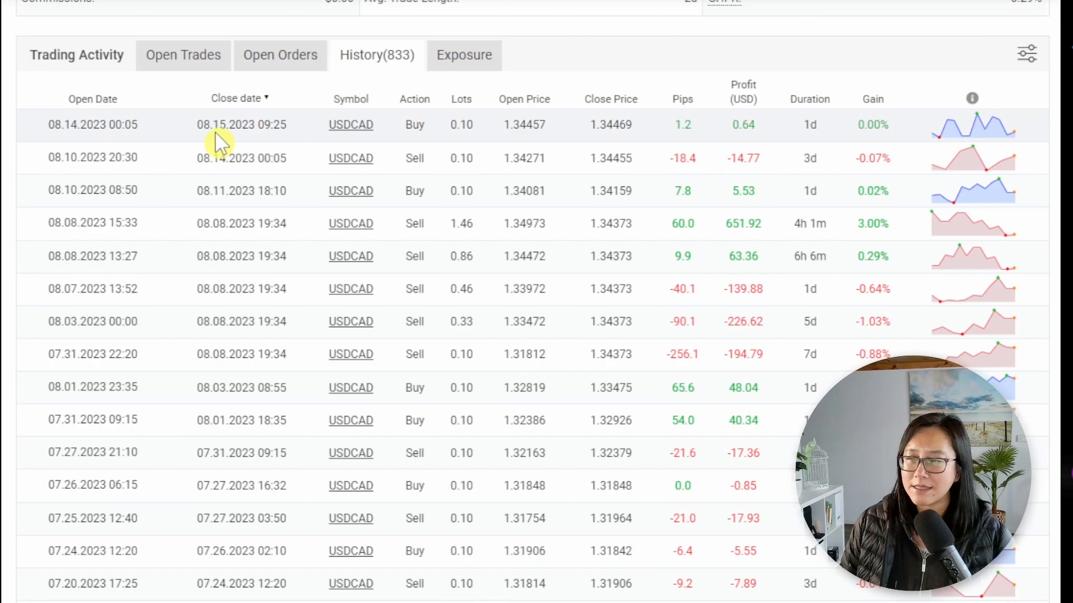
mouse_move(223, 137)
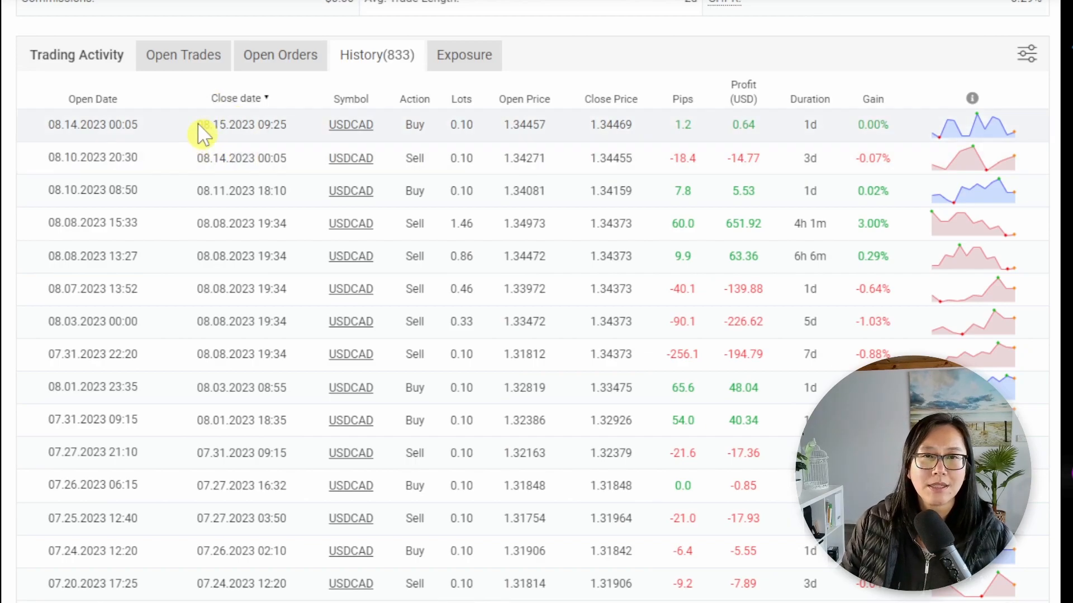
mouse_move(479, 151)
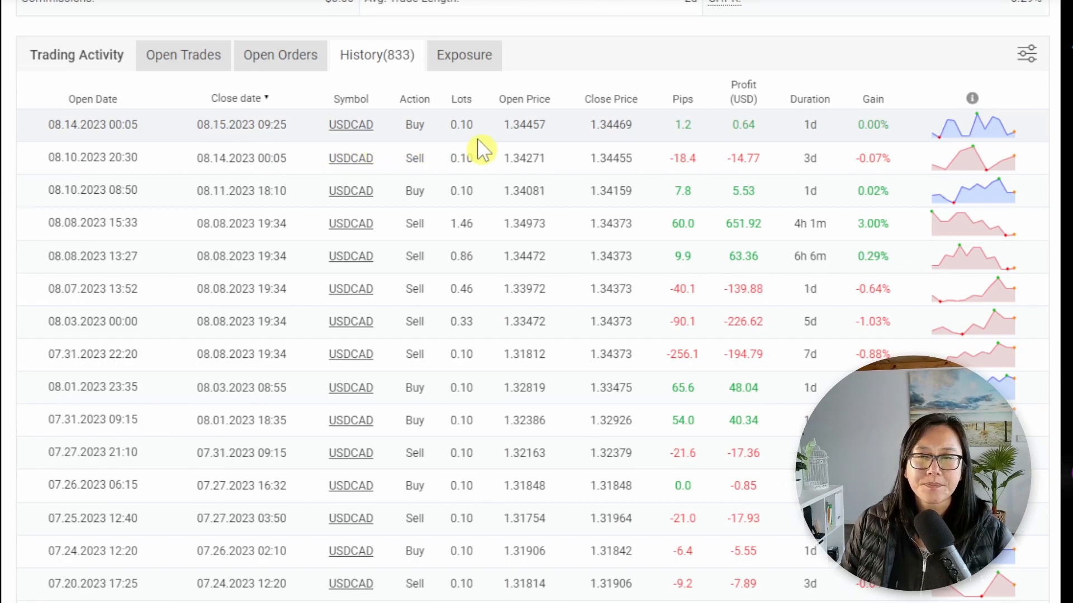
mouse_move(451, 223)
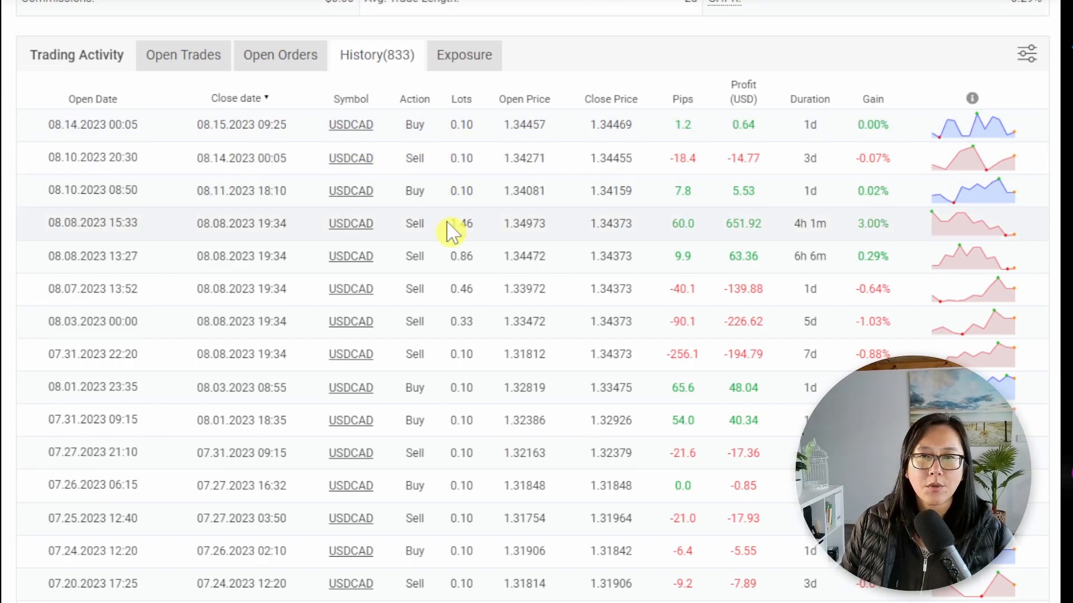
mouse_move(479, 191)
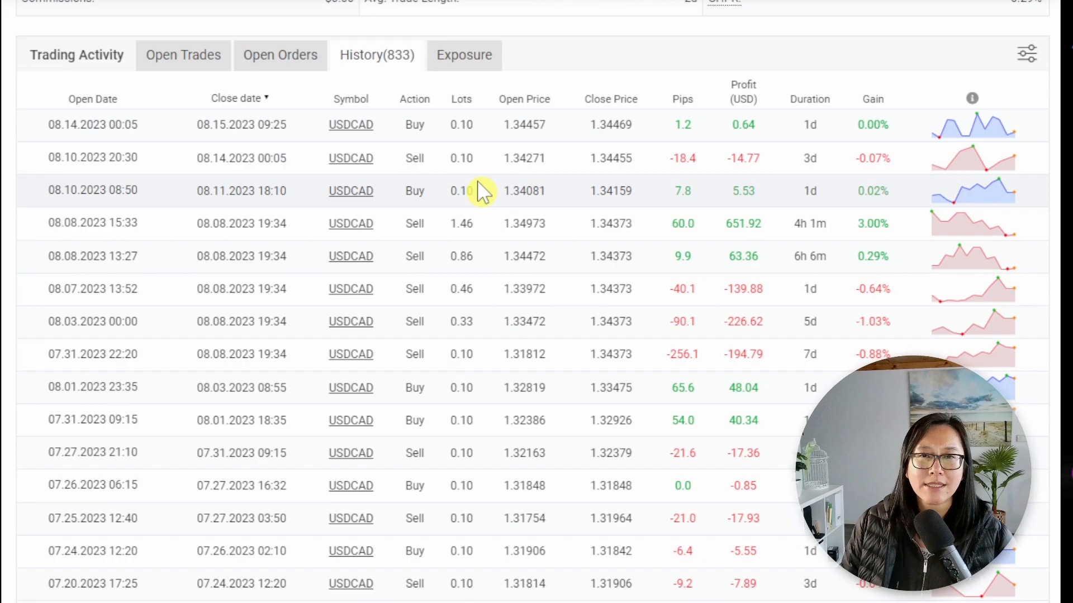
mouse_move(486, 129)
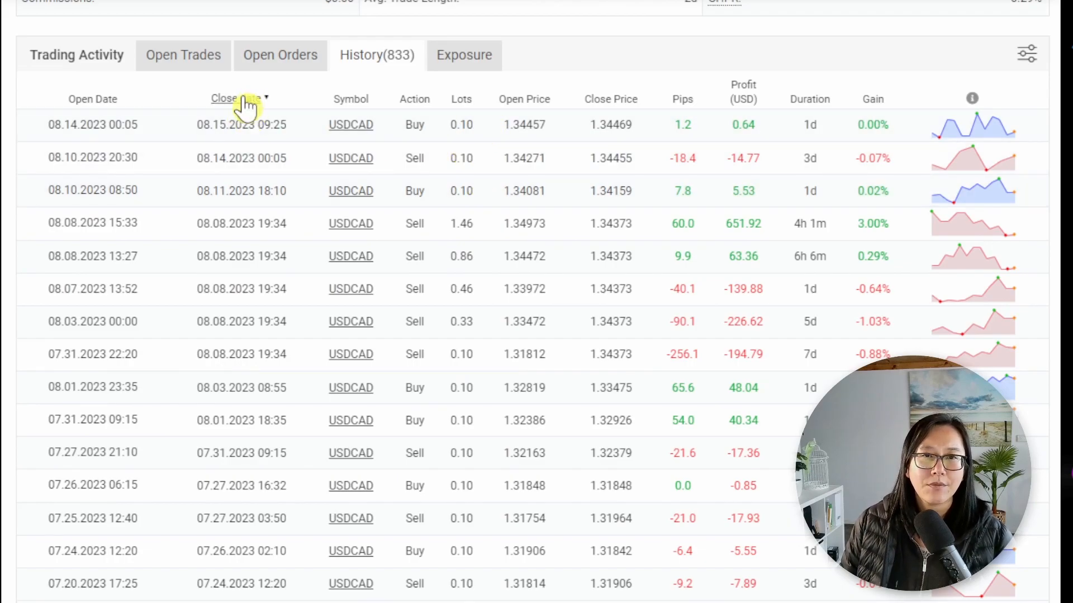
Sort the trade history by close date ascending, starting with the January 2020 $2,000 deposit.
click(225, 99)
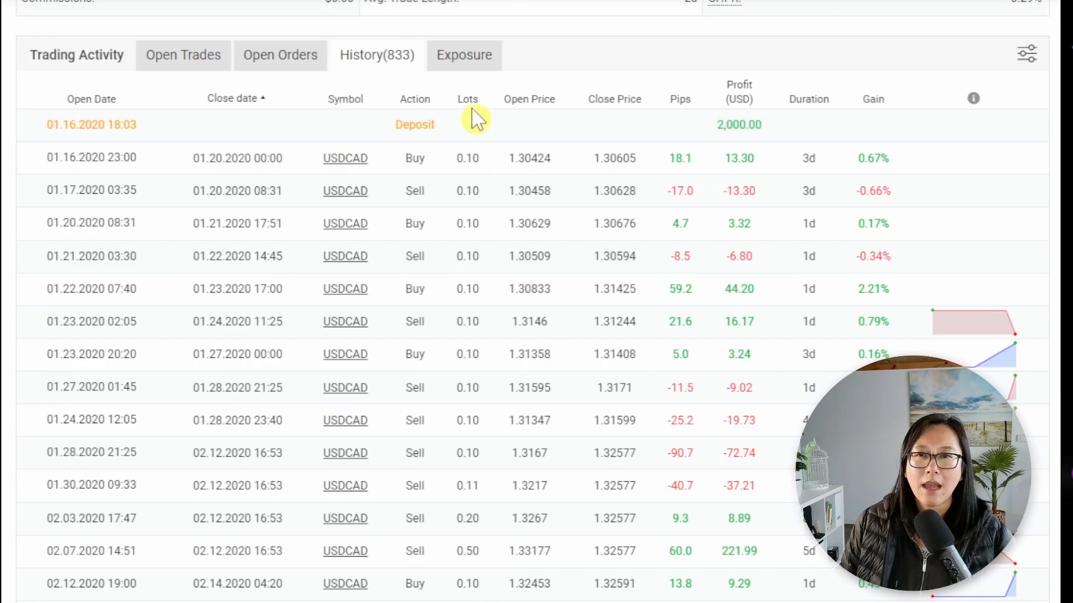
mouse_move(489, 164)
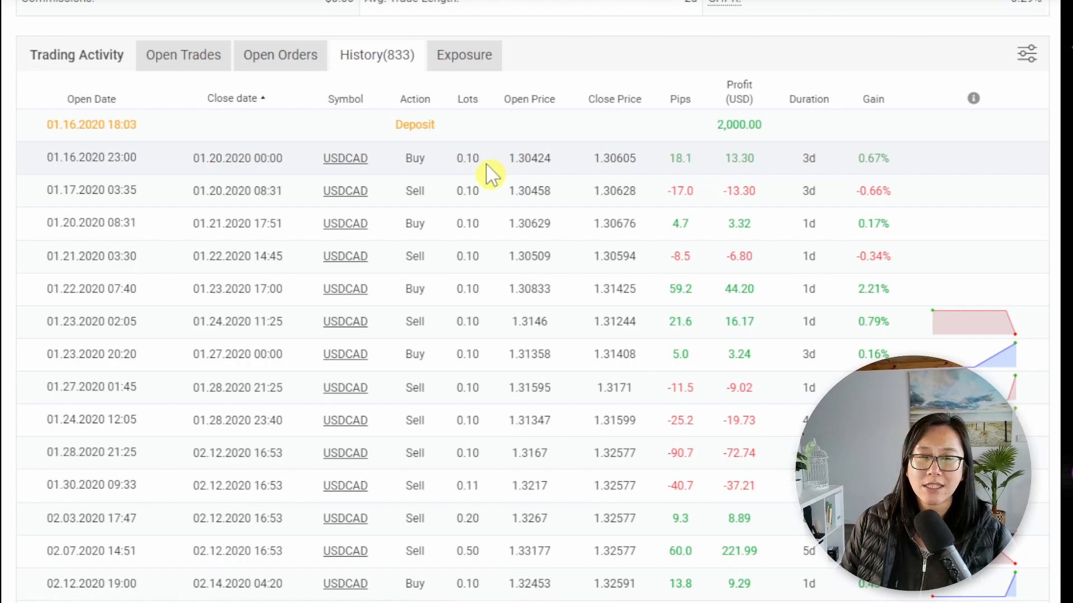
mouse_move(468, 289)
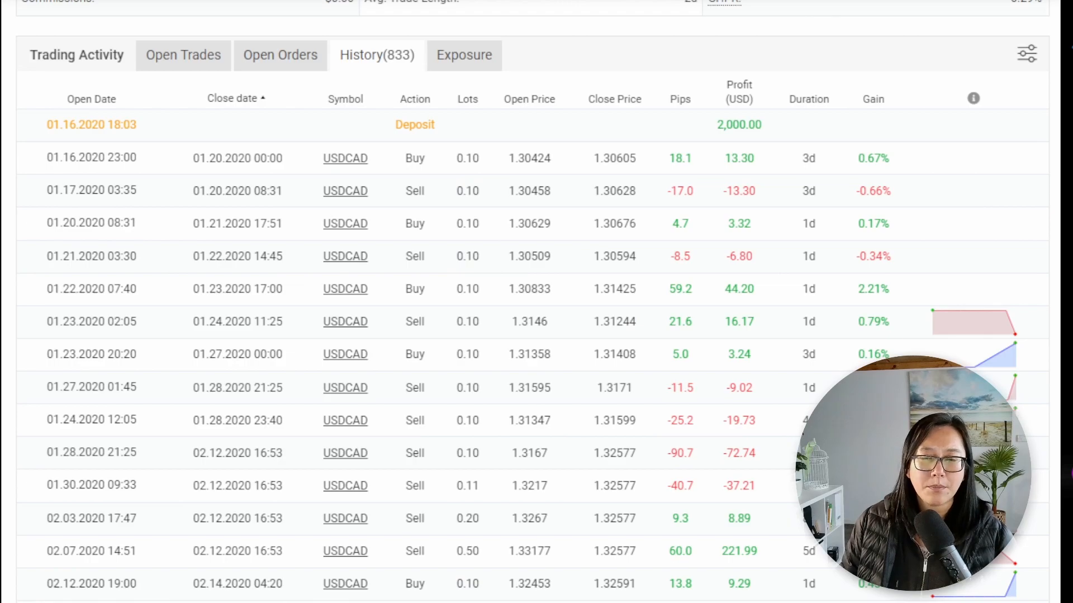
mouse_move(514, 583)
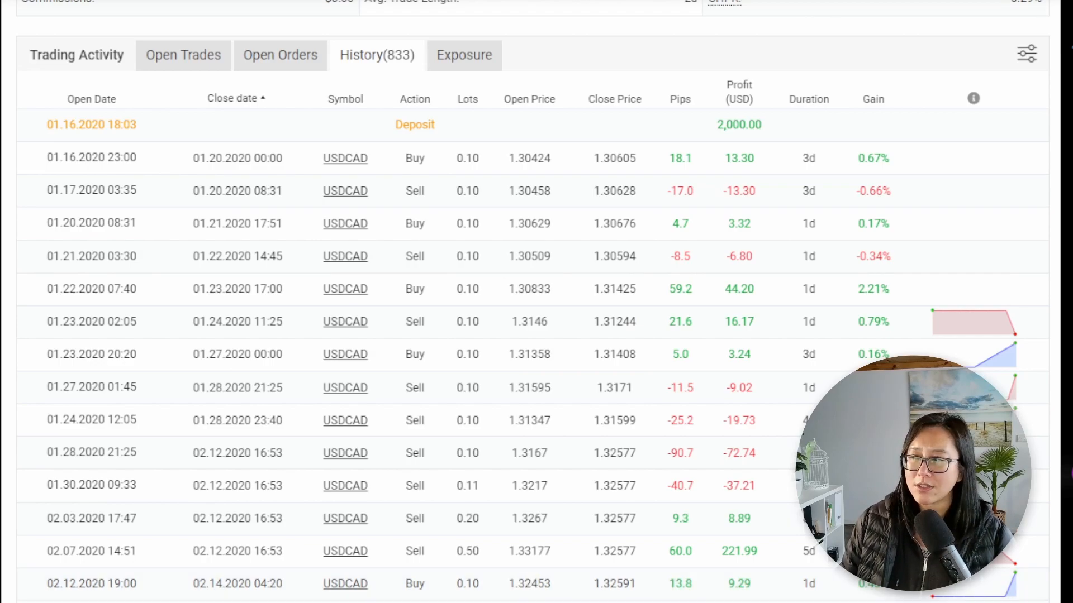
Switch the account chart to Growth (about 1,019% by August 2023), then return to the history table.
scroll(up, 3)
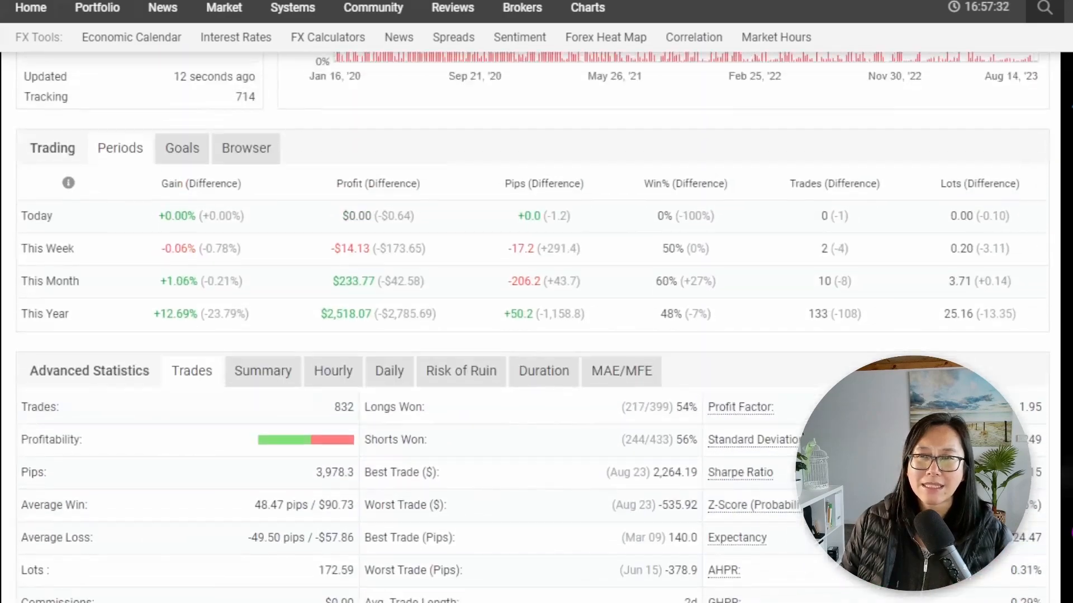
scroll(up, 3)
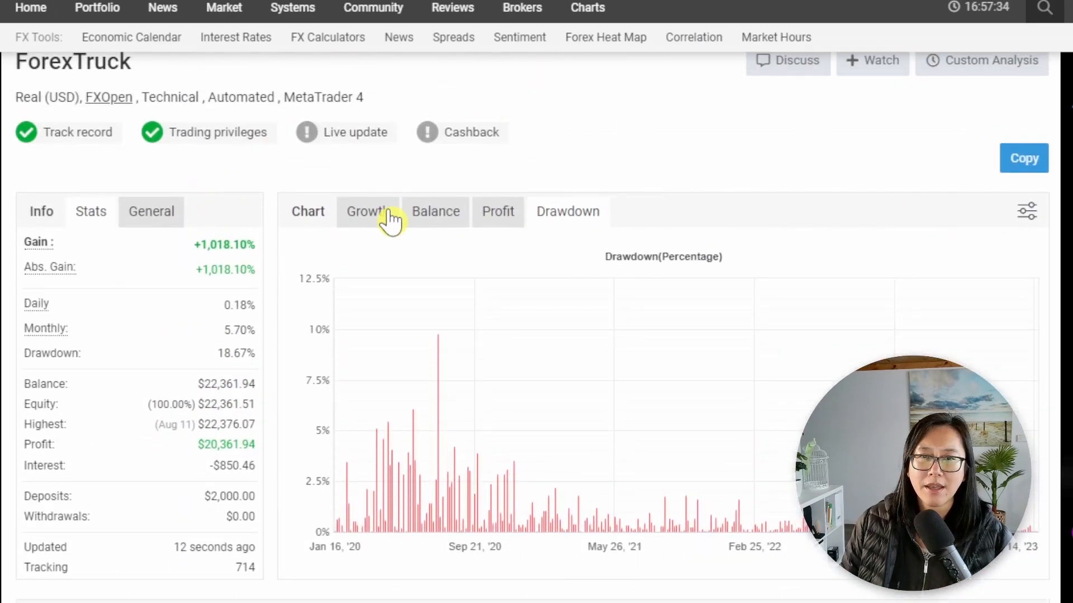
click(368, 211)
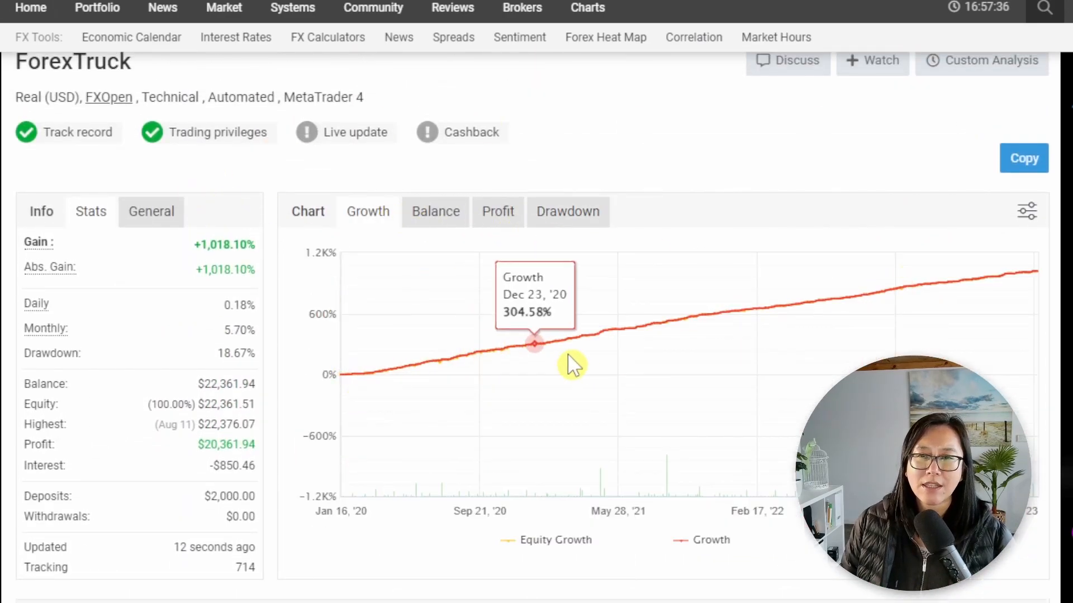
mouse_move(1035, 306)
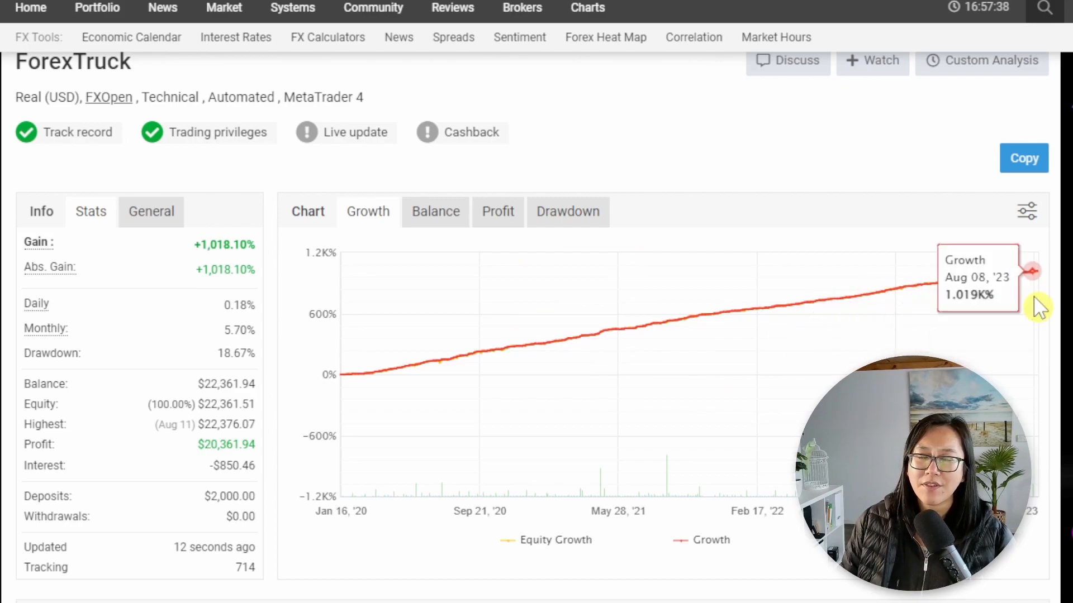
mouse_move(361, 400)
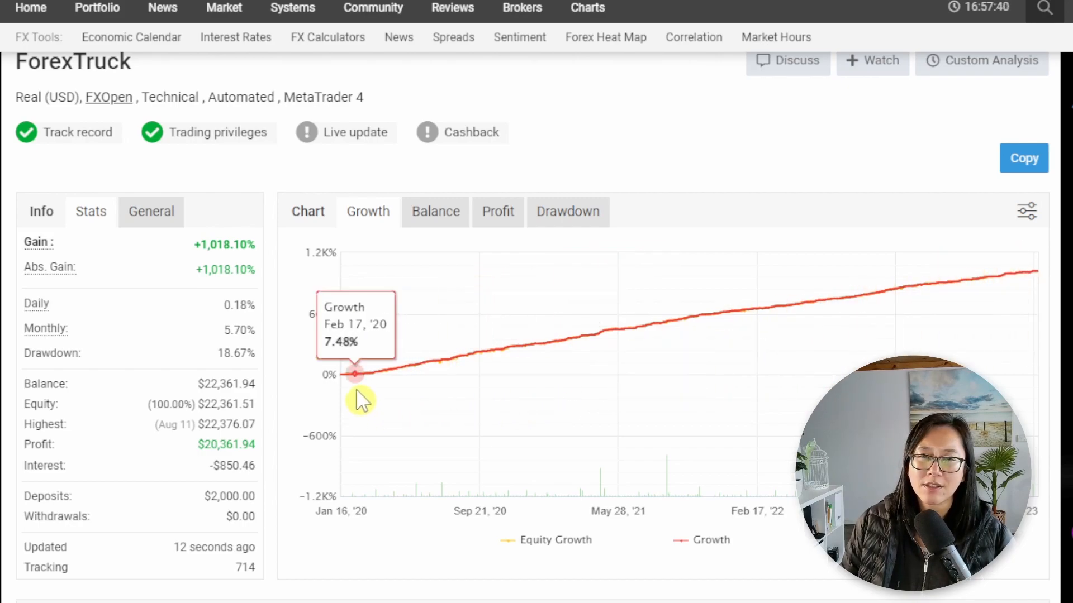
mouse_move(692, 333)
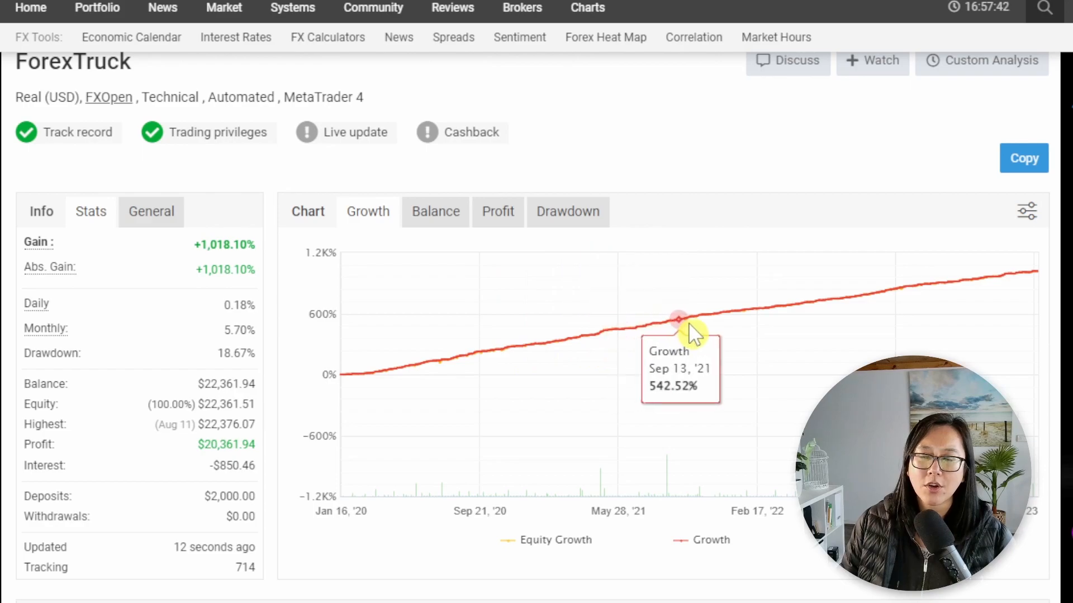
mouse_move(1028, 87)
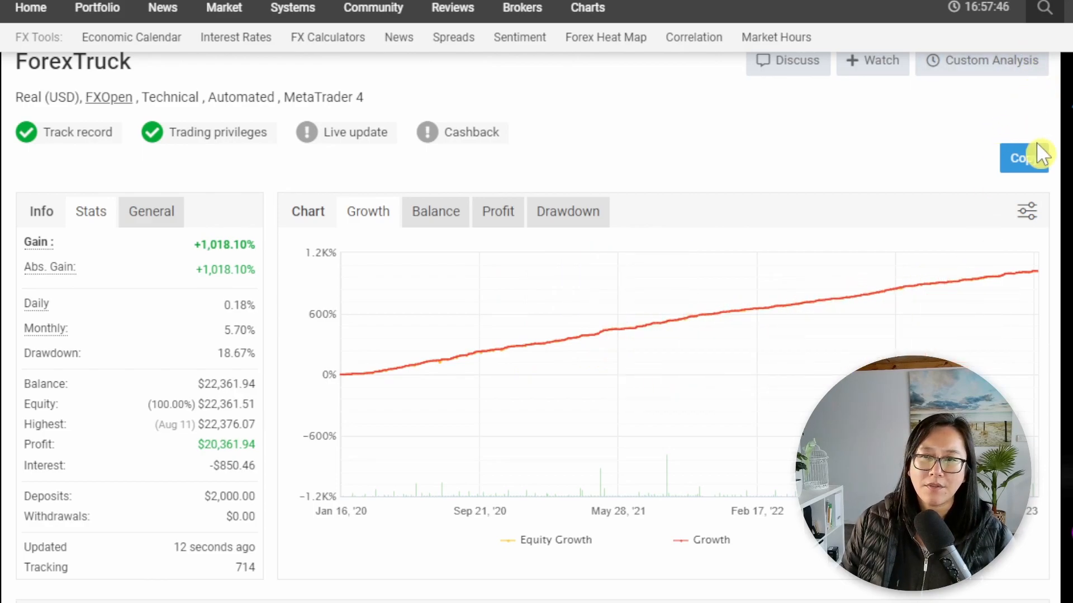
mouse_move(1019, 287)
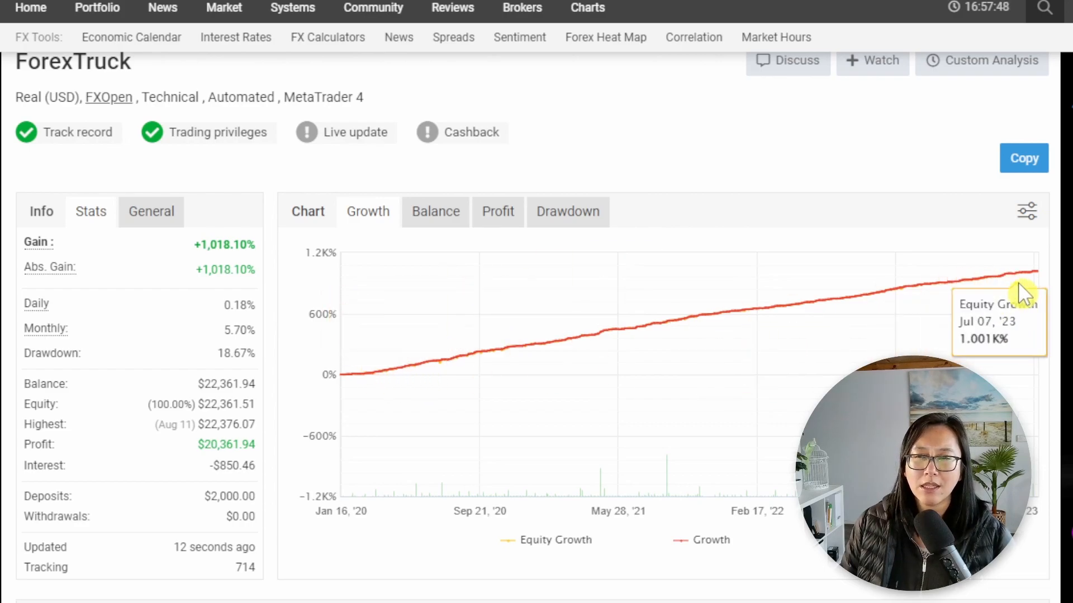
scroll(down, 3)
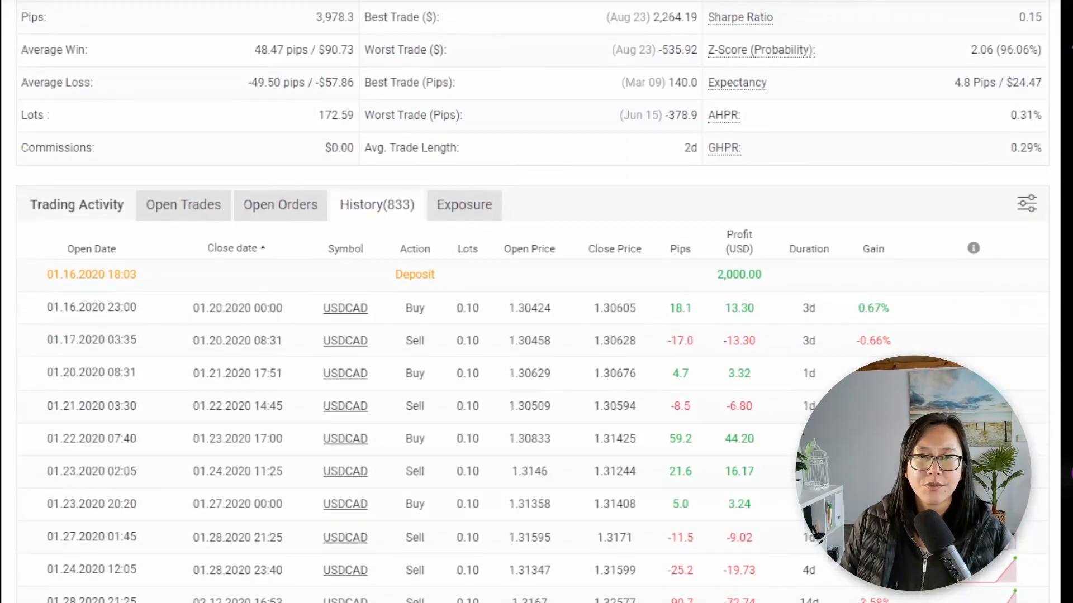
Sort trades by lot size largest first (4.85), then reverse to smallest first (0.05).
scroll(down, 3)
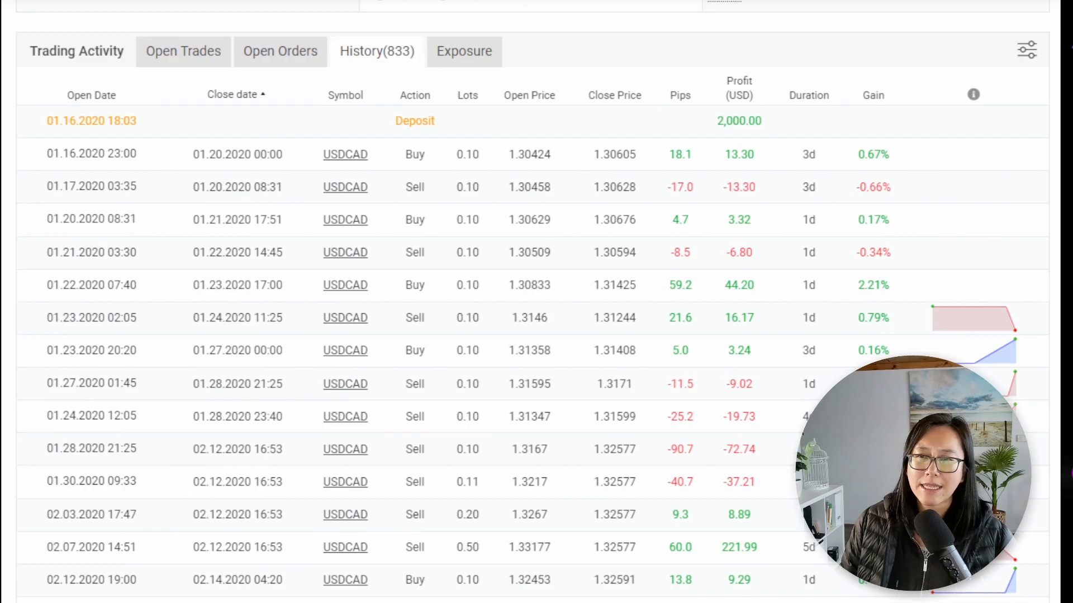
mouse_move(487, 103)
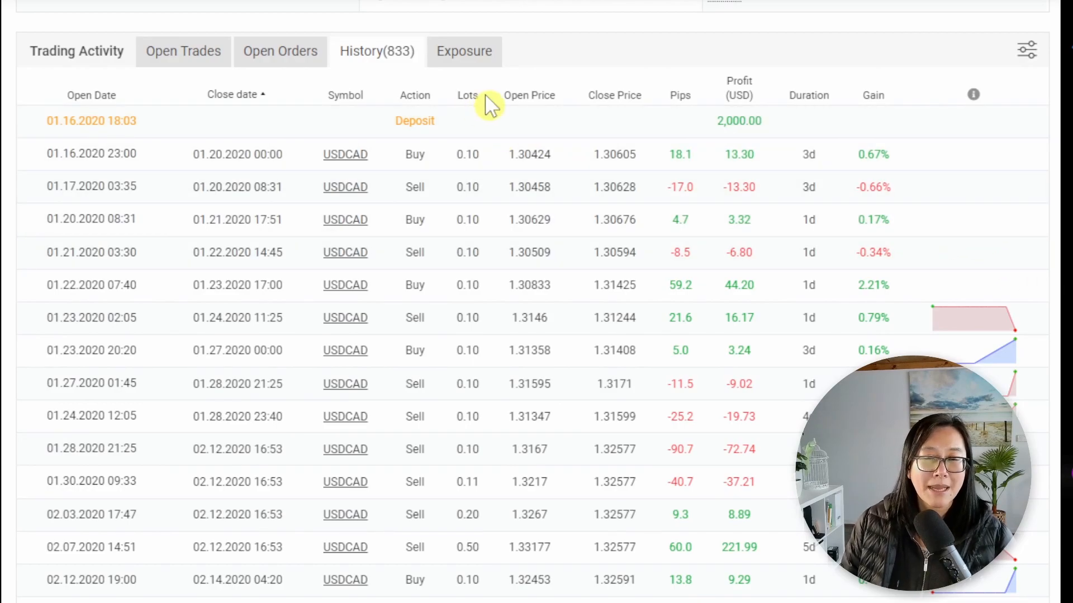
mouse_move(472, 107)
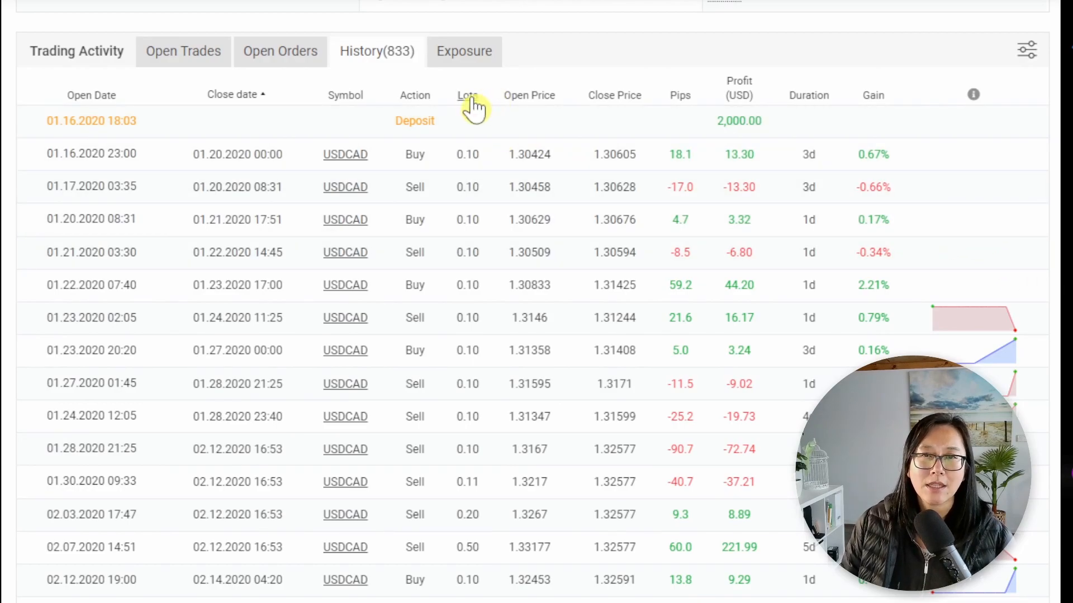
click(467, 94)
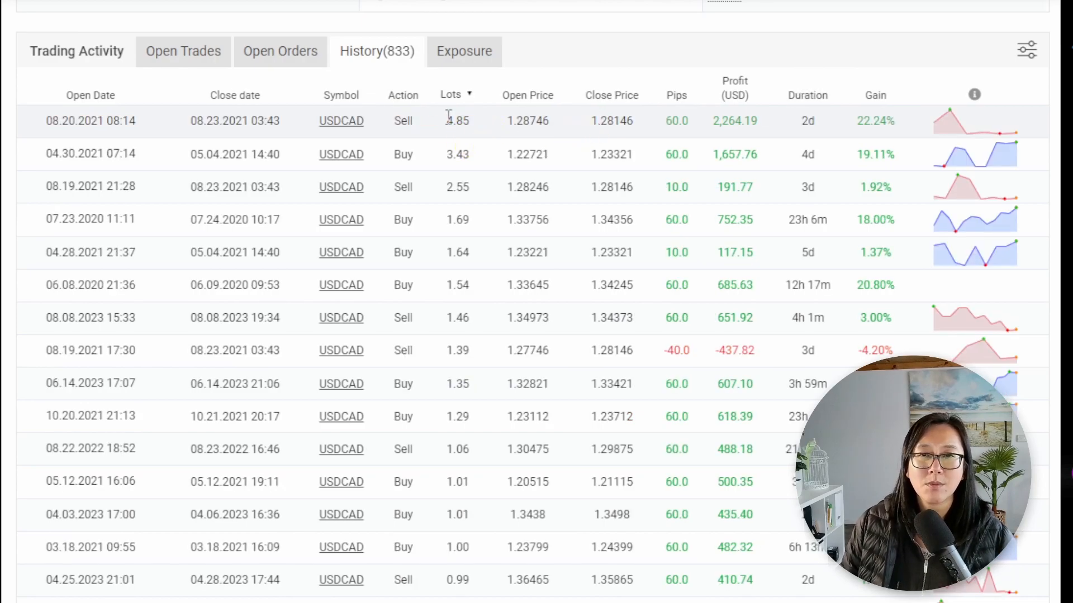
mouse_move(352, 144)
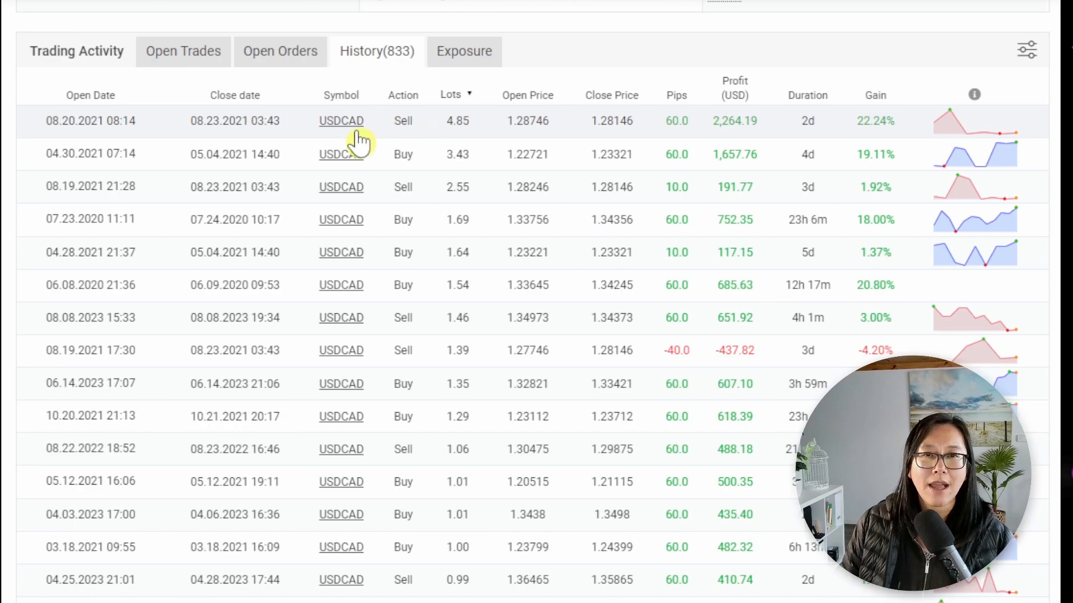
mouse_move(235, 121)
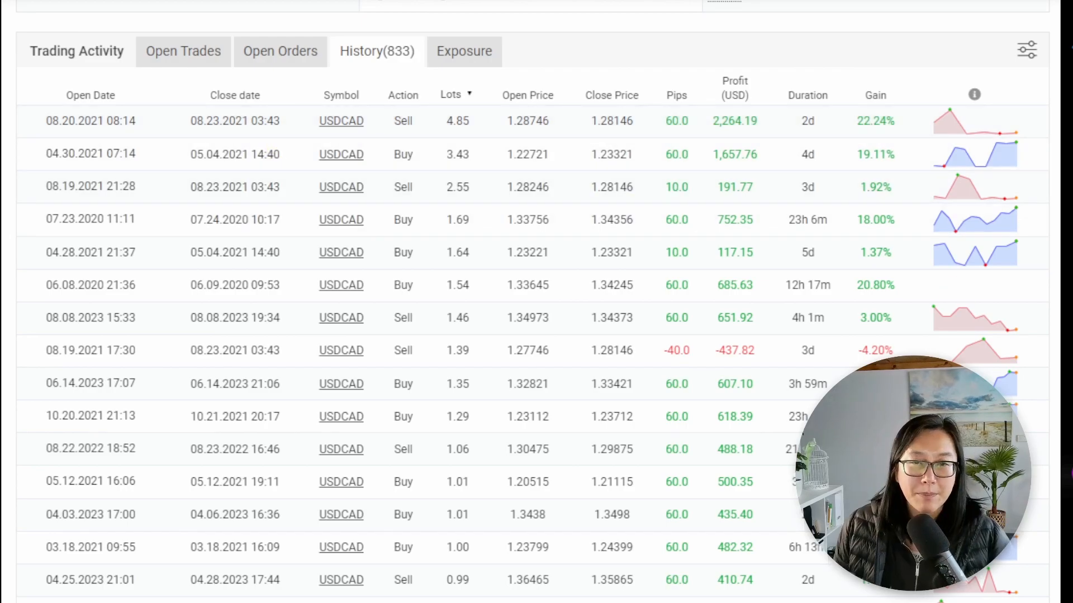
mouse_move(455, 96)
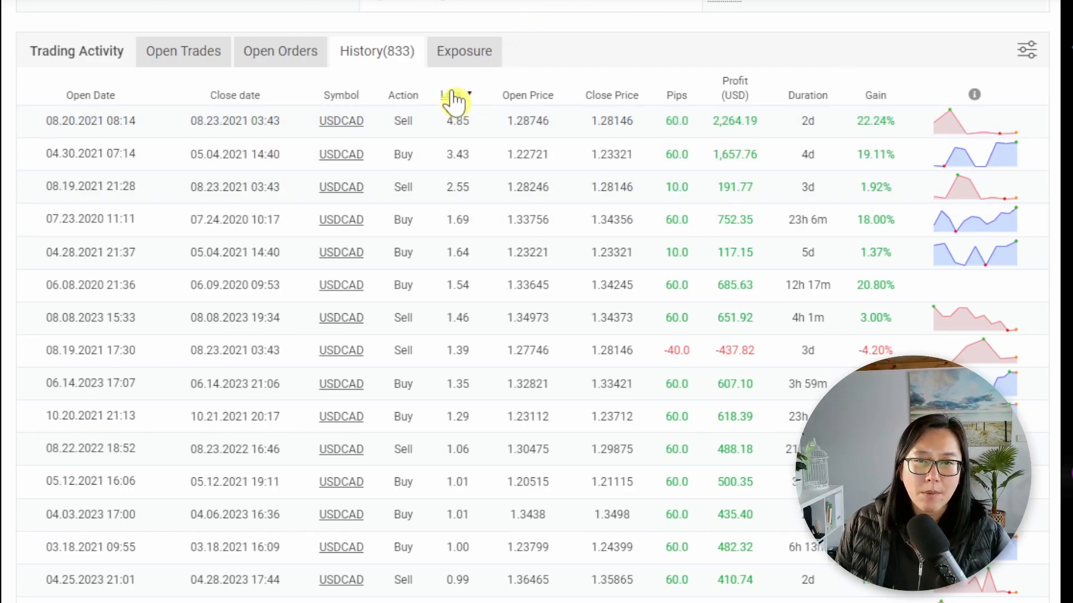
click(456, 95)
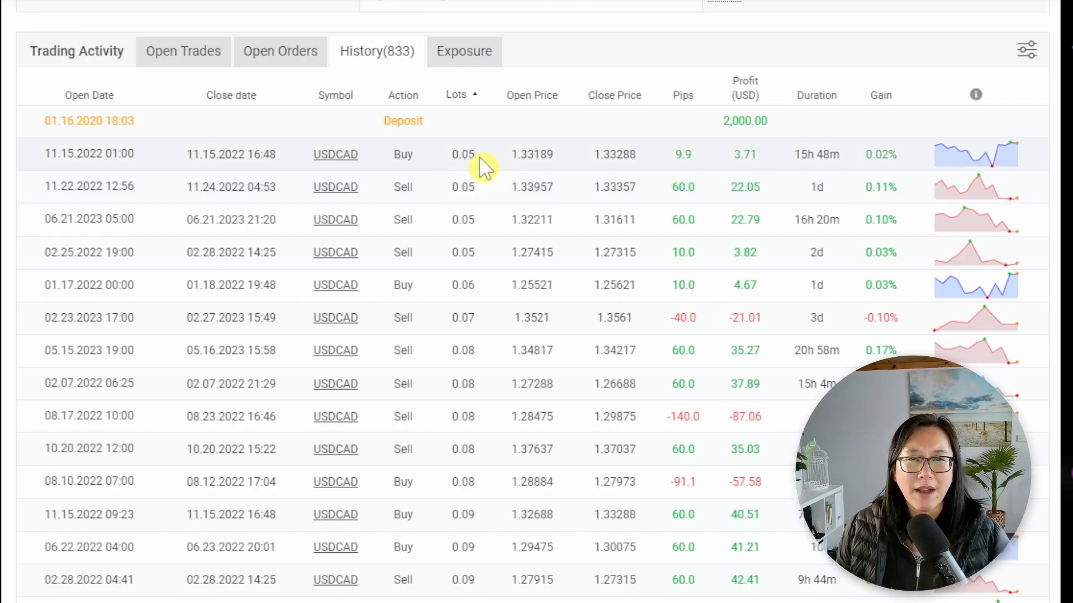
mouse_move(245, 163)
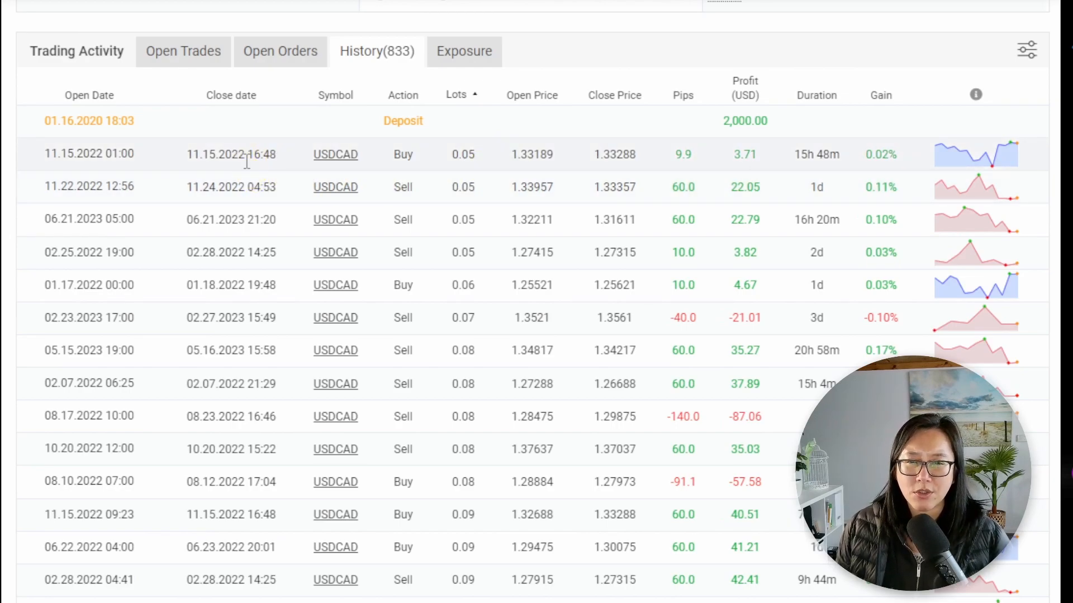
mouse_move(512, 154)
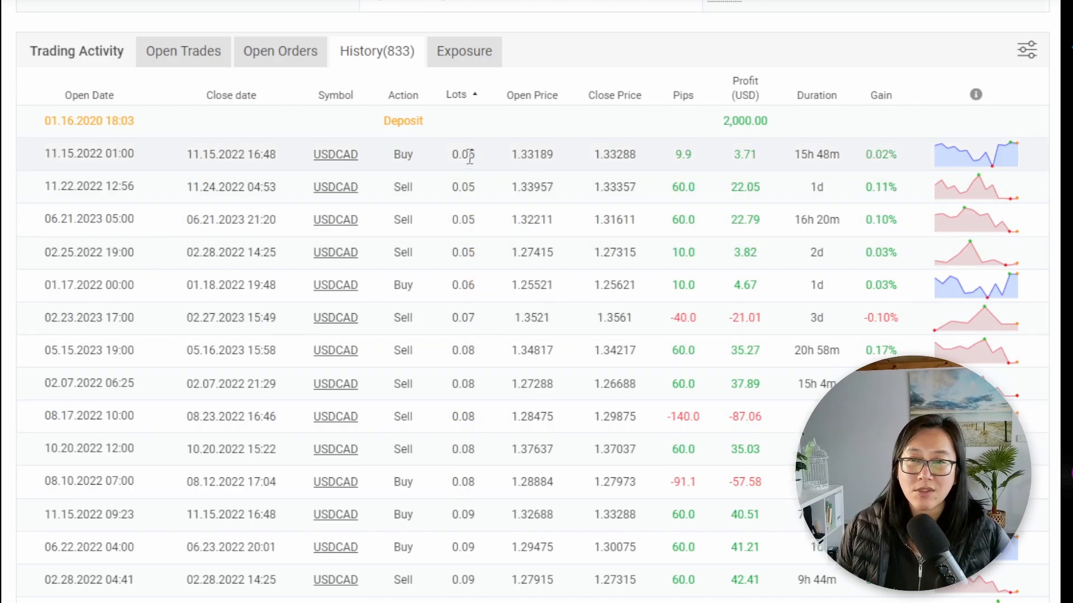
mouse_move(266, 121)
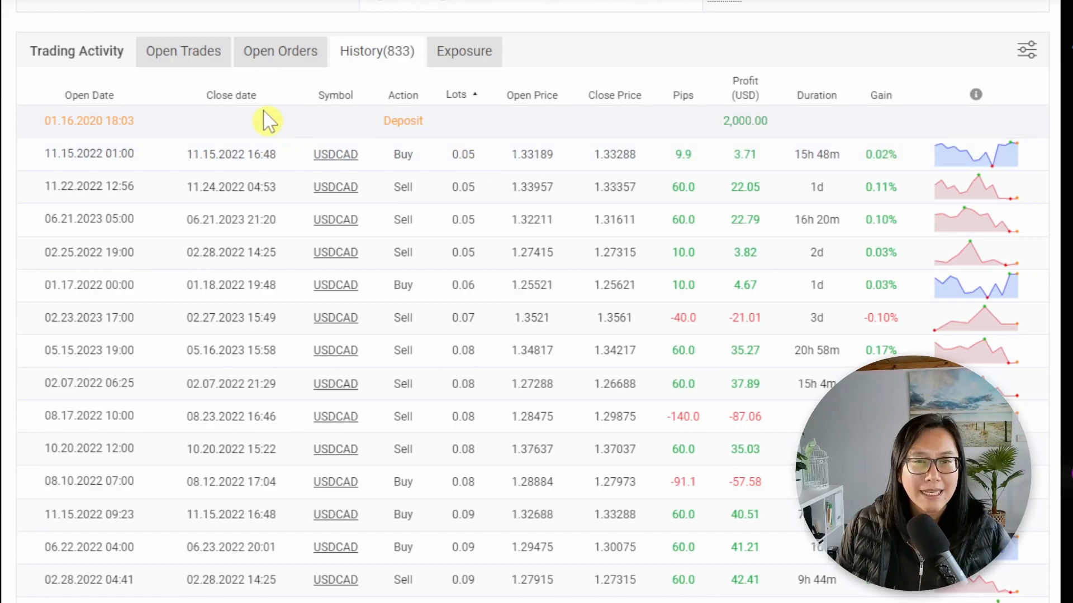
Sort trades by close date newest first, beginning with the August 15, 2023 trade.
click(231, 94)
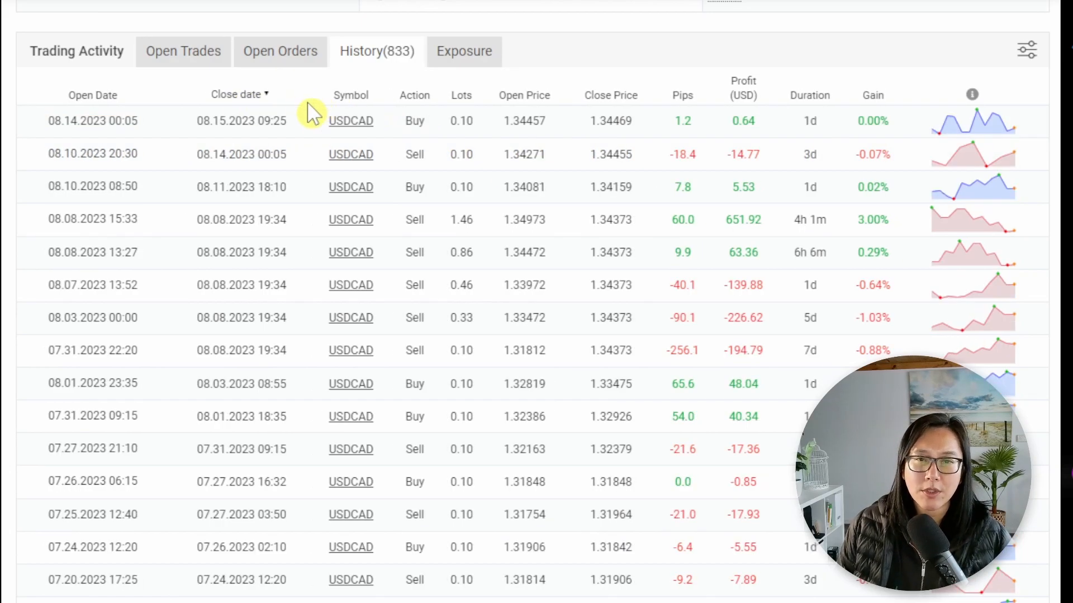
mouse_move(573, 109)
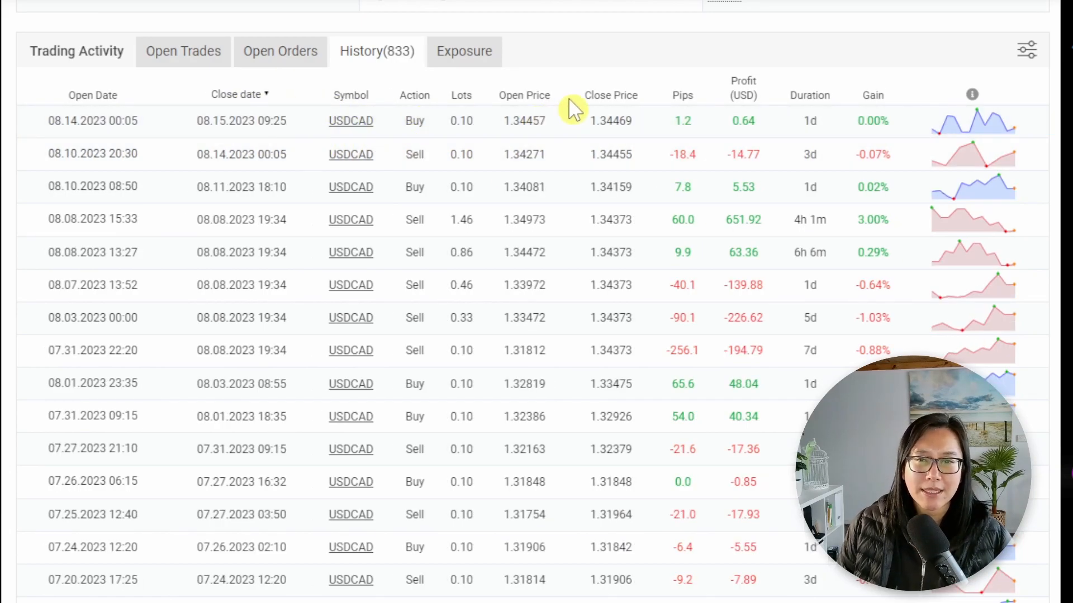
mouse_move(306, 220)
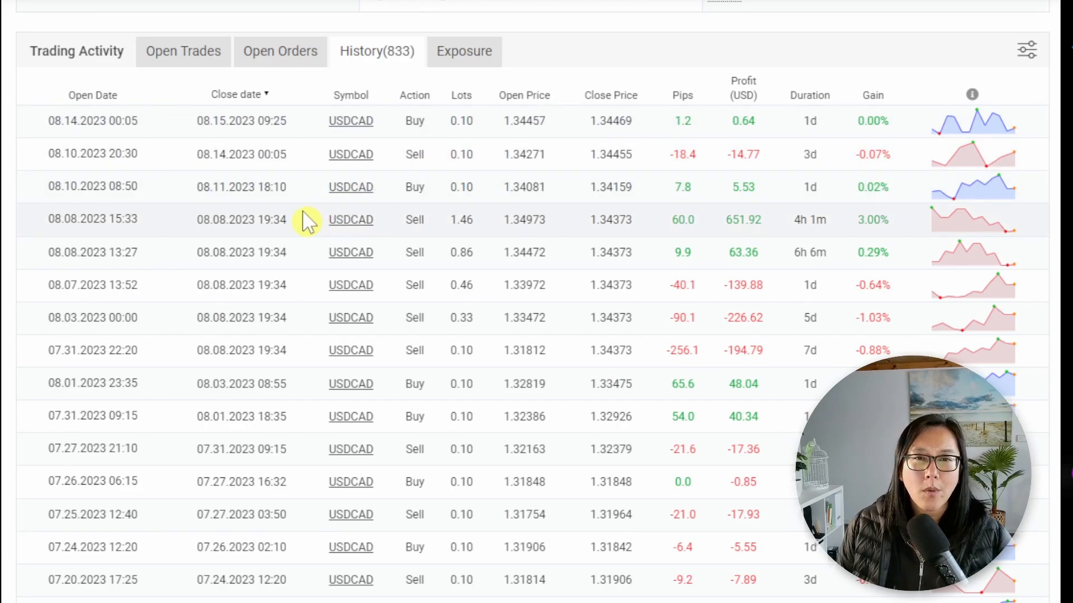
mouse_move(627, 56)
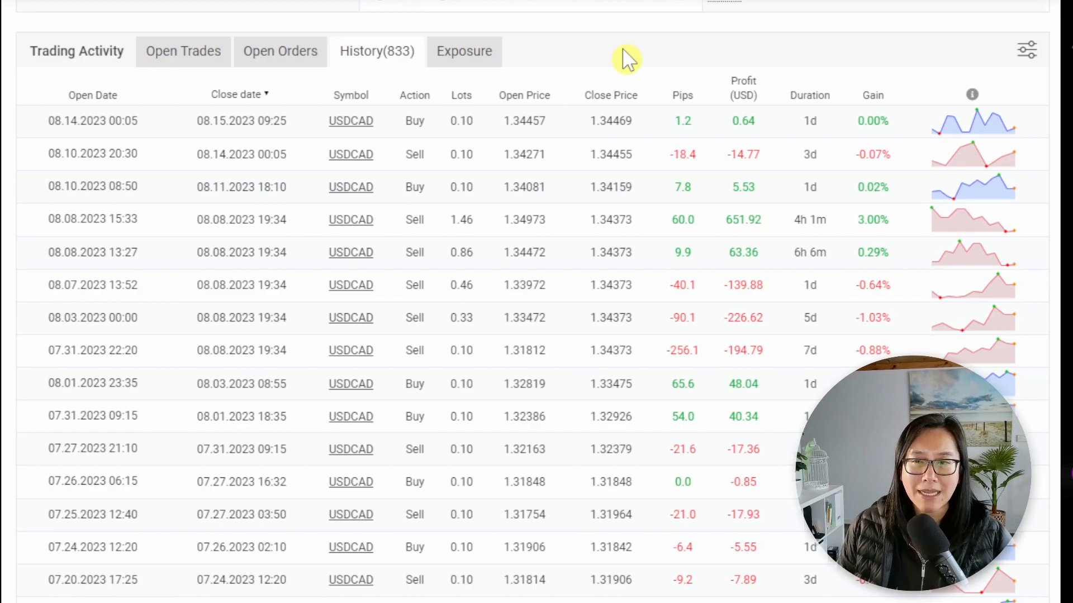
mouse_move(303, 226)
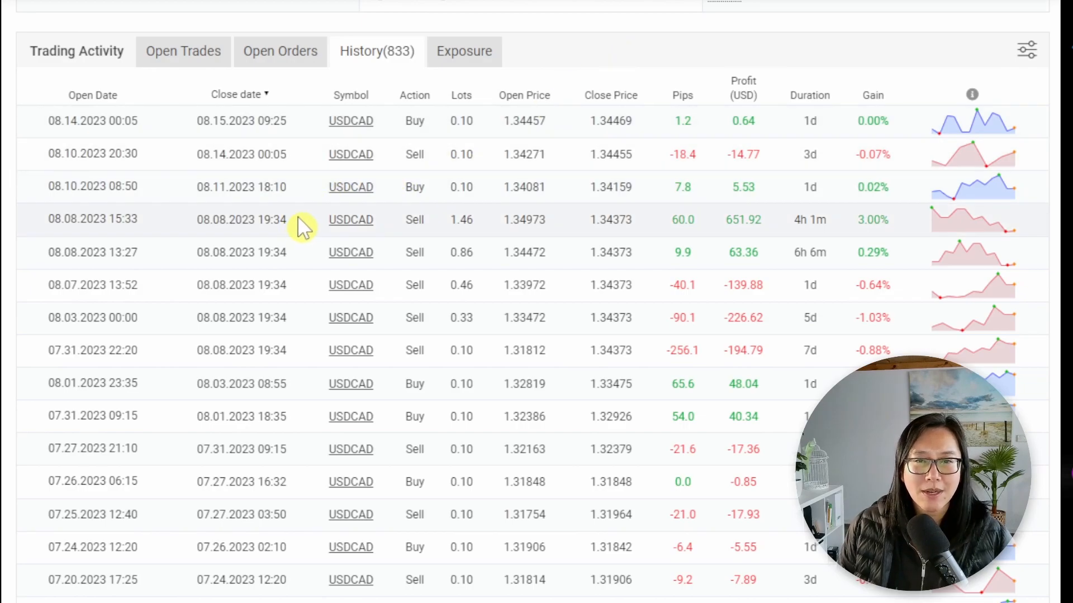
mouse_move(277, 373)
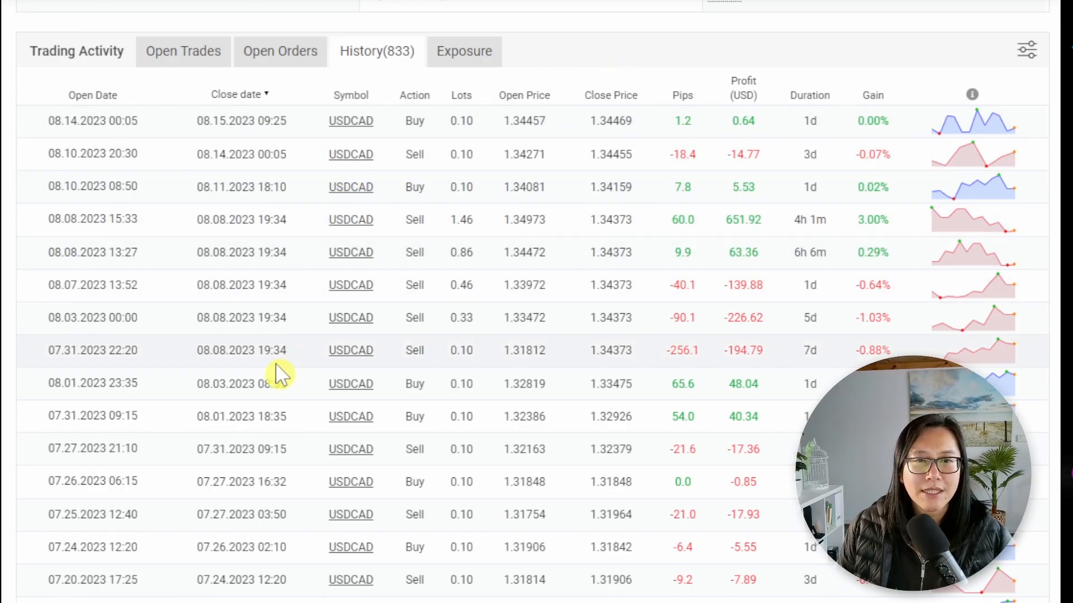
mouse_move(267, 242)
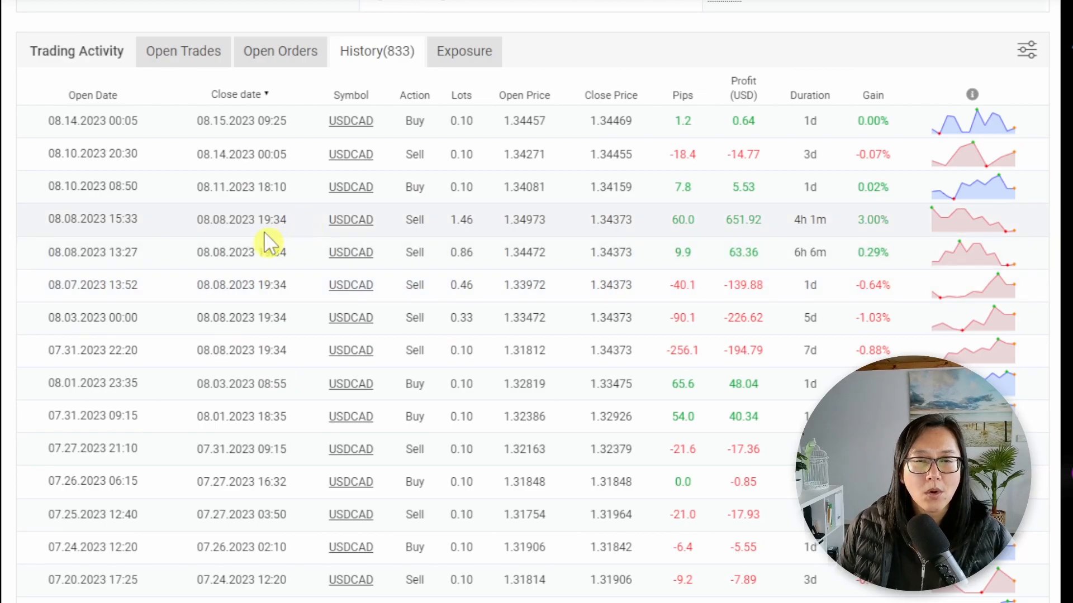
mouse_move(312, 335)
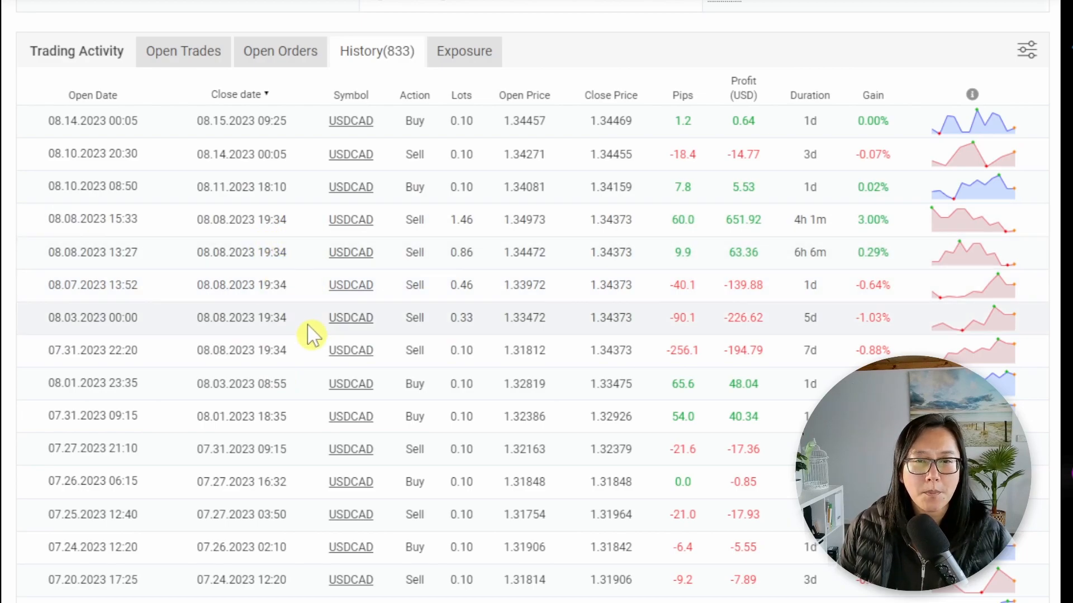
mouse_move(306, 228)
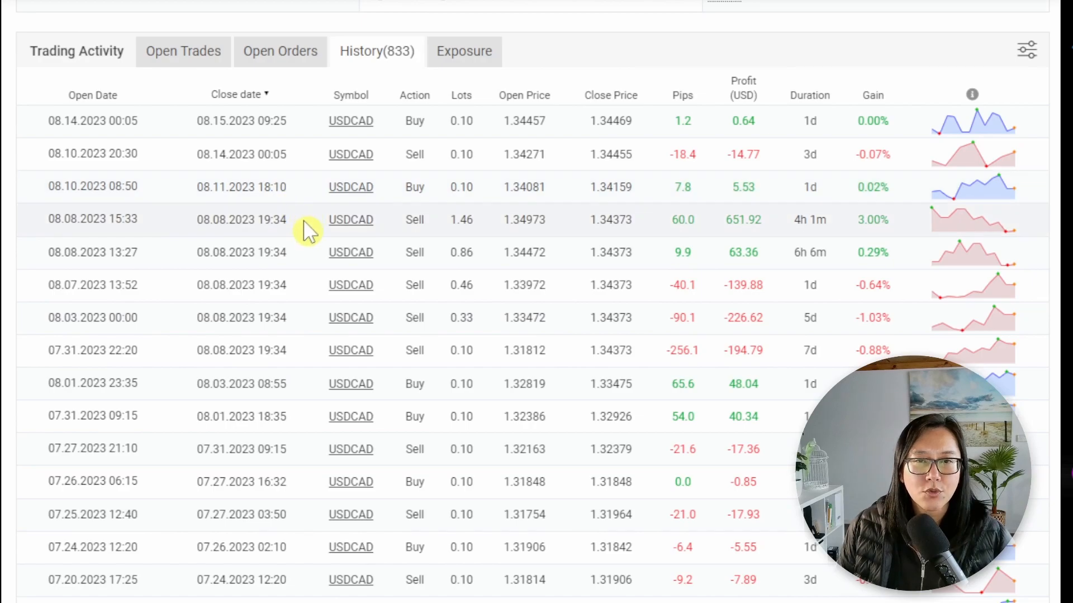
mouse_move(292, 222)
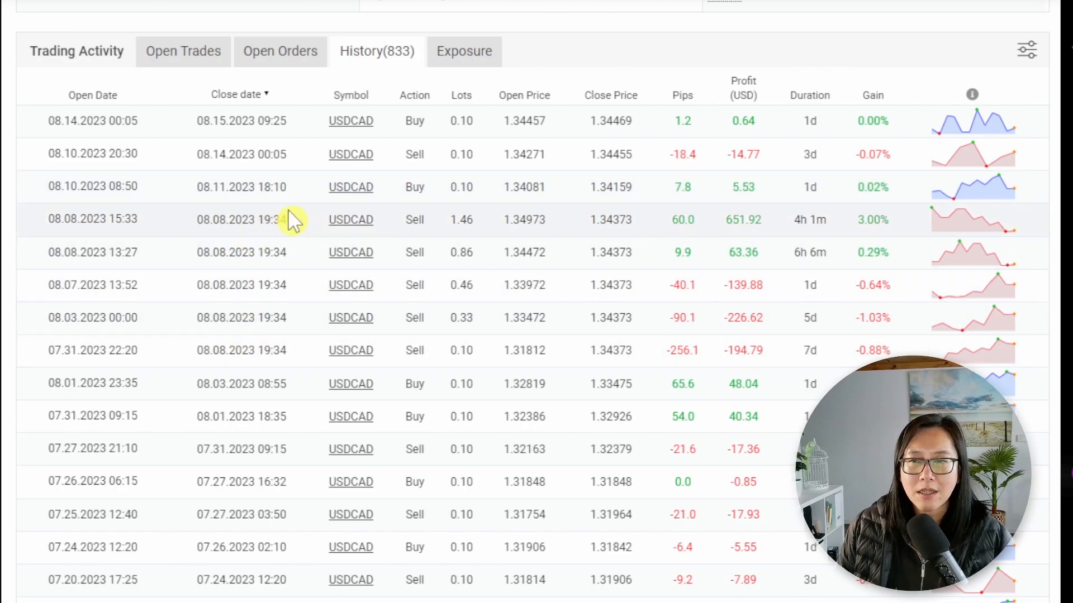
mouse_move(833, 225)
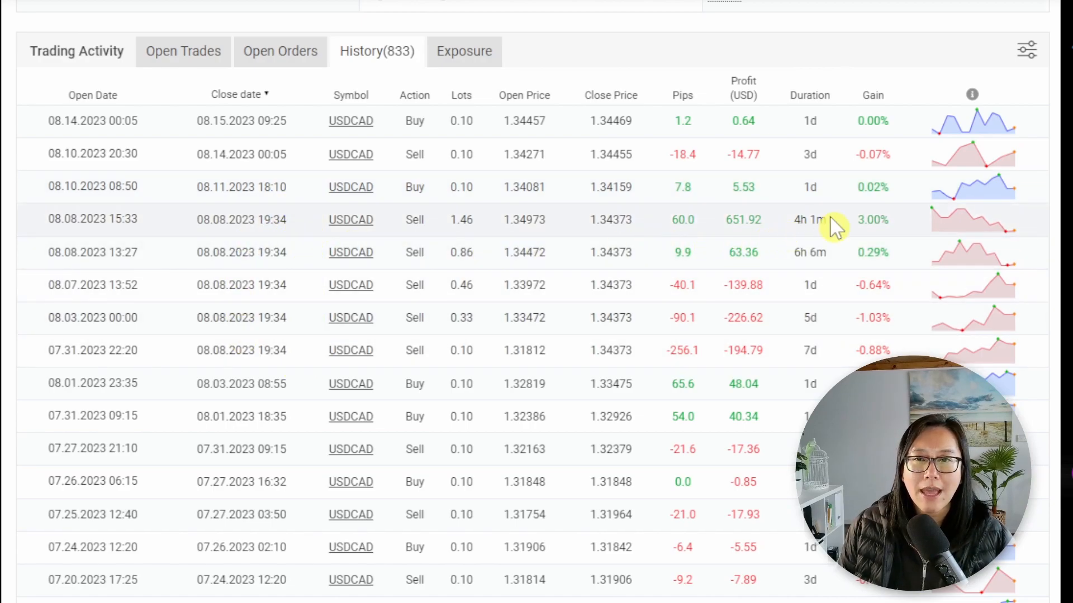
mouse_move(752, 219)
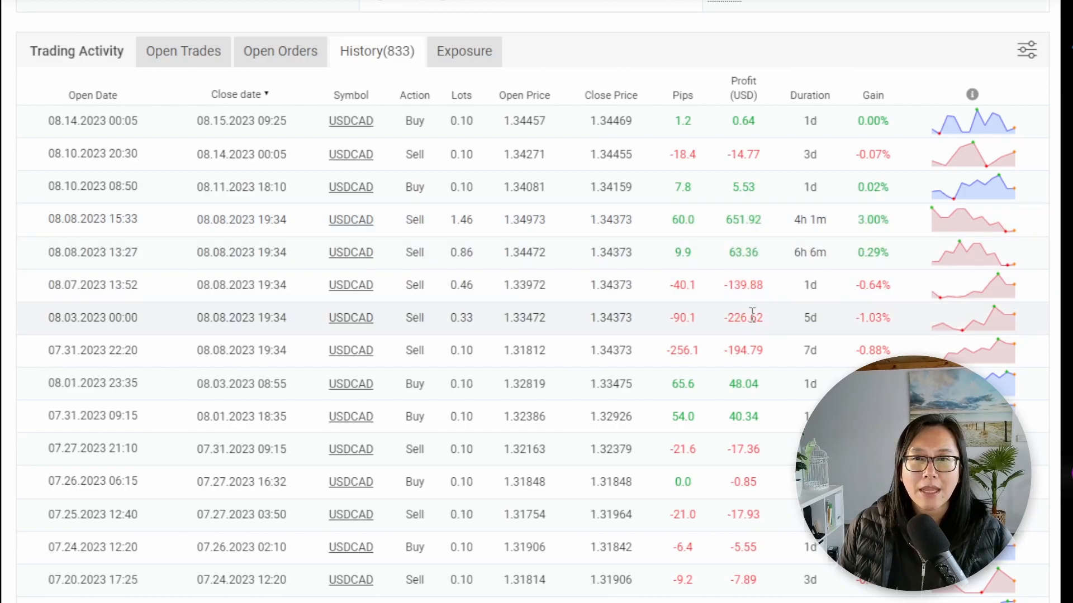
mouse_move(780, 246)
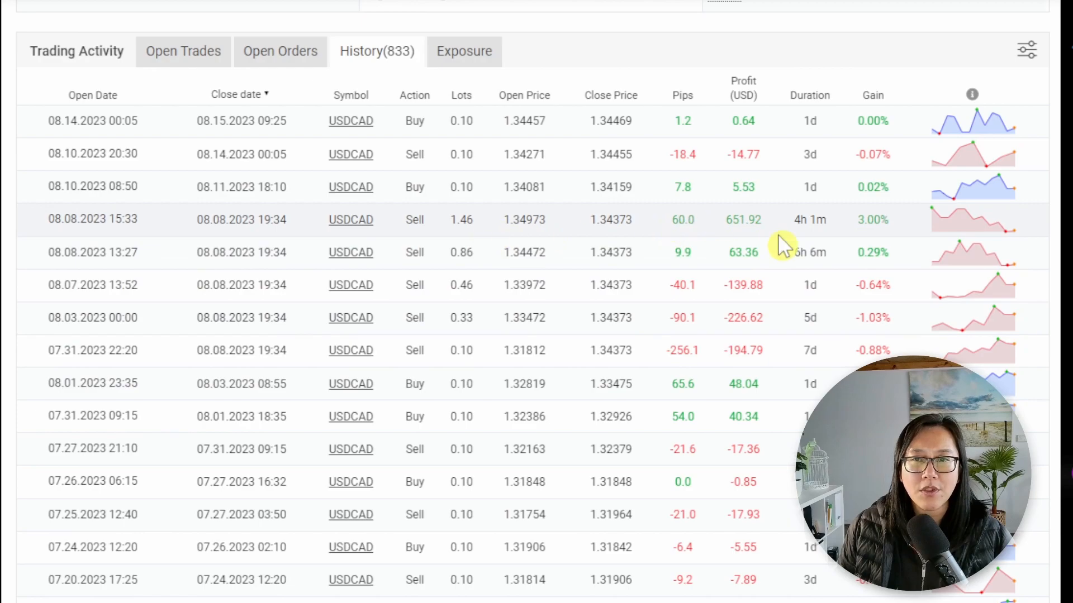
mouse_move(819, 309)
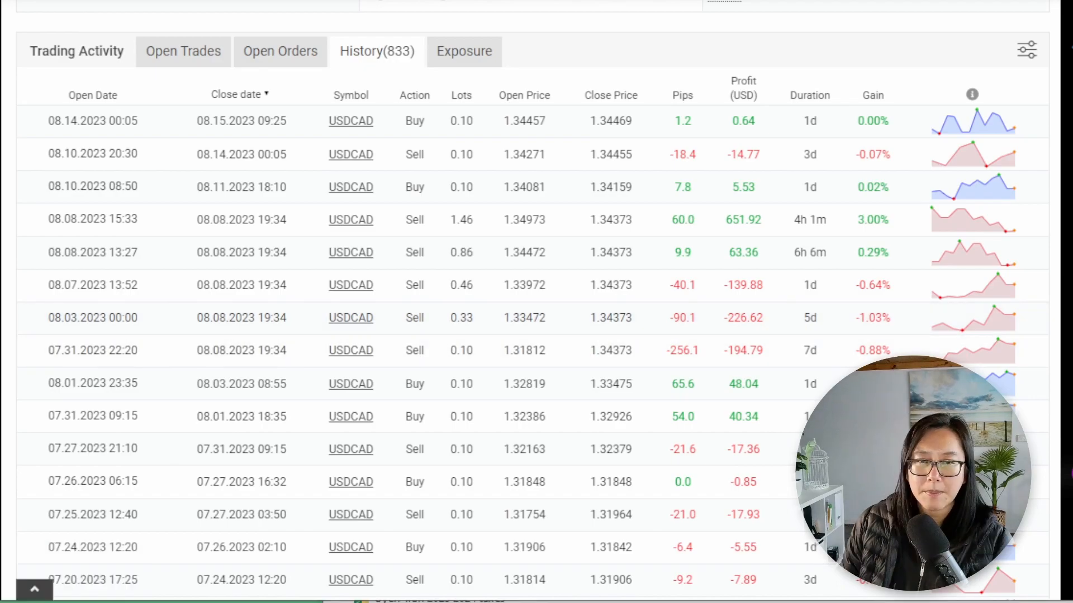
mouse_move(276, 337)
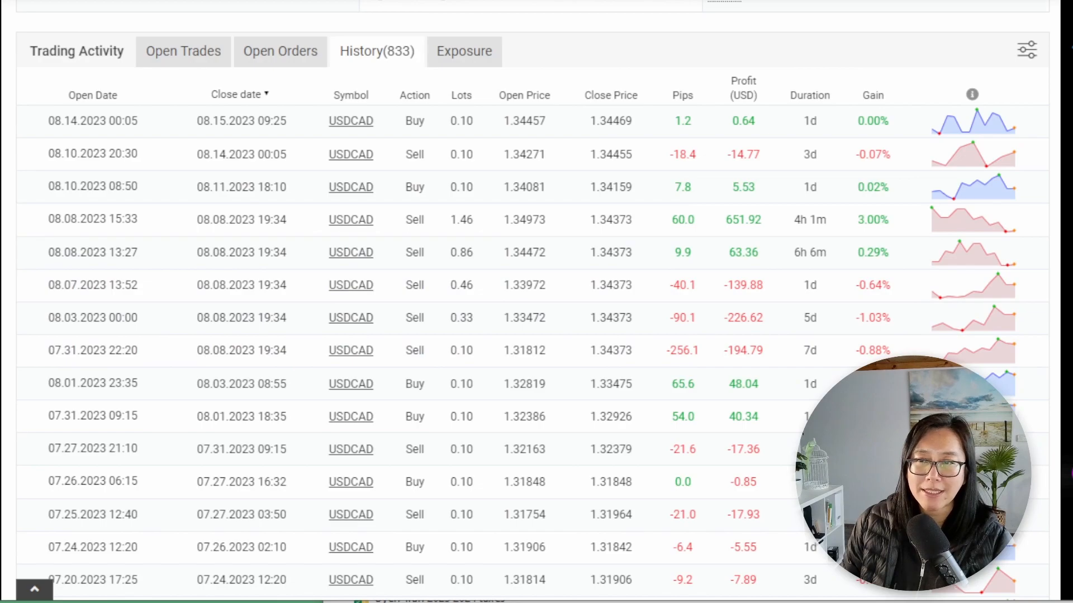
scroll(down, 3)
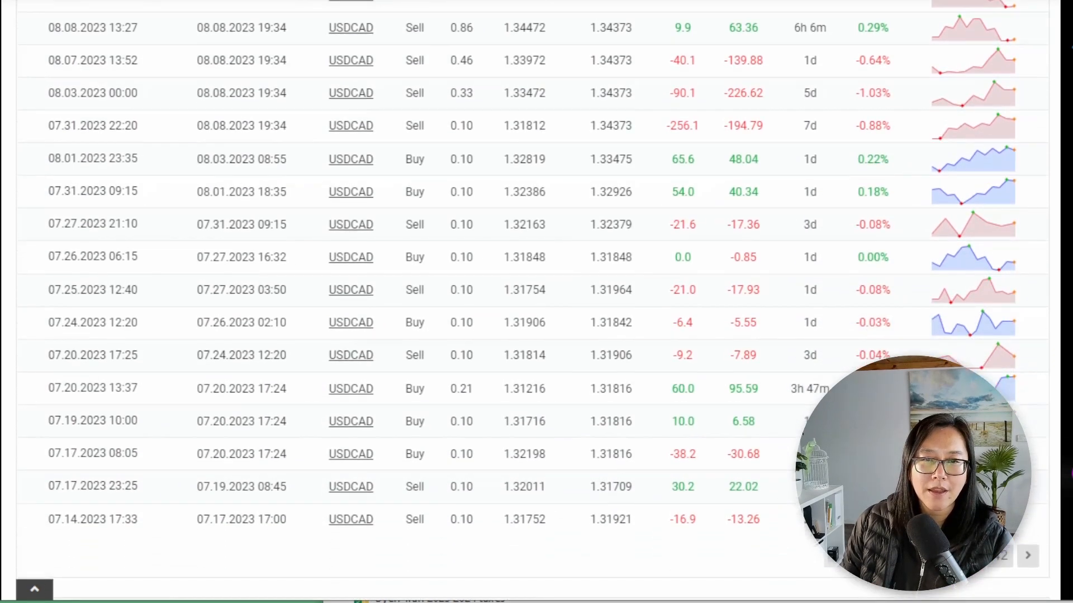
scroll(down, 3)
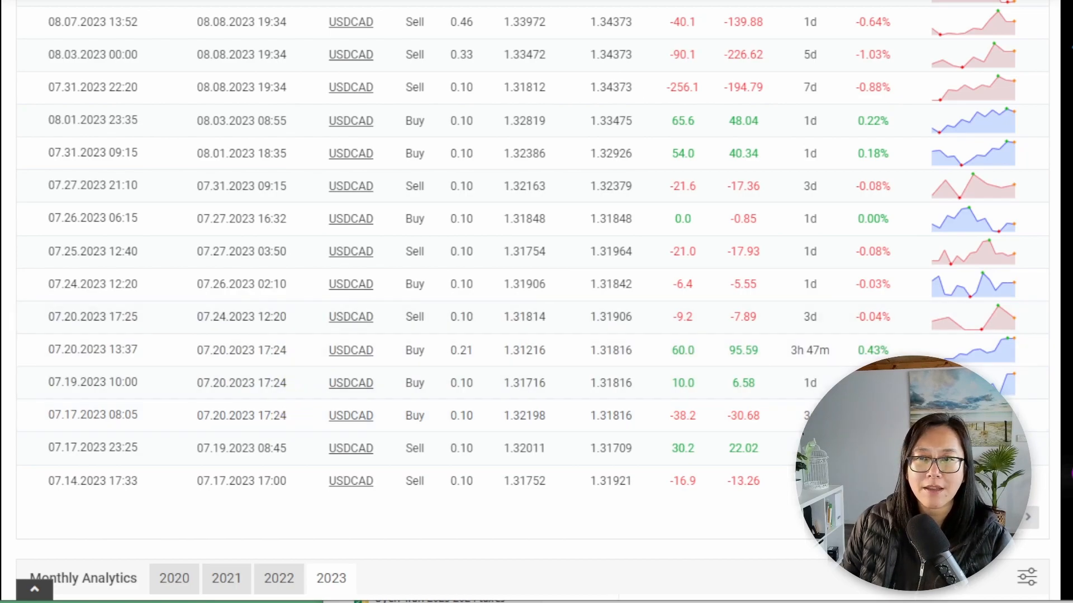
scroll(down, 3)
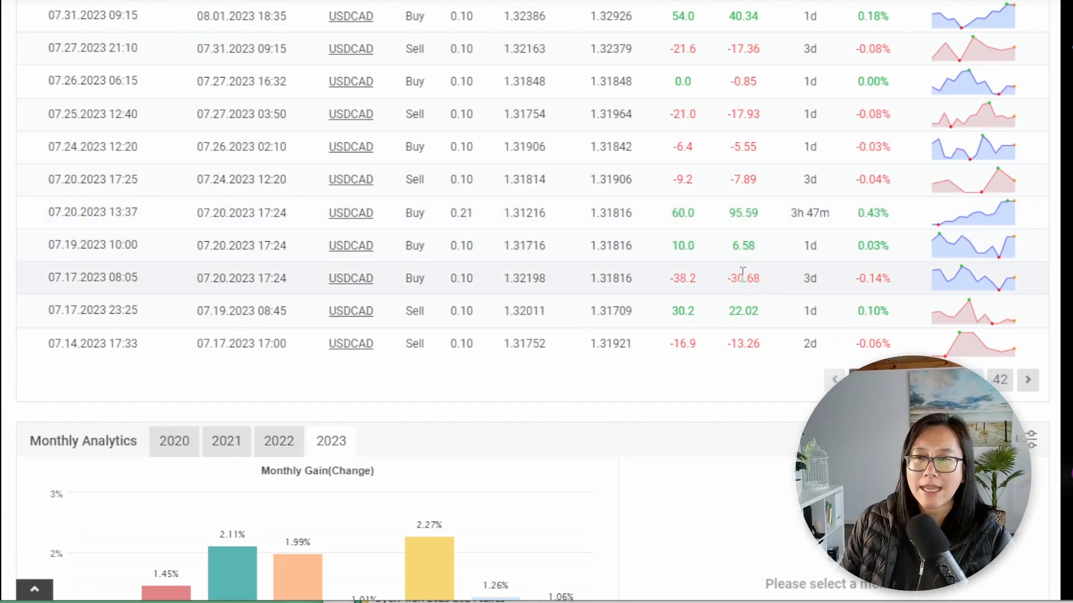
mouse_move(767, 294)
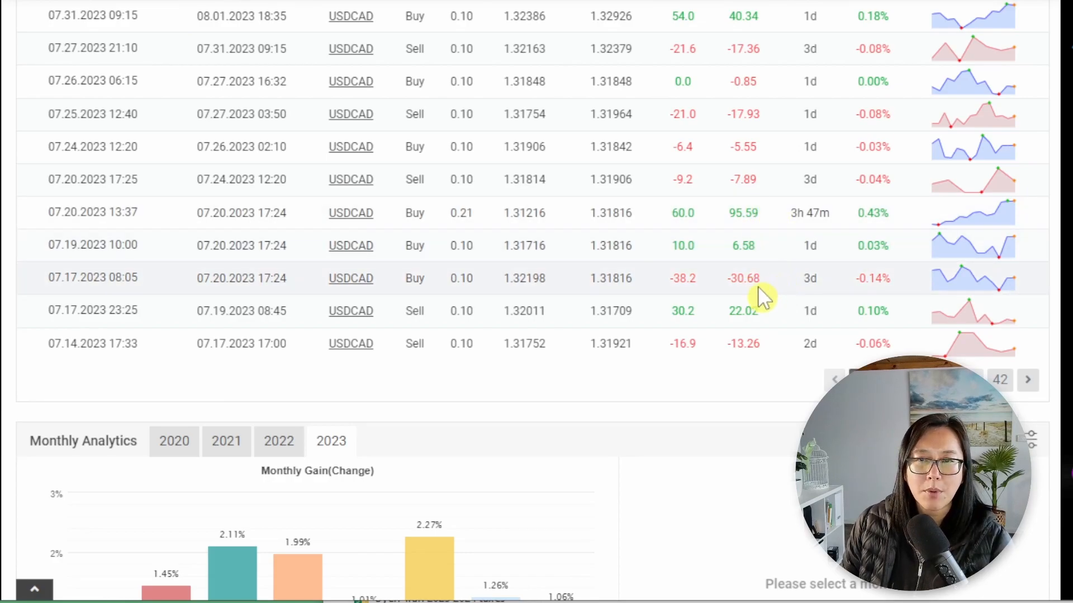
mouse_move(714, 285)
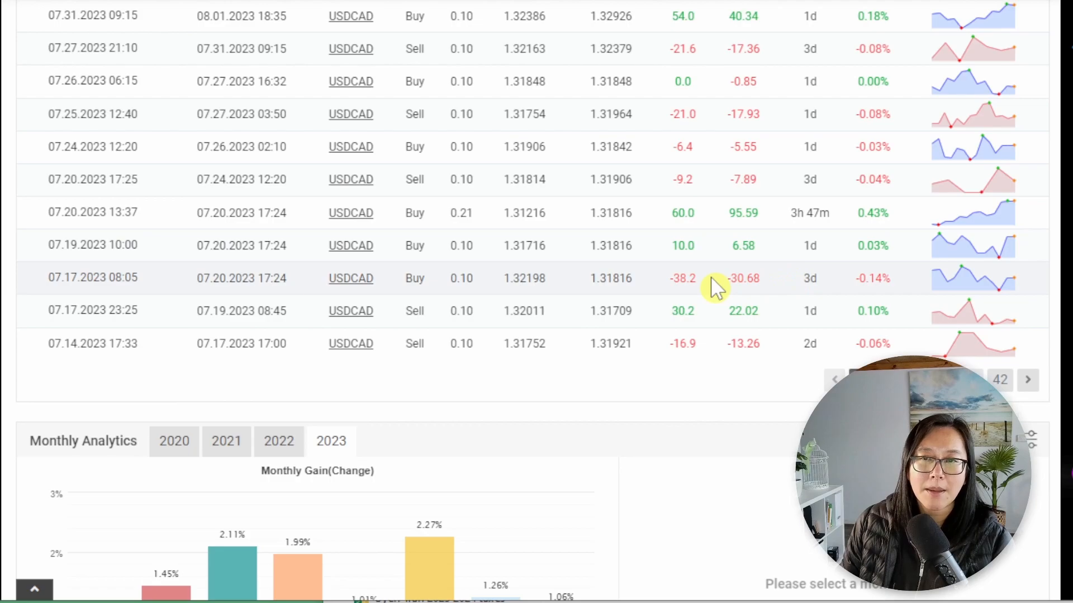
mouse_move(643, 451)
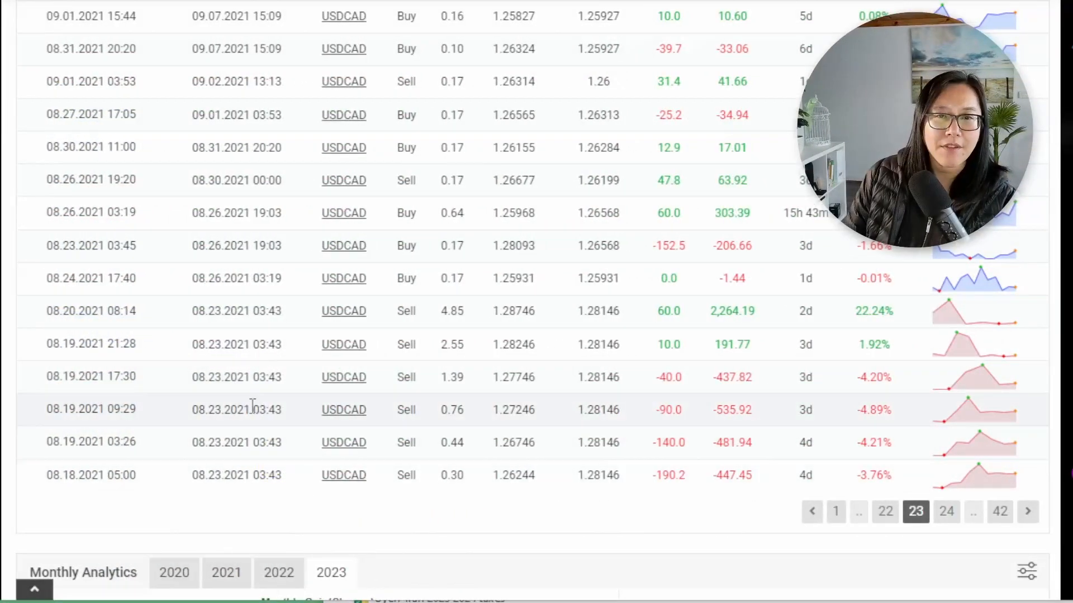
mouse_move(264, 310)
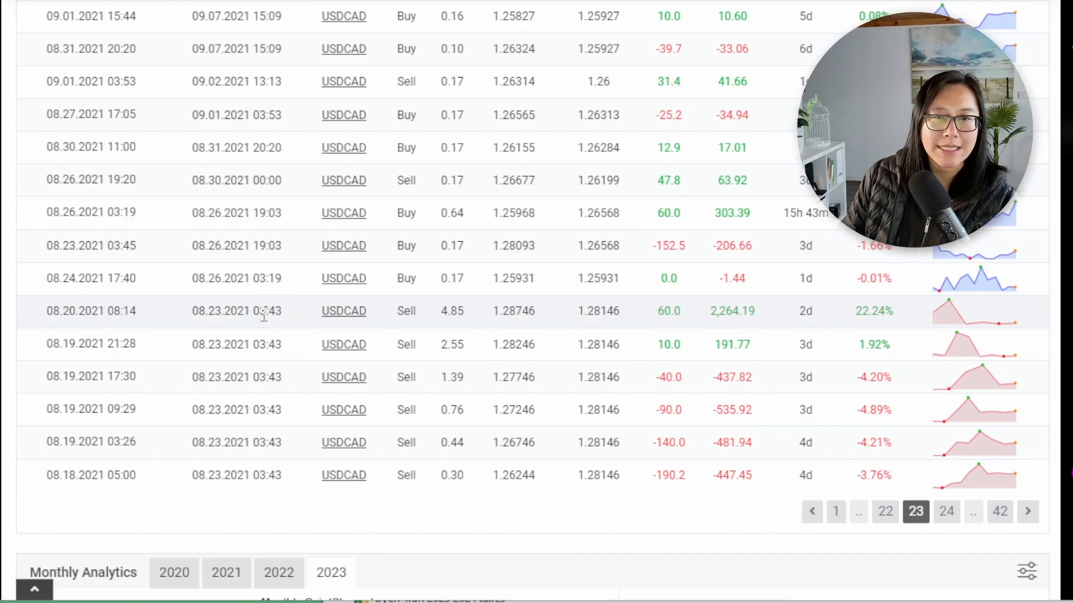
mouse_move(181, 326)
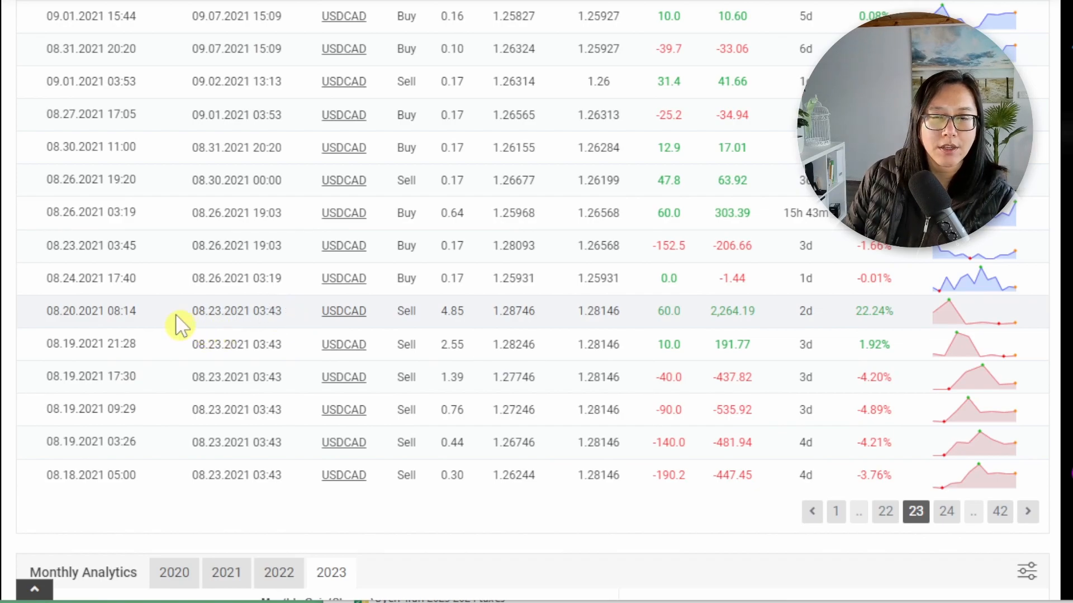
mouse_move(297, 322)
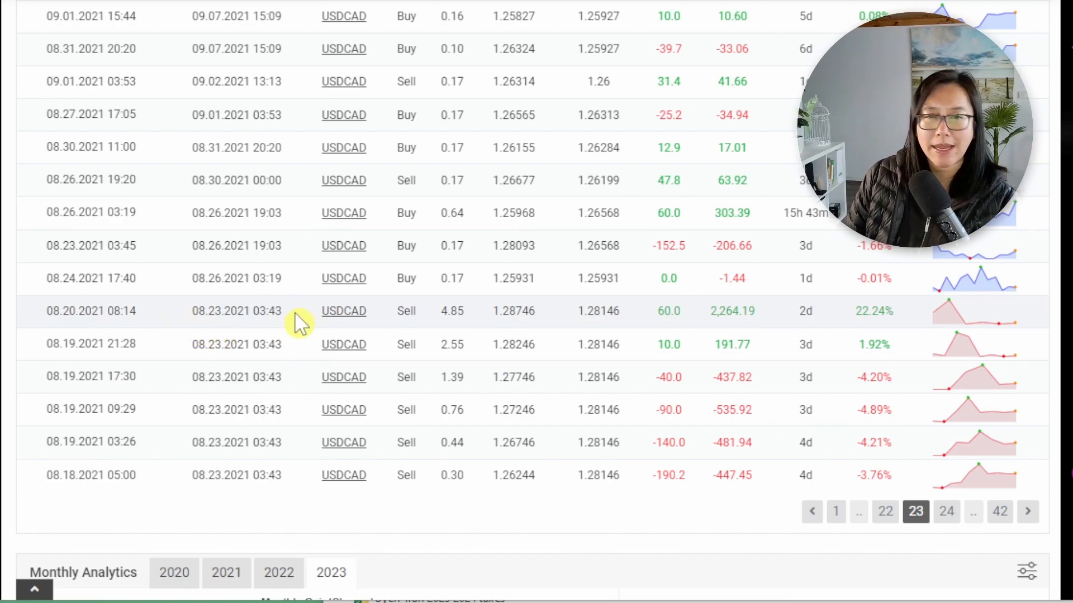
mouse_move(343, 475)
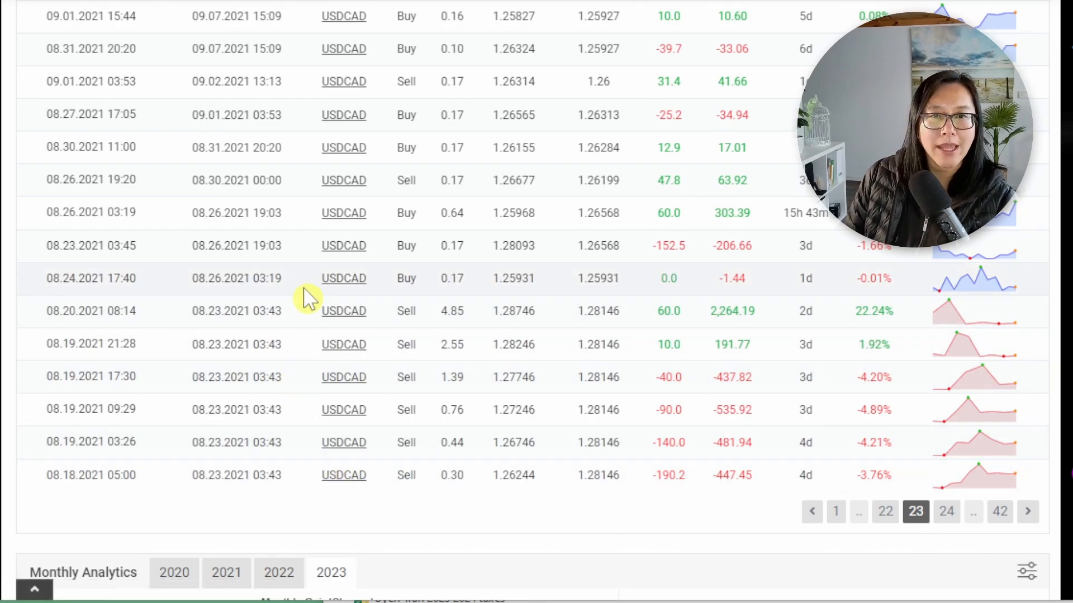
mouse_move(297, 310)
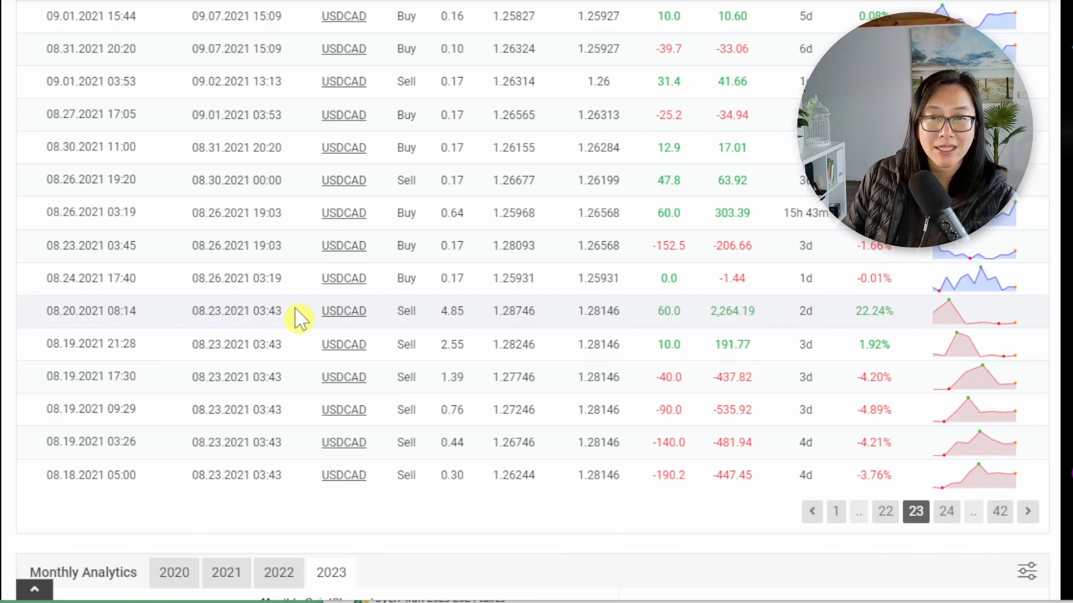
mouse_move(452, 312)
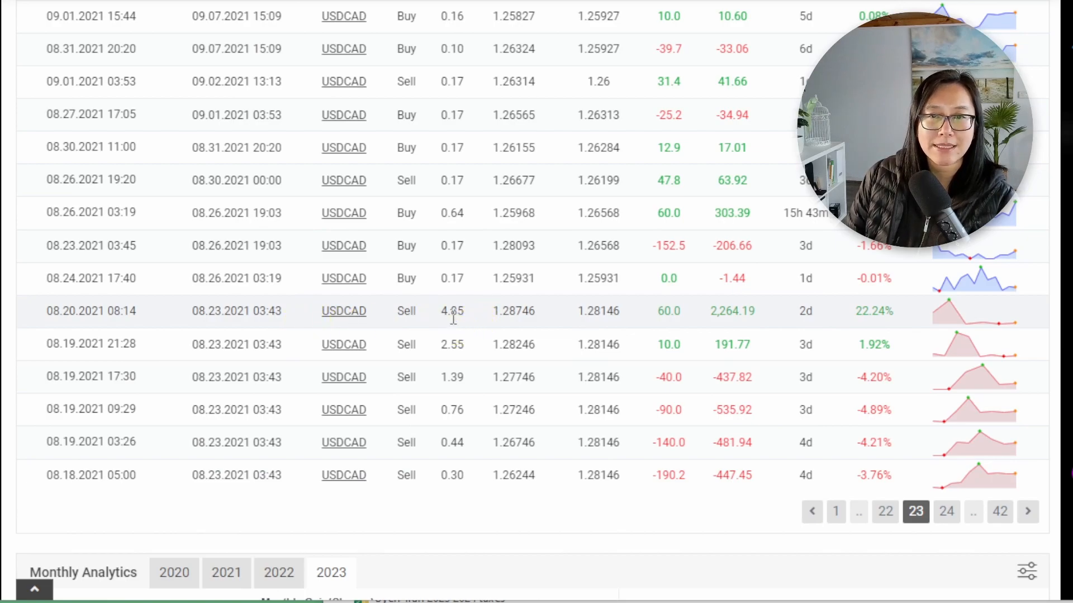
mouse_move(480, 324)
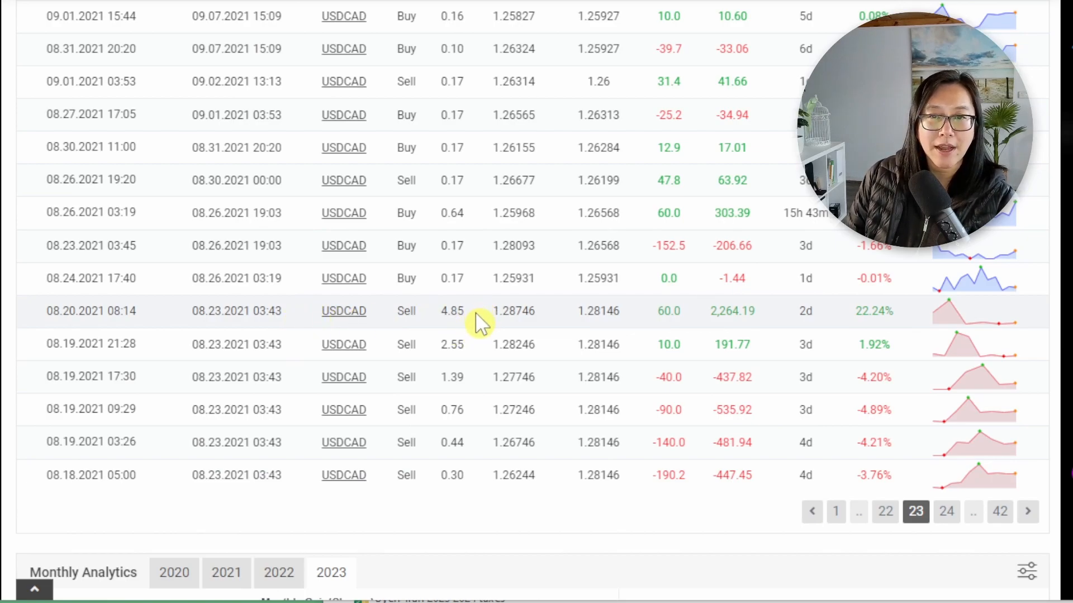
mouse_move(479, 500)
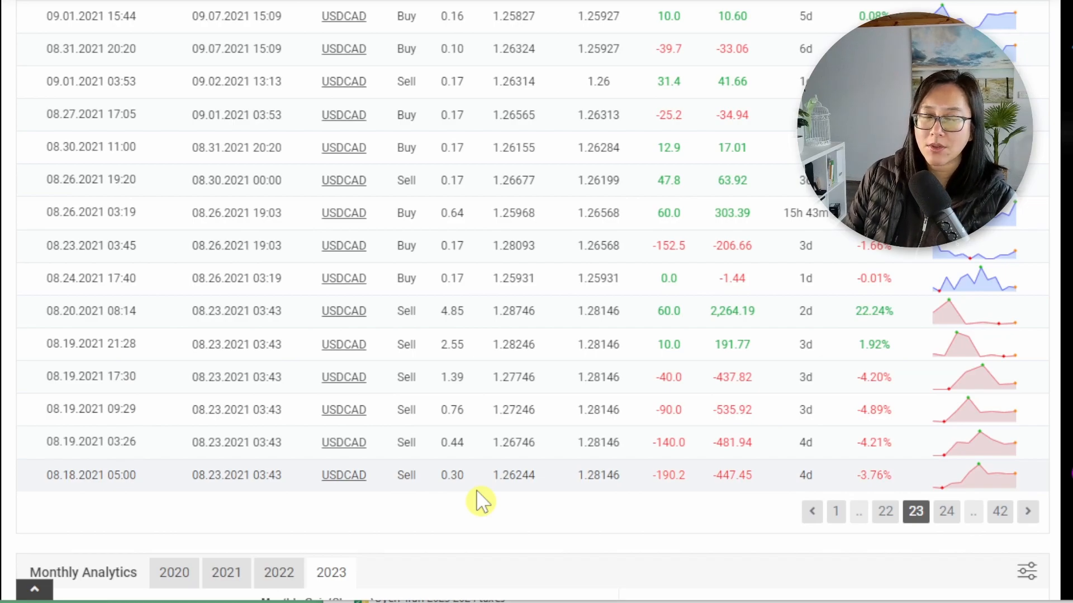
mouse_move(479, 492)
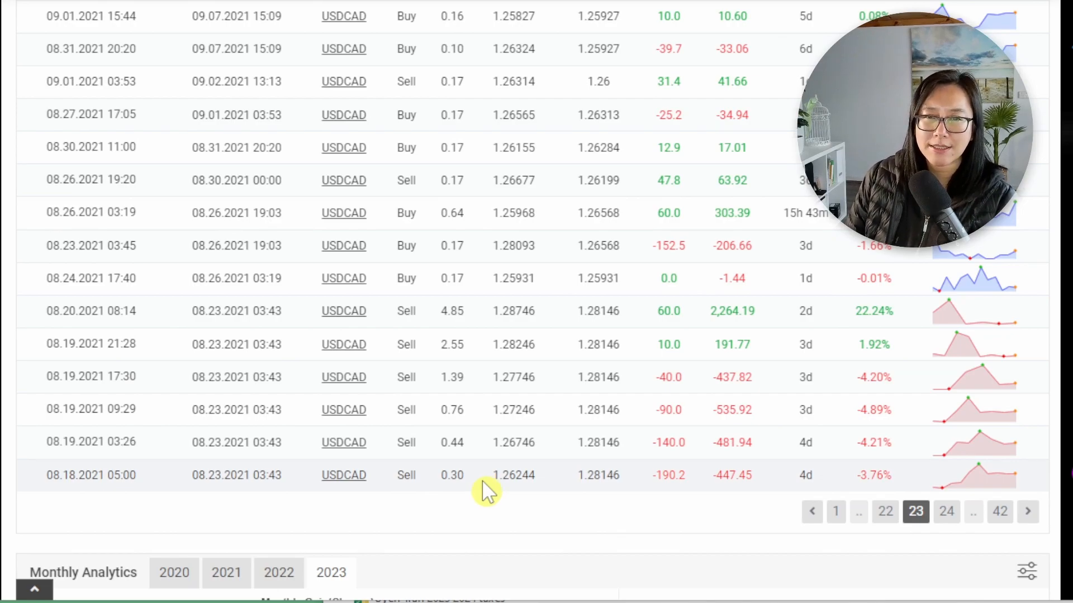
mouse_move(742, 331)
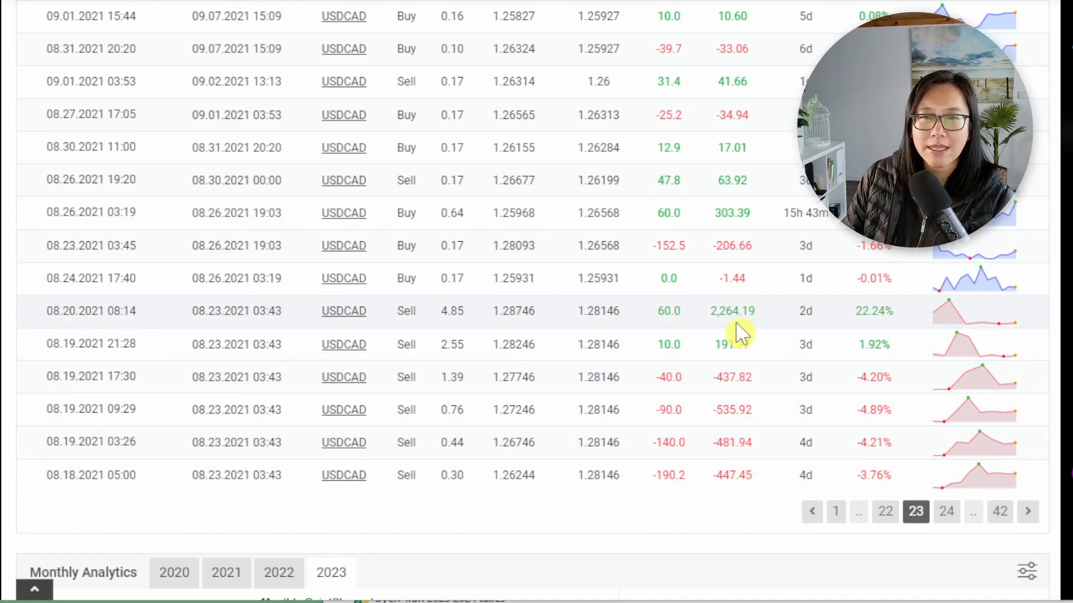
mouse_move(752, 355)
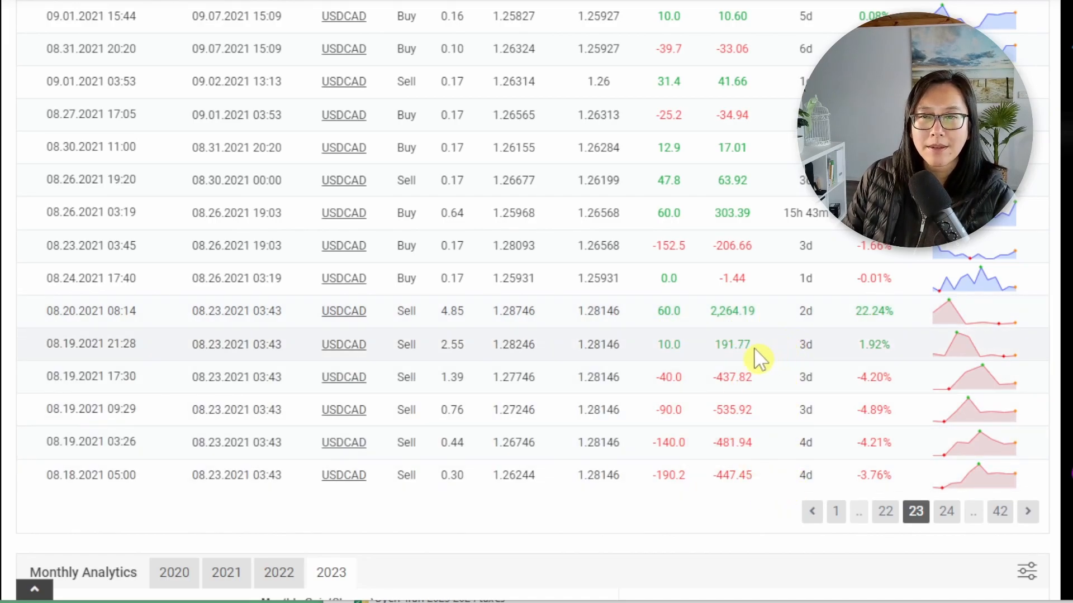
mouse_move(770, 500)
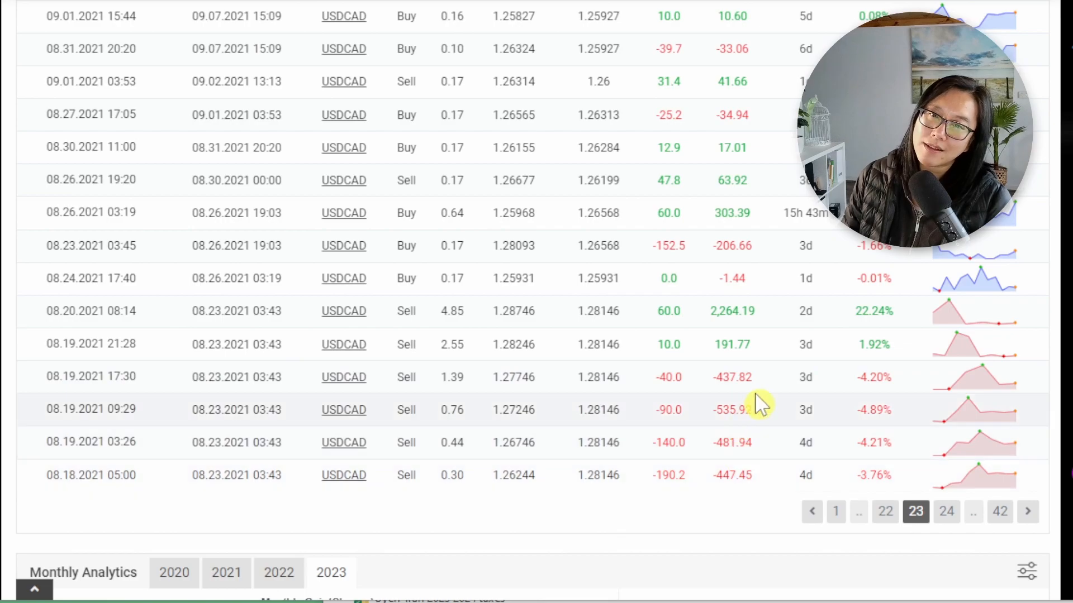
mouse_move(712, 500)
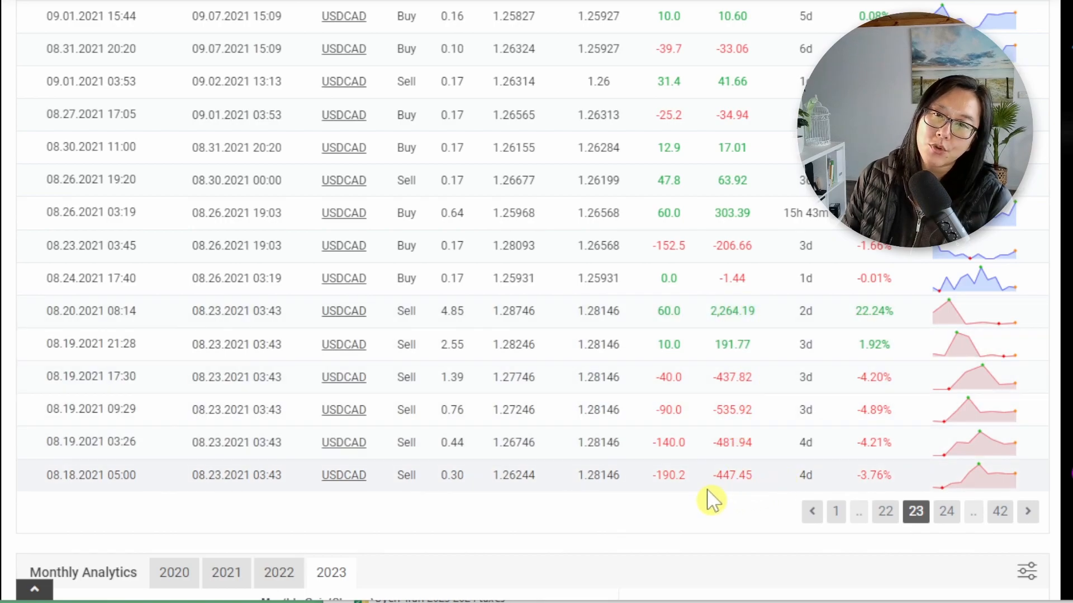
mouse_move(764, 326)
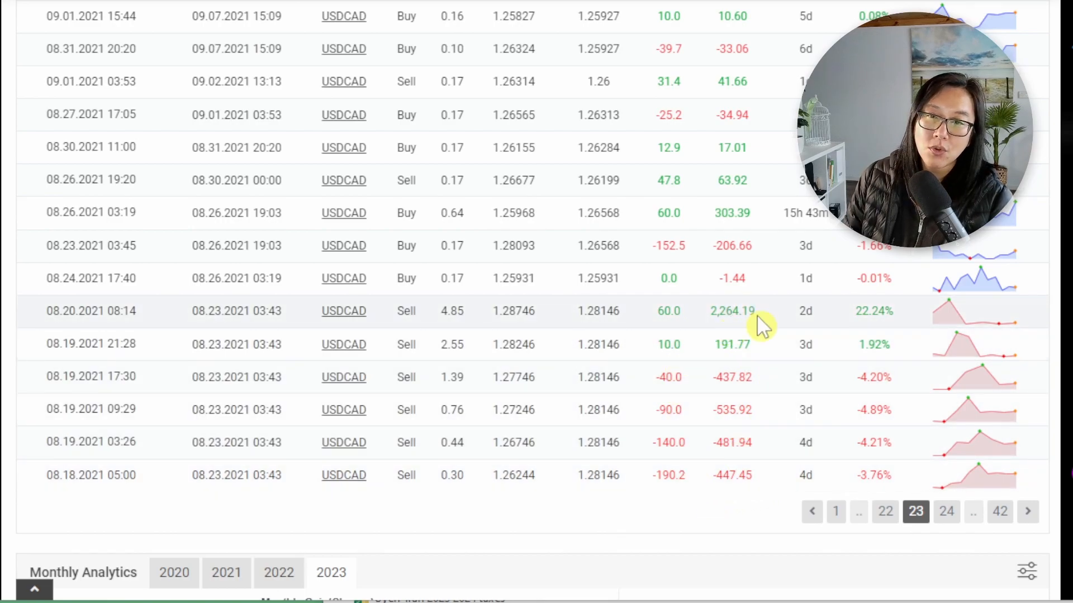
mouse_move(797, 479)
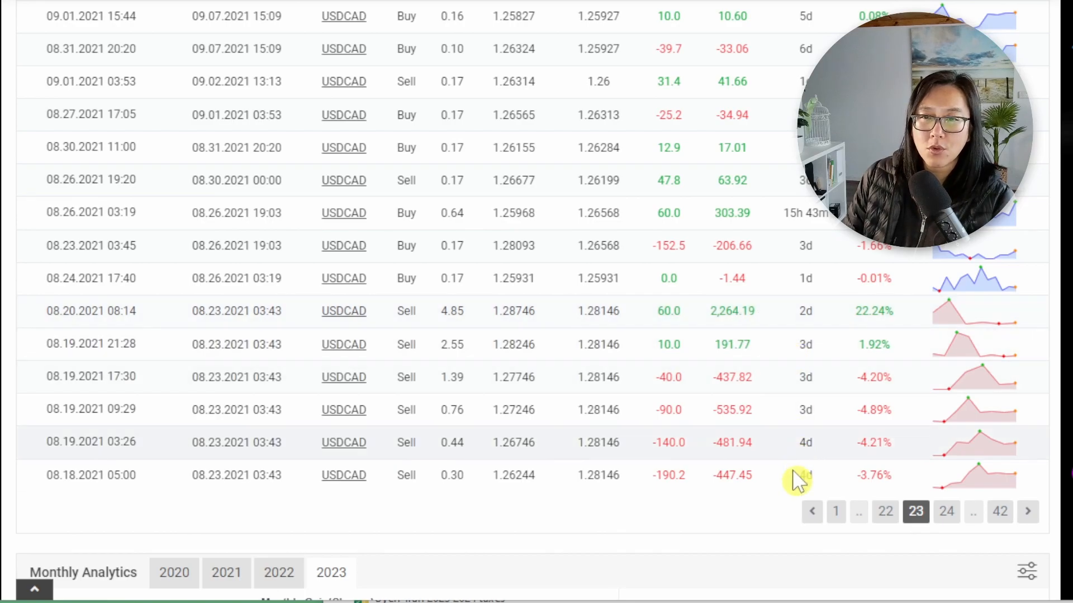
mouse_move(772, 367)
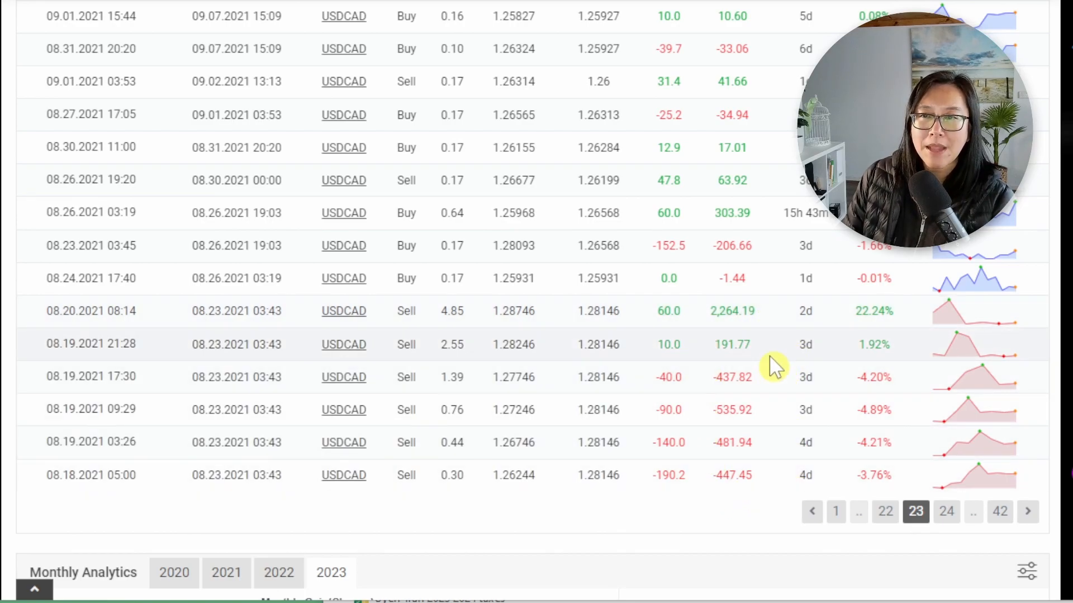
mouse_move(958, 322)
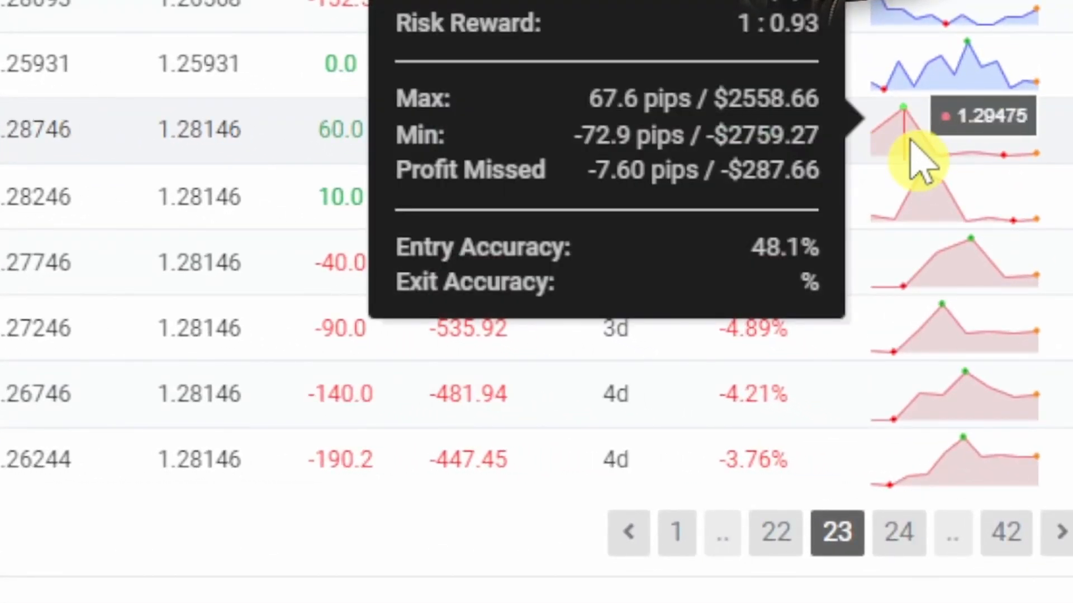
mouse_move(903, 171)
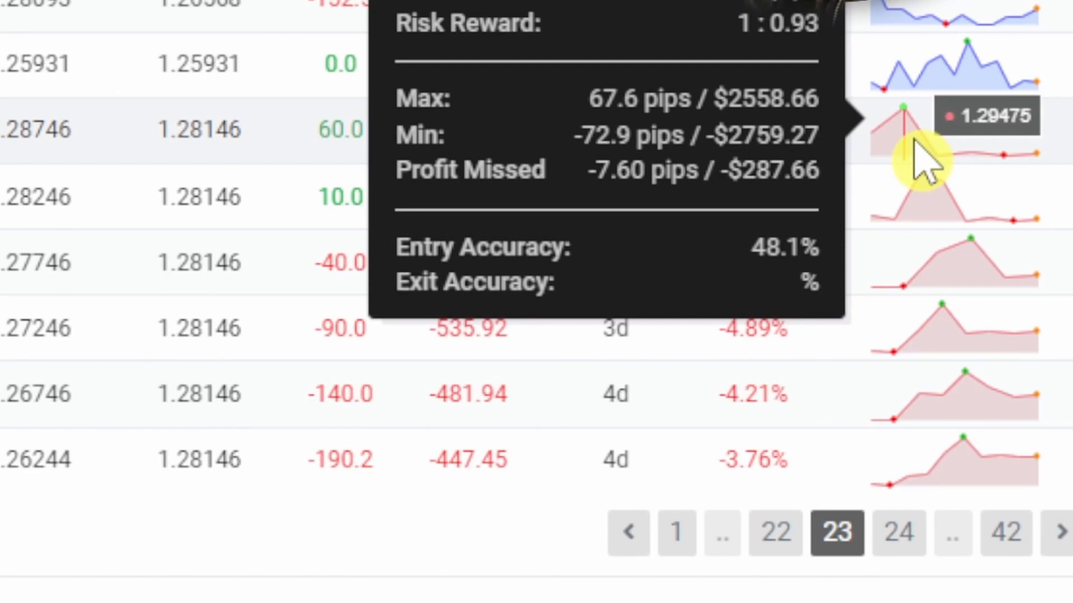
mouse_move(944, 212)
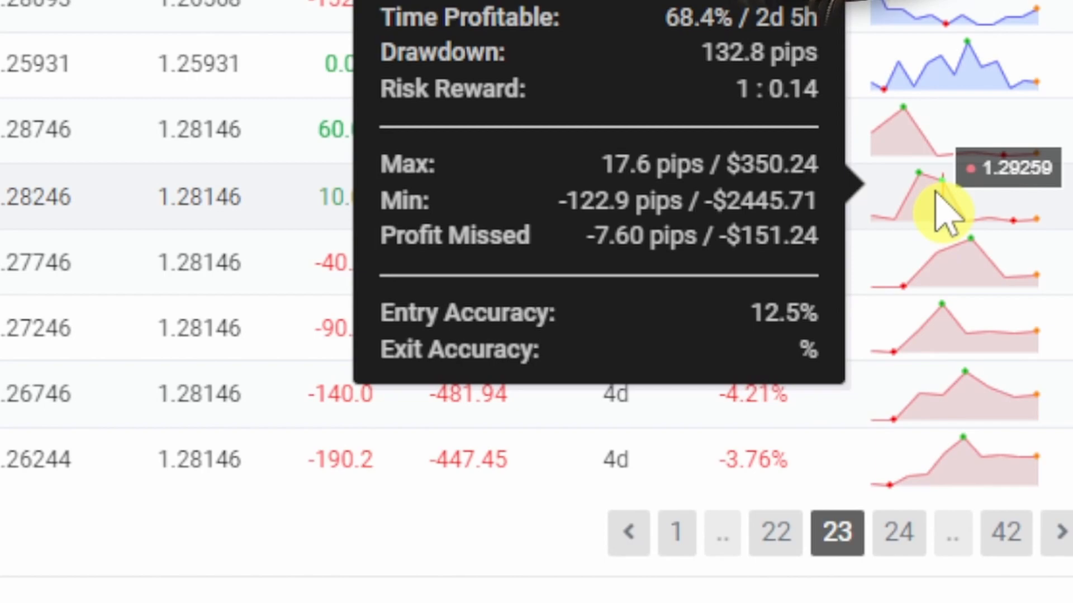
mouse_move(964, 219)
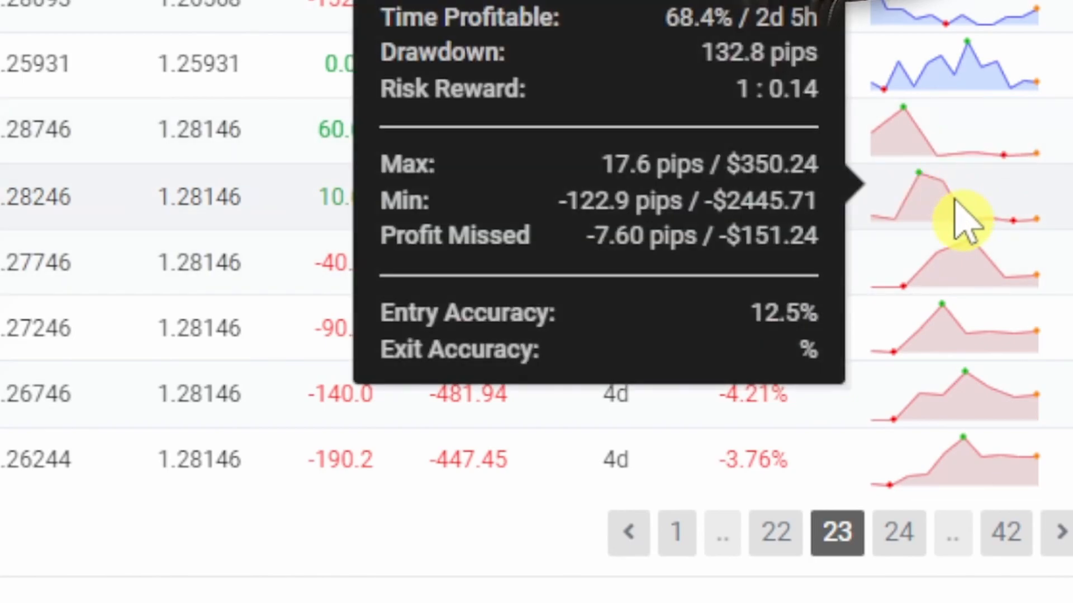
mouse_move(928, 226)
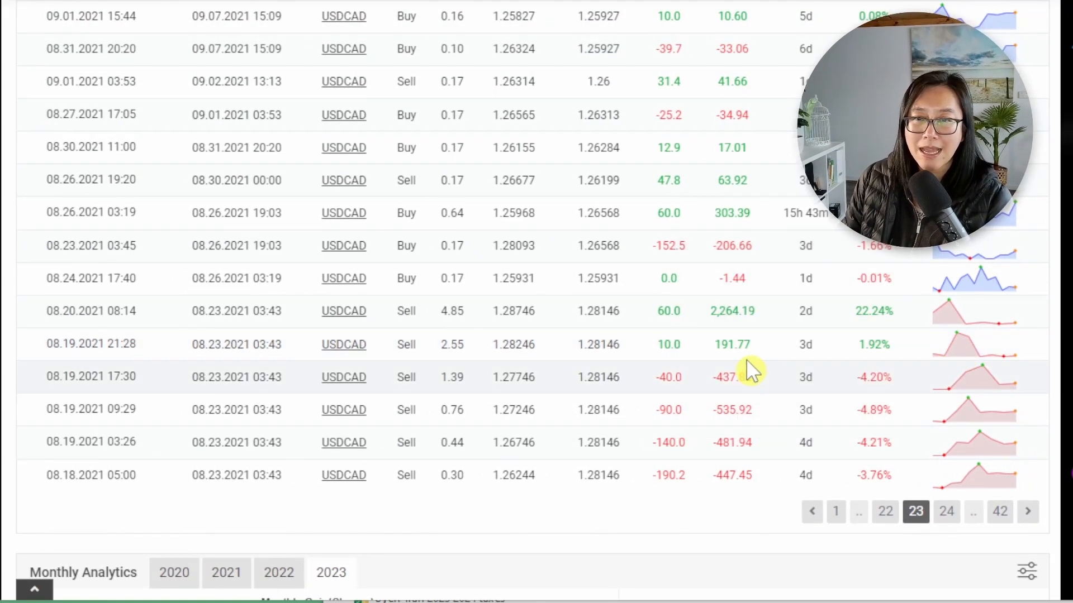
mouse_move(705, 351)
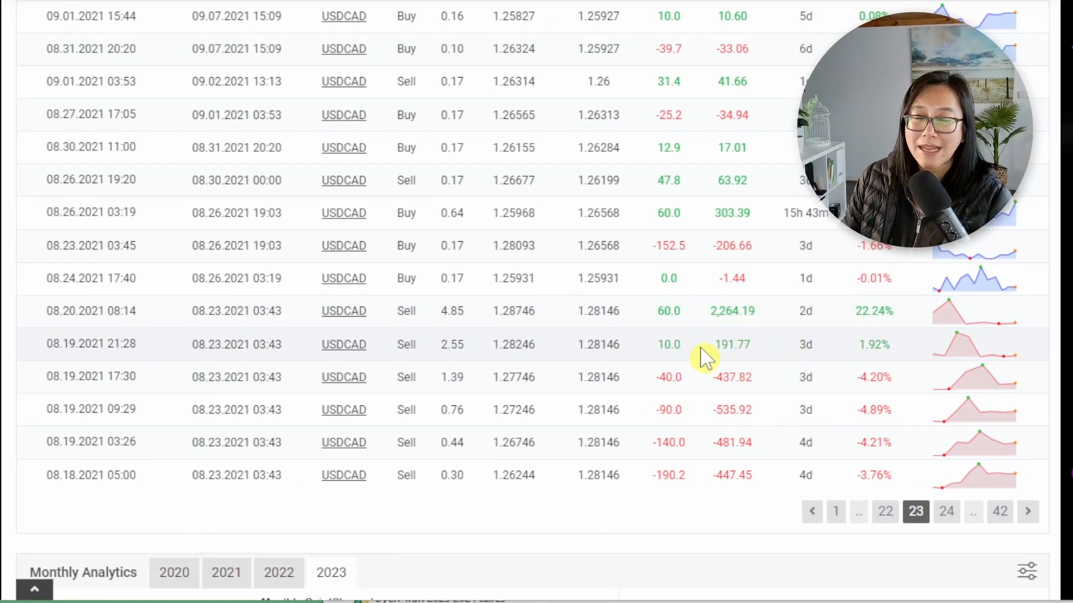
mouse_move(716, 376)
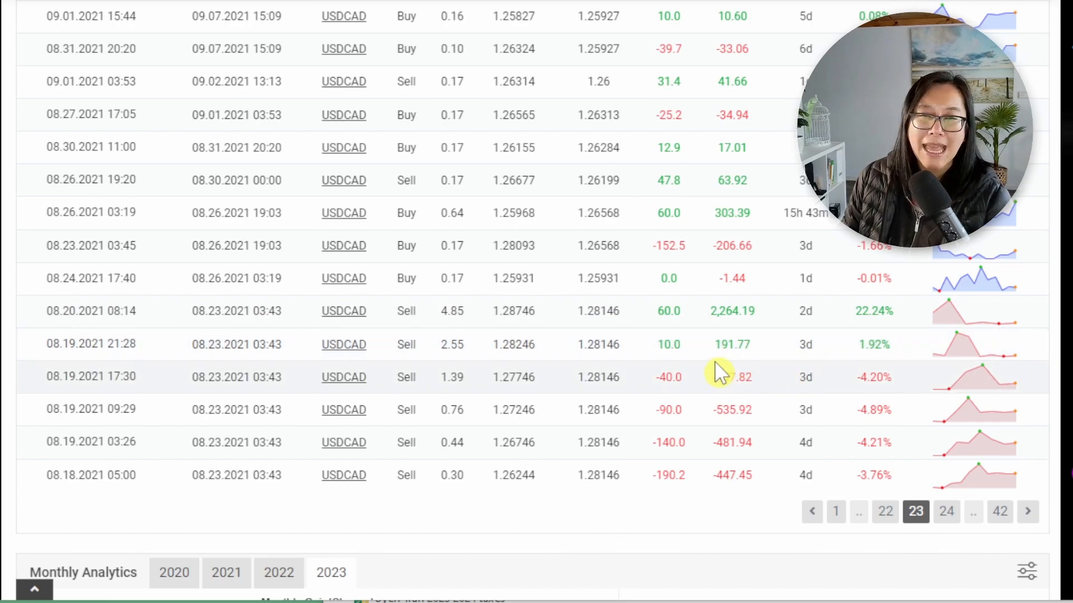
mouse_move(312, 342)
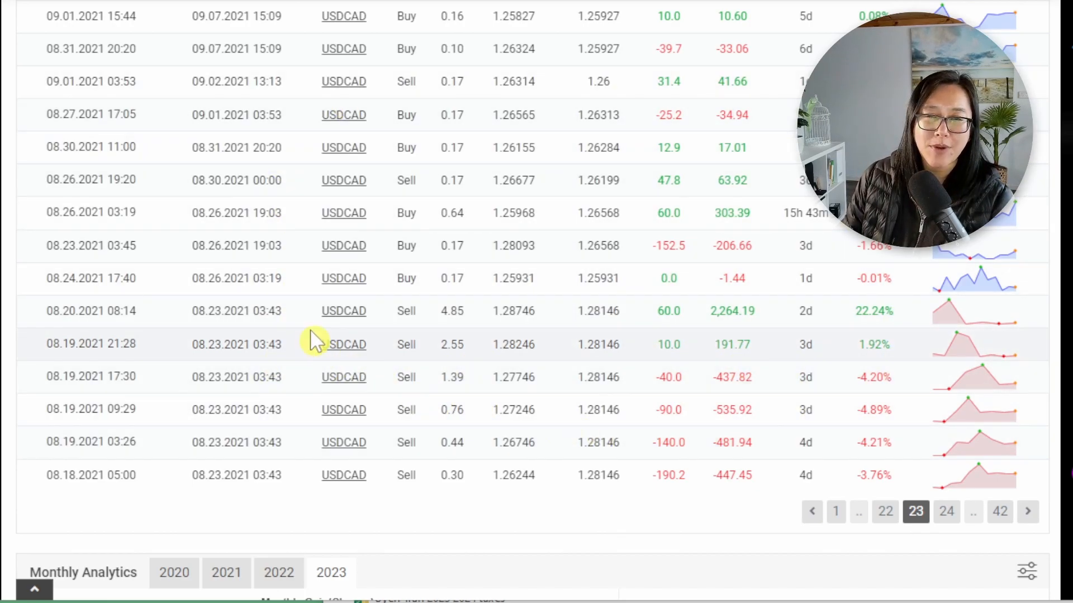
mouse_move(825, 216)
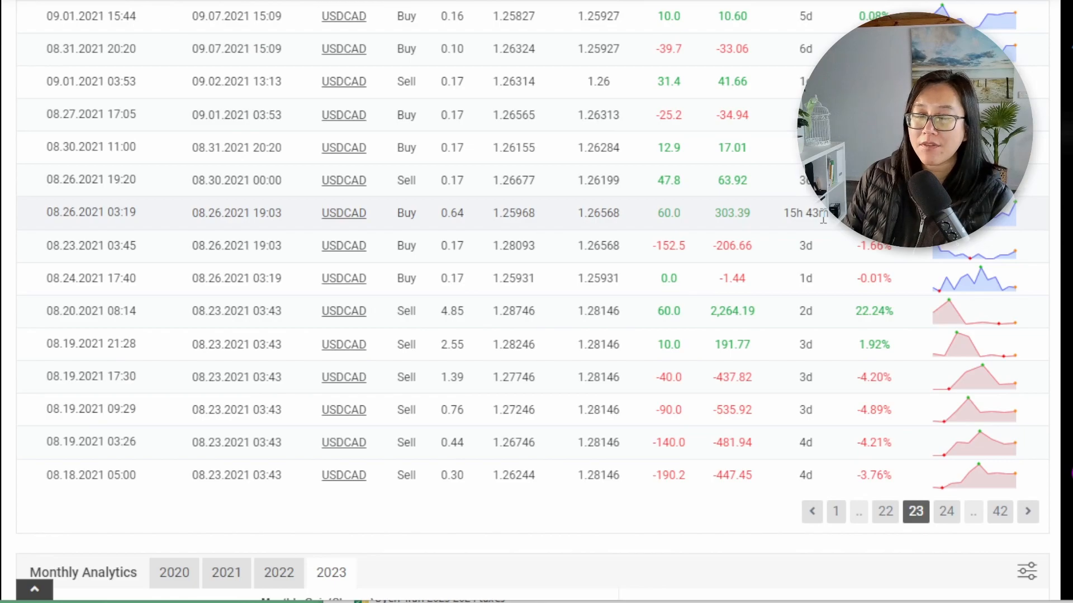
mouse_move(927, 261)
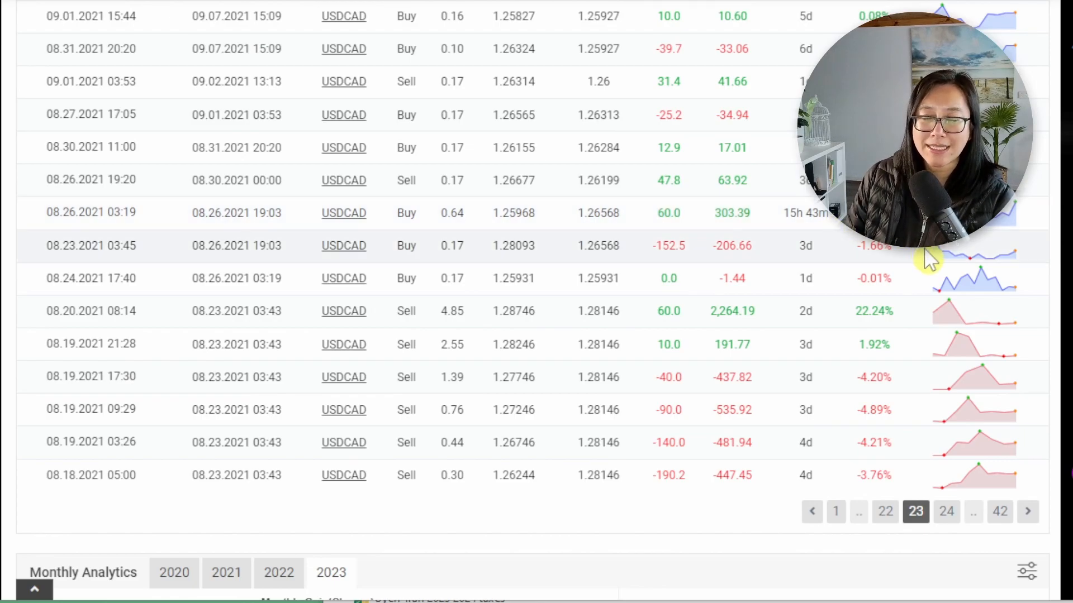
Review the monthly gain charts for 2020, 2022 and 2023 in Monthly Analytics.
scroll(down, 3)
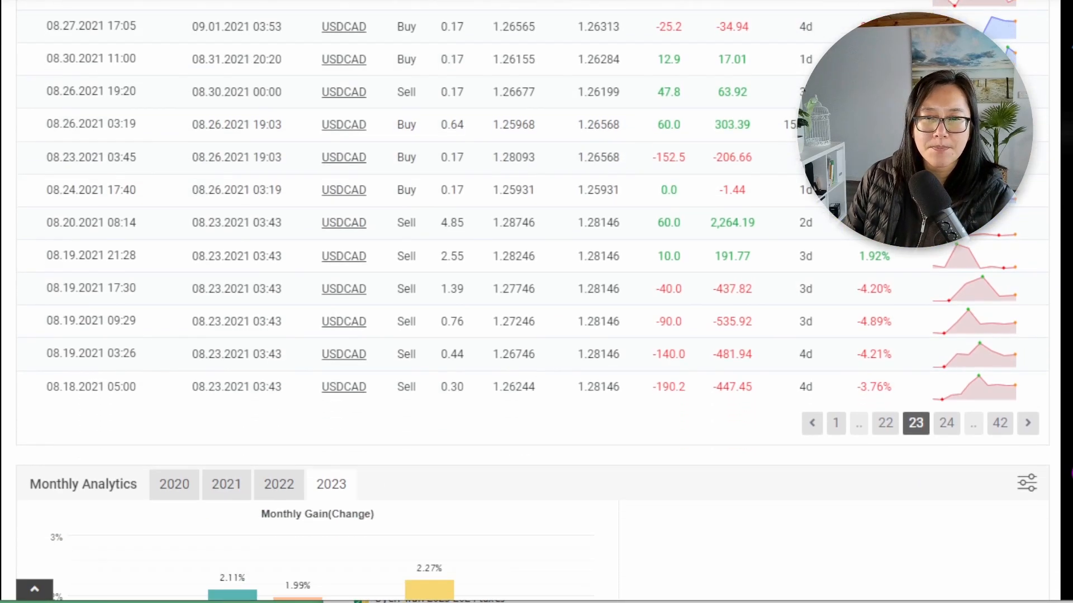
scroll(down, 3)
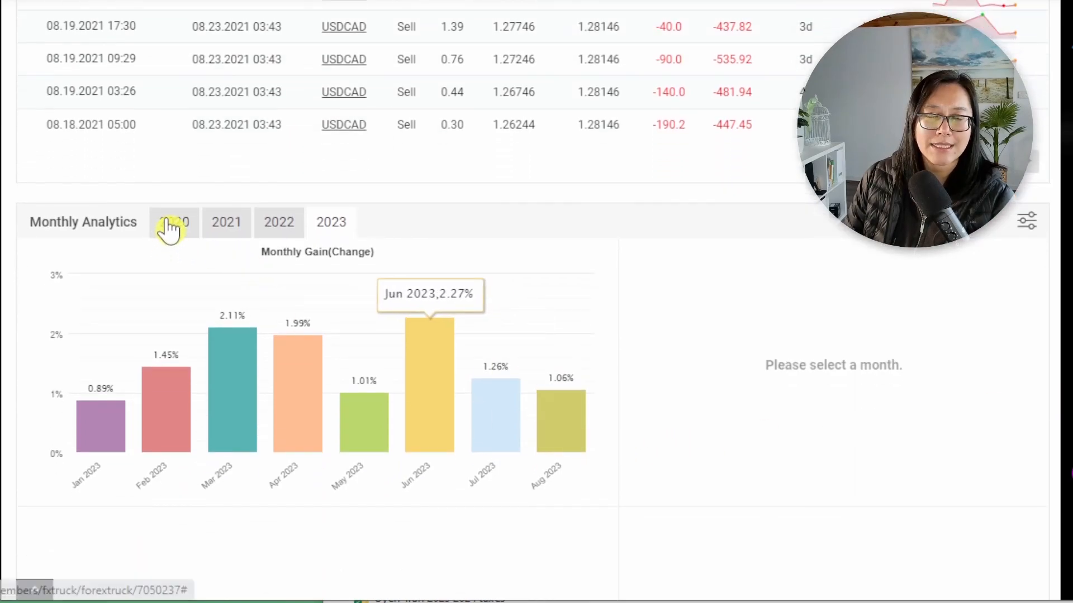
click(175, 221)
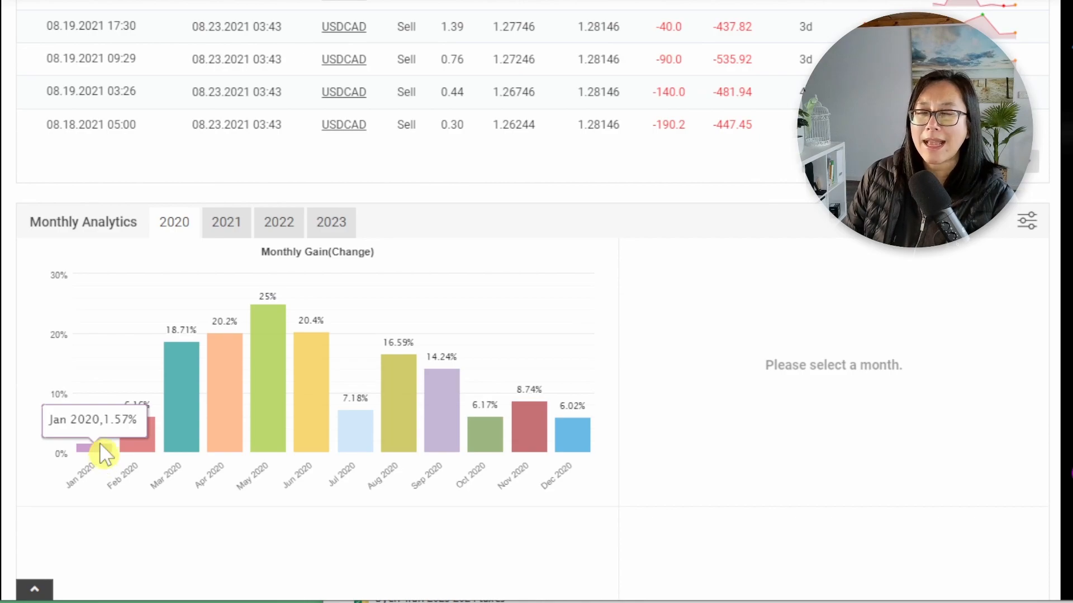
mouse_move(129, 445)
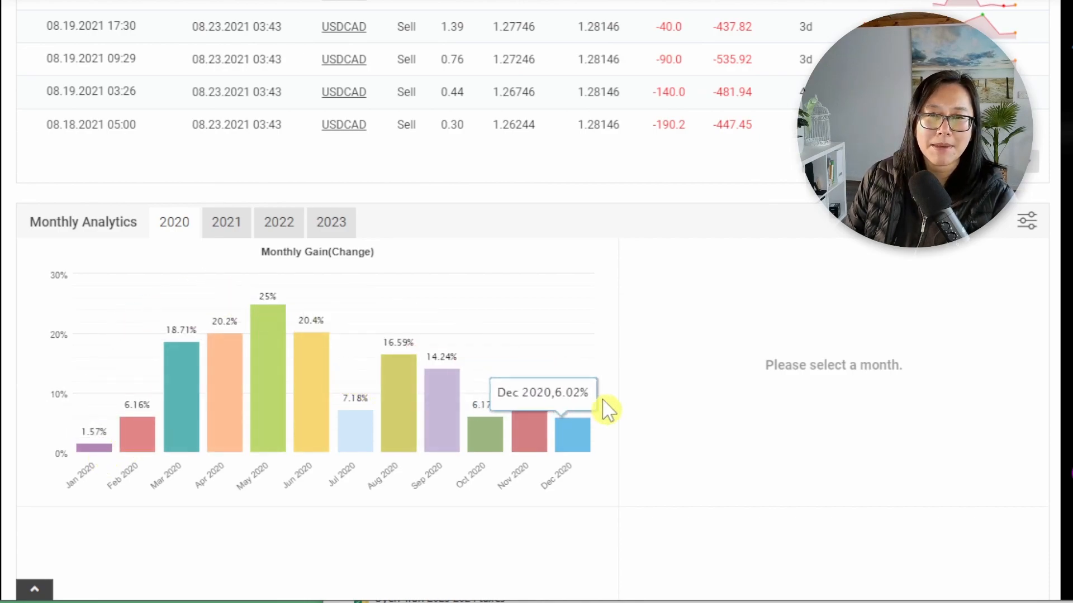
mouse_move(268, 342)
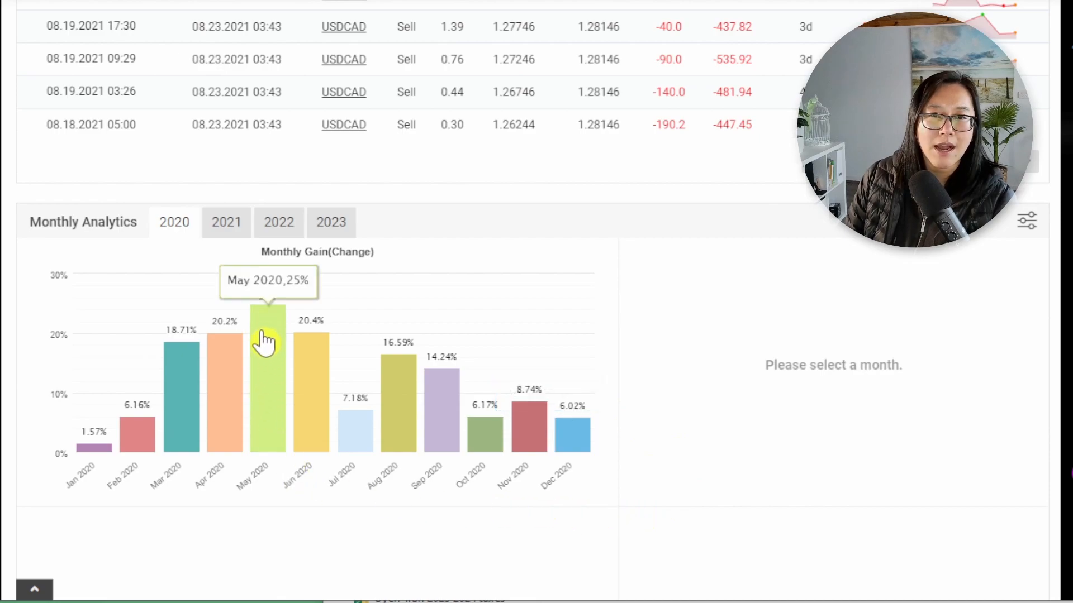
mouse_move(297, 390)
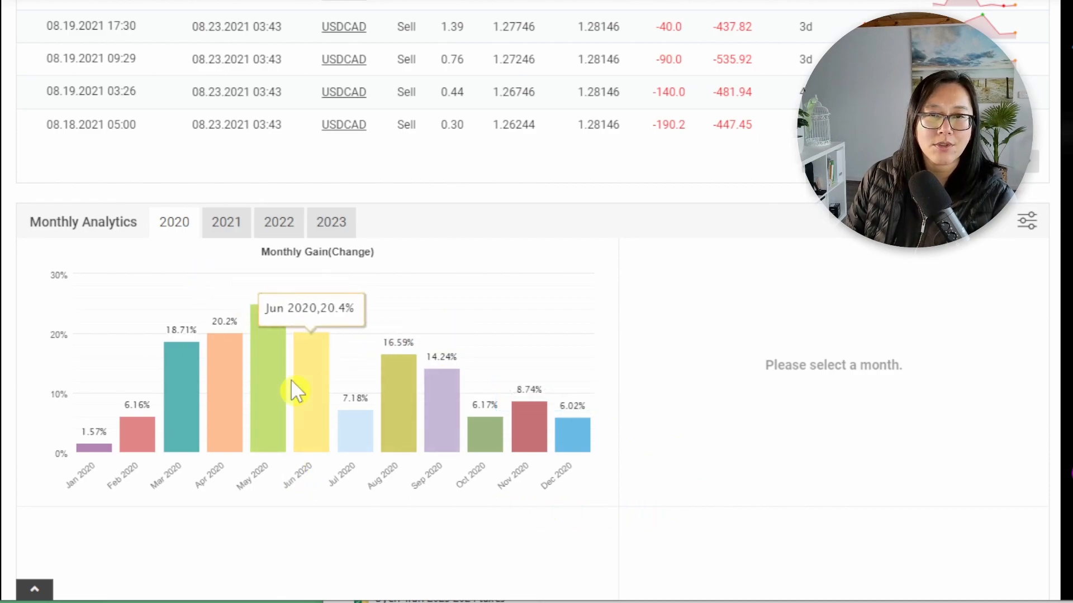
mouse_move(578, 441)
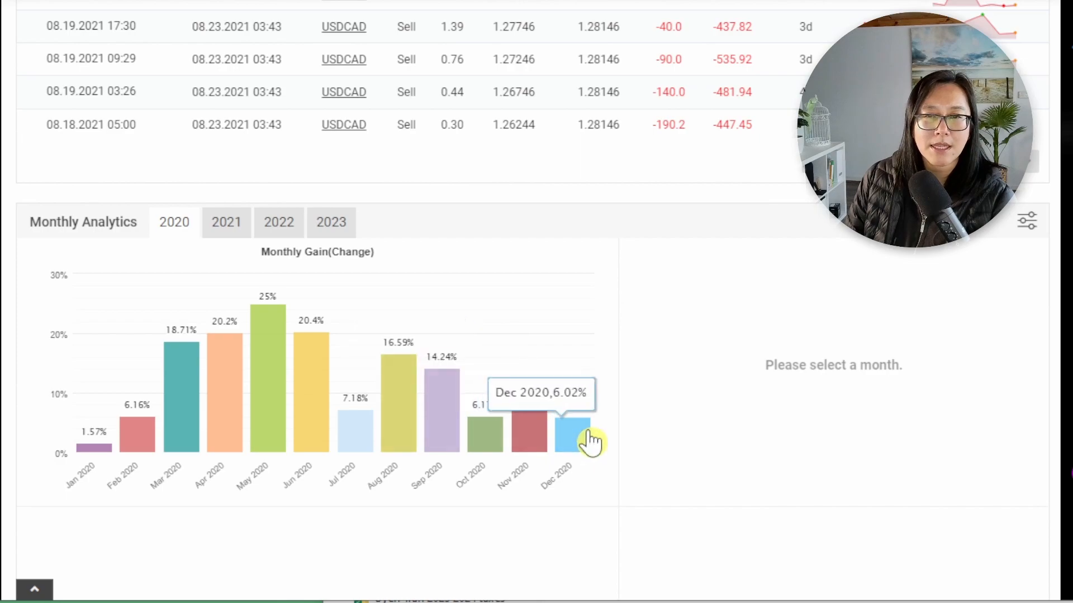
mouse_move(609, 388)
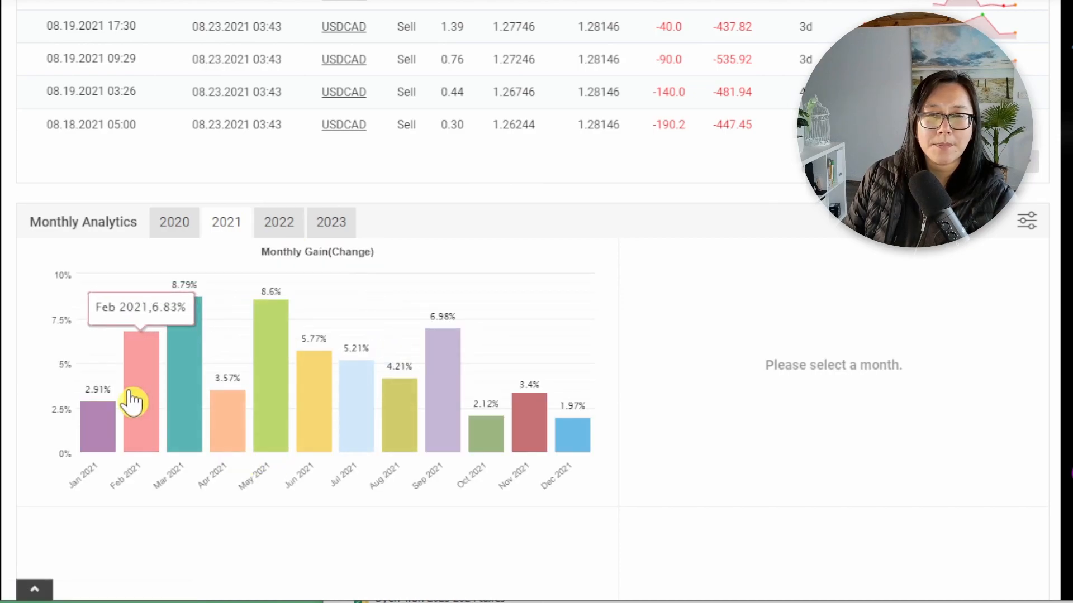
mouse_move(593, 286)
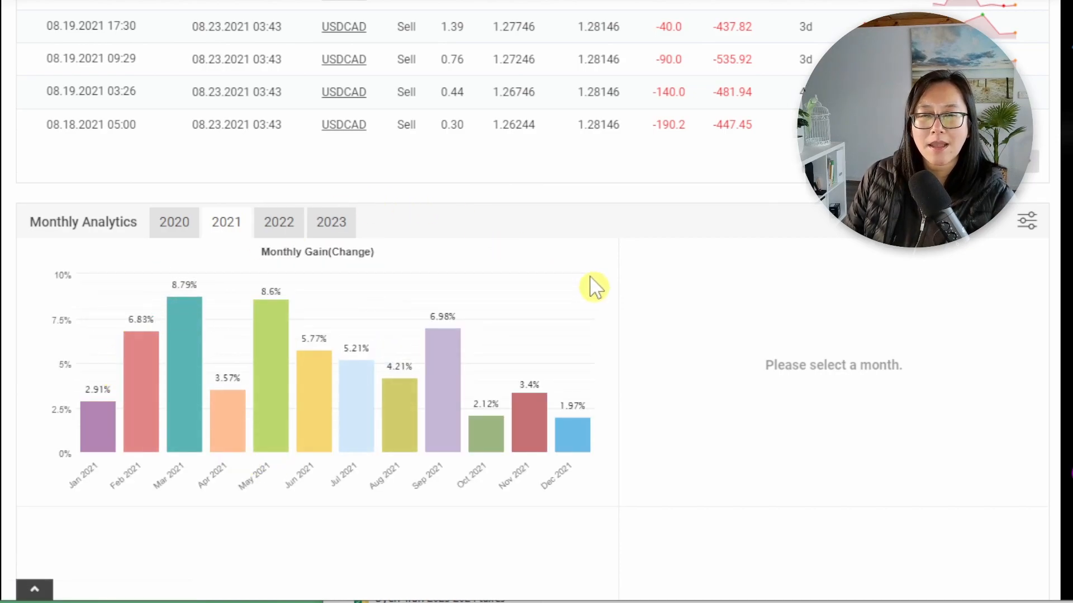
mouse_move(660, 335)
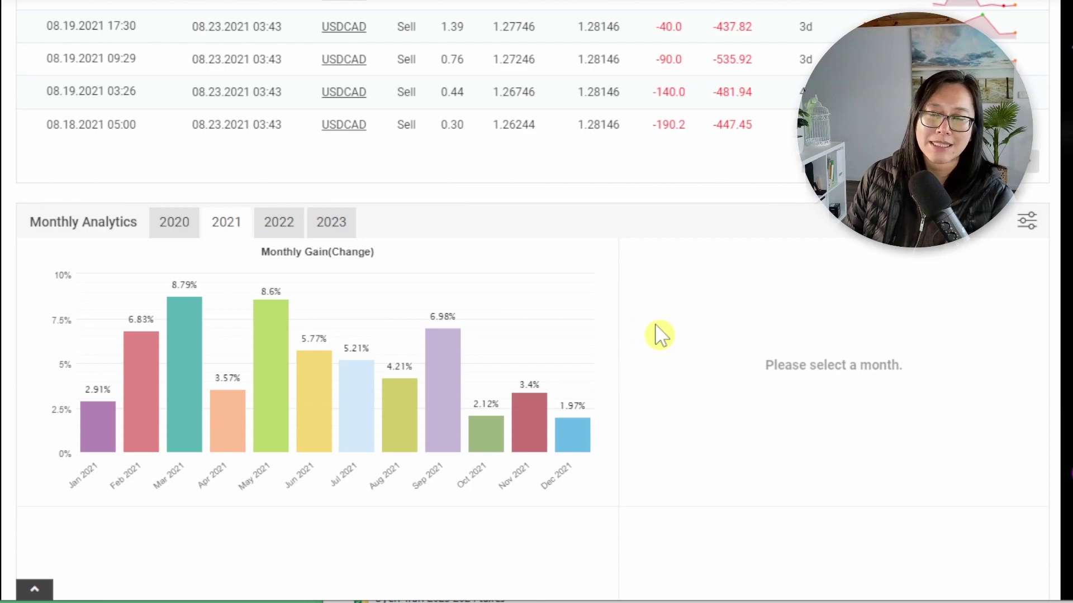
mouse_move(815, 392)
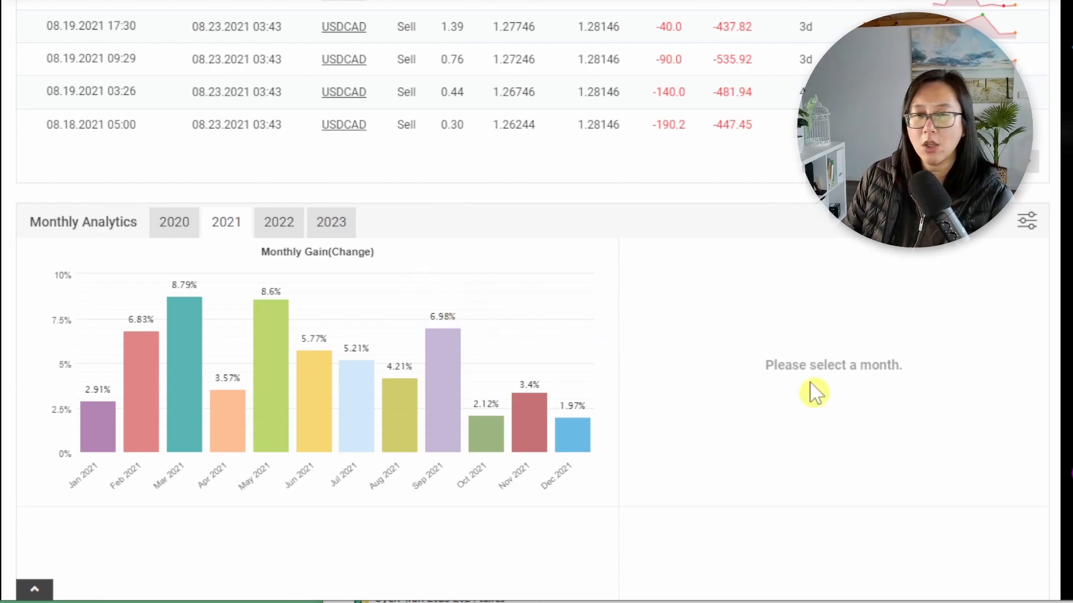
mouse_move(272, 364)
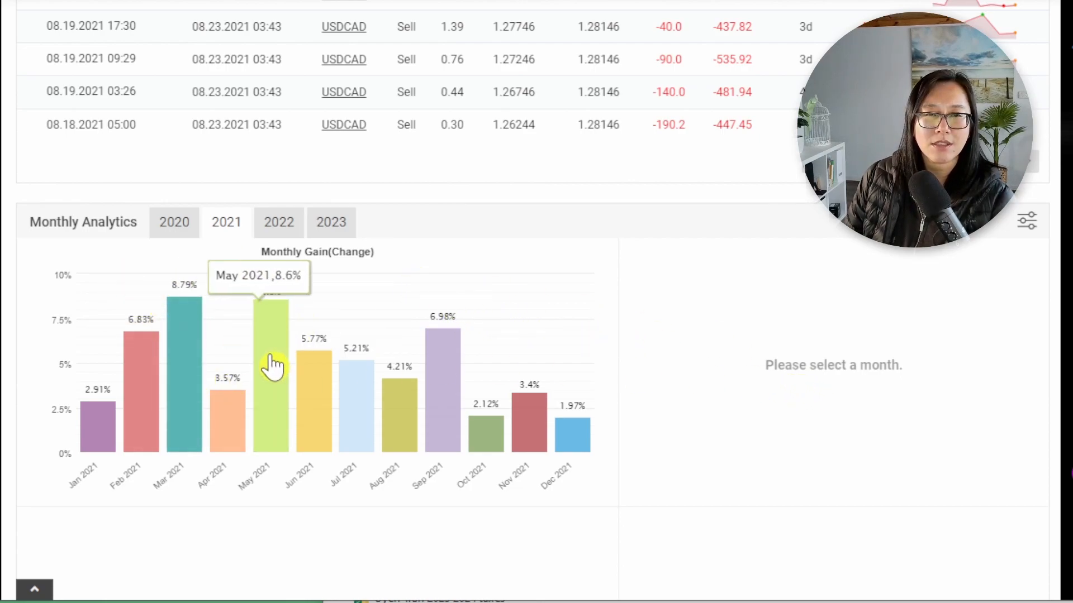
mouse_move(248, 336)
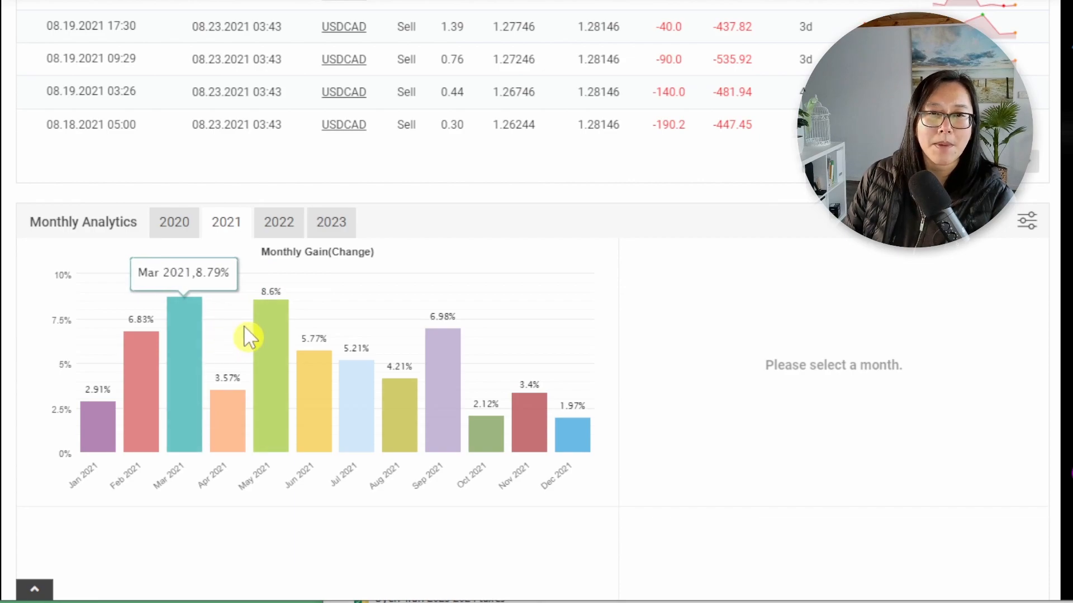
mouse_move(578, 438)
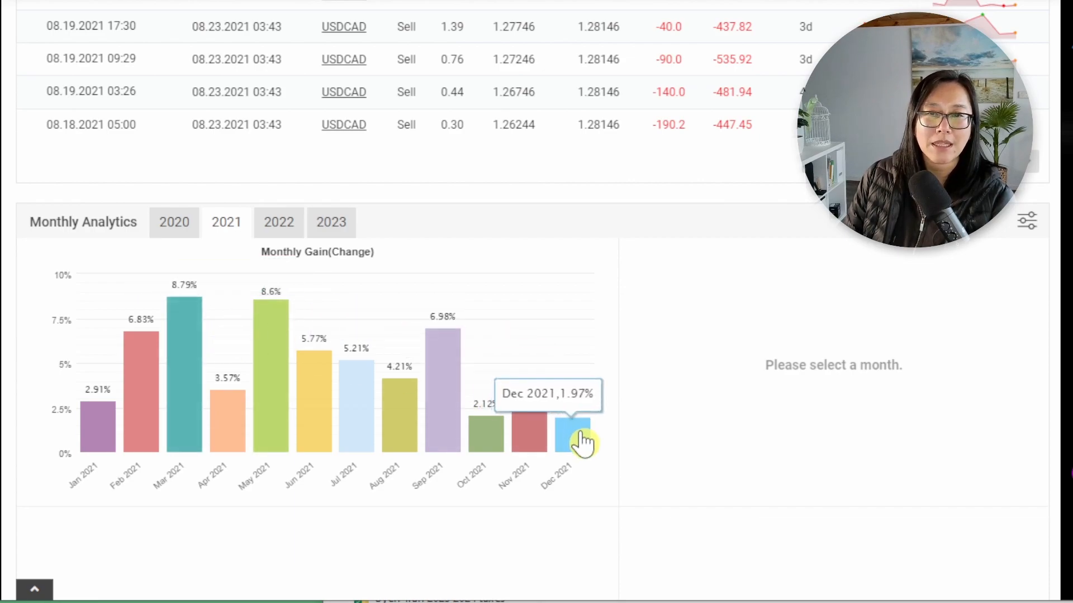
click(278, 221)
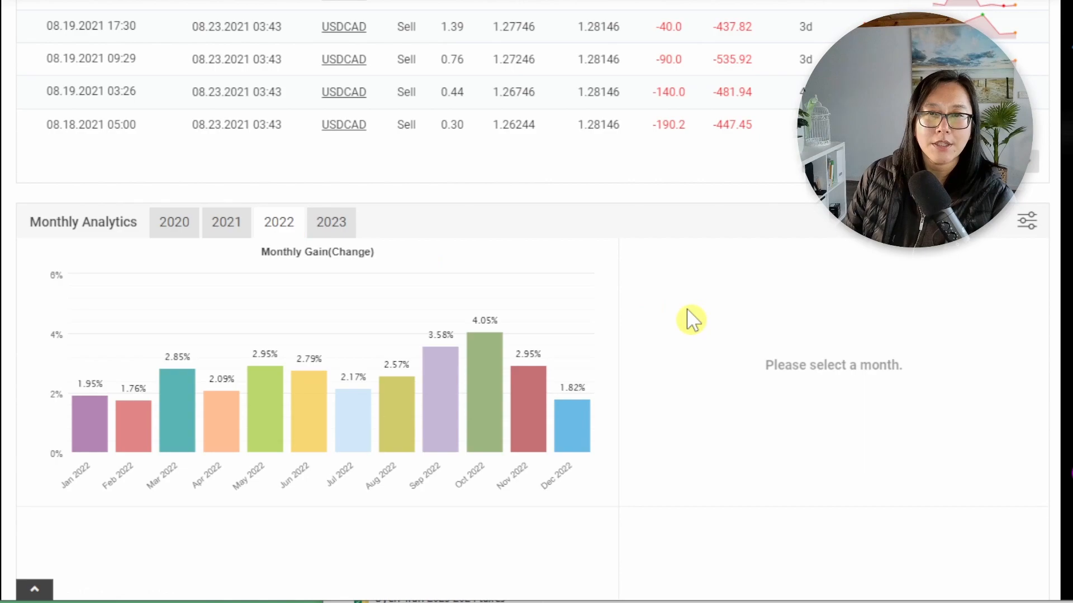
mouse_move(625, 315)
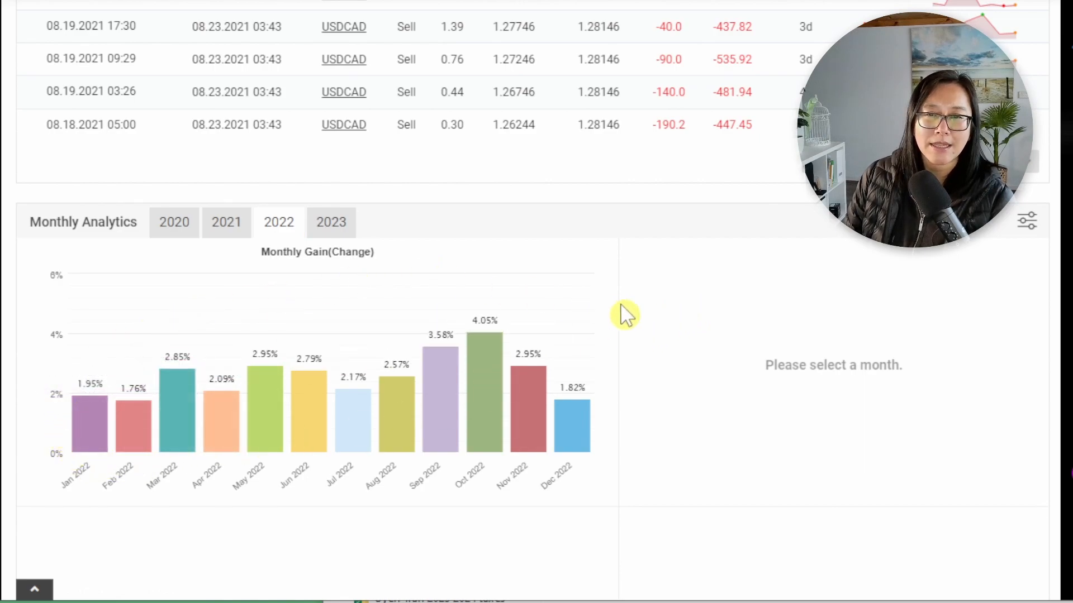
mouse_move(693, 393)
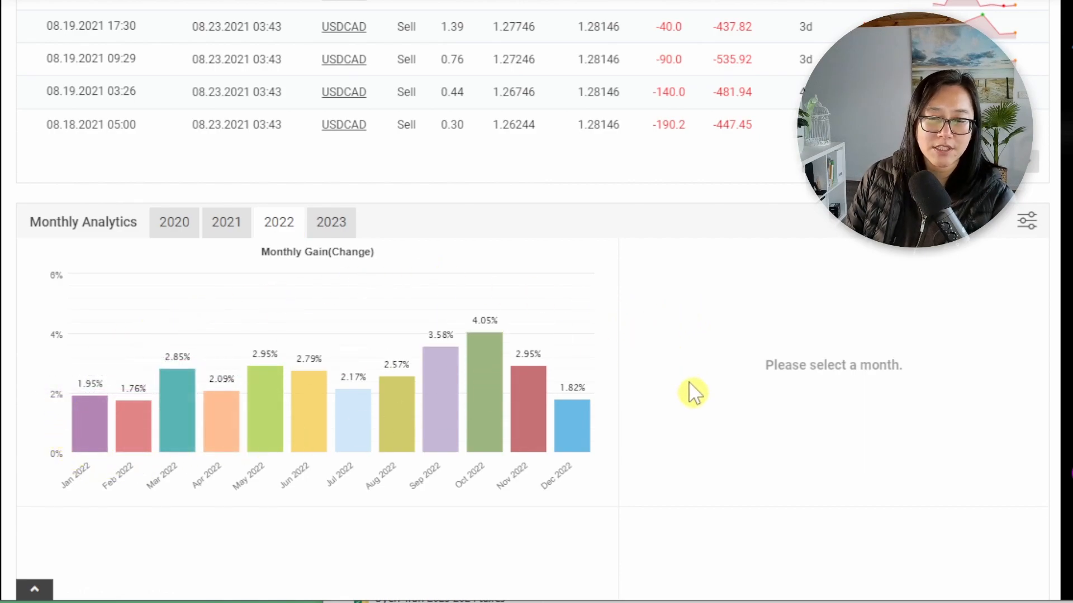
click(331, 221)
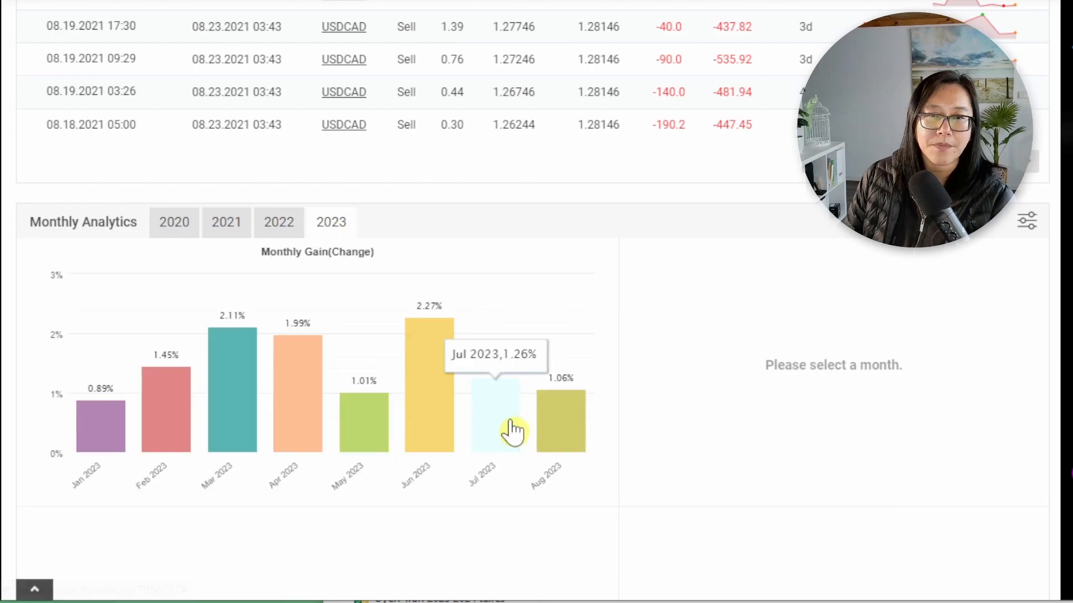
mouse_move(113, 472)
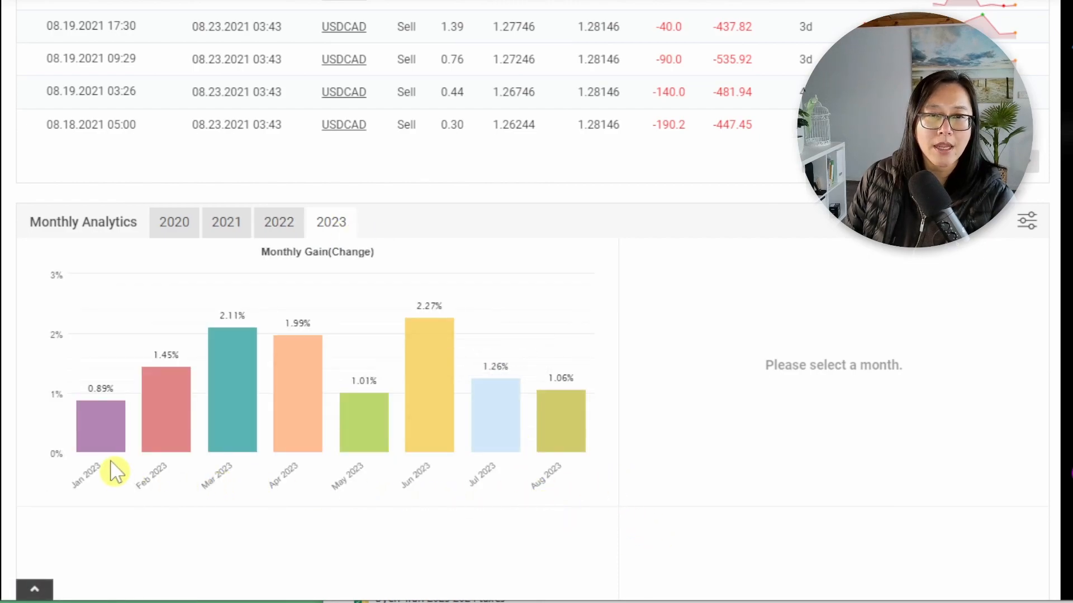
mouse_move(428, 377)
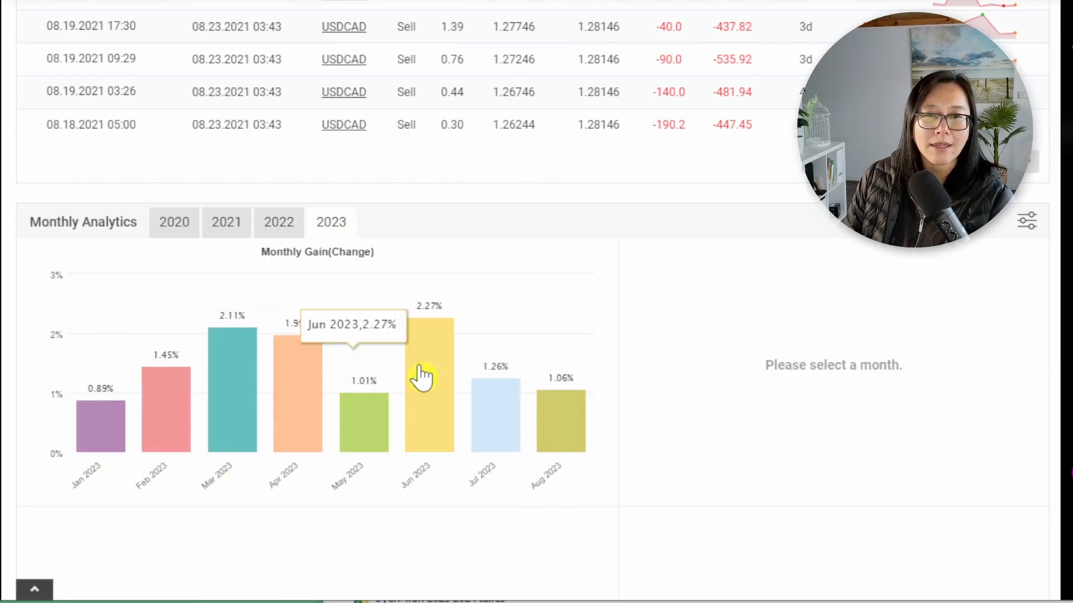
mouse_move(727, 405)
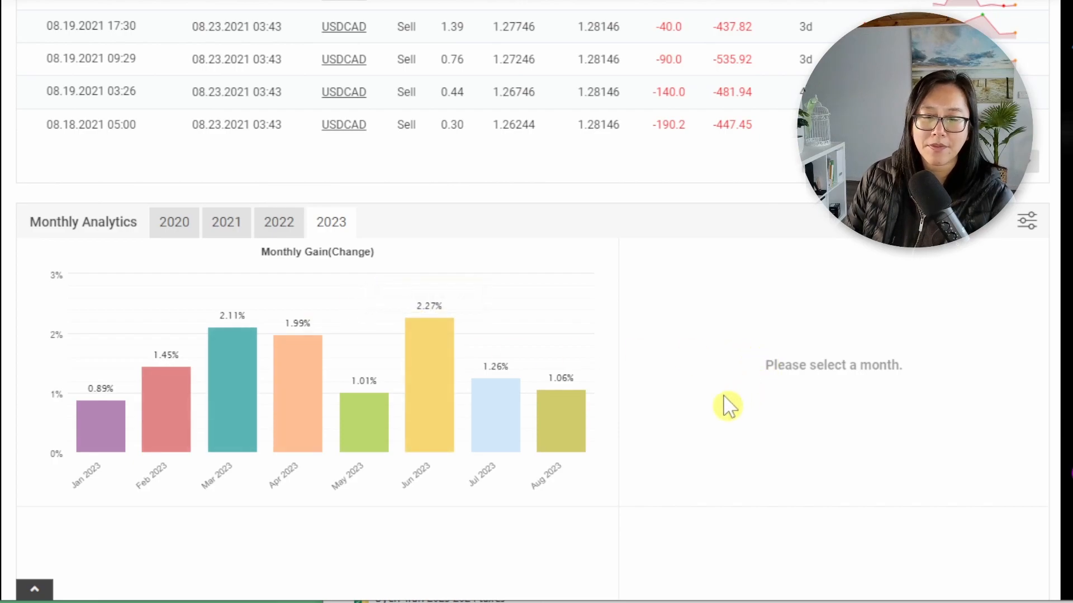
mouse_move(725, 345)
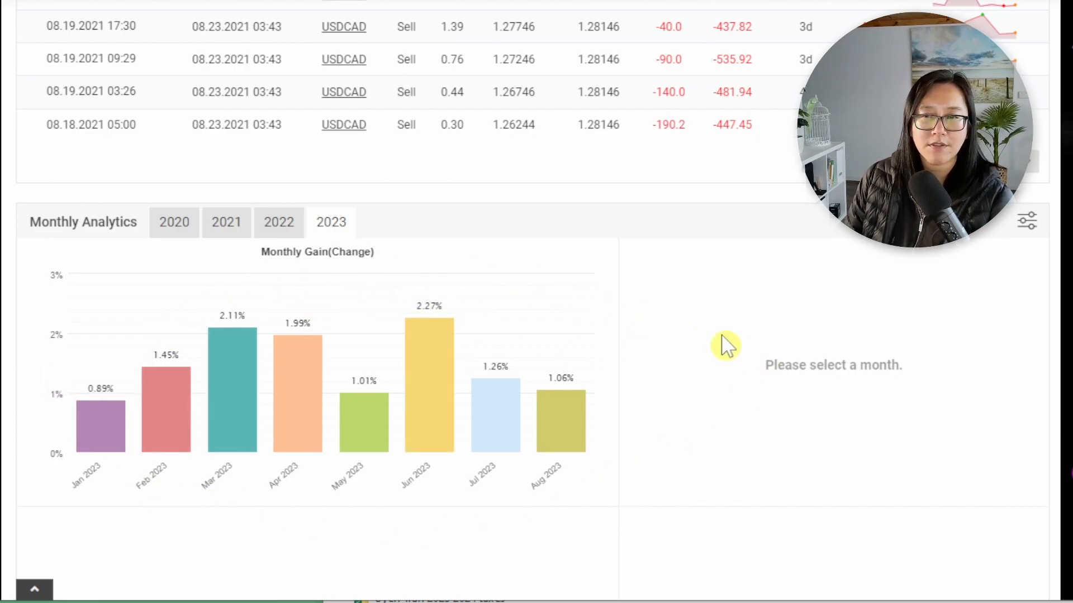
Request a CSV export of the trade history from the chart options, passing the reCAPTCHA and submitting.
scroll(up, 3)
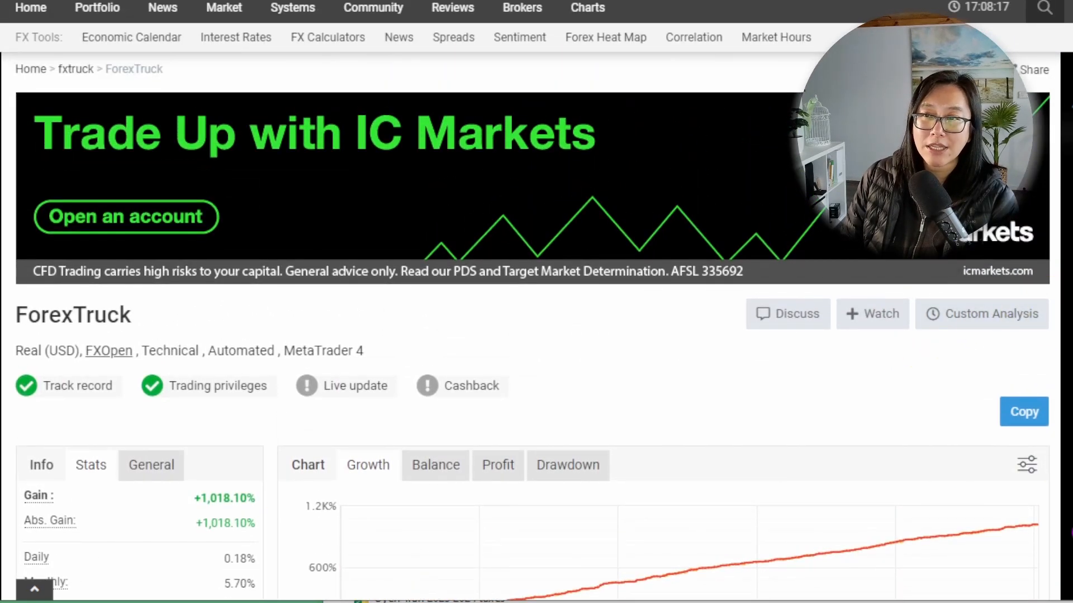
scroll(down, 3)
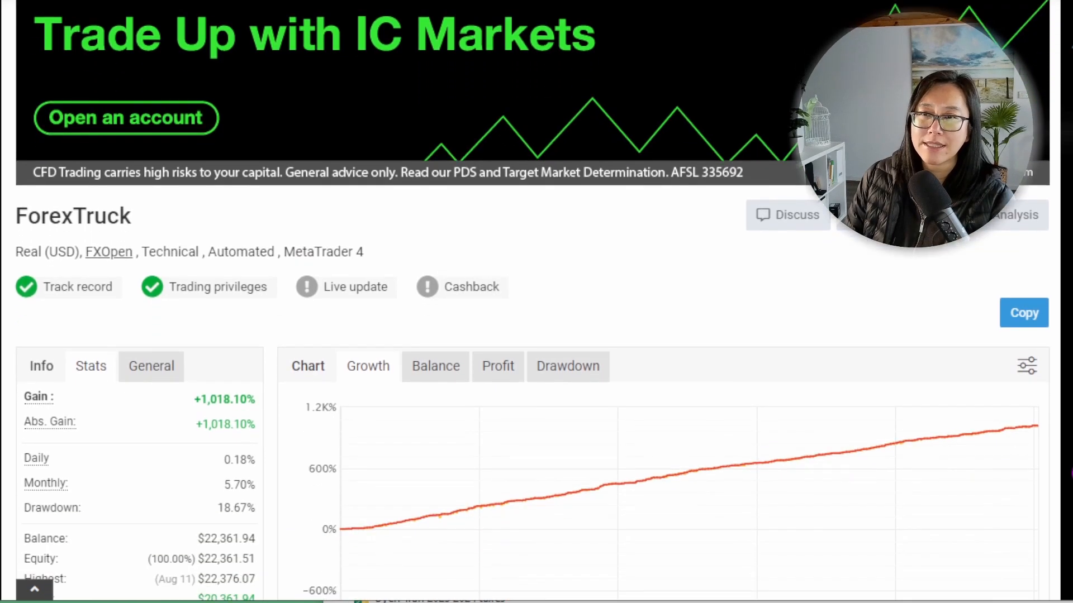
click(1025, 367)
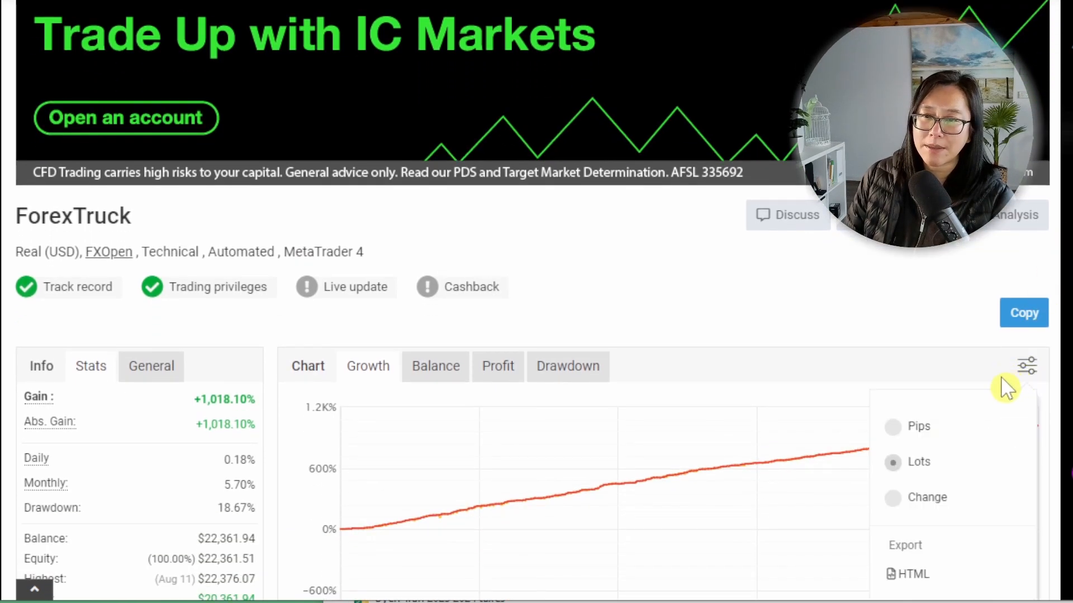
scroll(down, 3)
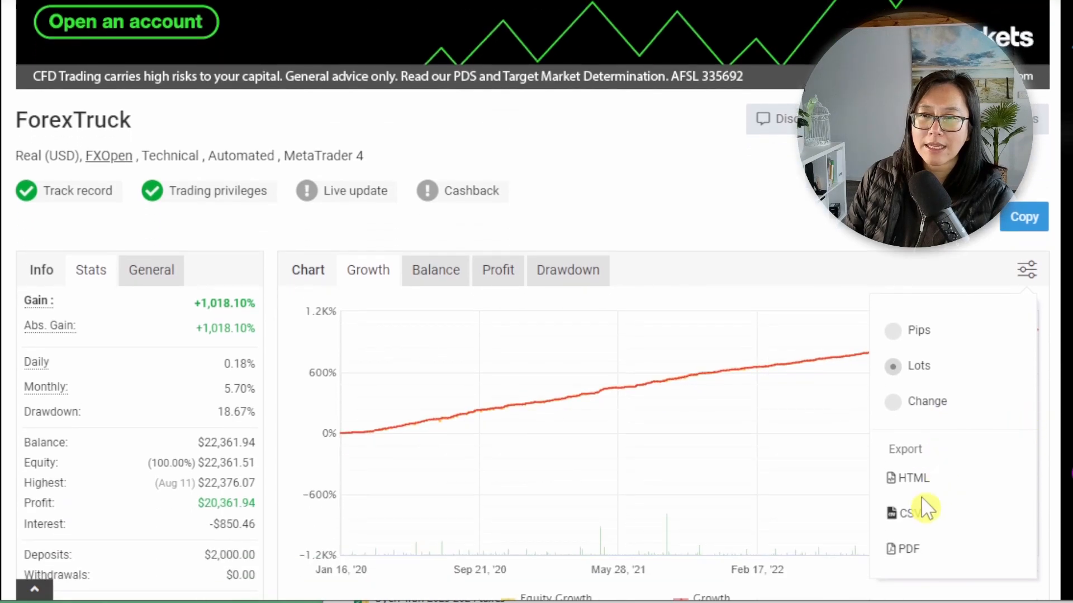
click(907, 513)
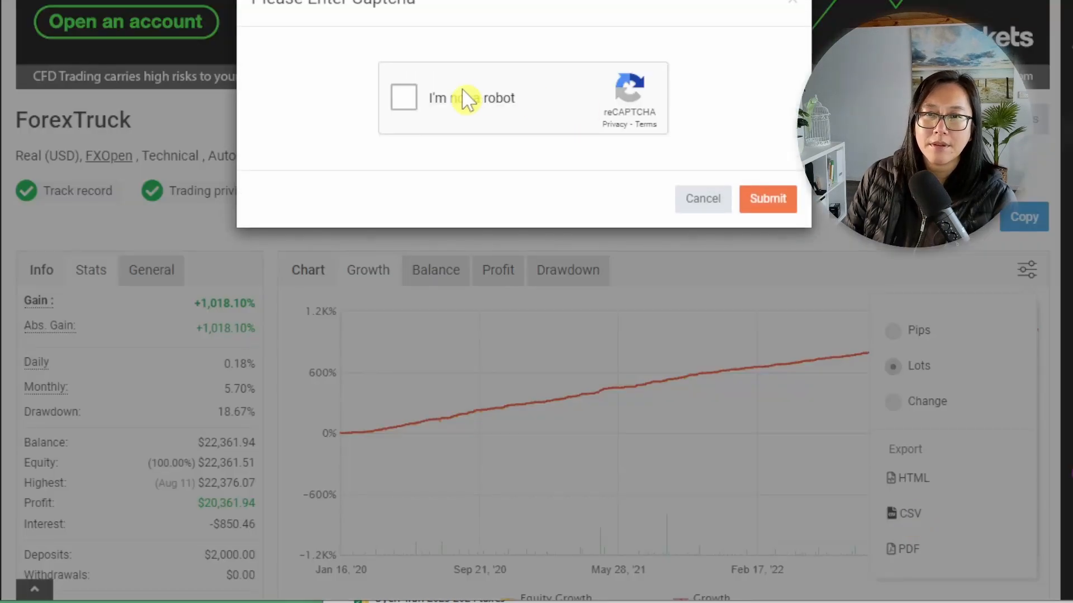
click(403, 97)
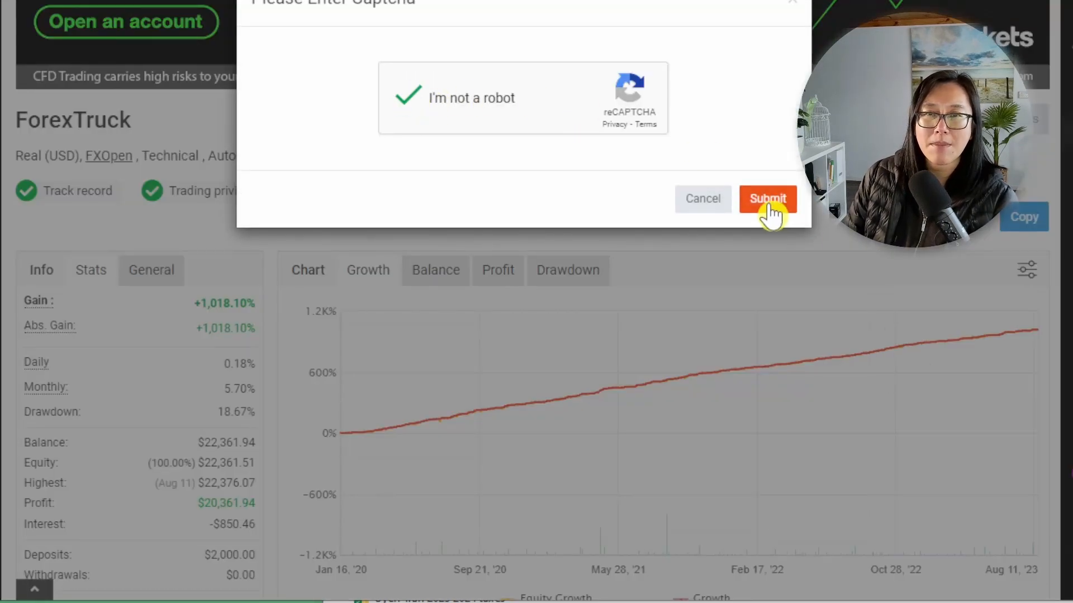
click(768, 199)
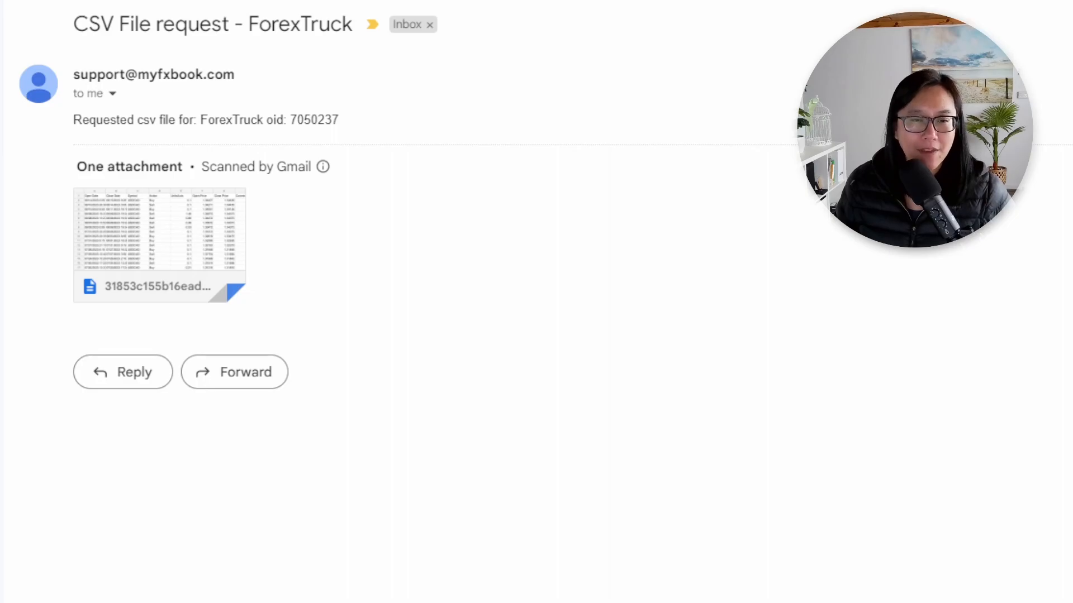
Open the emailed CSV attachment of the trade history in a spreadsheet.
double_click(160, 232)
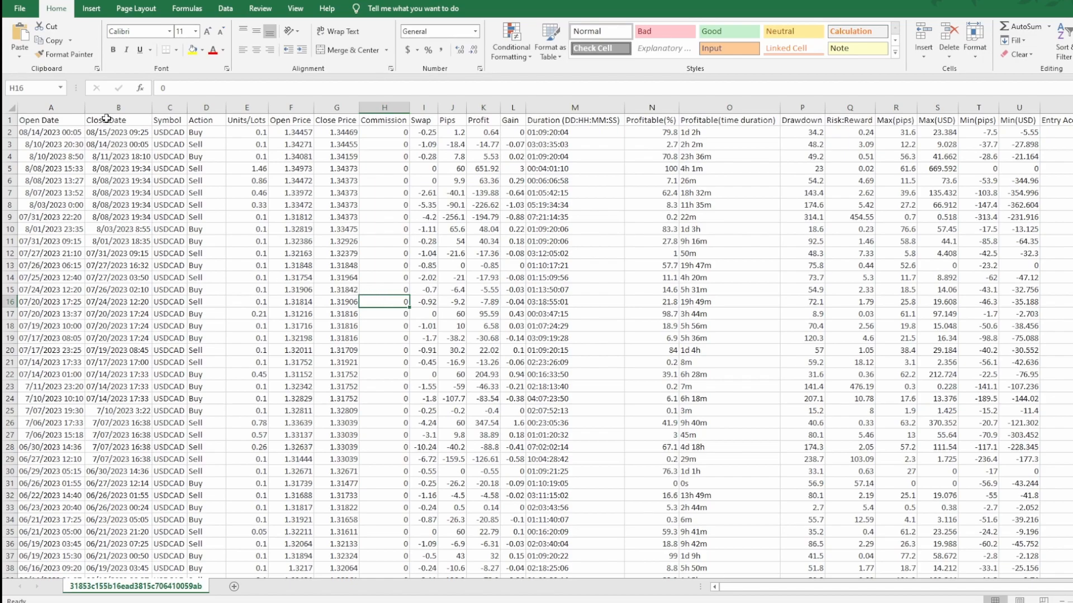
click(118, 108)
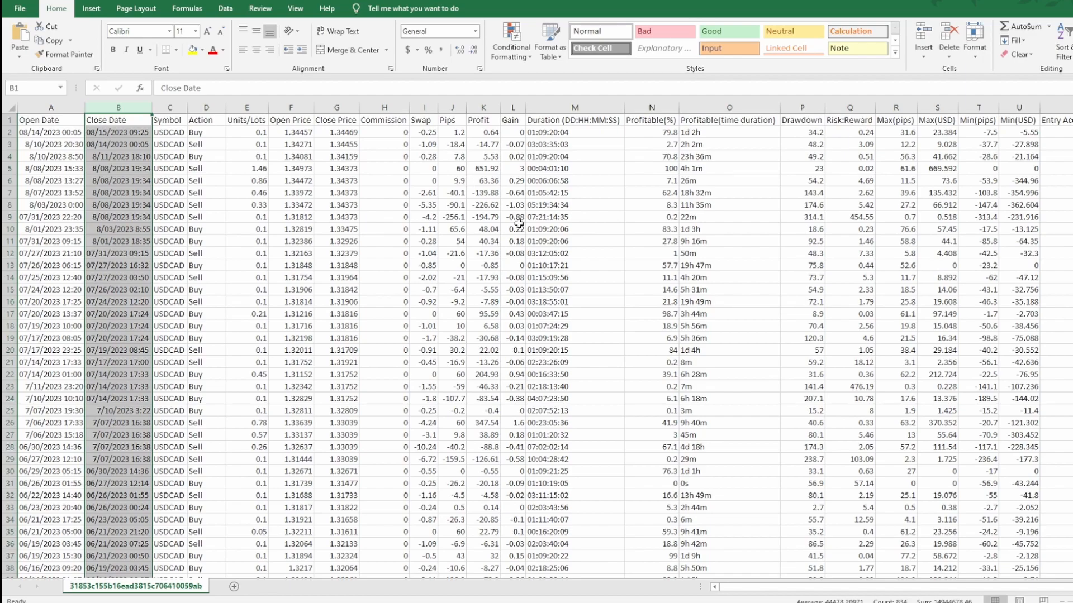
click(511, 229)
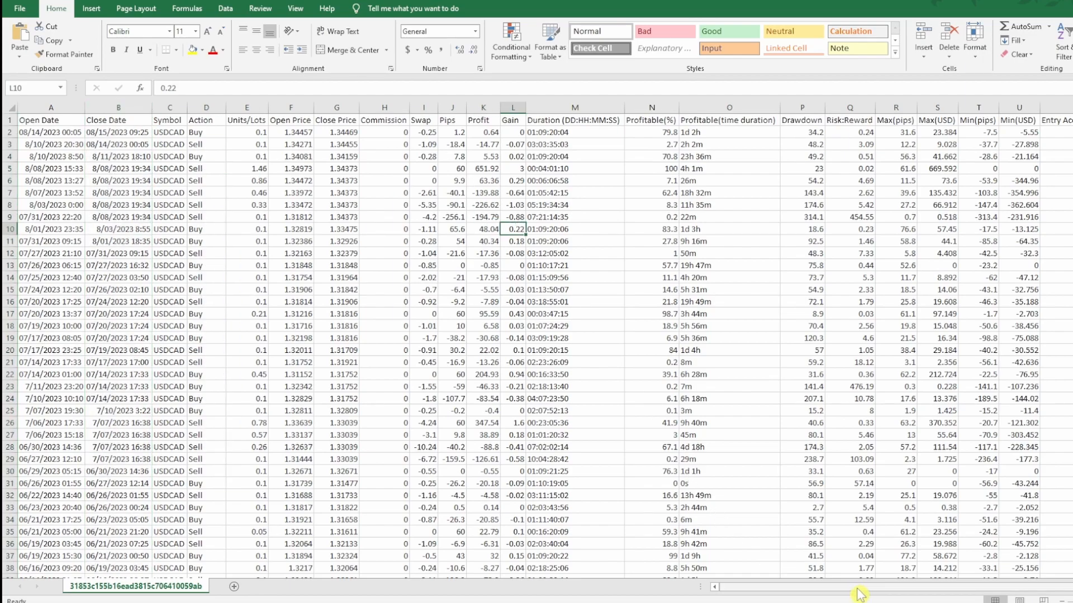
mouse_move(858, 595)
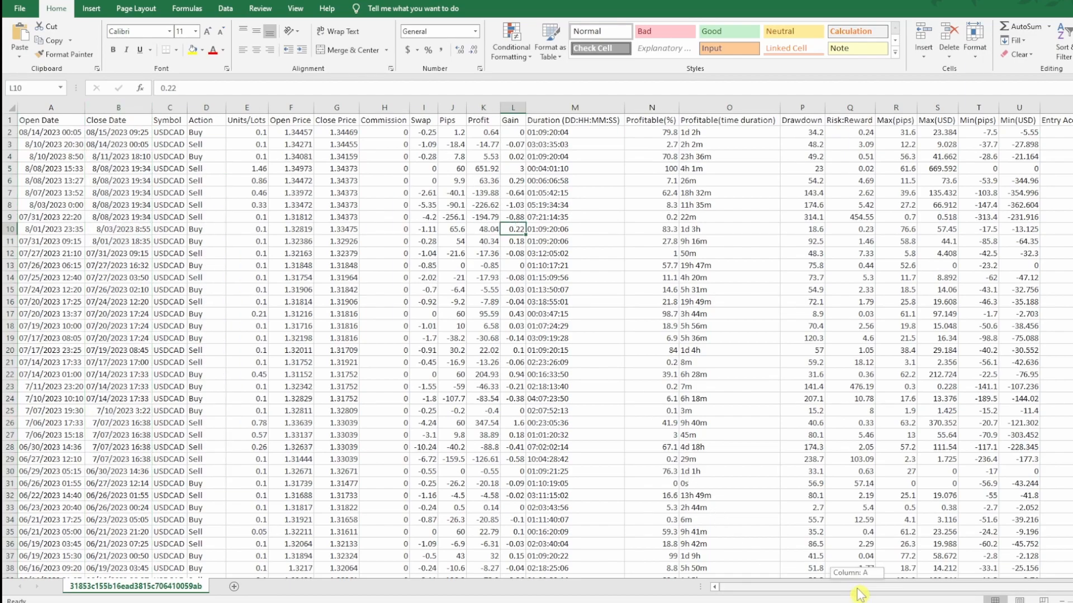
scroll(right, 3)
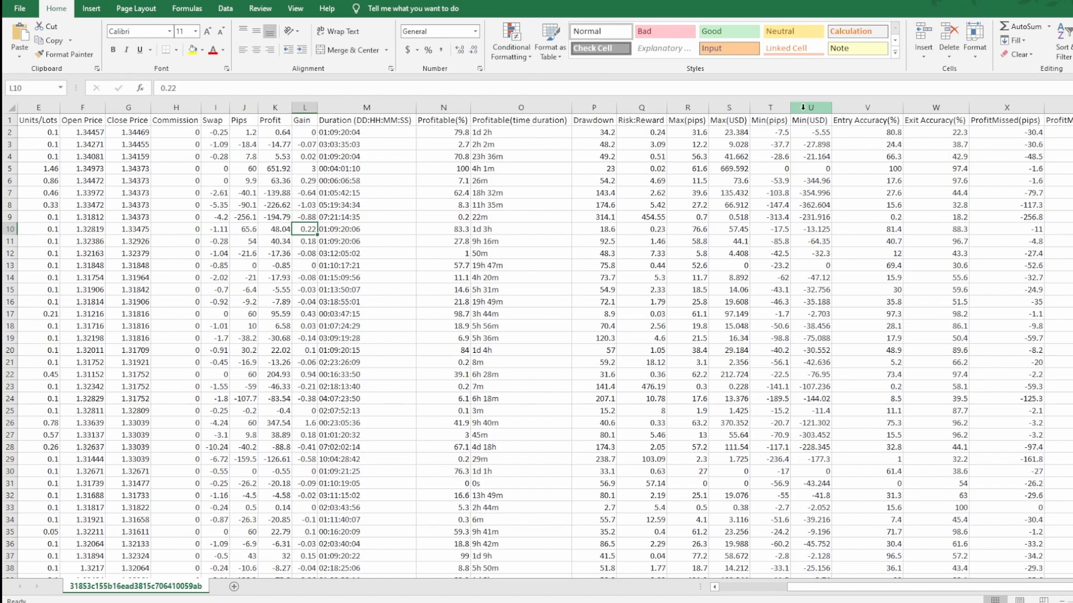
click(812, 217)
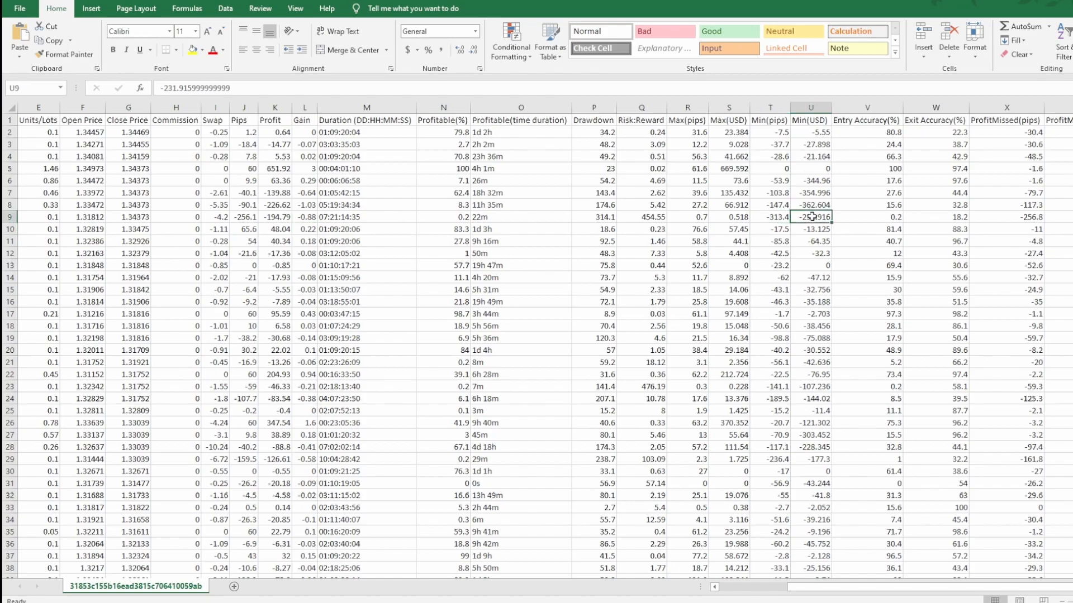
mouse_move(811, 220)
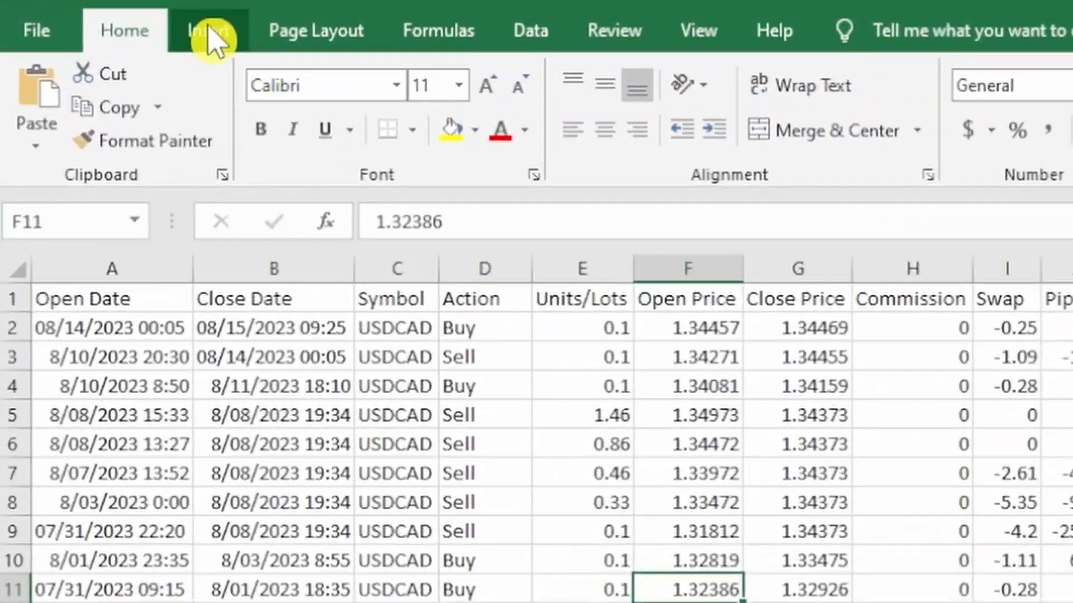
Insert a PivotTable on a new worksheet with Close Date rows and summed Min(USD) values.
click(210, 29)
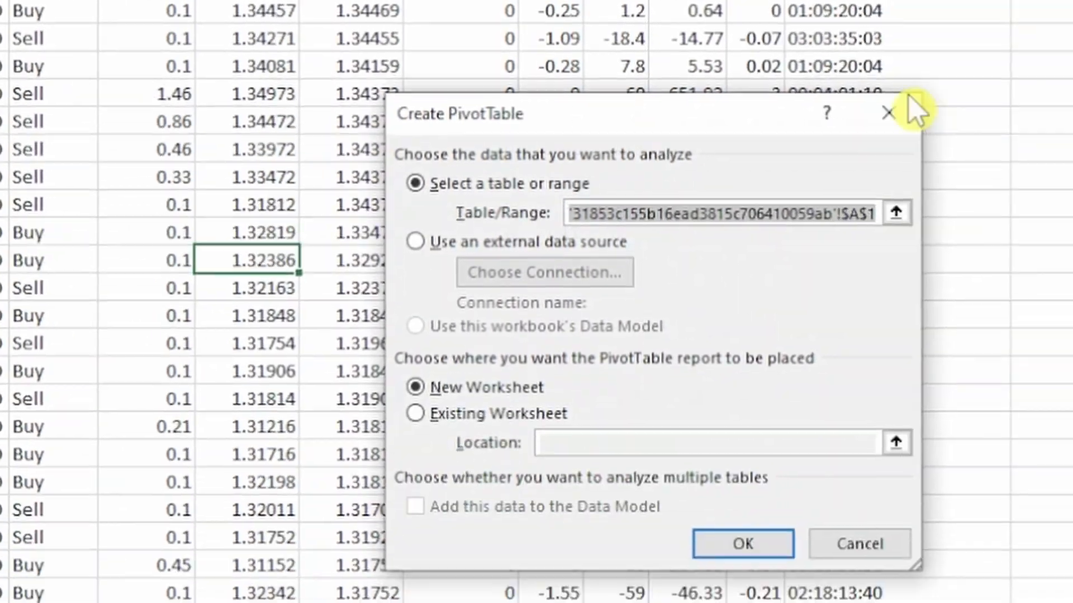
click(742, 544)
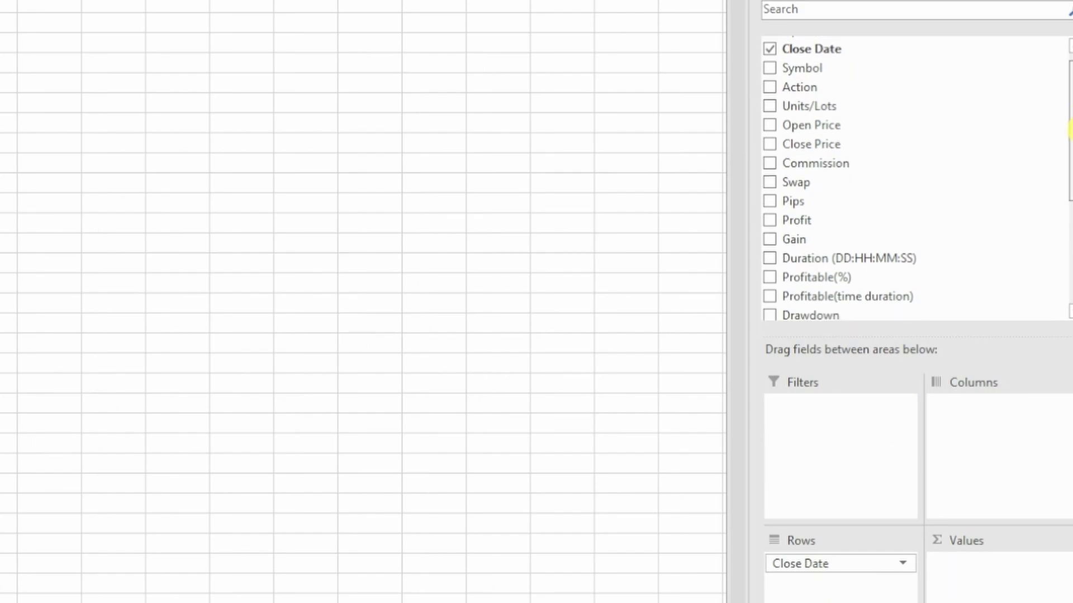
scroll(down, 3)
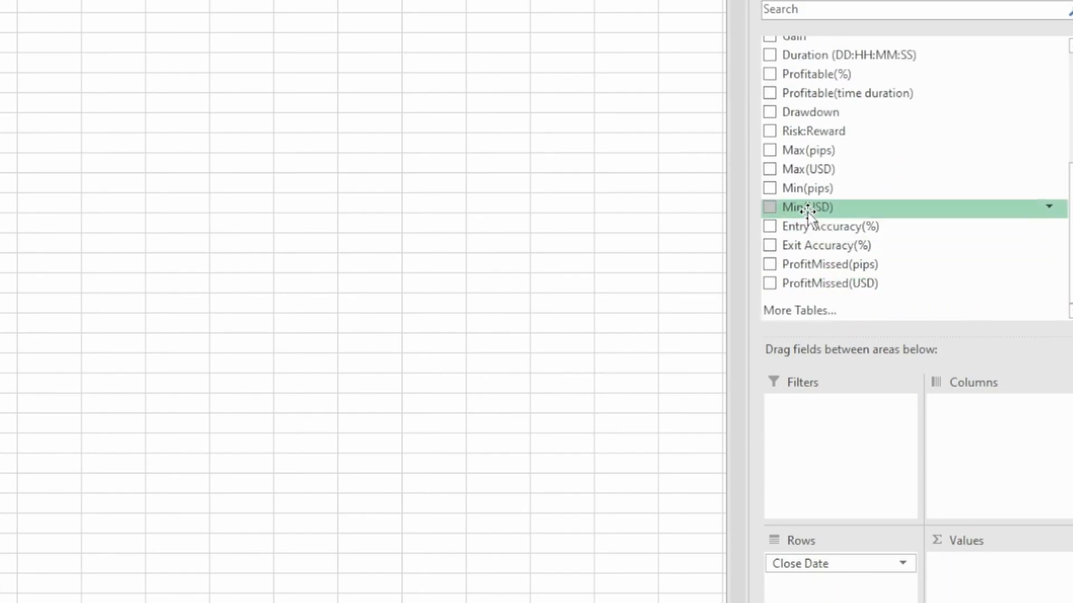
click(770, 207)
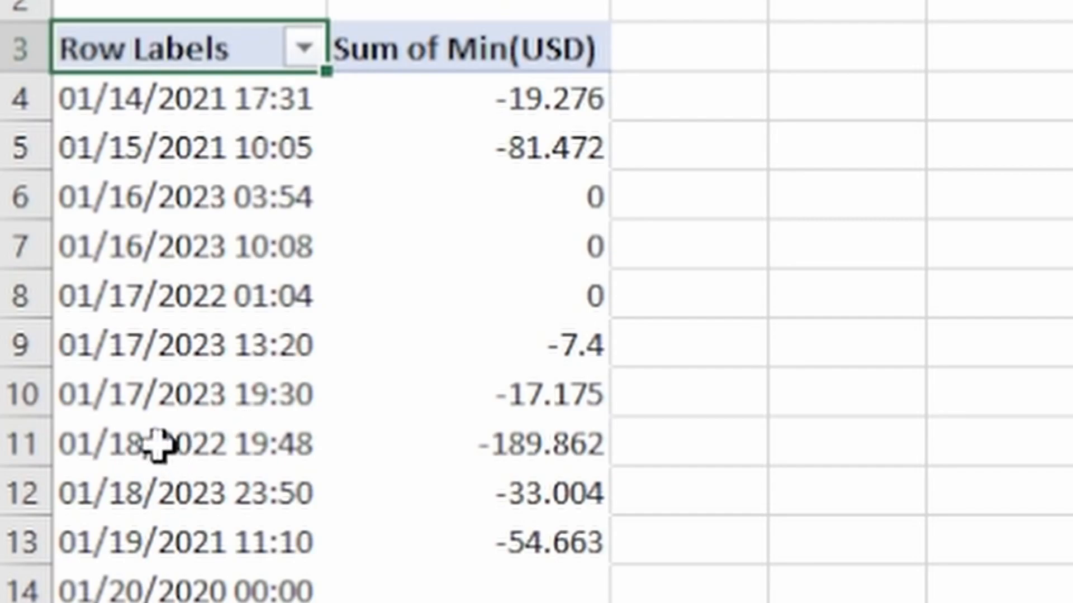
mouse_move(208, 445)
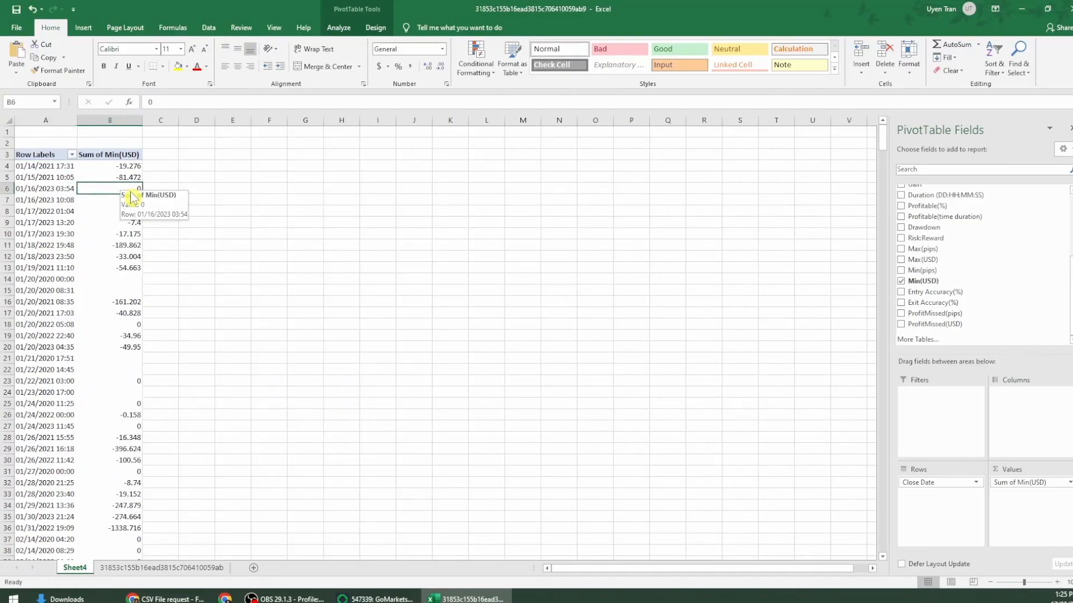
mouse_move(913, 160)
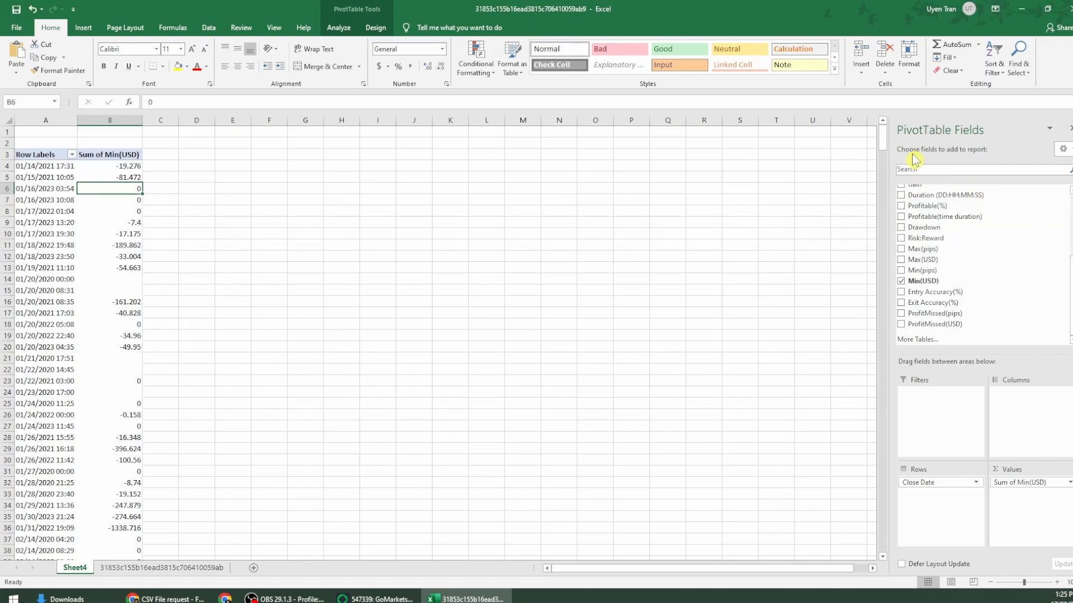
scroll(down, 3)
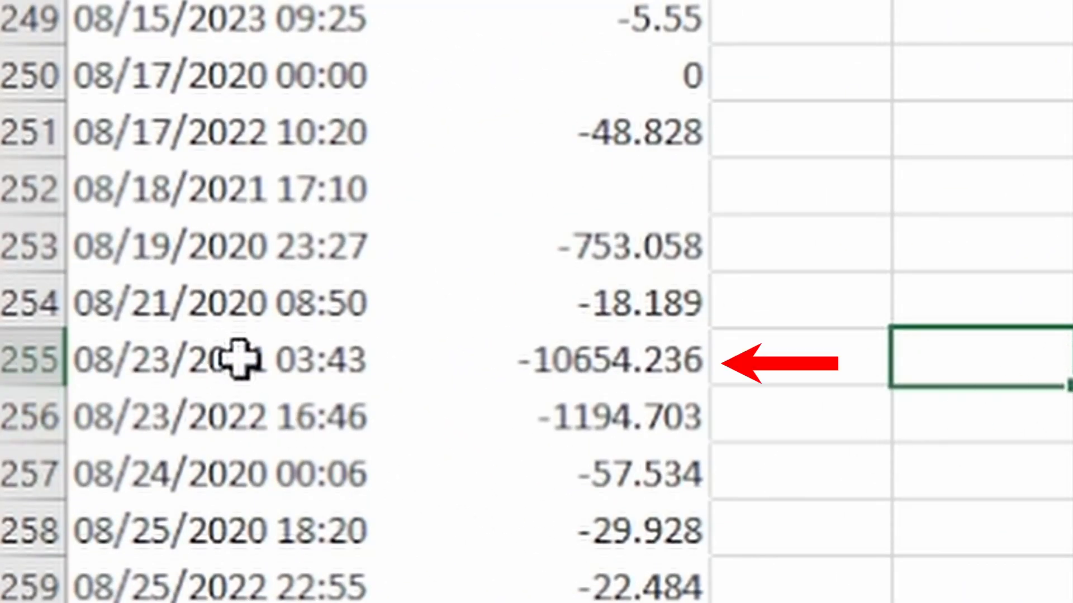
mouse_move(910, 348)
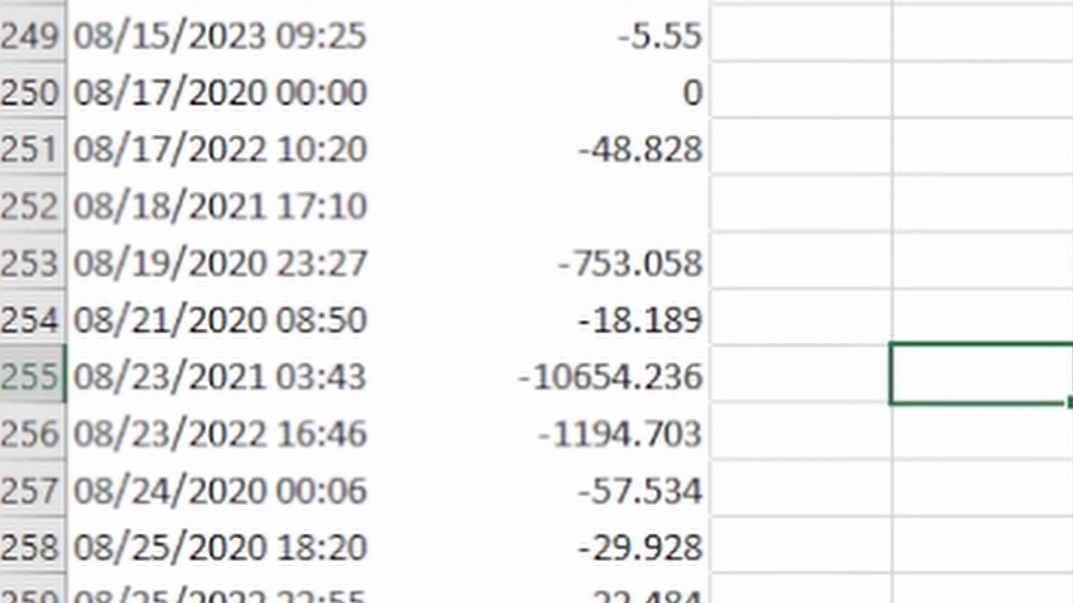
scroll(down, 3)
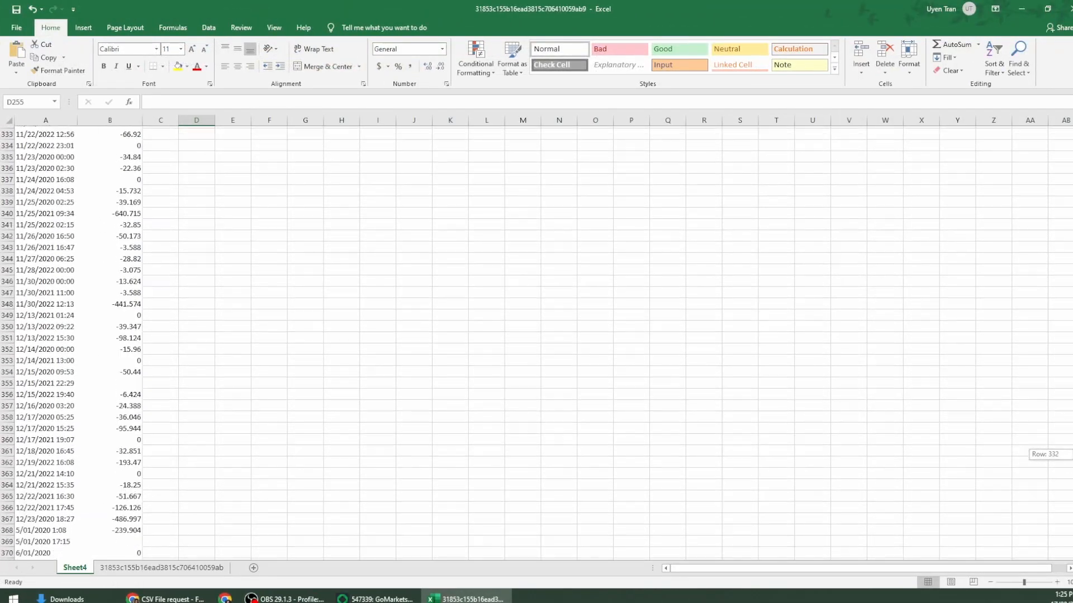
scroll(up, 3)
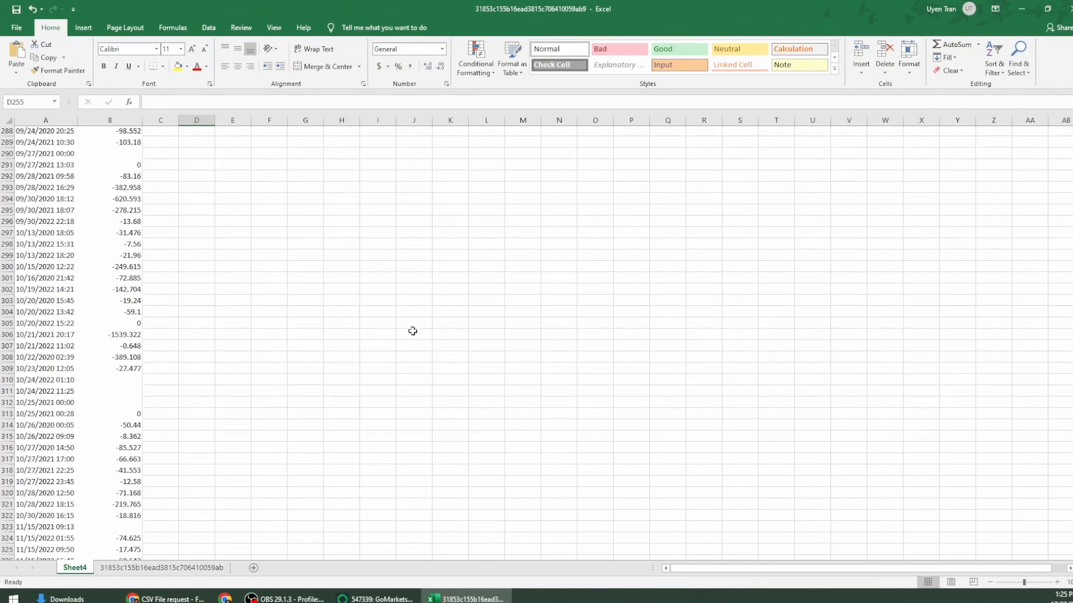
scroll(up, 3)
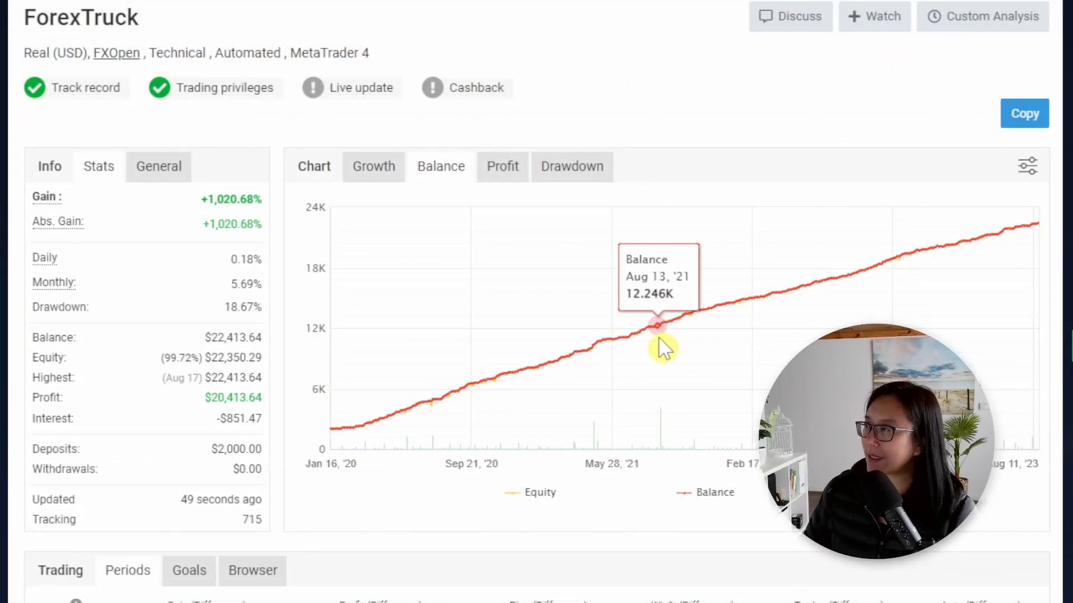
mouse_move(663, 340)
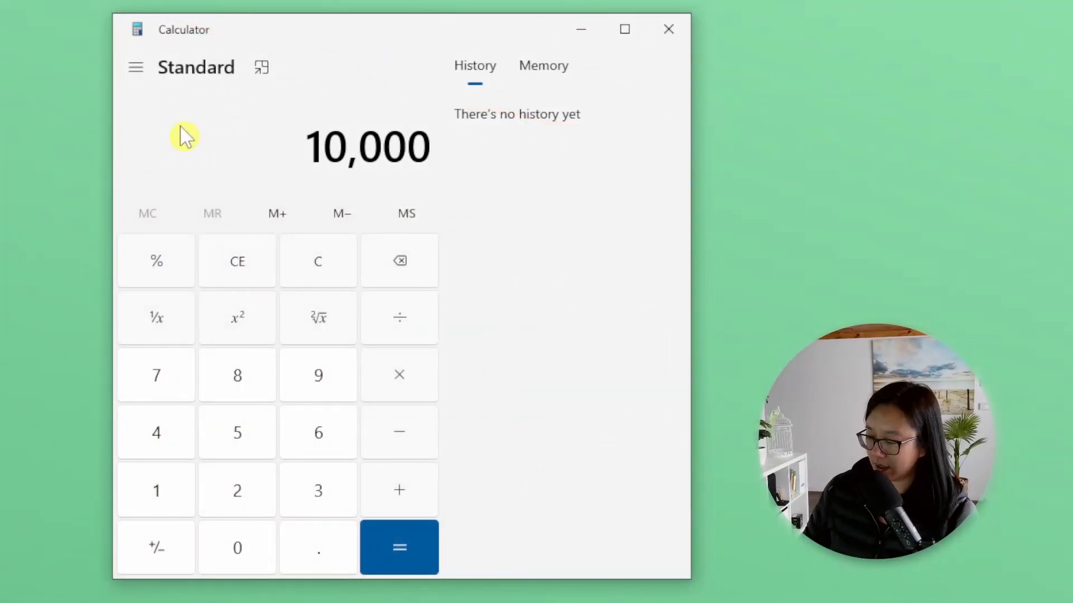
click(399, 548)
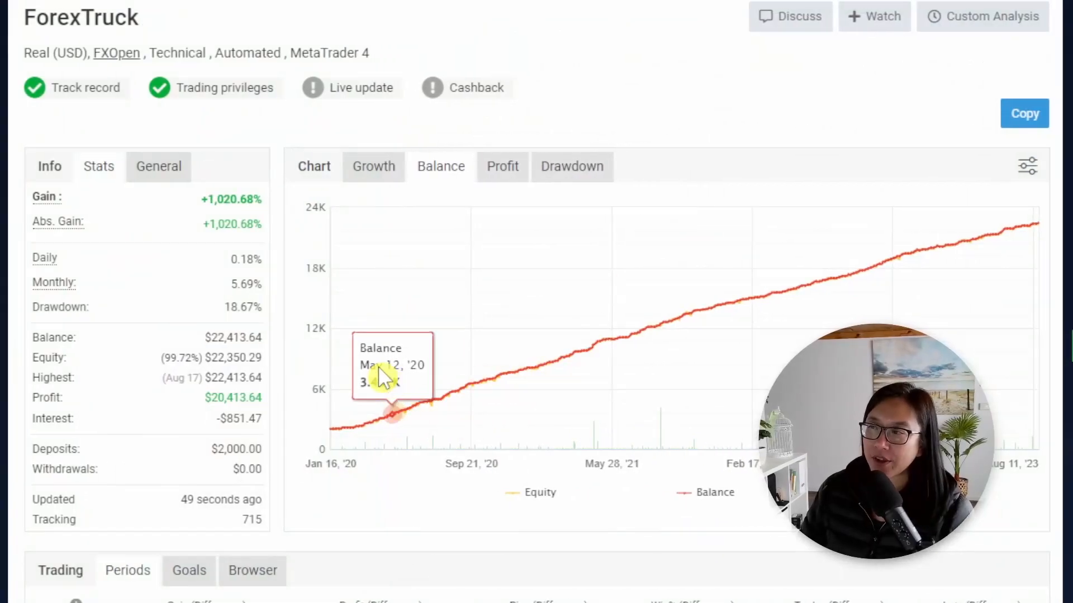
mouse_move(223, 315)
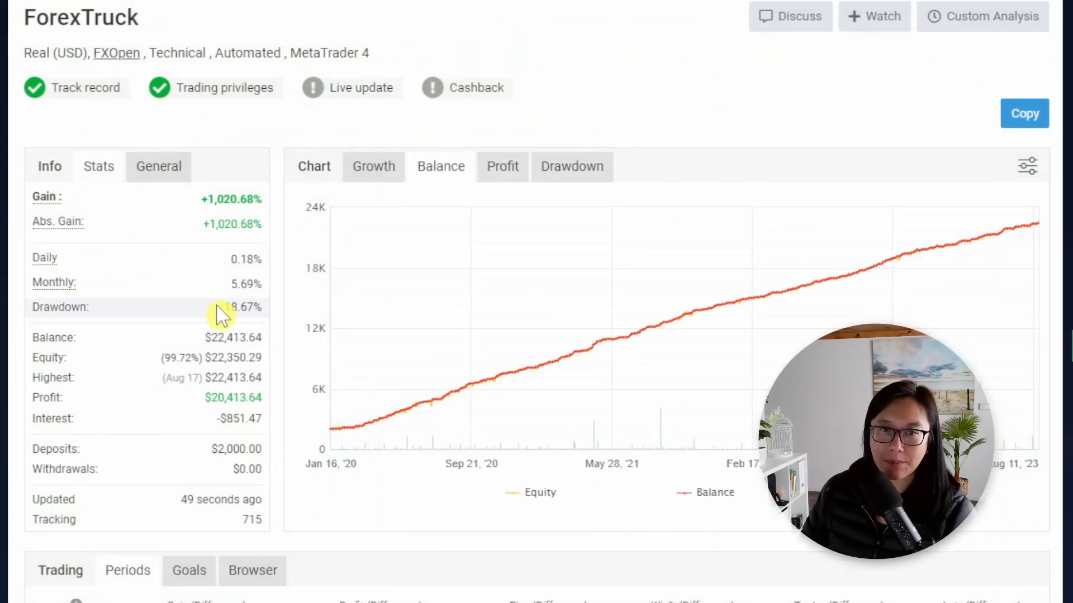
mouse_move(438, 313)
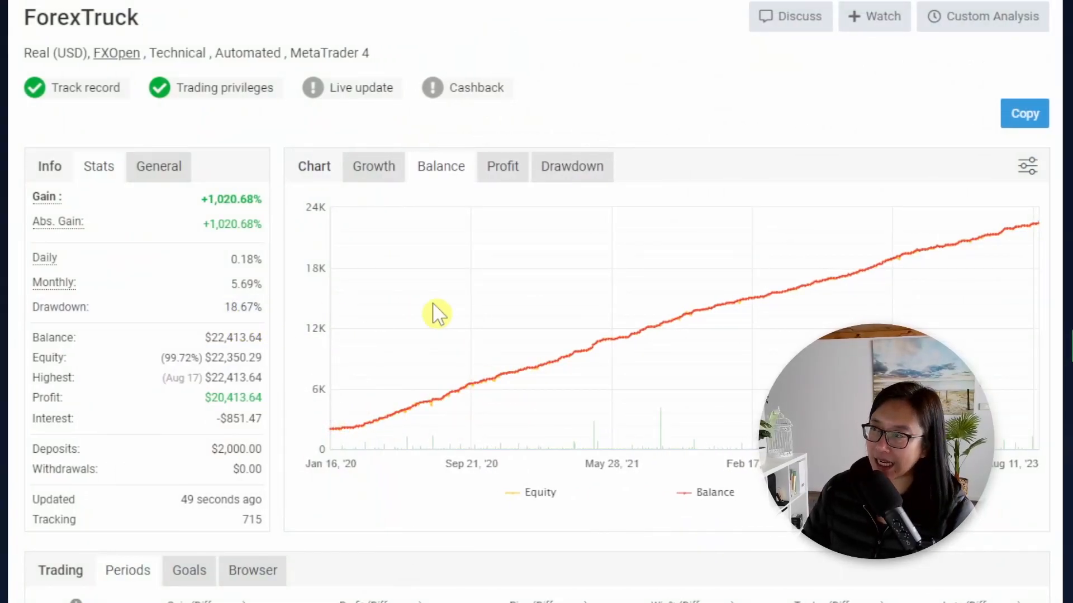
Switch the account chart to the drawdown percentage view, showing spikes near 10% in 2020.
click(571, 166)
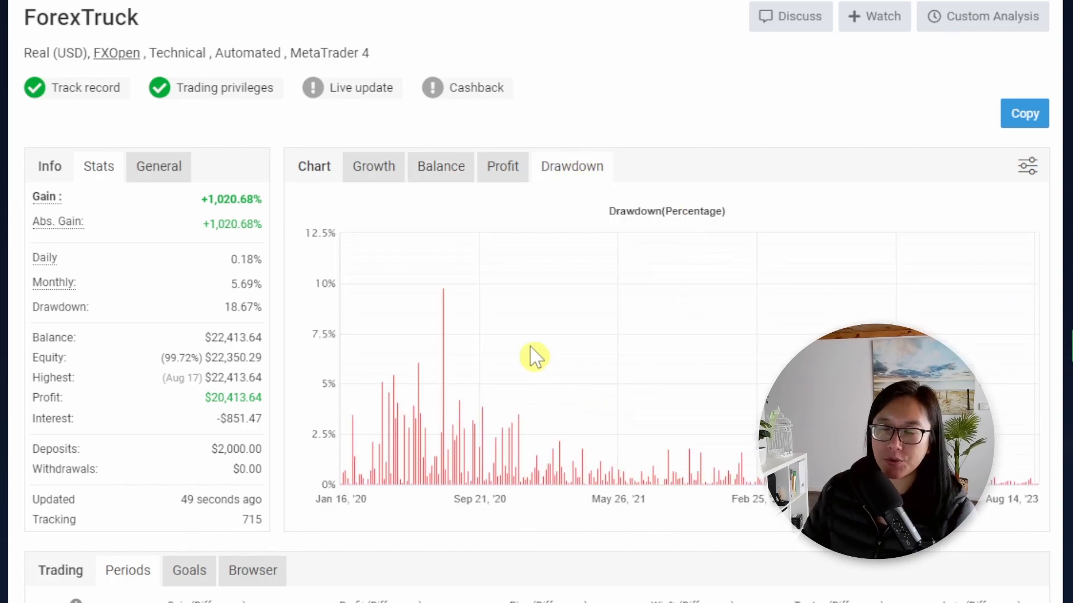
mouse_move(631, 332)
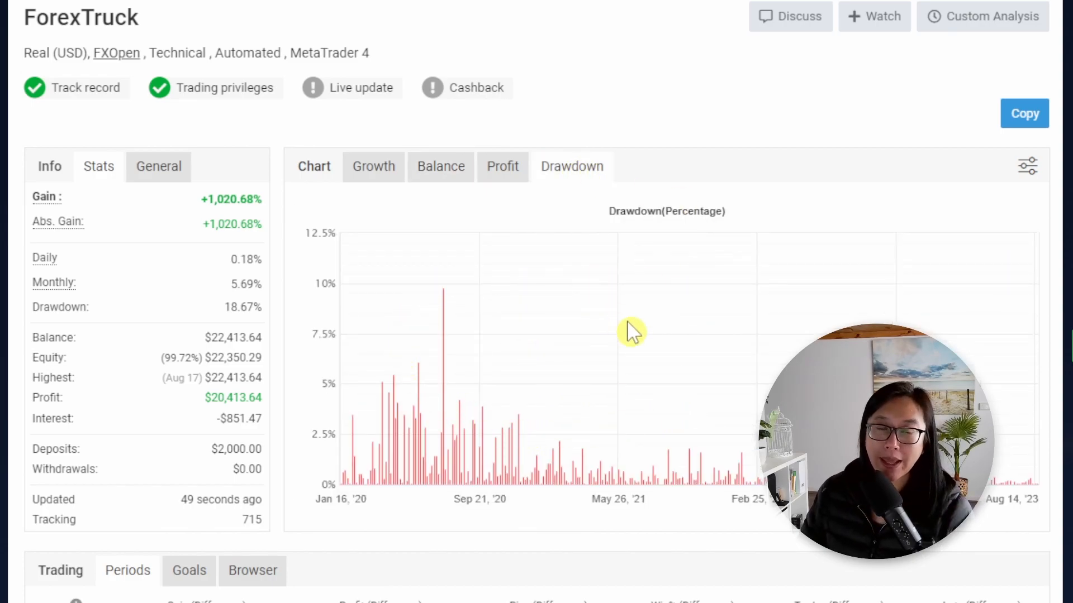
mouse_move(651, 355)
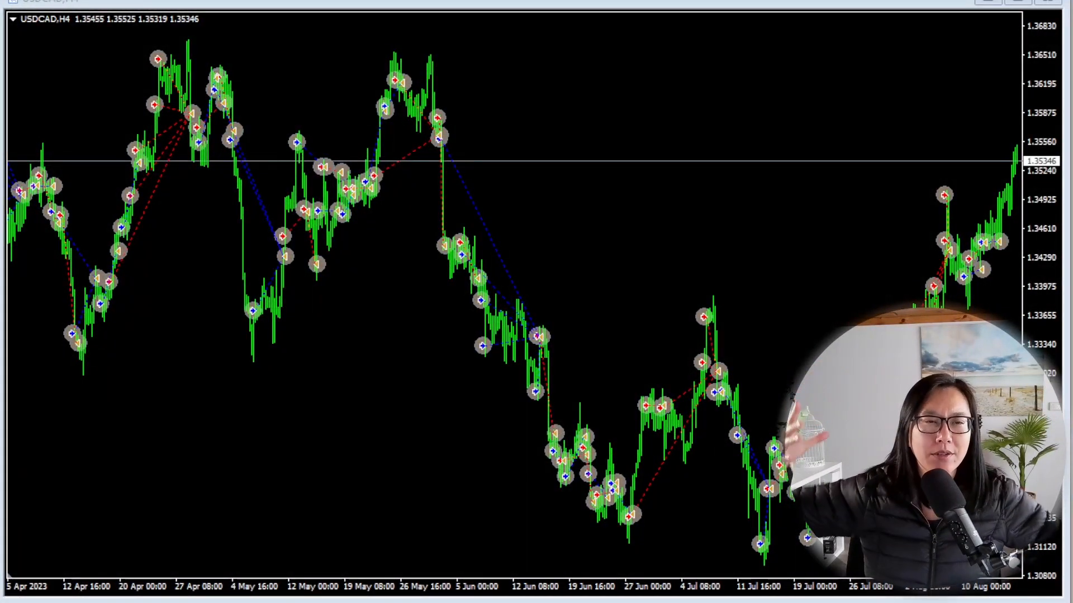
mouse_move(807, 142)
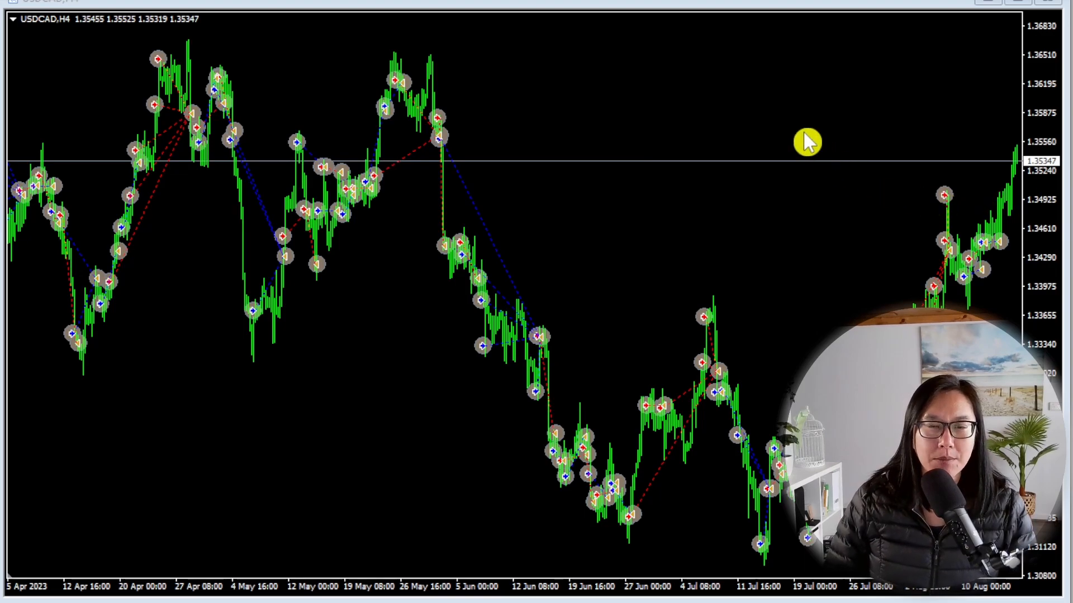
mouse_move(778, 99)
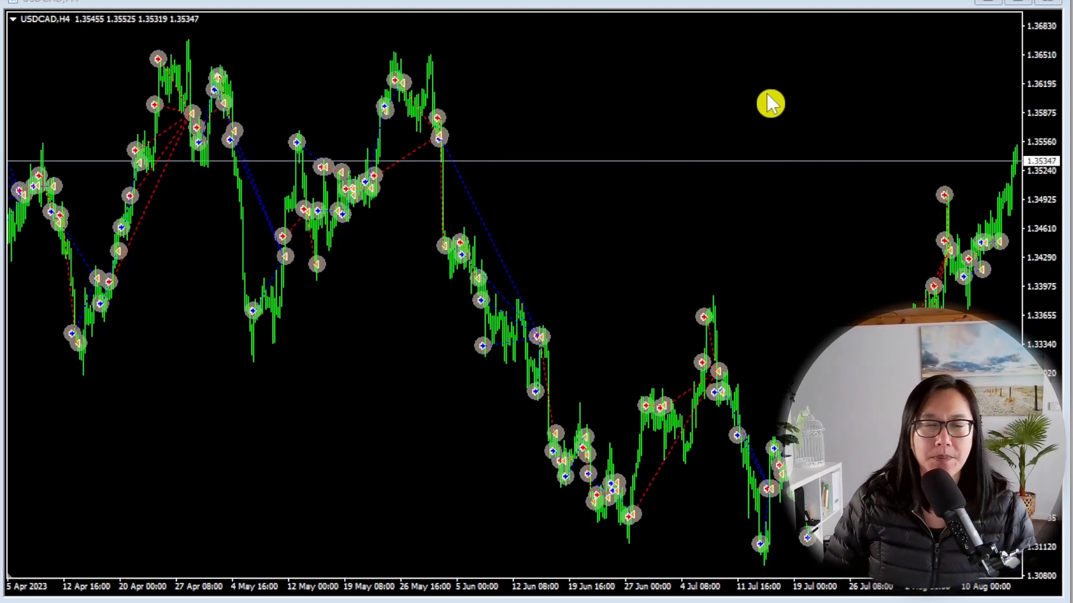
mouse_move(714, 129)
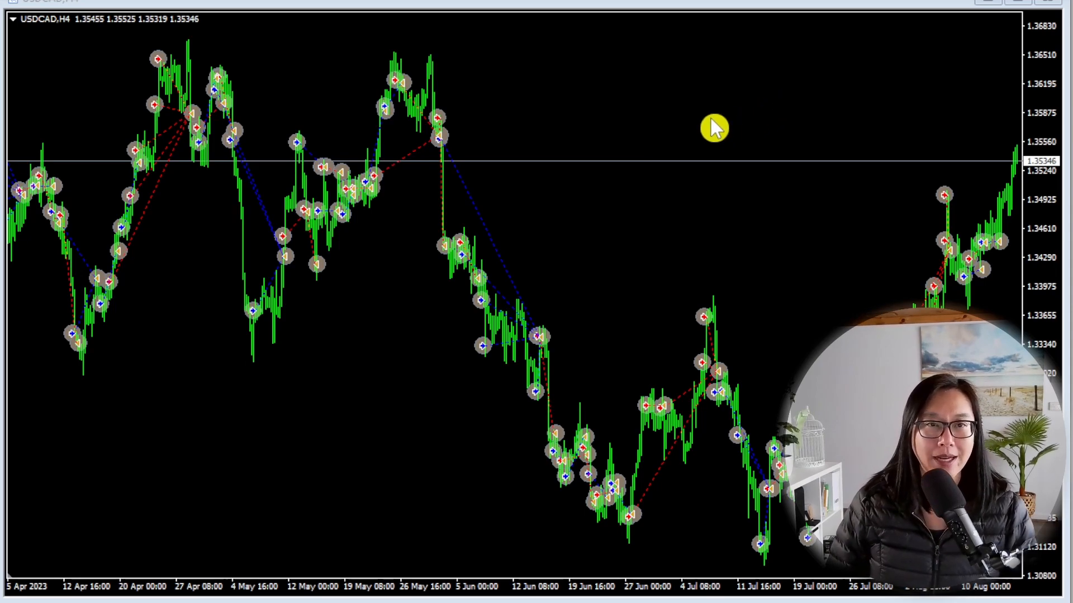
Scroll the USDCAD H4 chart back to the August–October 2021 trade arrows.
scroll(left, 3)
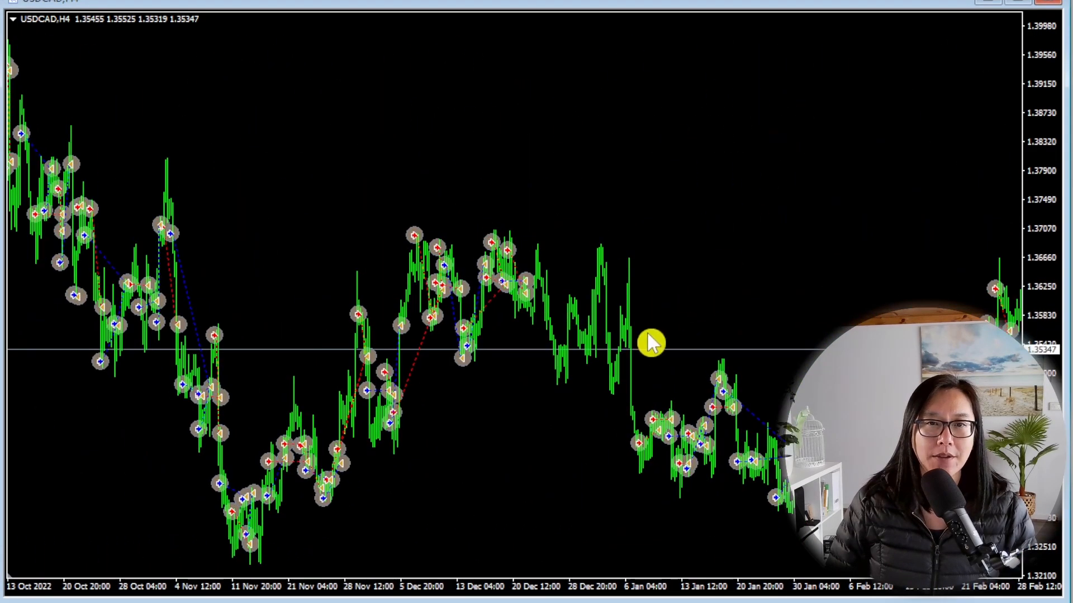
mouse_move(676, 315)
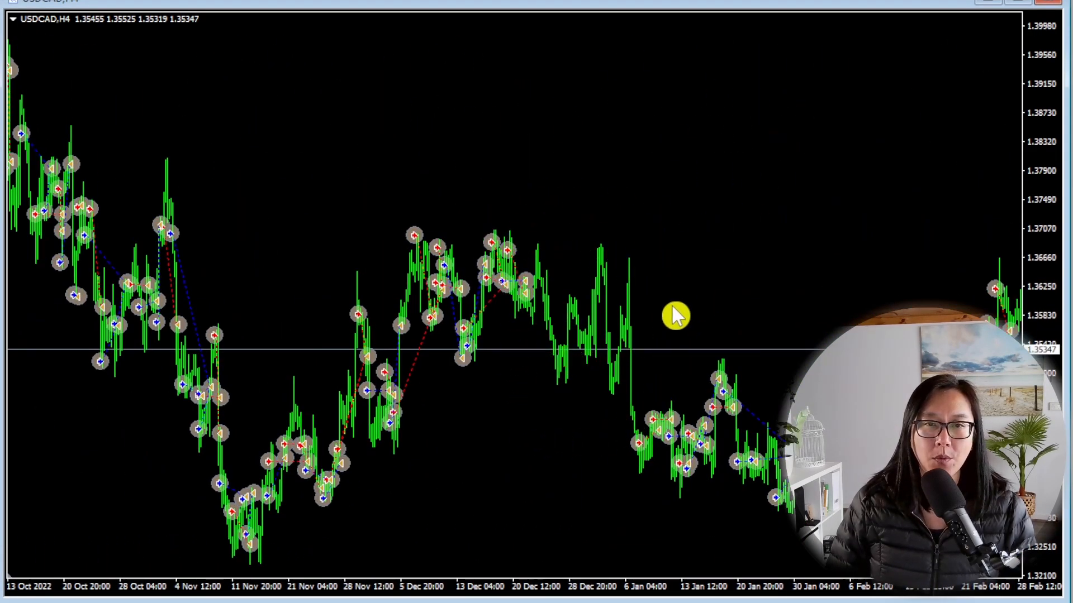
mouse_move(657, 343)
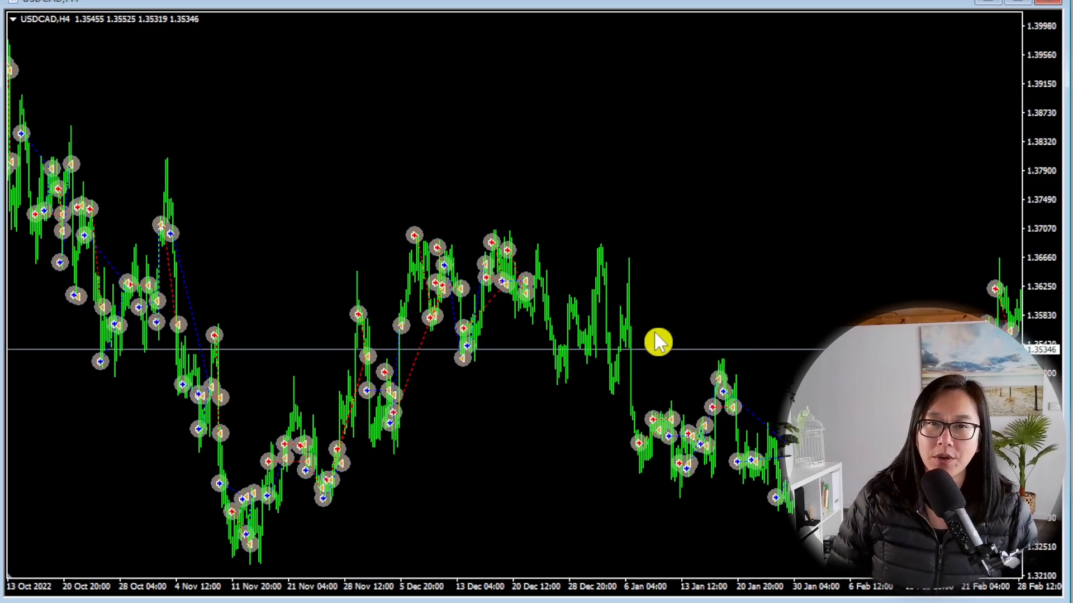
mouse_move(657, 335)
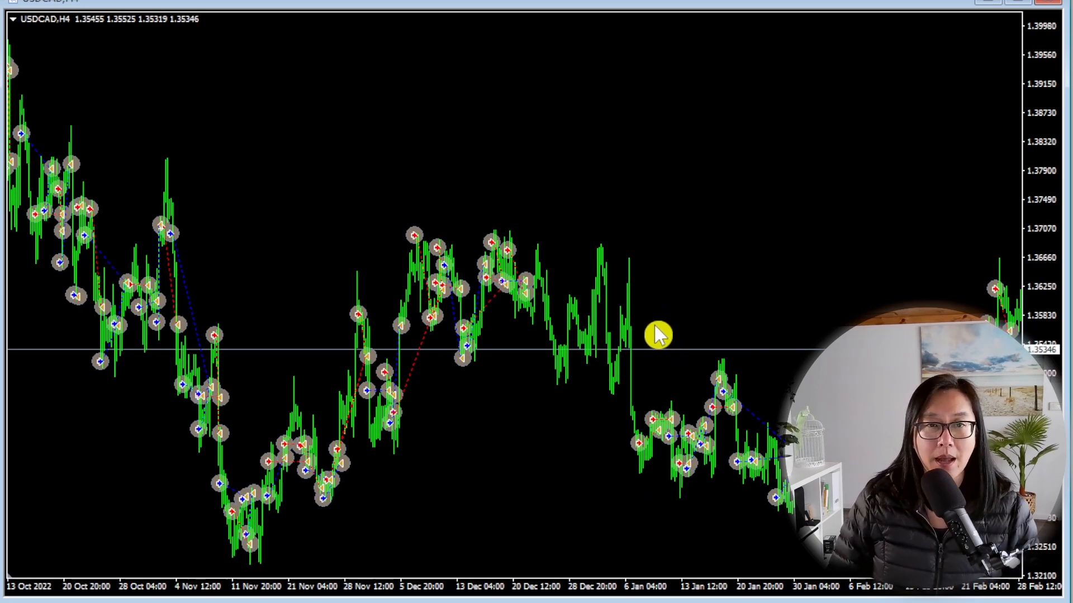
mouse_move(577, 383)
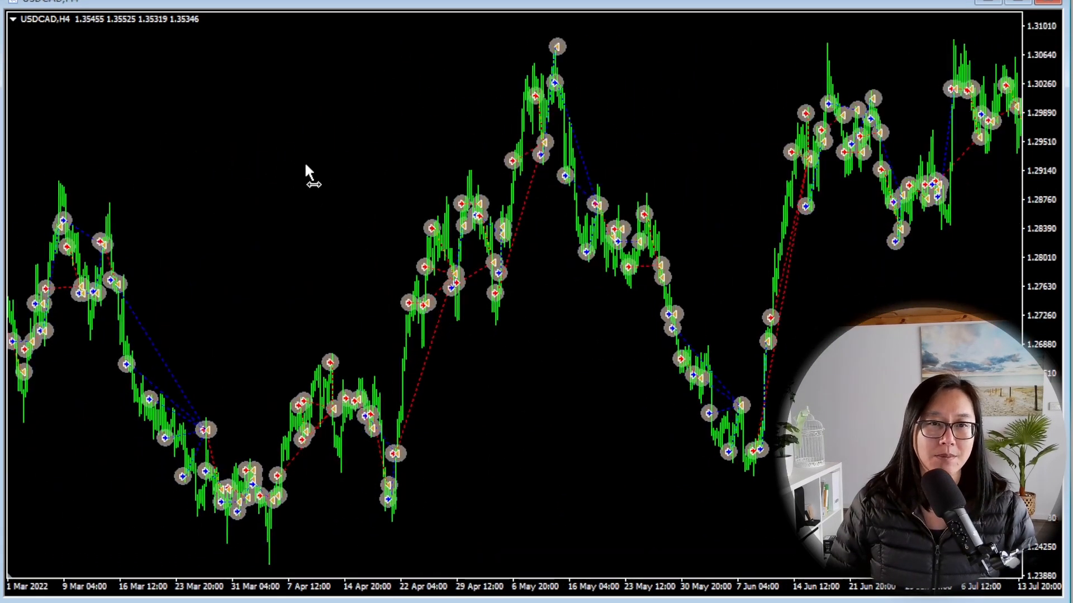
scroll(left, 3)
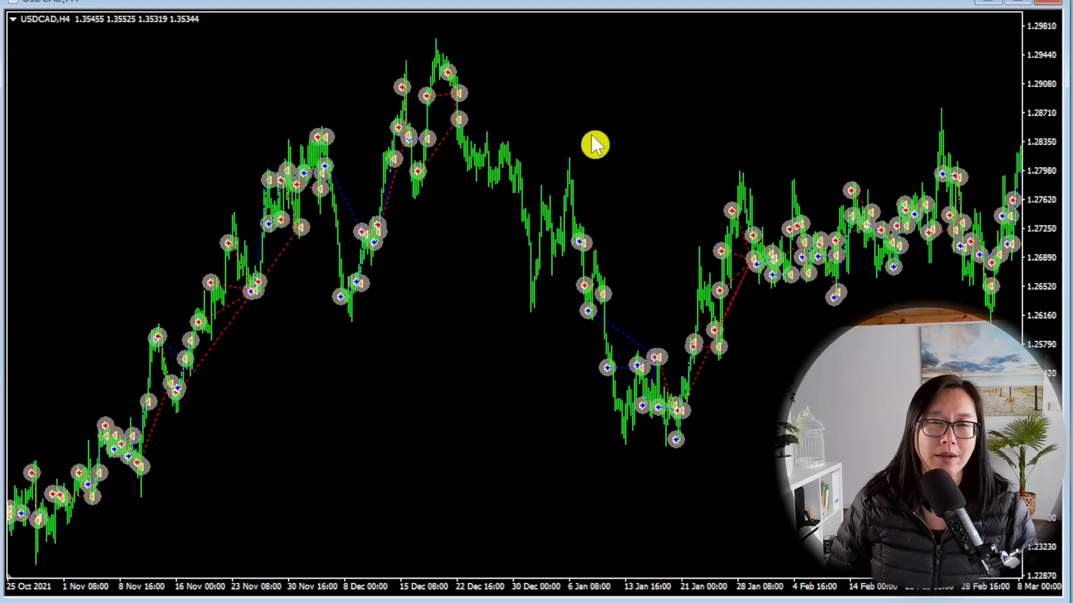
scroll(left, 3)
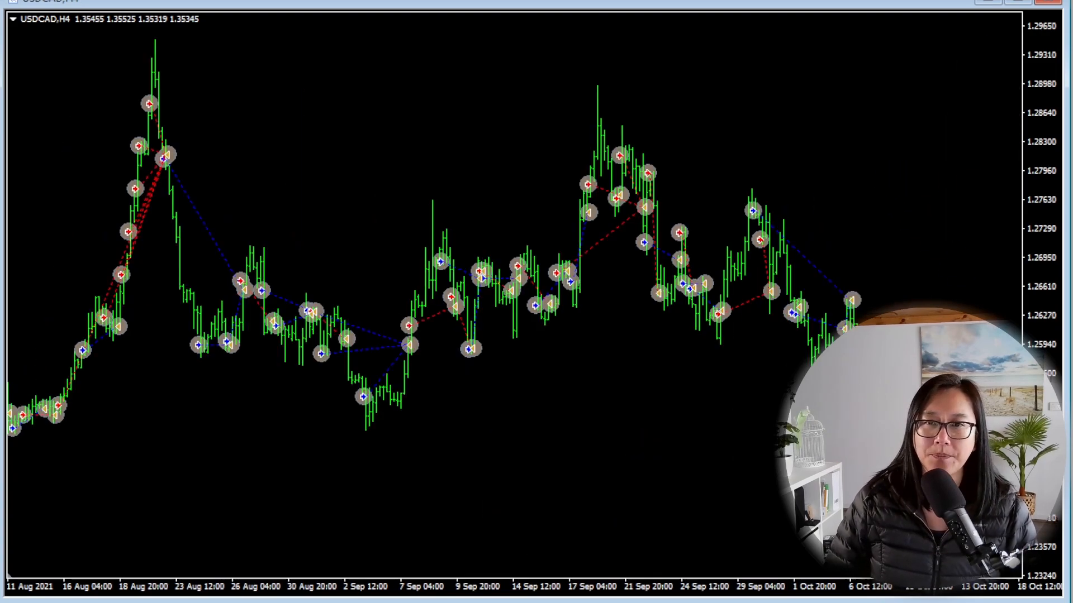
scroll(right, 3)
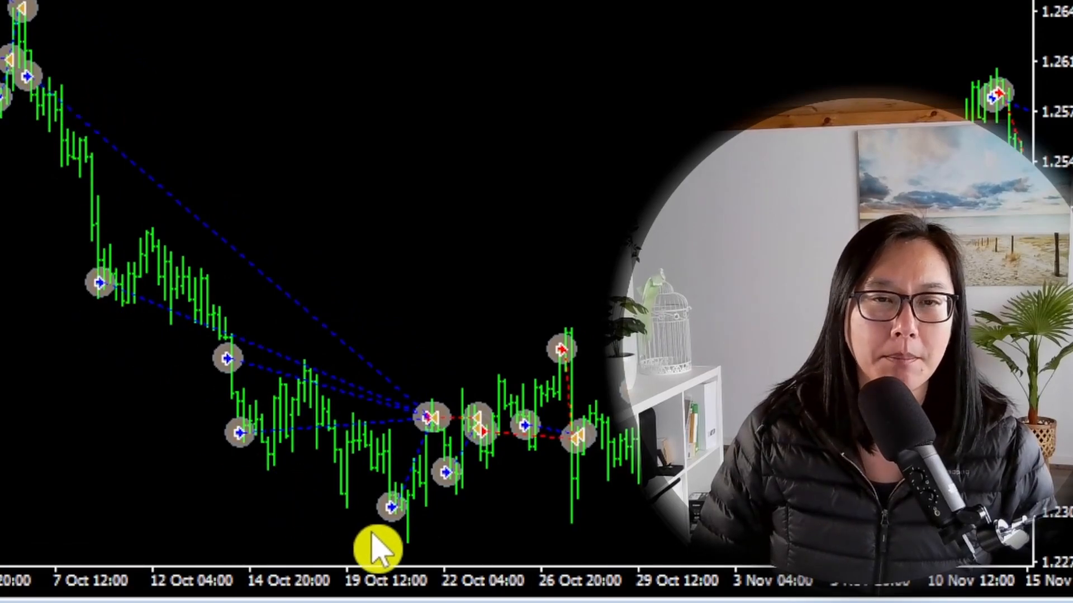
mouse_move(219, 431)
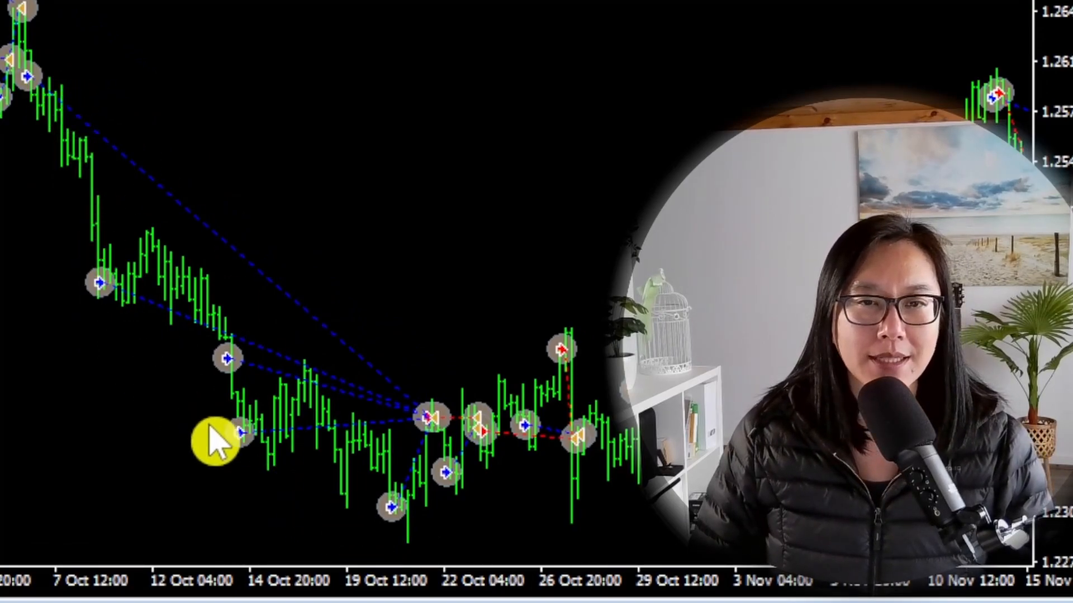
mouse_move(27, 103)
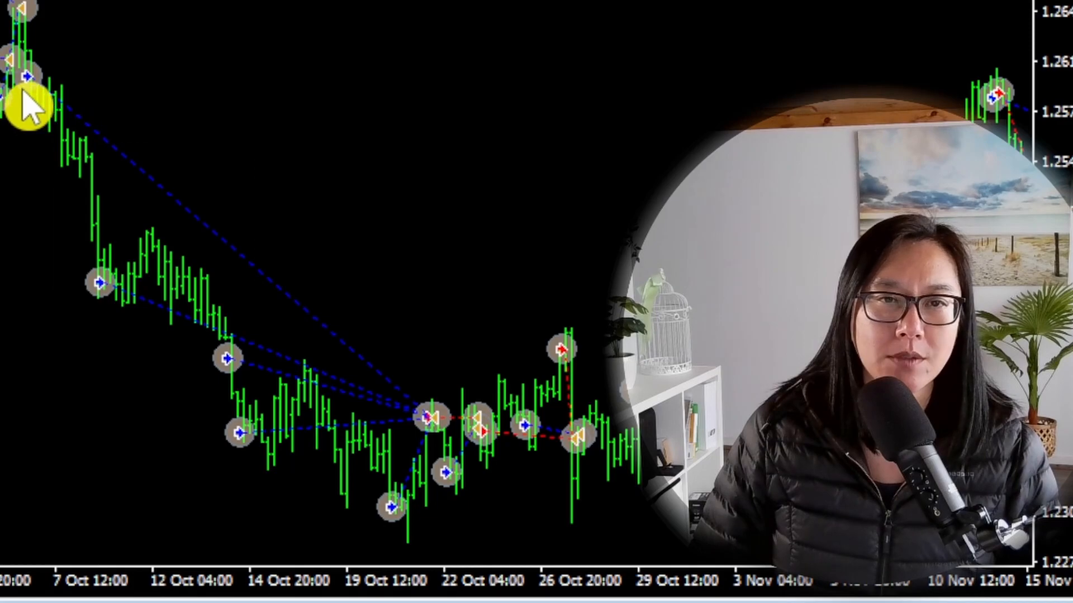
mouse_move(31, 93)
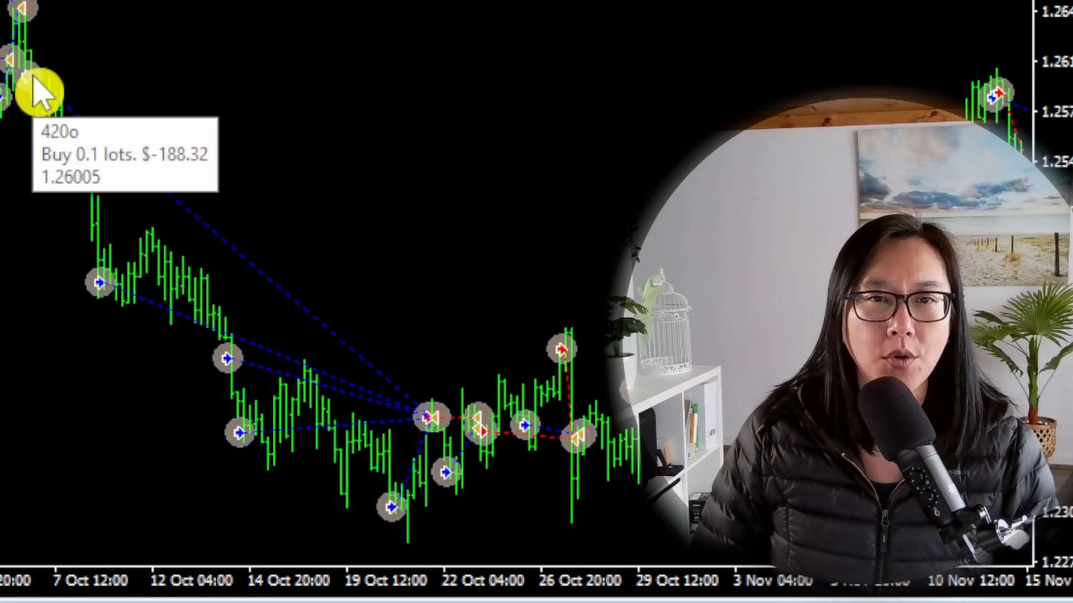
mouse_move(107, 298)
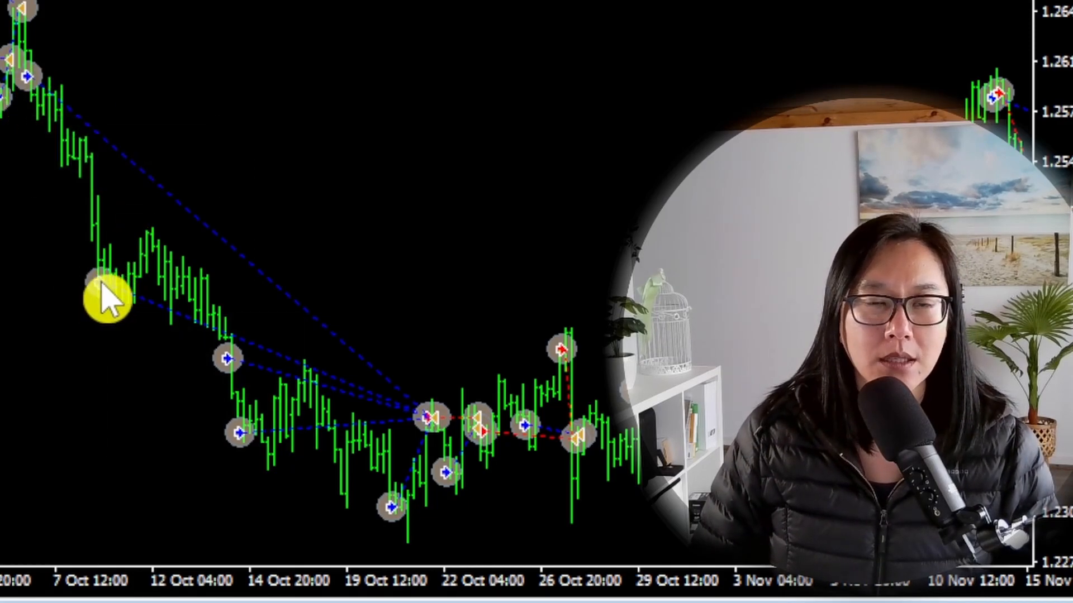
mouse_move(257, 425)
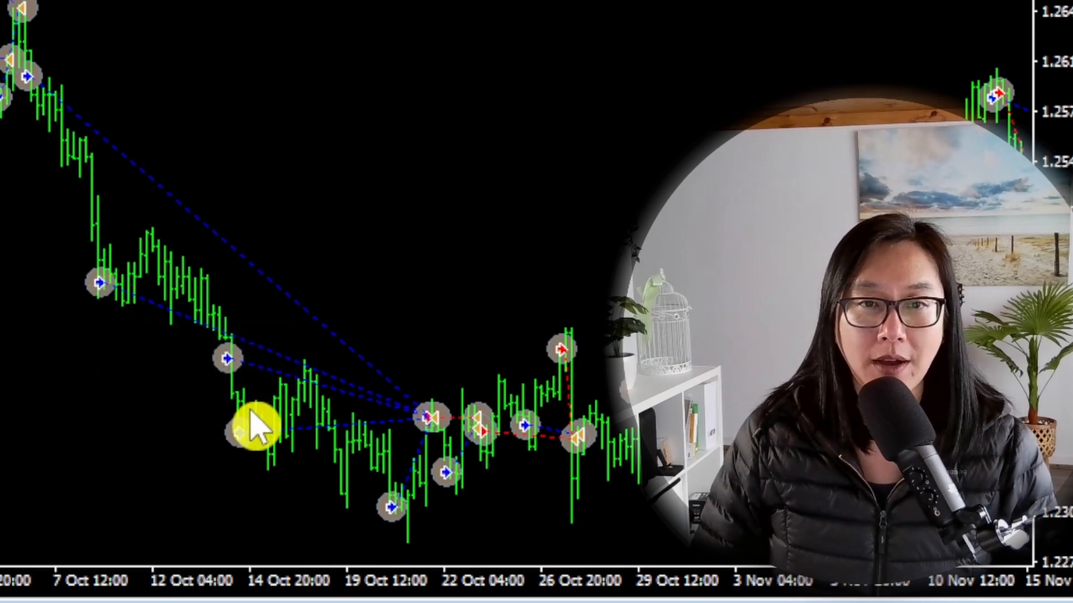
mouse_move(229, 374)
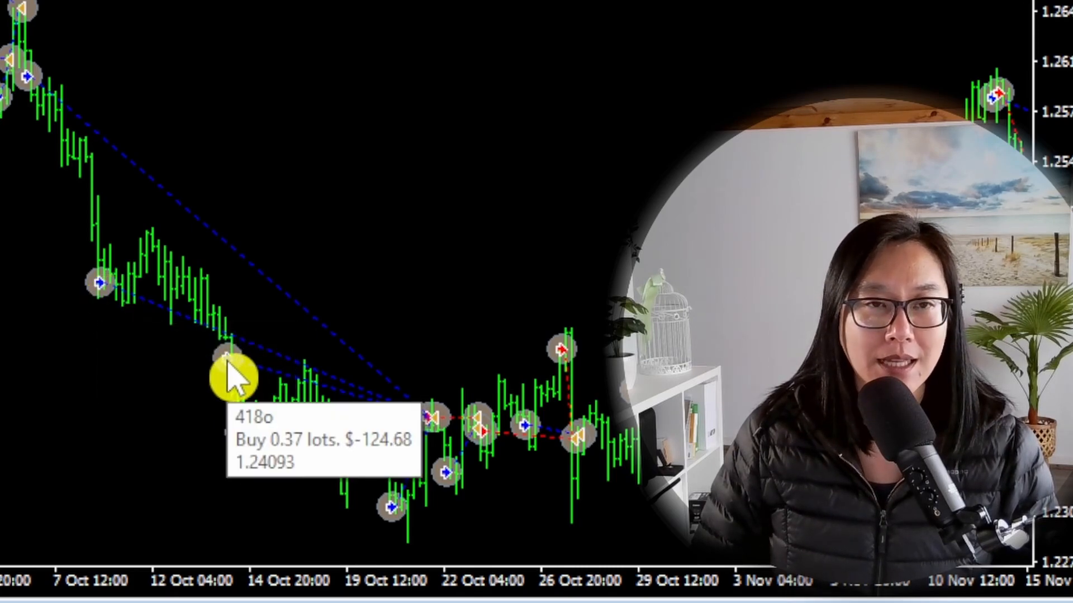
mouse_move(287, 458)
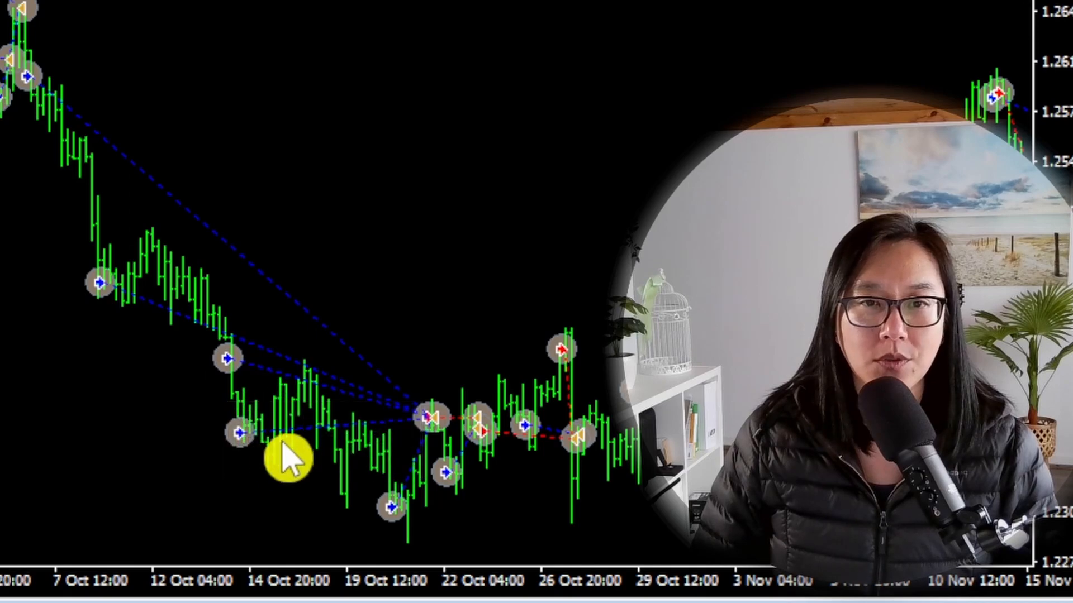
mouse_move(243, 438)
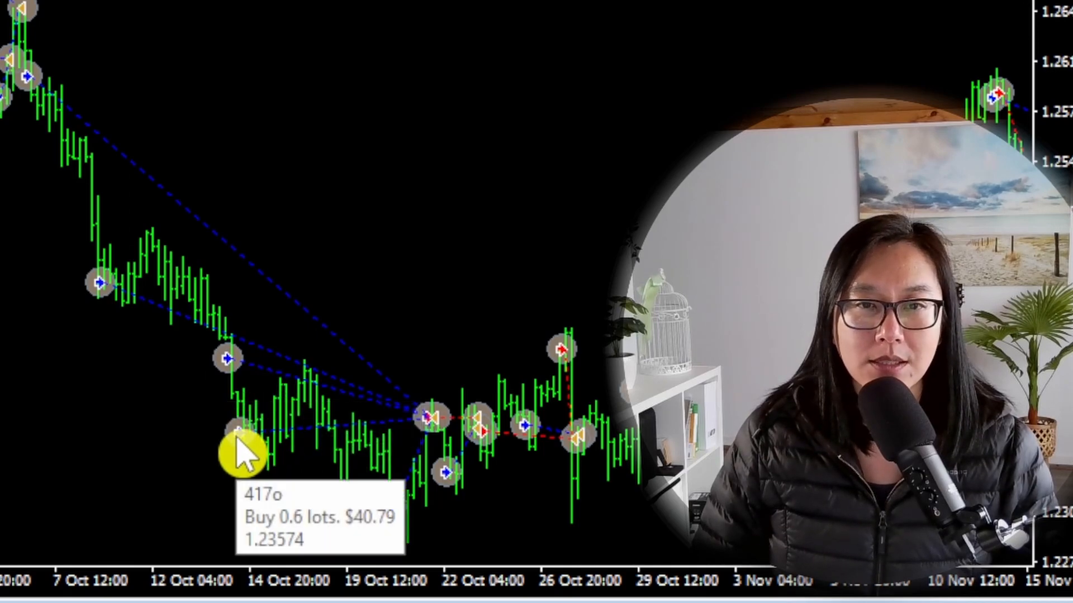
mouse_move(403, 519)
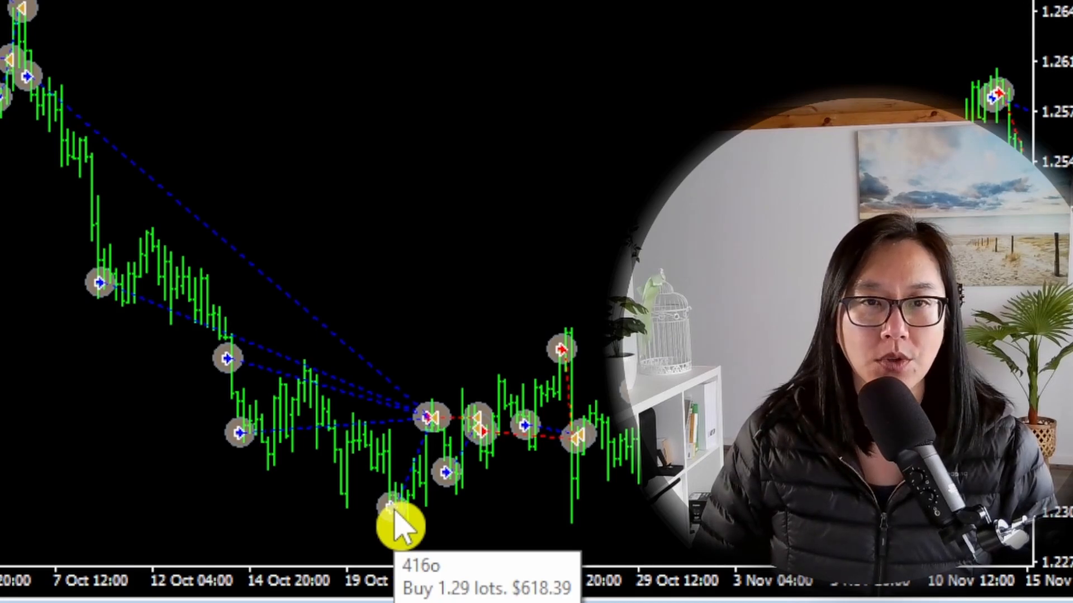
mouse_move(184, 315)
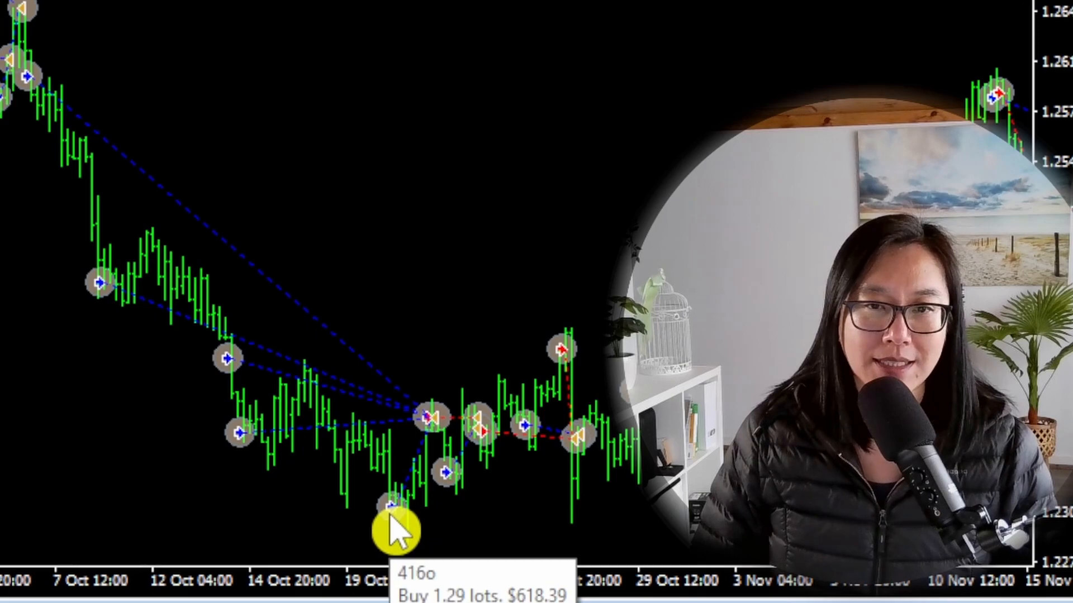
mouse_move(294, 239)
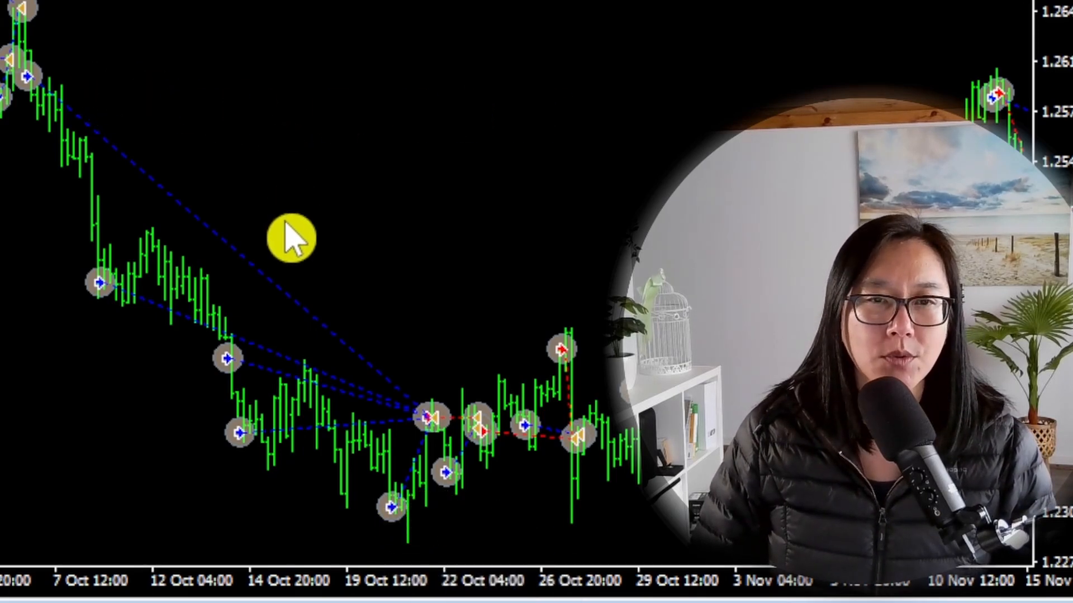
mouse_move(410, 458)
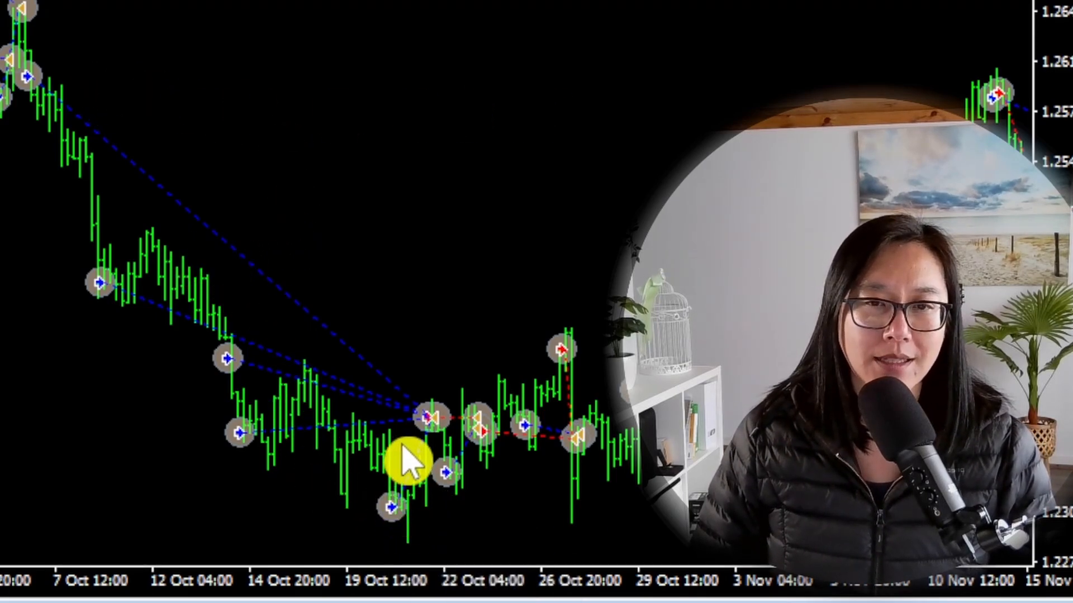
mouse_move(434, 421)
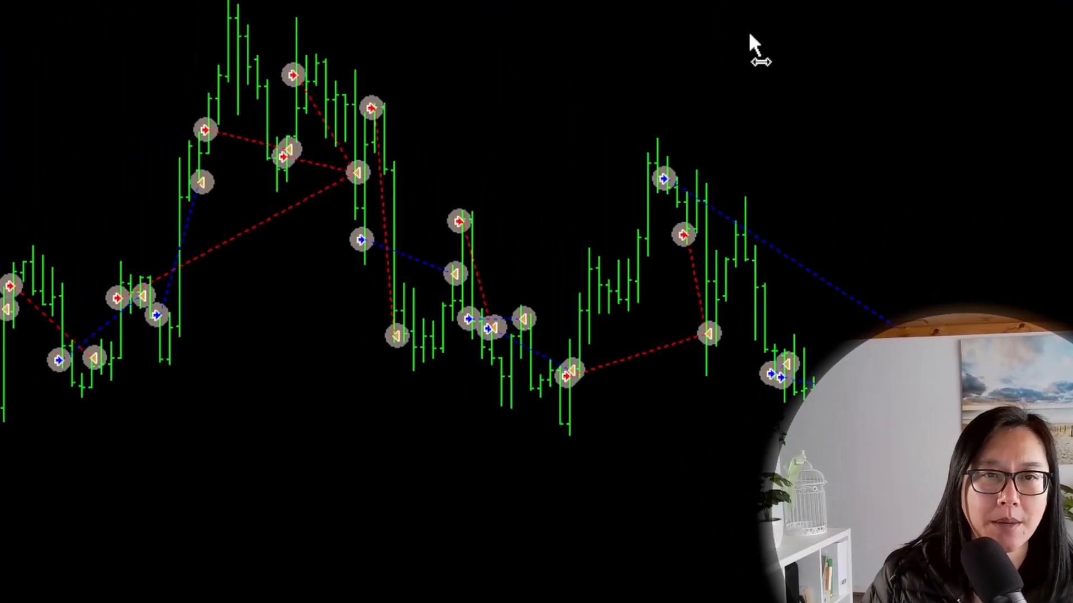
mouse_move(367, 327)
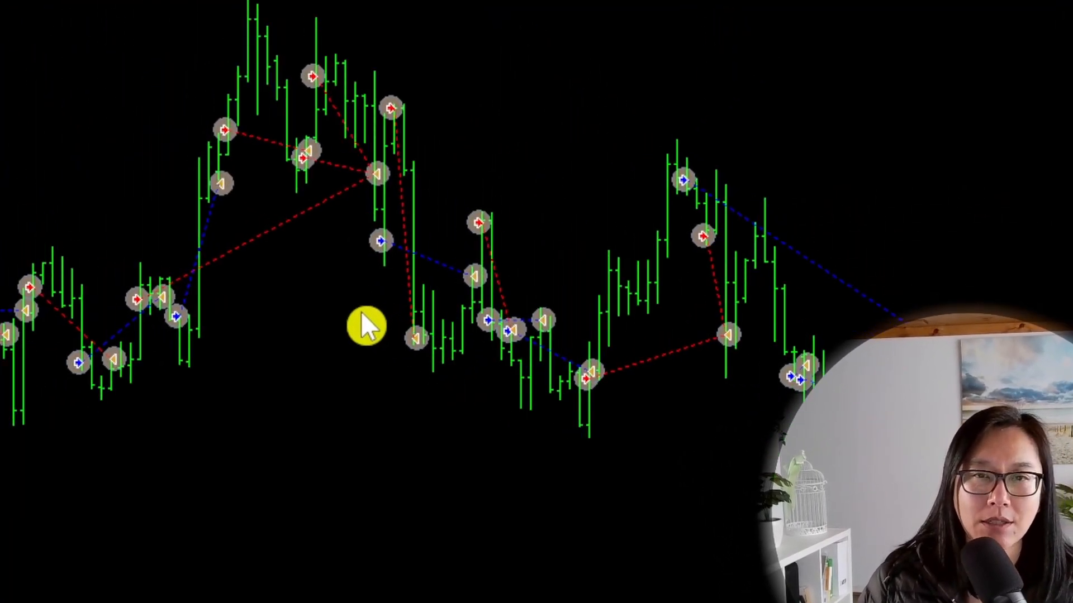
mouse_move(181, 352)
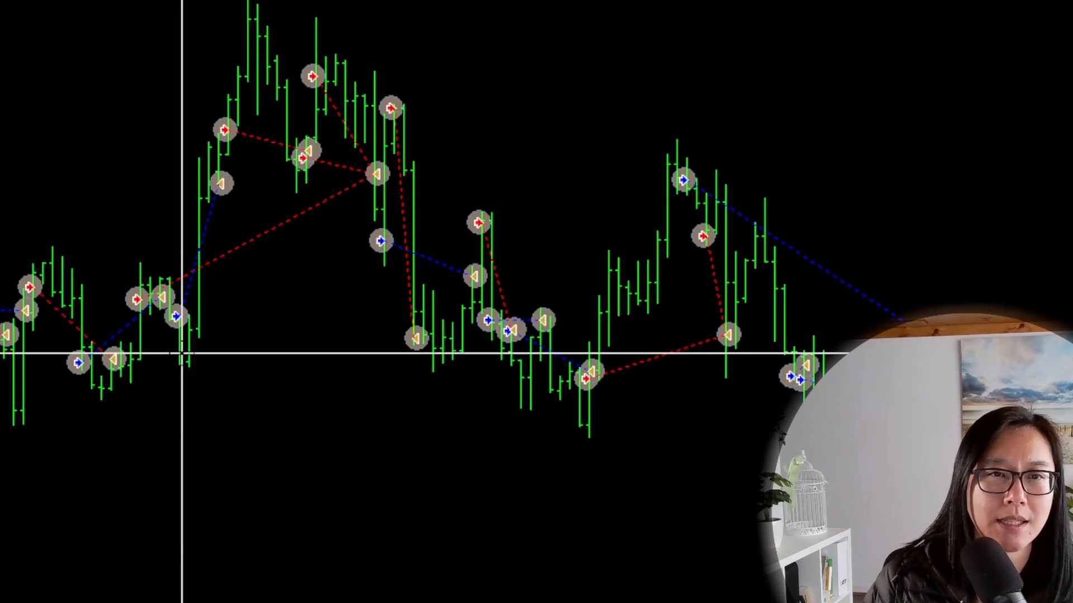
mouse_move(179, 336)
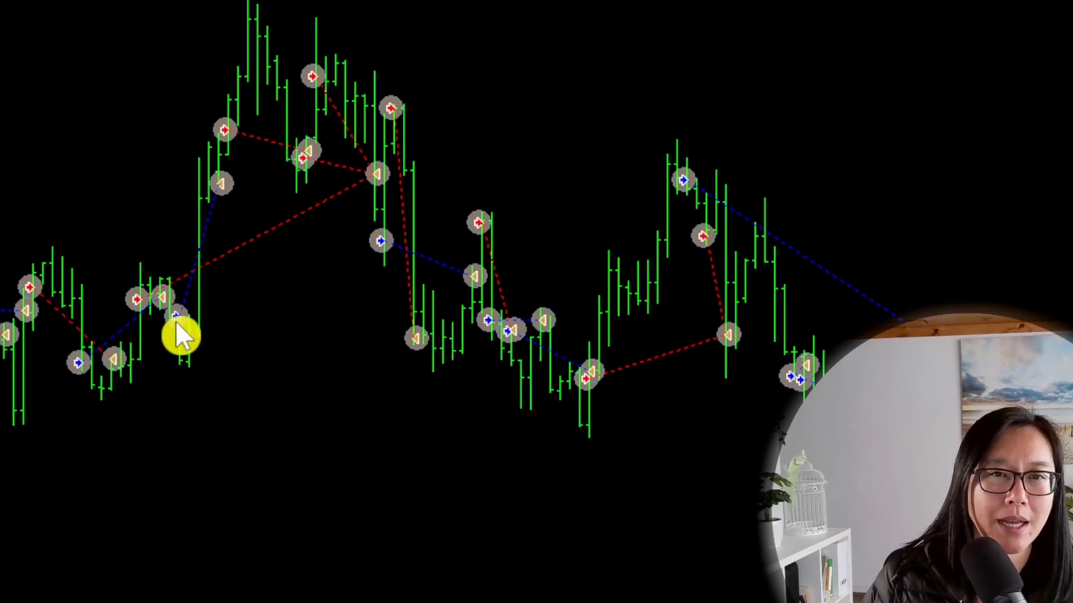
mouse_move(129, 315)
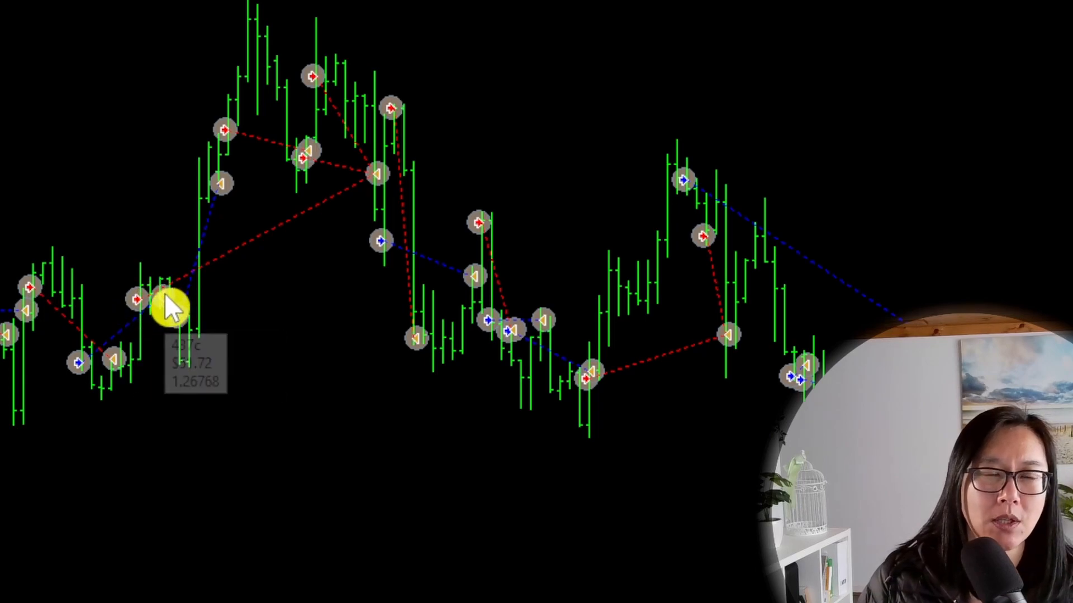
mouse_move(387, 90)
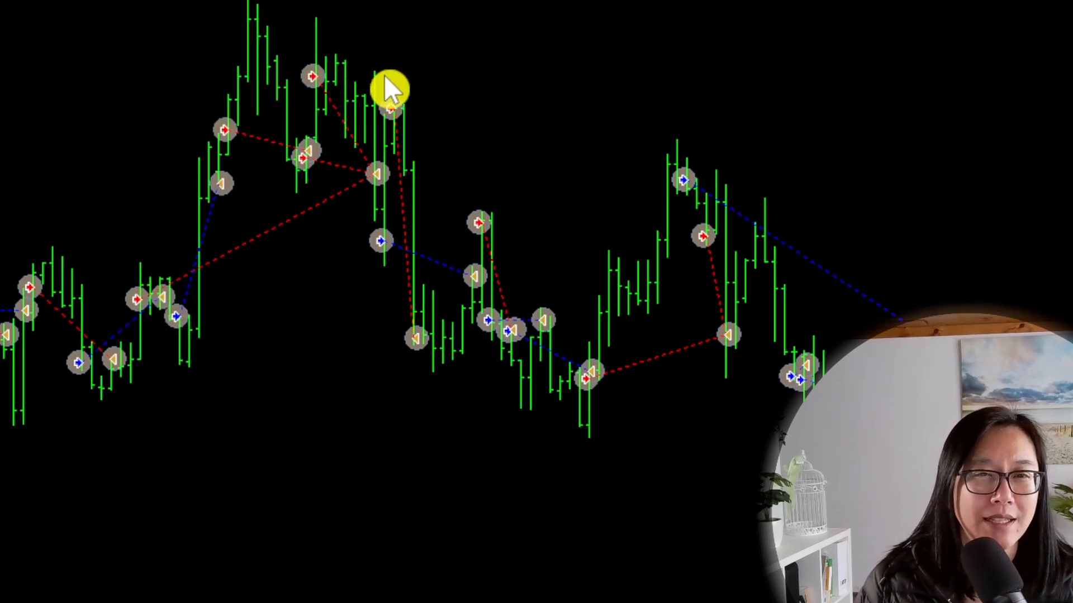
mouse_move(236, 209)
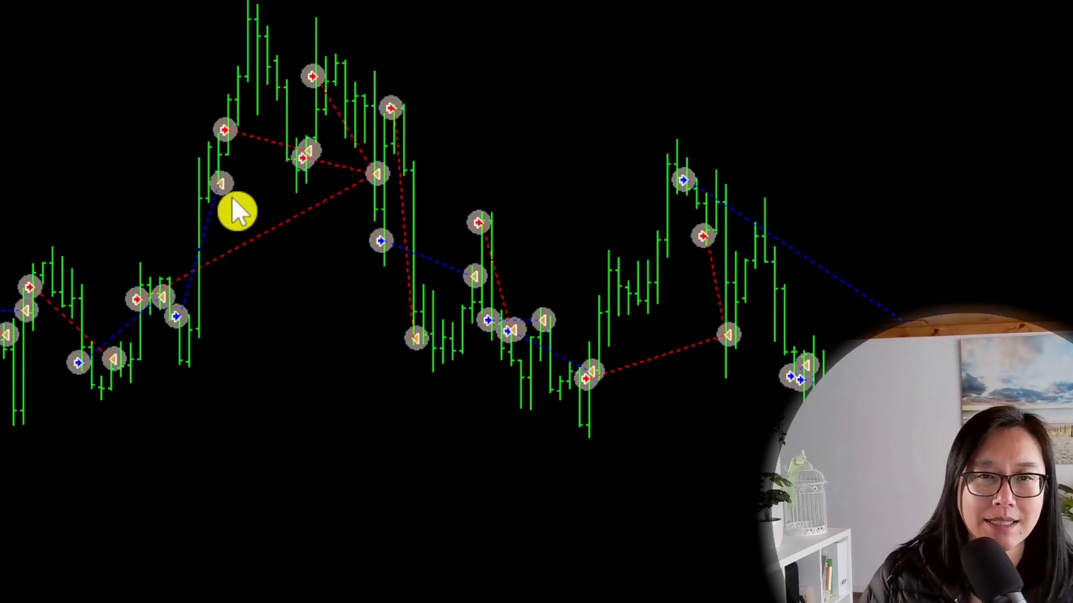
mouse_move(848, 111)
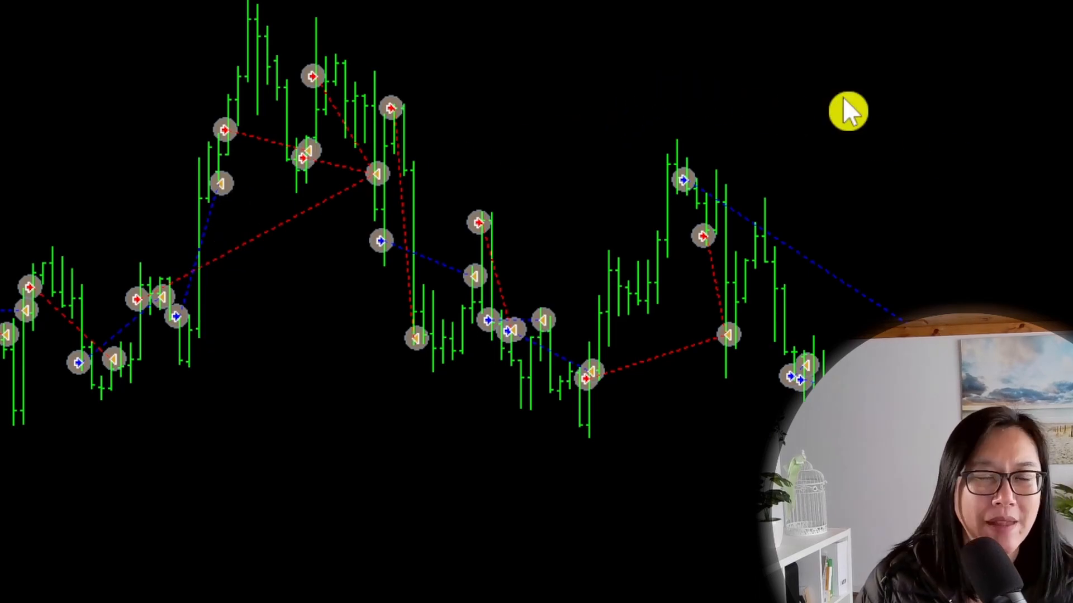
mouse_move(842, 113)
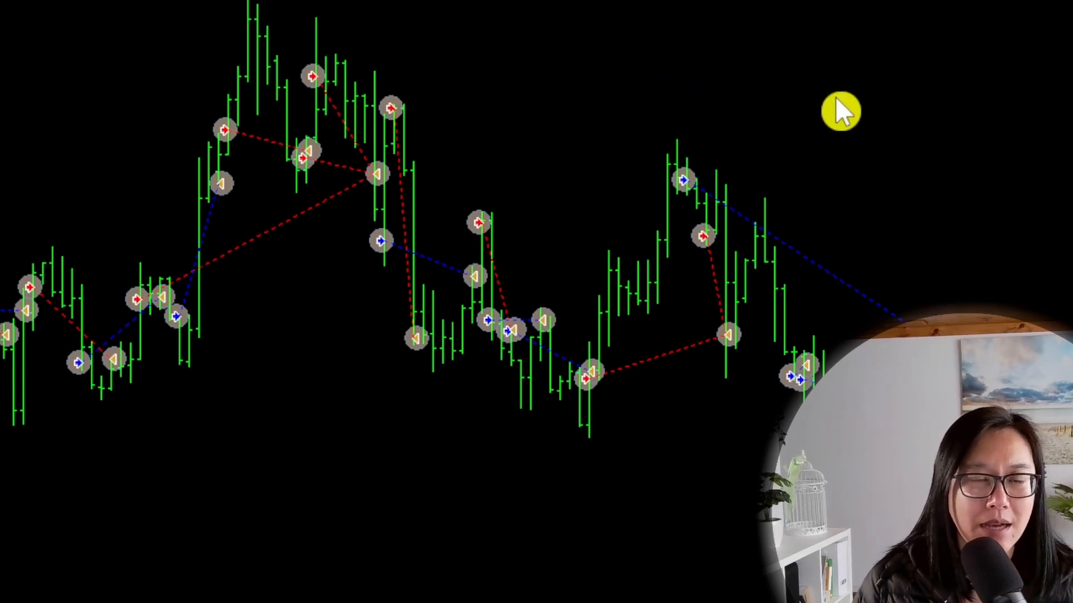
mouse_move(424, 109)
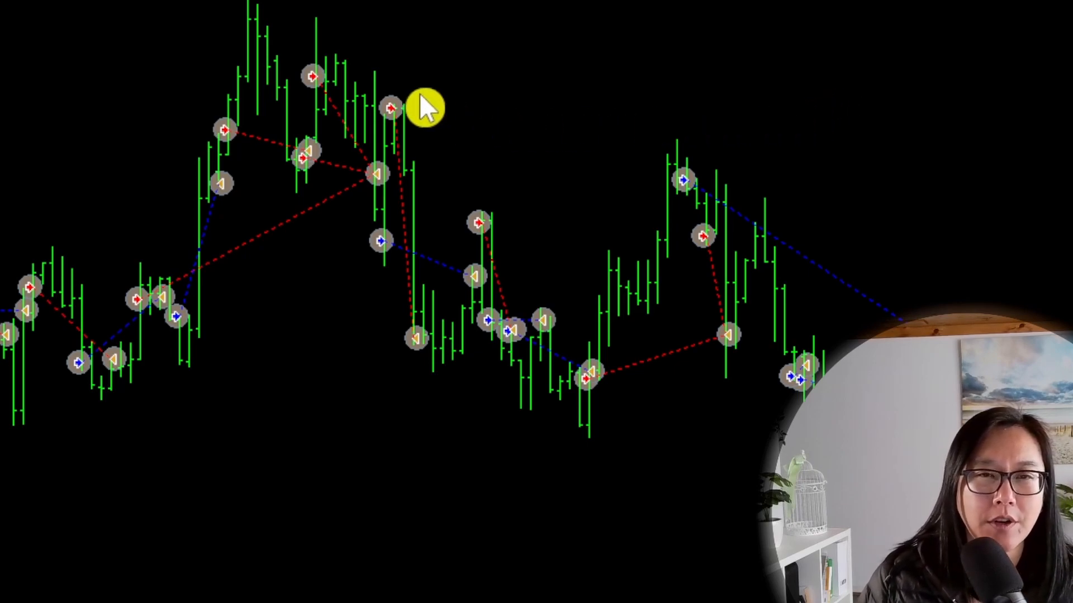
mouse_move(386, 266)
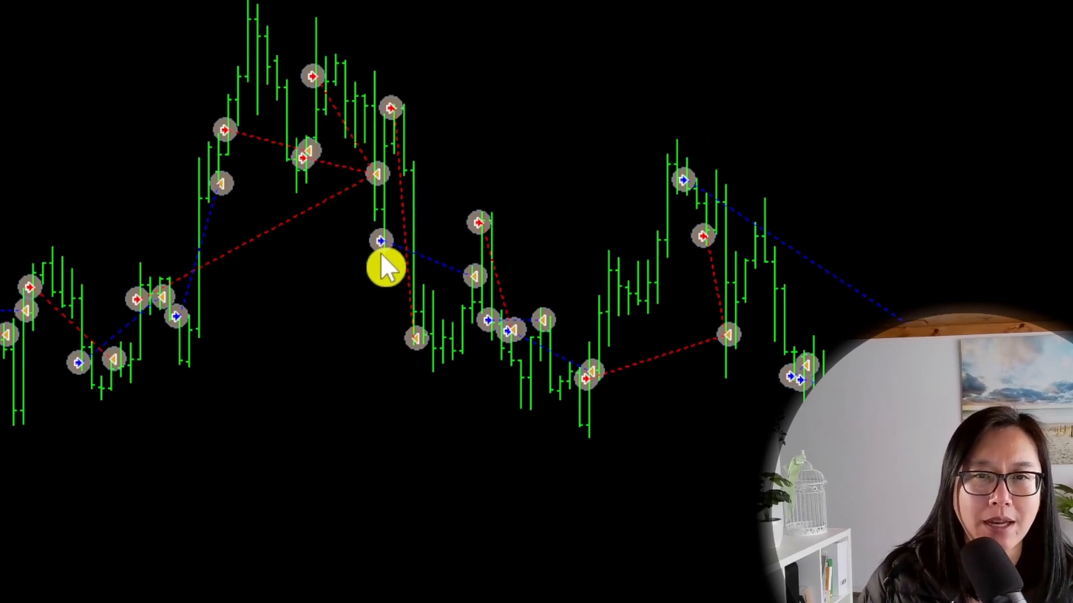
mouse_move(380, 236)
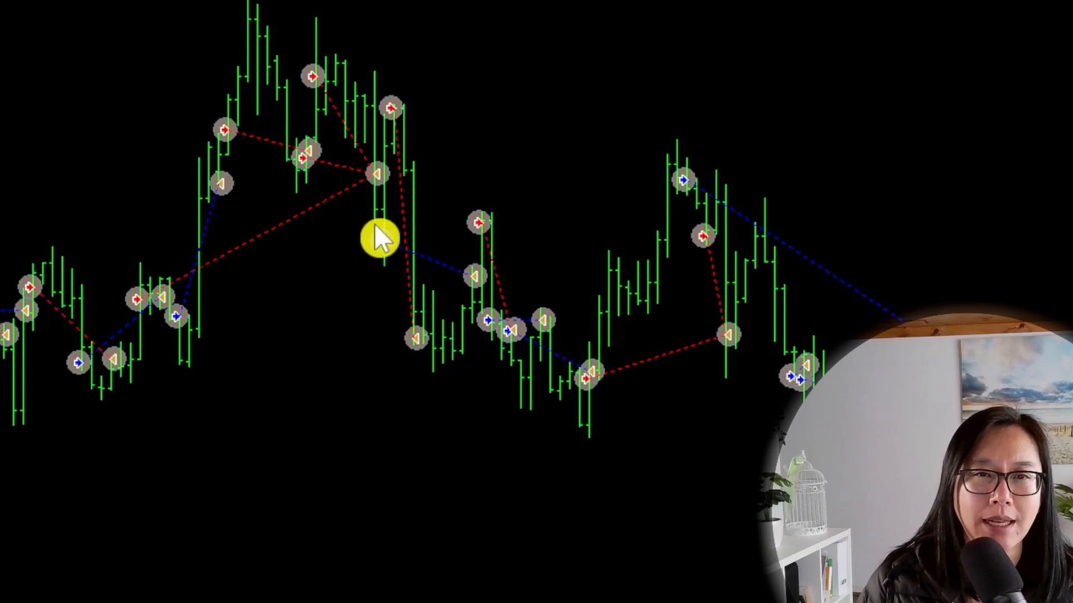
mouse_move(322, 312)
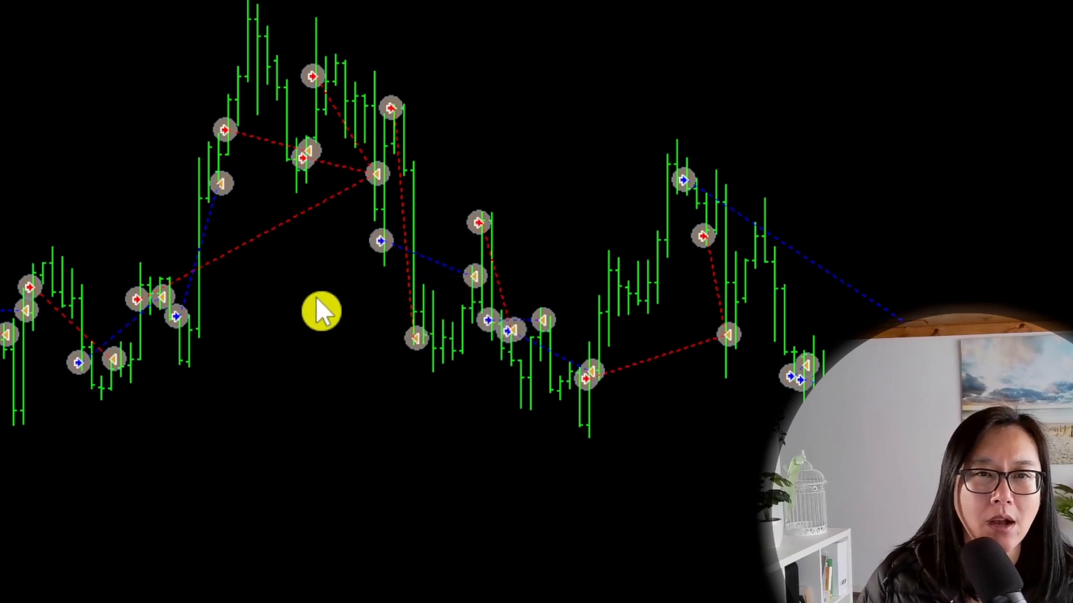
mouse_move(424, 312)
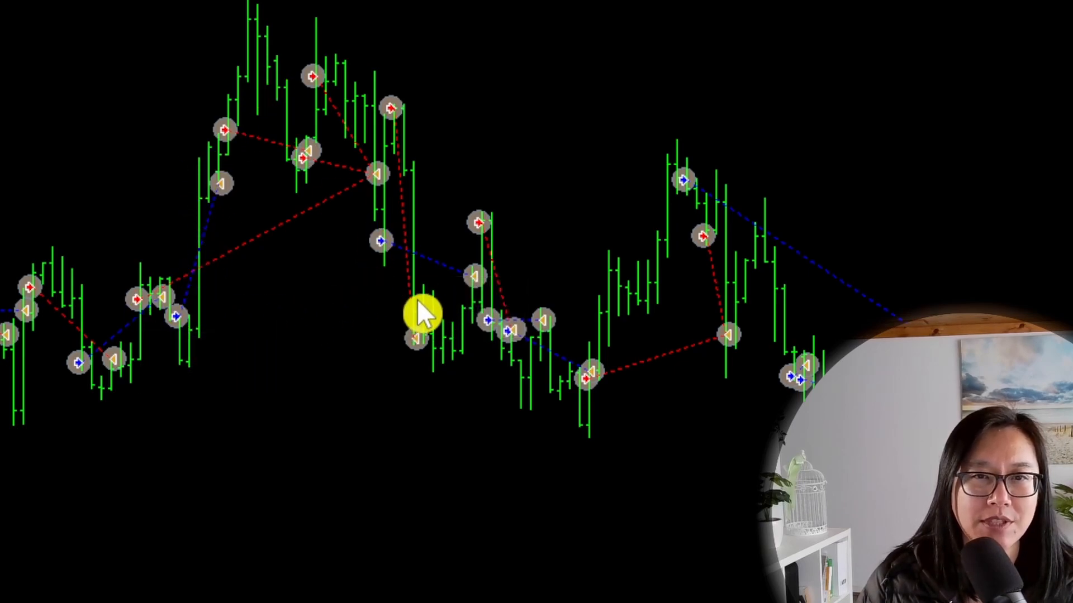
mouse_move(480, 287)
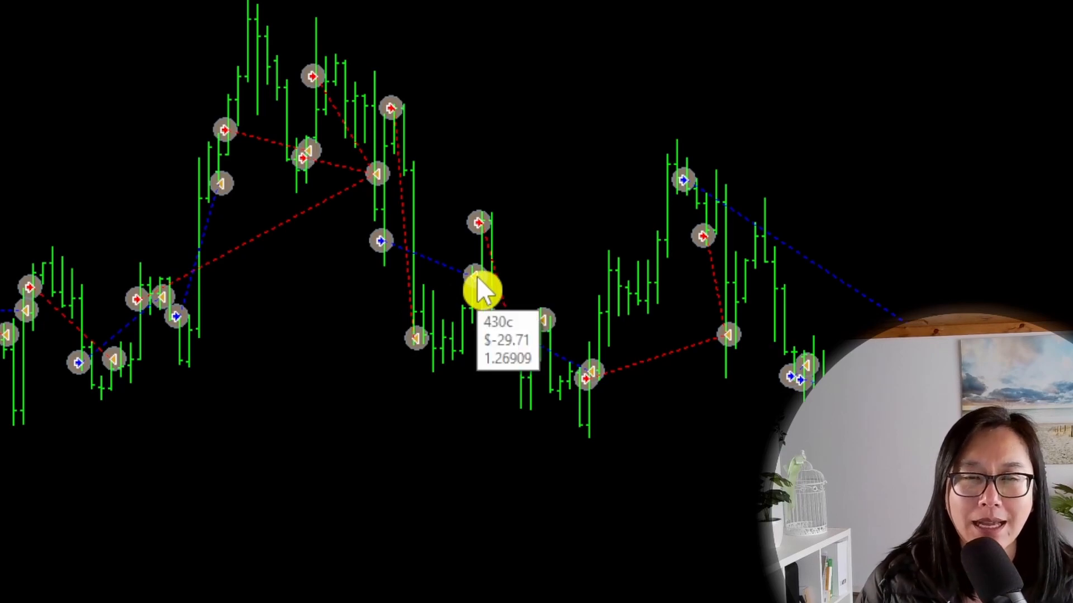
mouse_move(581, 171)
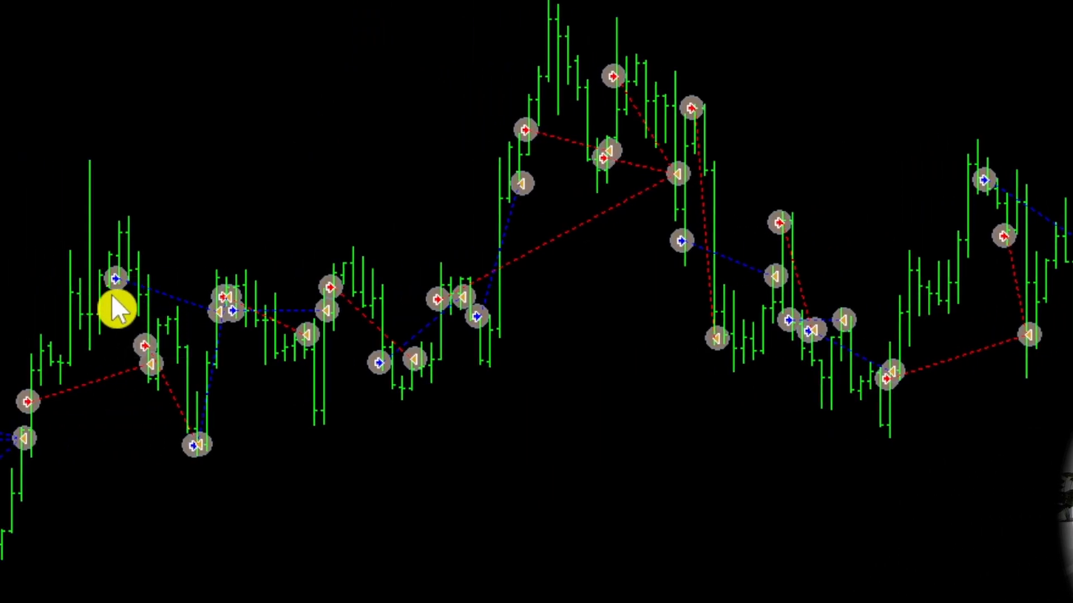
mouse_move(229, 325)
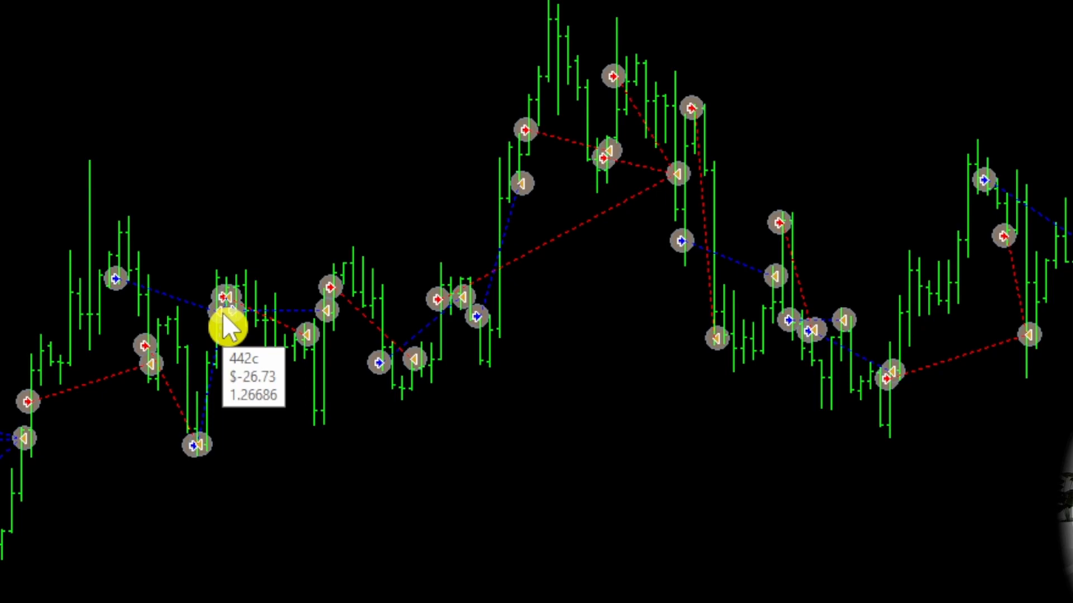
mouse_move(721, 480)
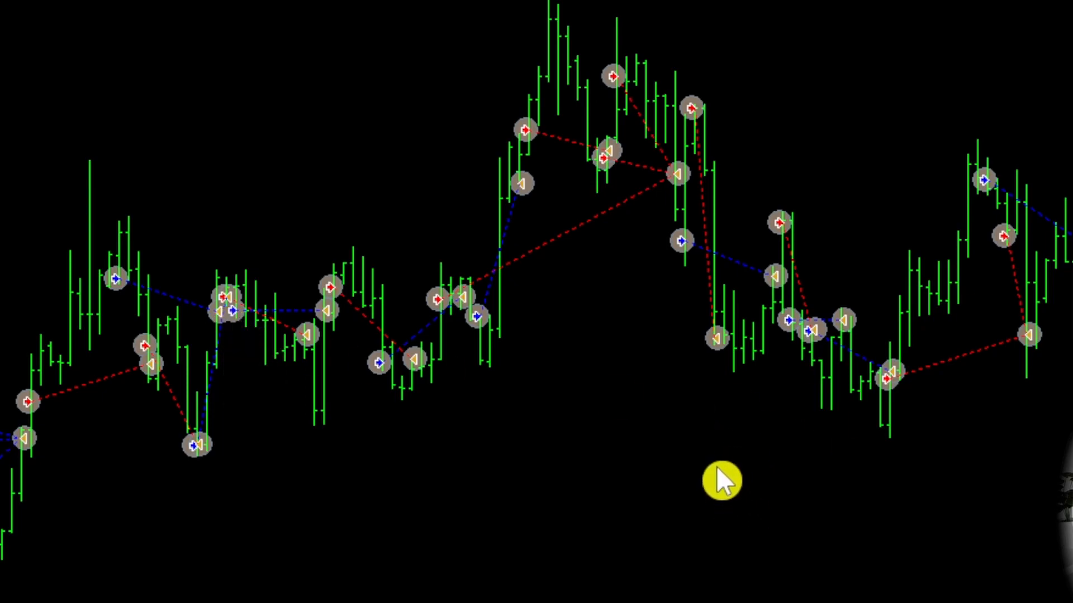
mouse_move(136, 516)
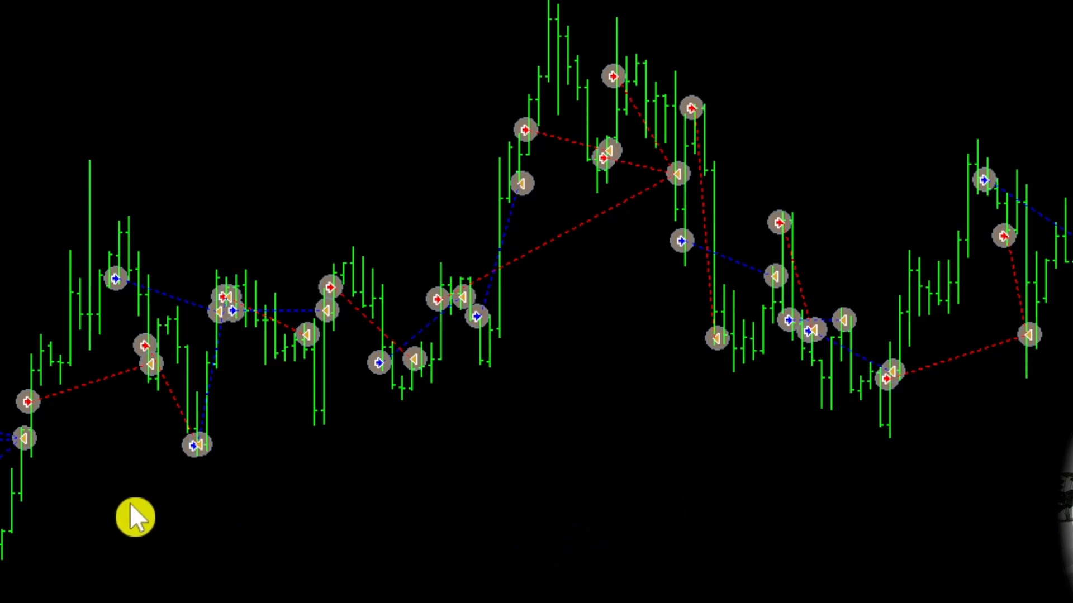
mouse_move(33, 410)
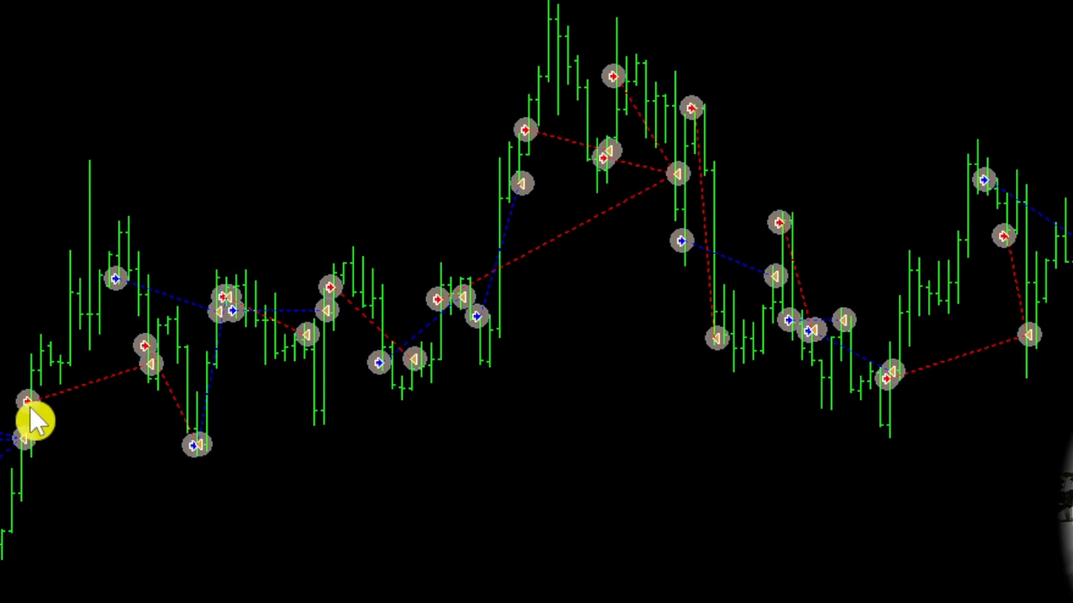
mouse_move(144, 397)
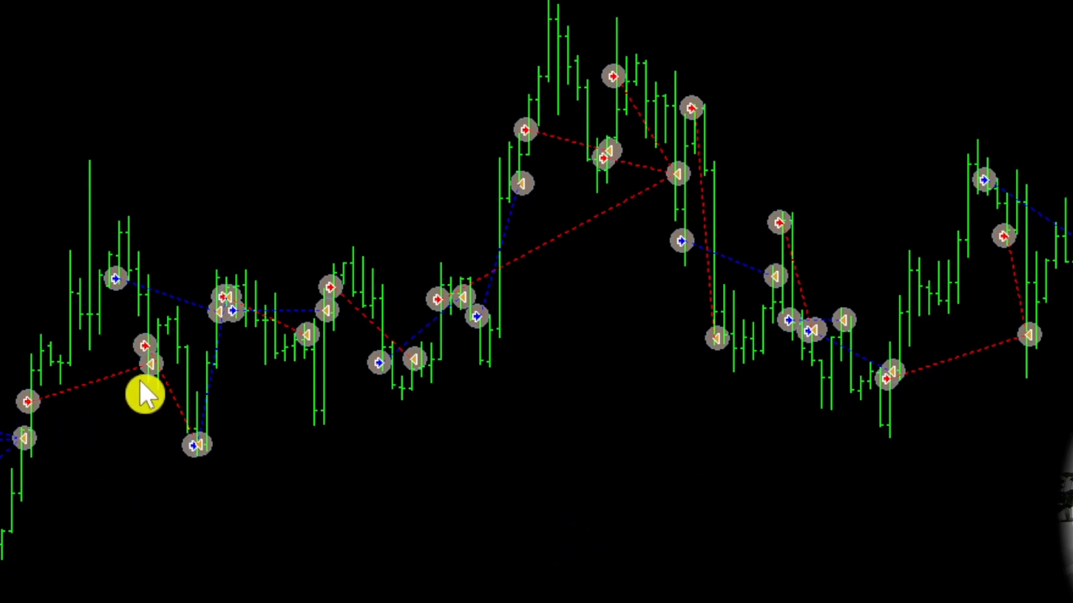
mouse_move(222, 472)
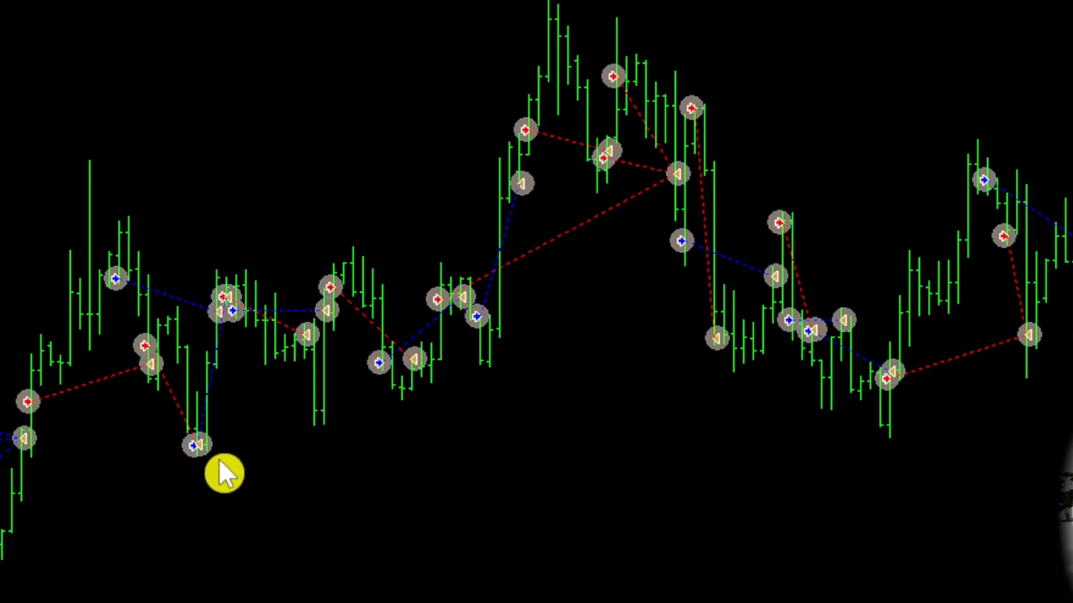
mouse_move(203, 472)
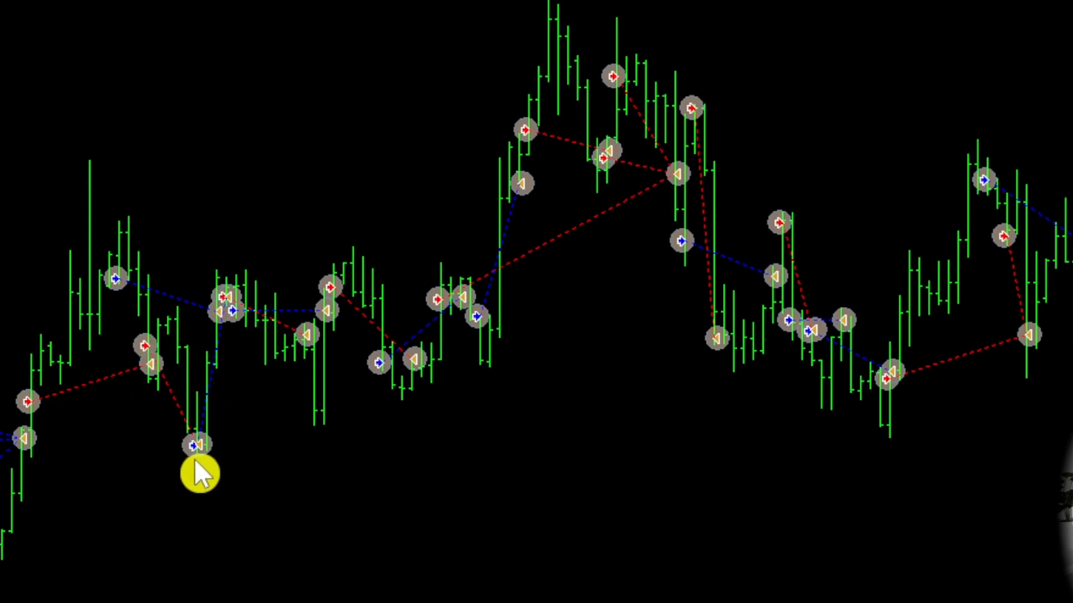
mouse_move(1002, 45)
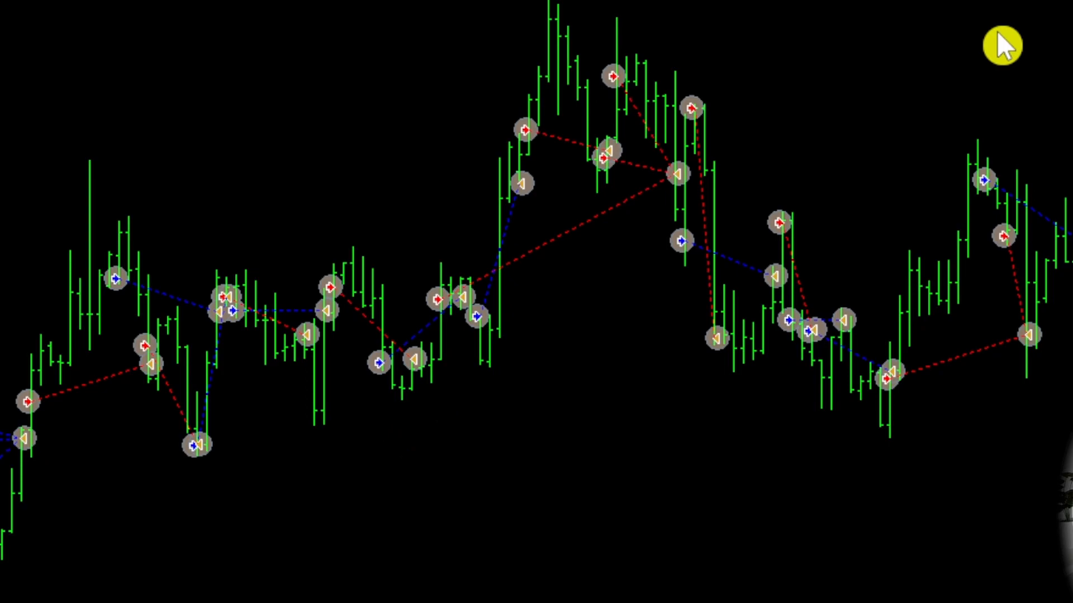
mouse_move(451, 322)
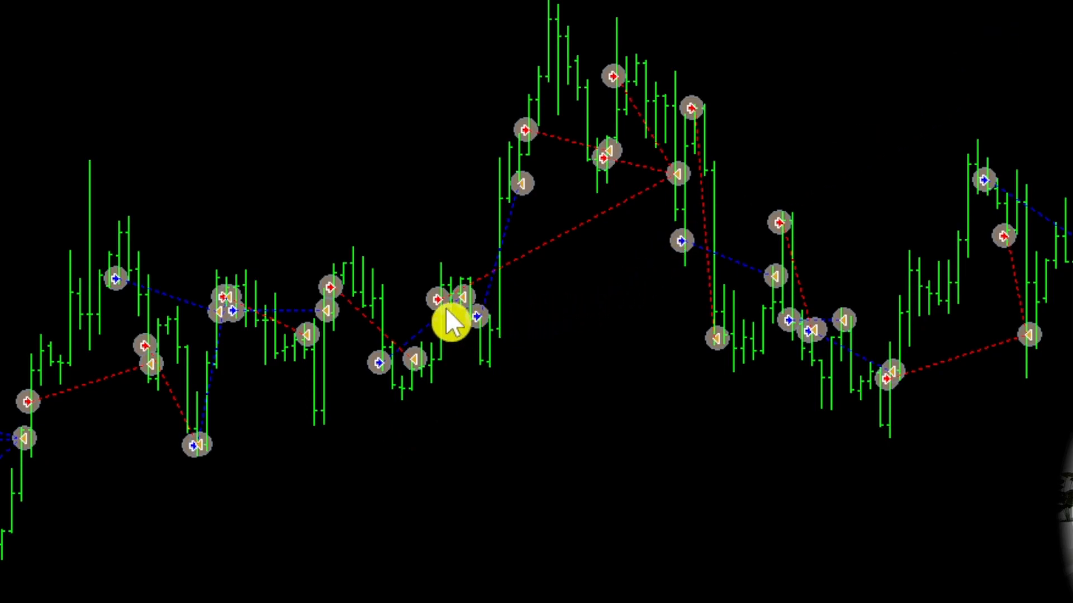
mouse_move(527, 136)
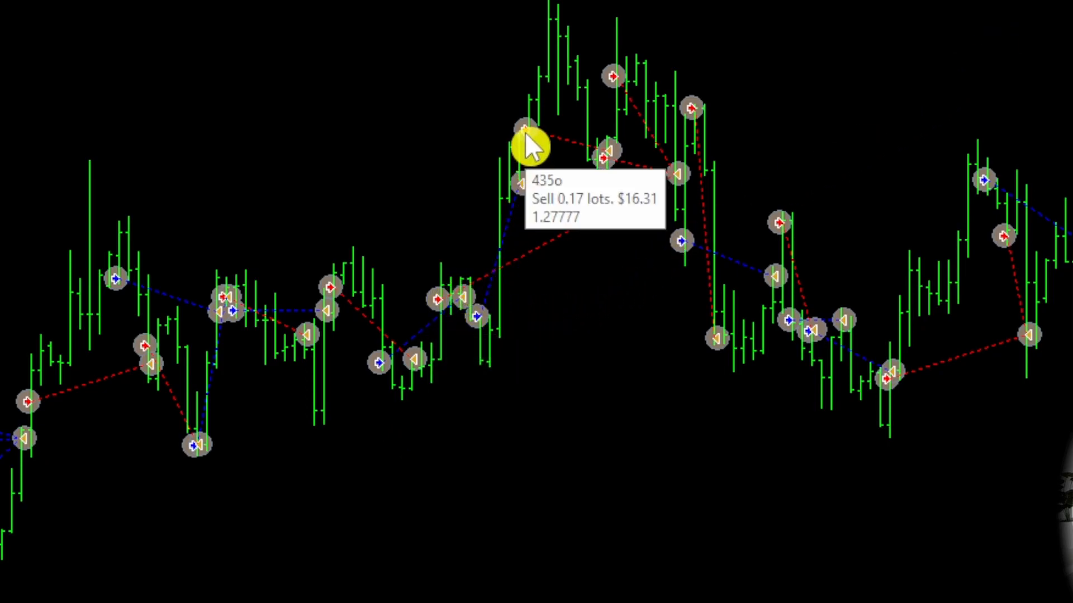
mouse_move(749, 58)
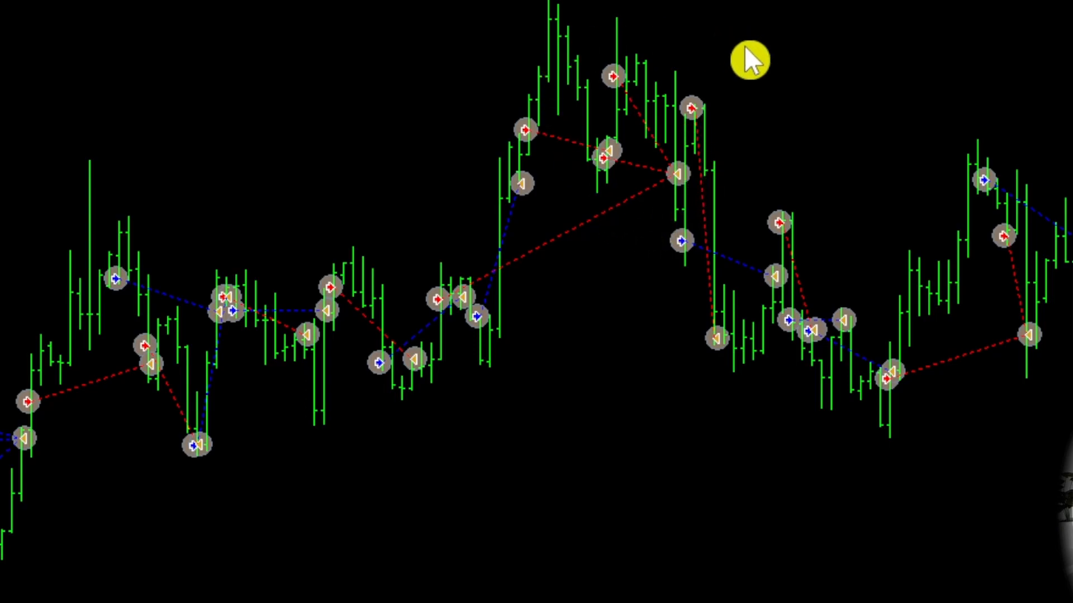
mouse_move(870, 15)
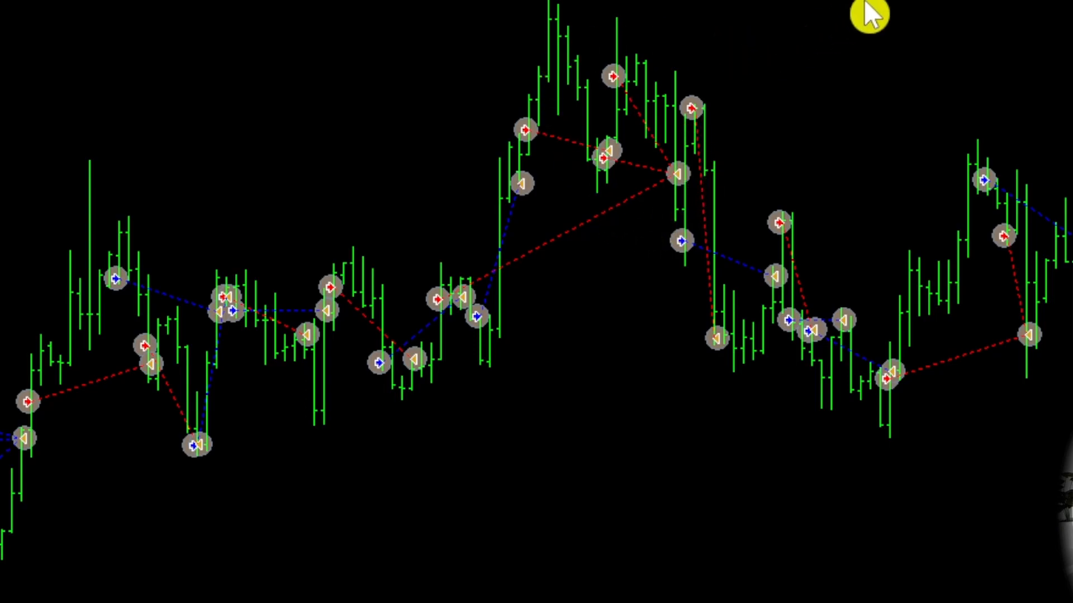
mouse_move(859, 42)
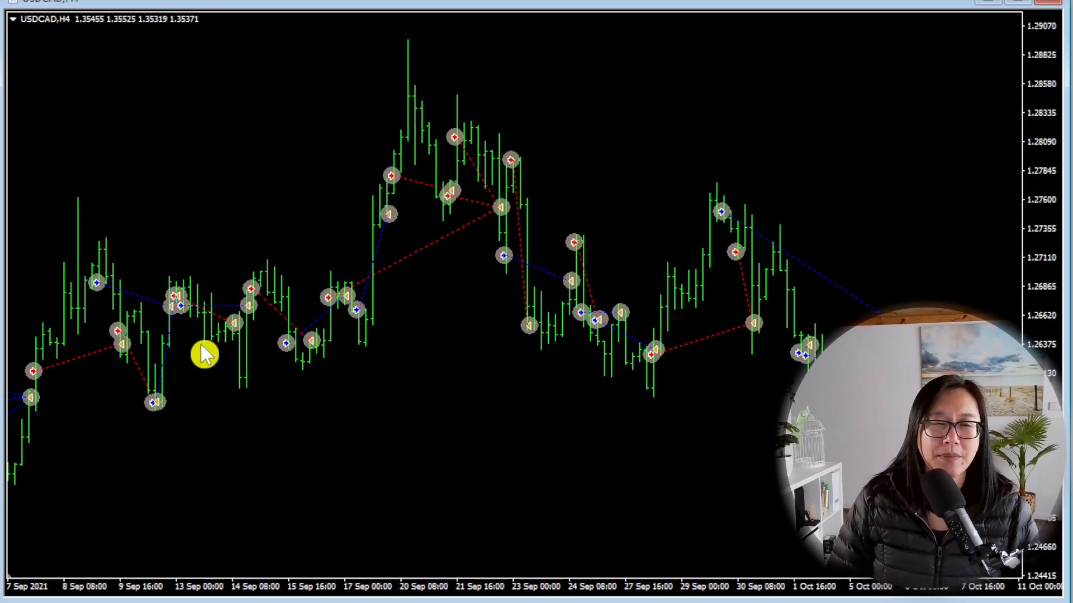
mouse_move(168, 428)
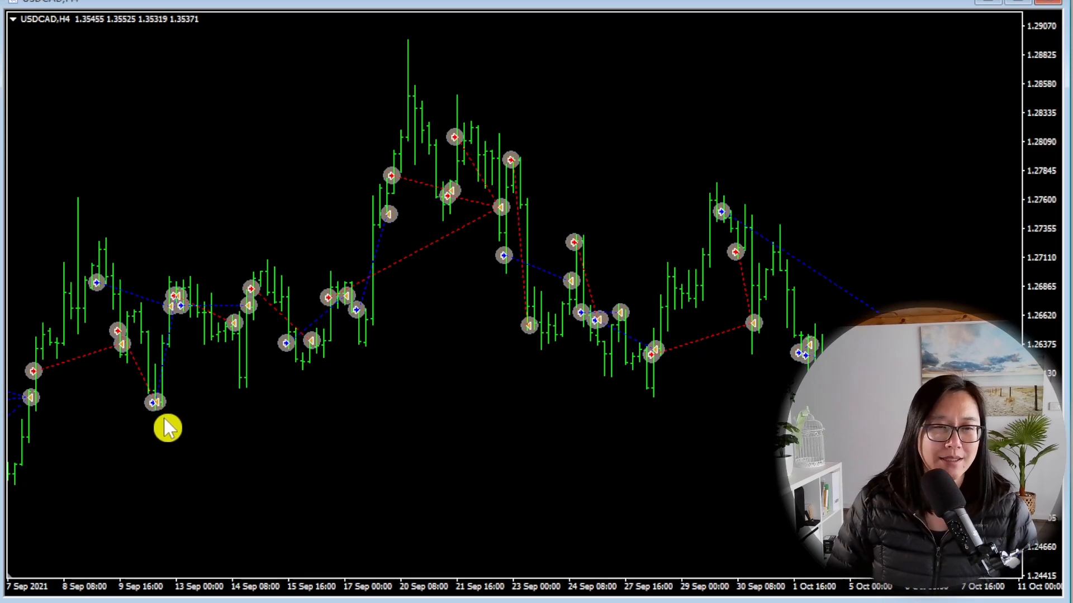
mouse_move(698, 111)
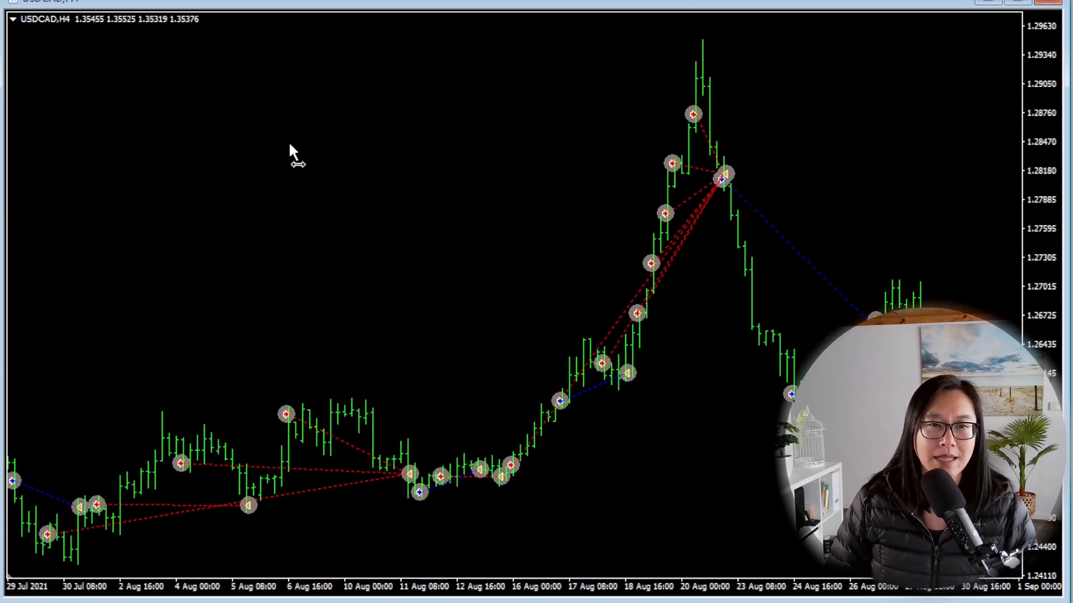
mouse_move(294, 155)
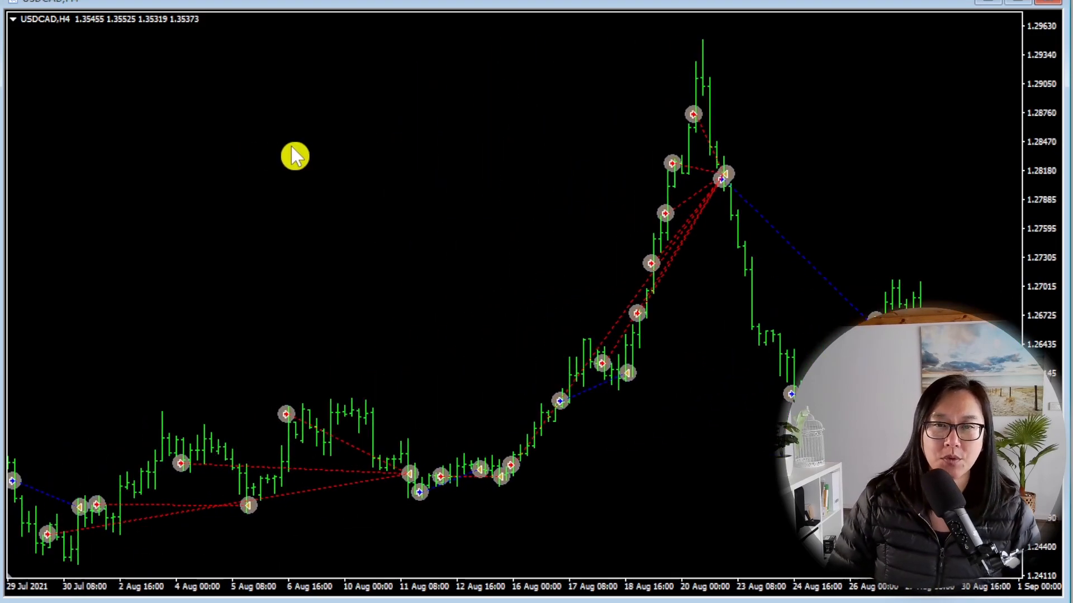
Scroll the USDCAD H4 chart to August 2021 showing the sell grid closing at 1.28129.
scroll(right, 3)
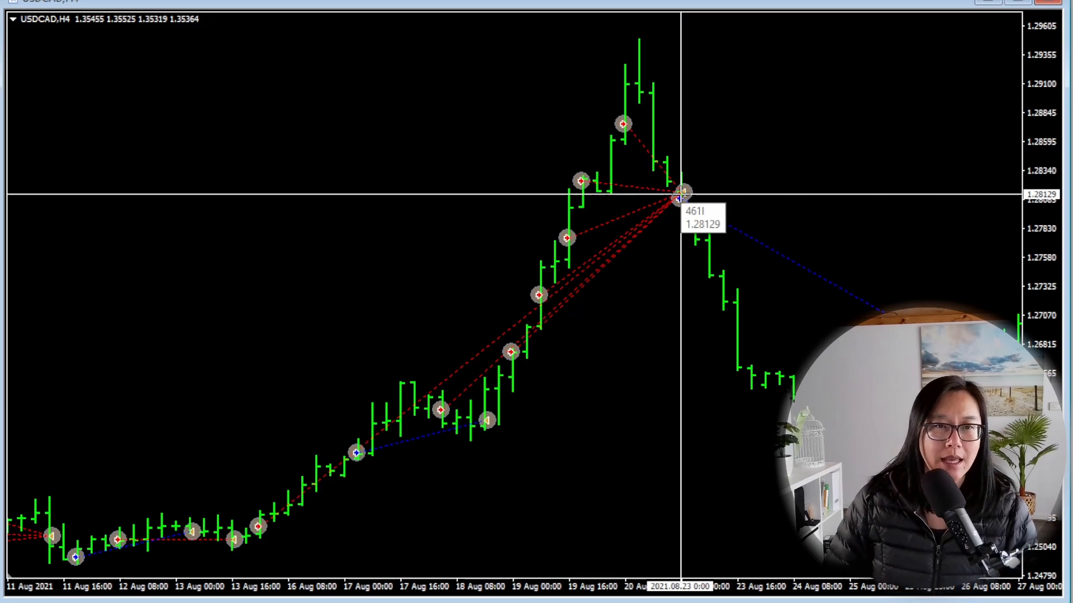
mouse_move(585, 339)
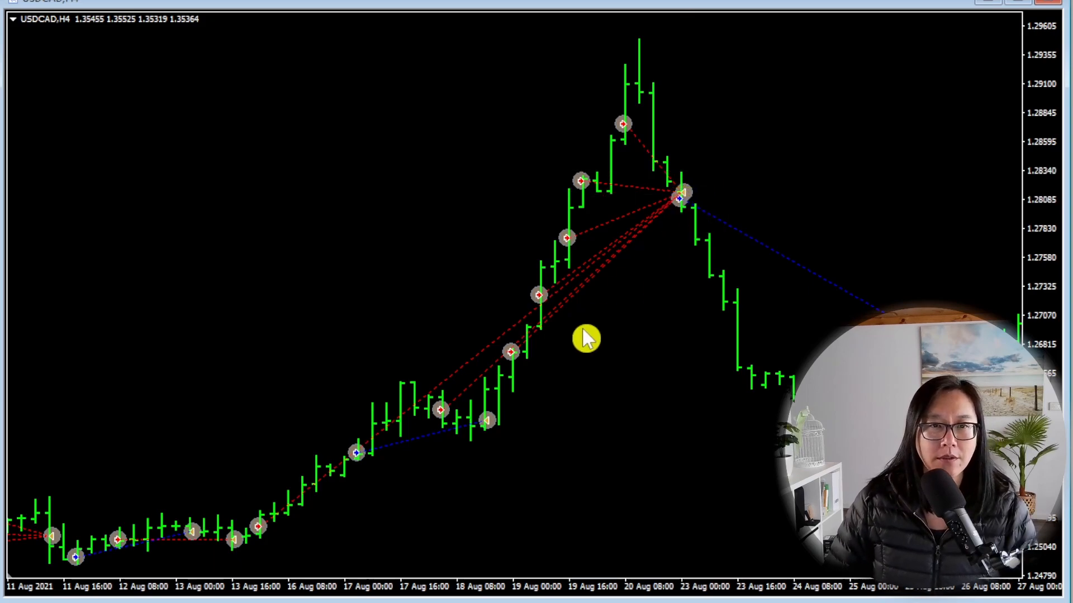
mouse_move(264, 535)
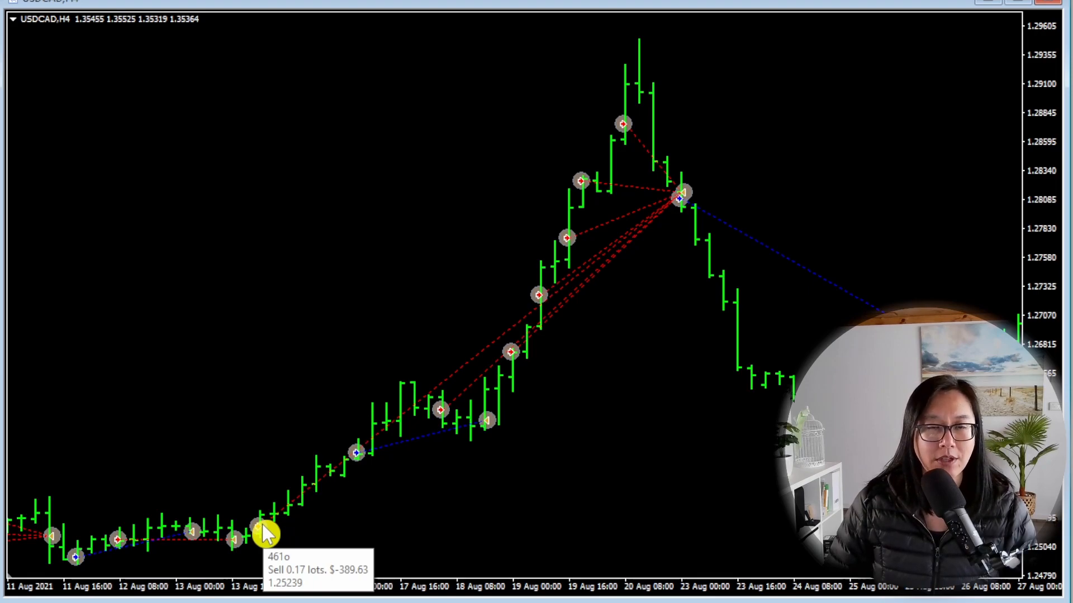
mouse_move(266, 541)
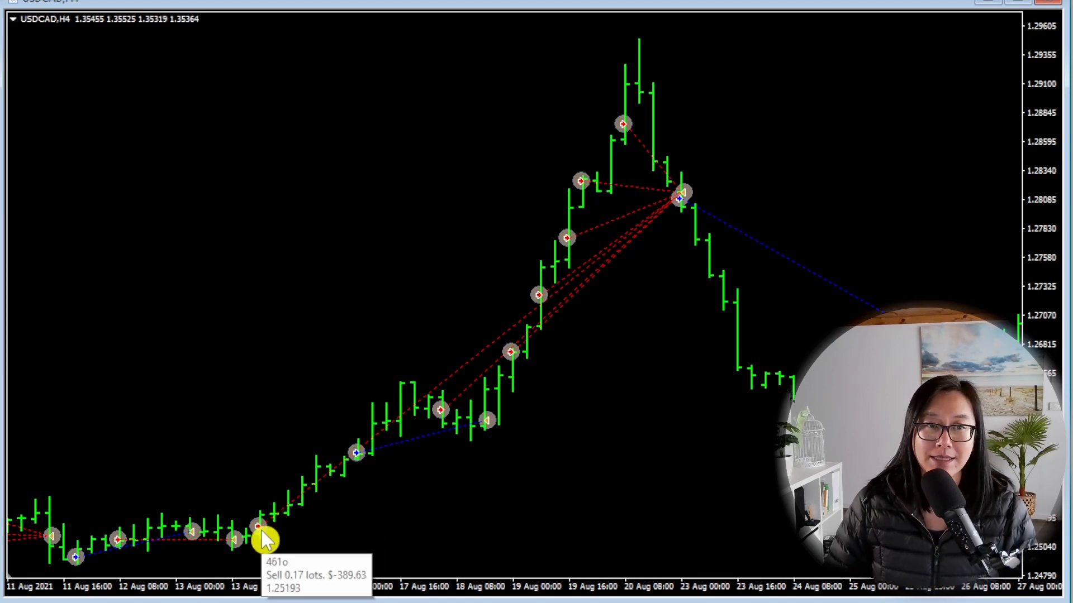
mouse_move(639, 169)
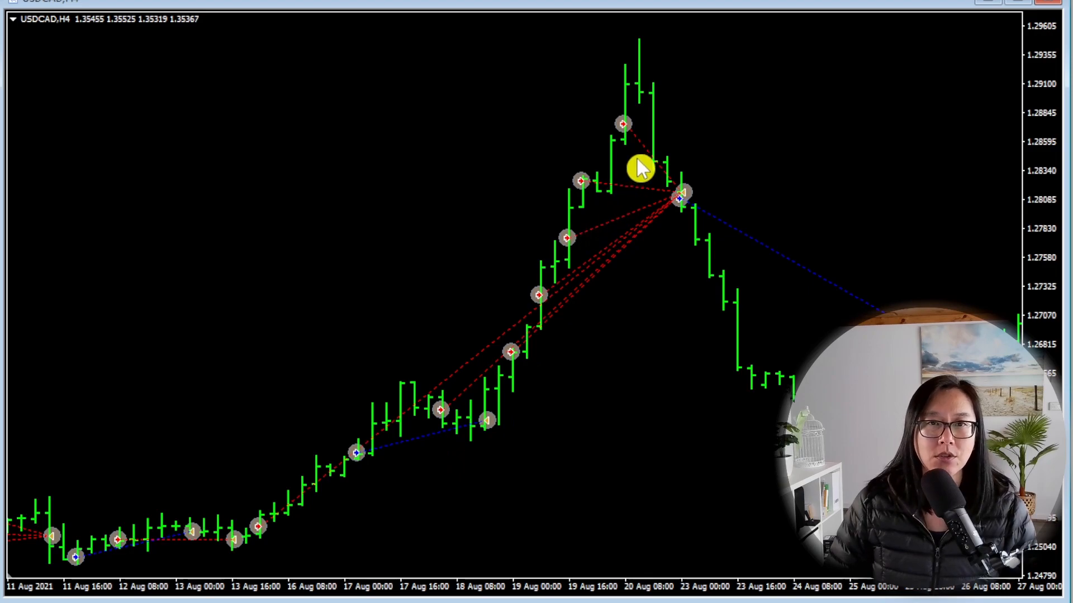
mouse_move(602, 191)
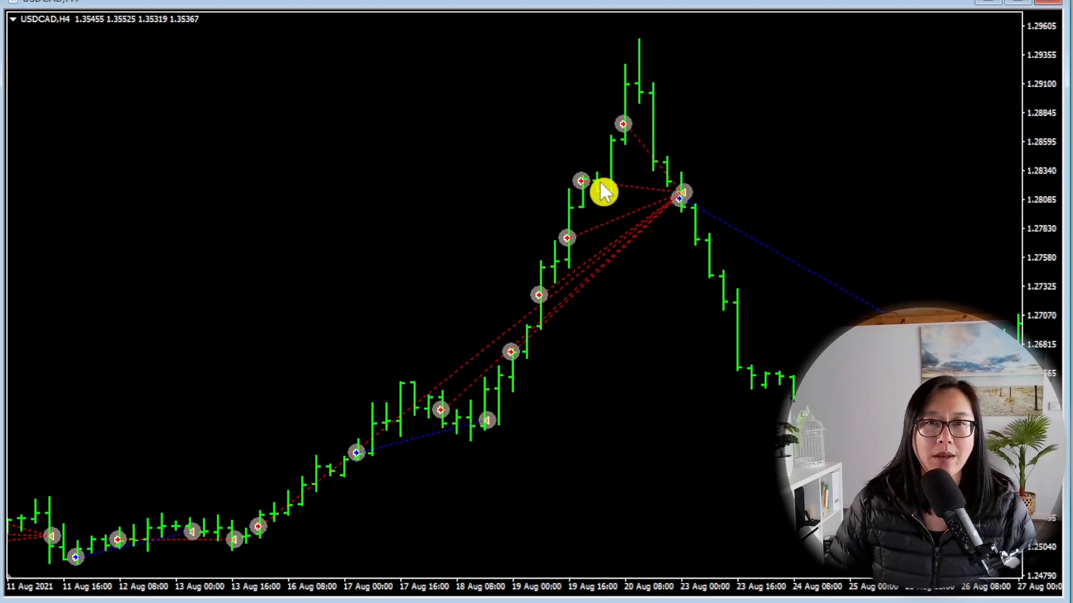
mouse_move(621, 130)
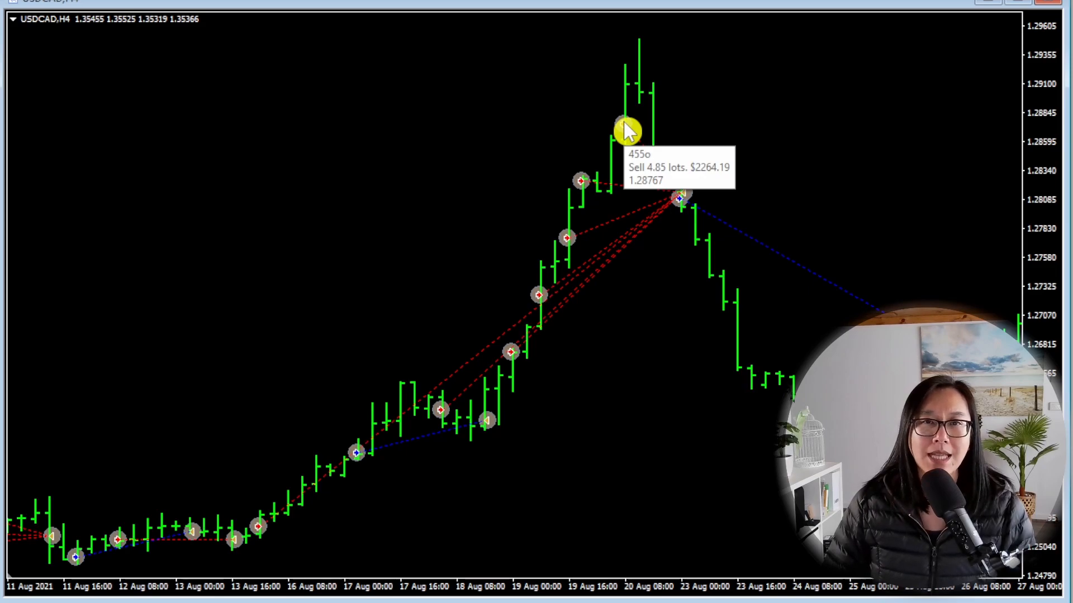
mouse_move(215, 544)
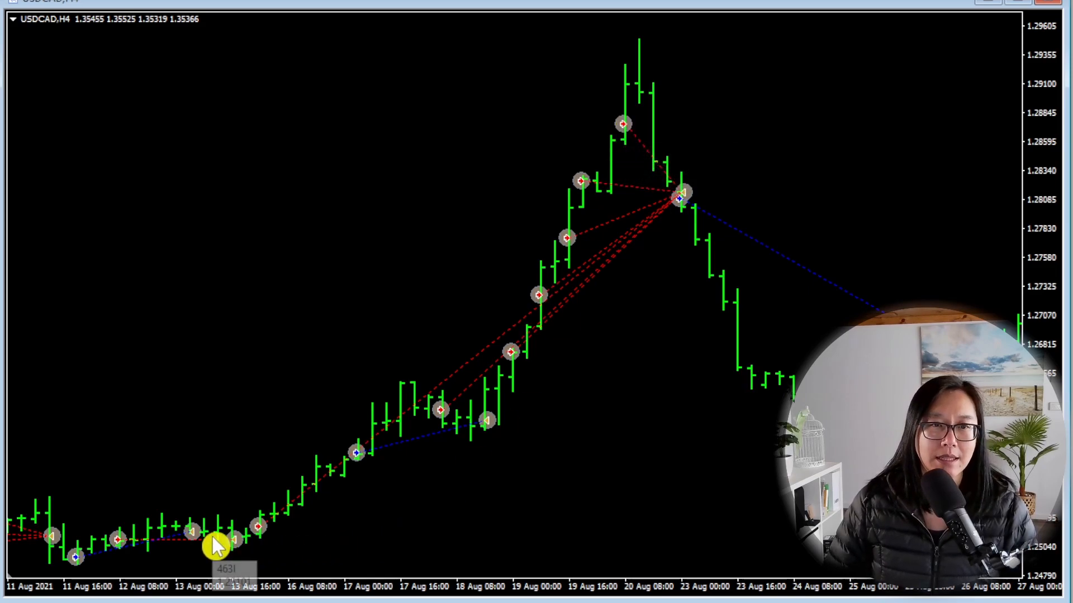
mouse_move(719, 180)
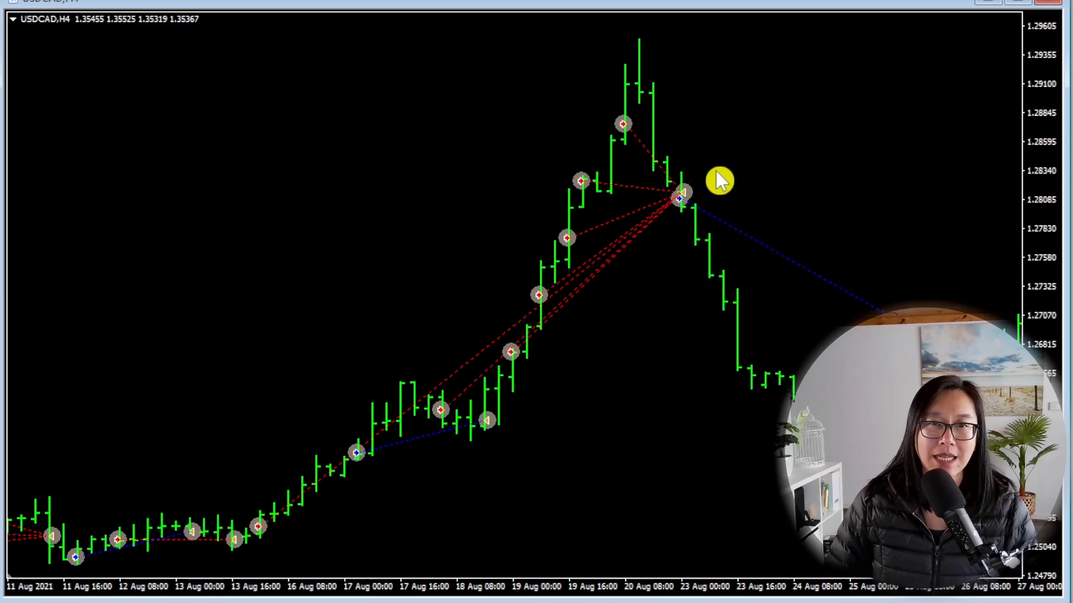
mouse_move(668, 216)
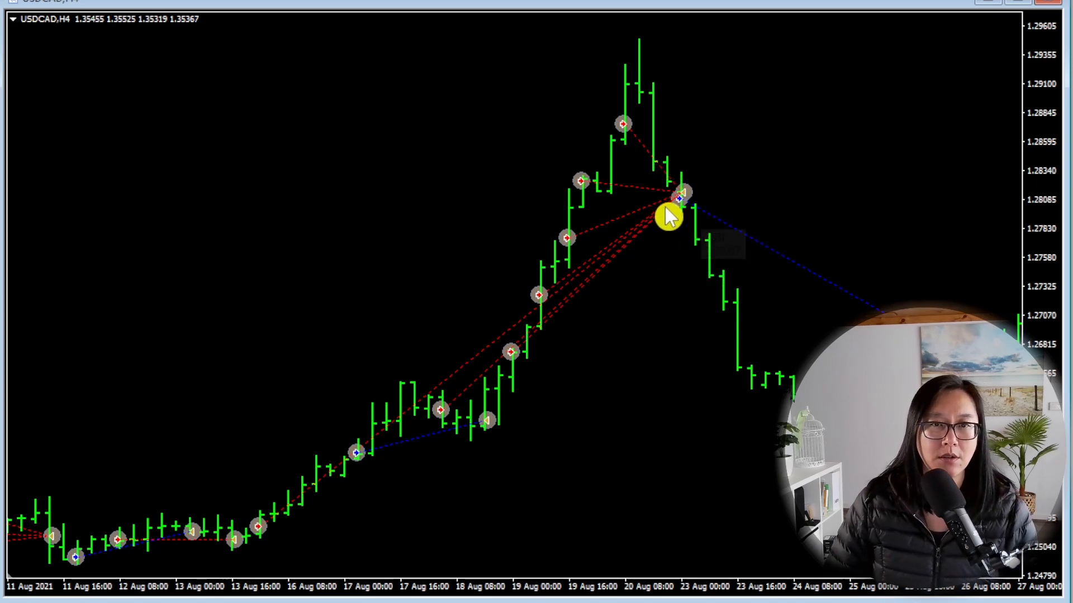
mouse_move(719, 168)
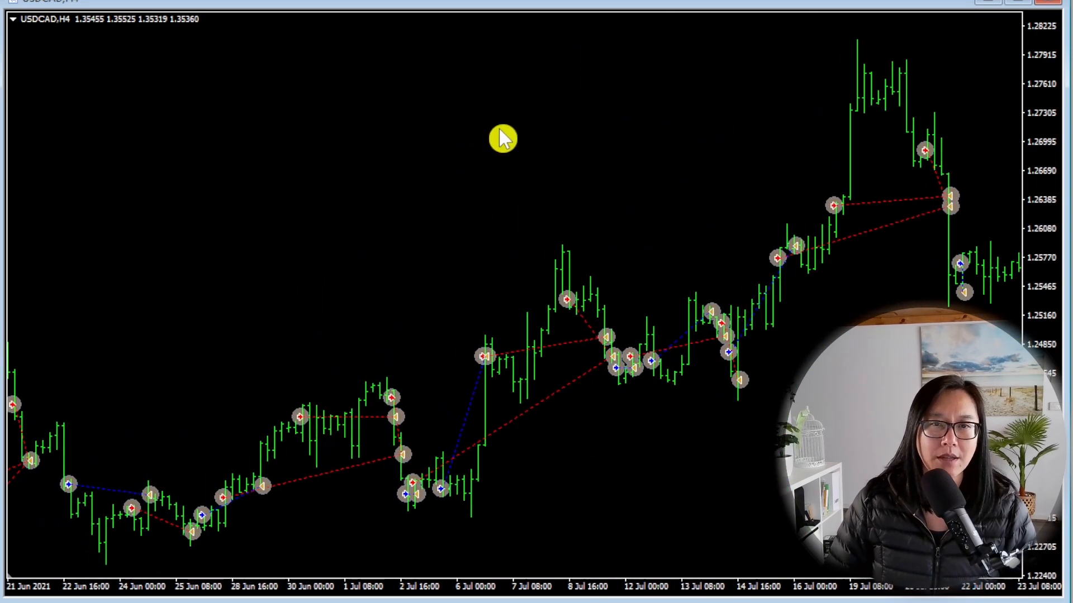
Scroll the USDCAD H4 chart back to the April–May 2021 buy-grid trades.
scroll(left, 3)
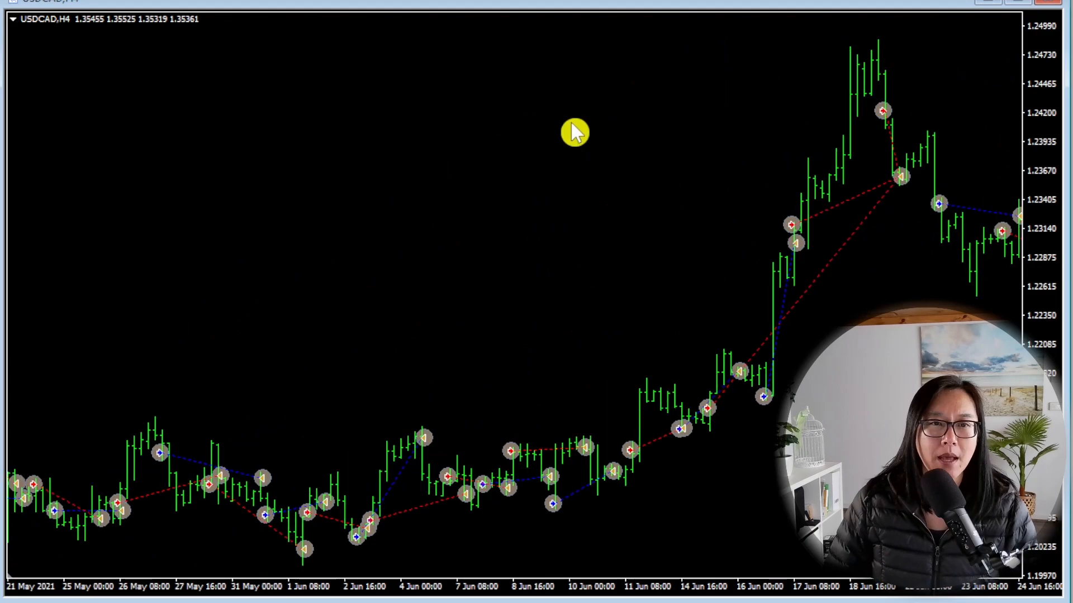
scroll(left, 3)
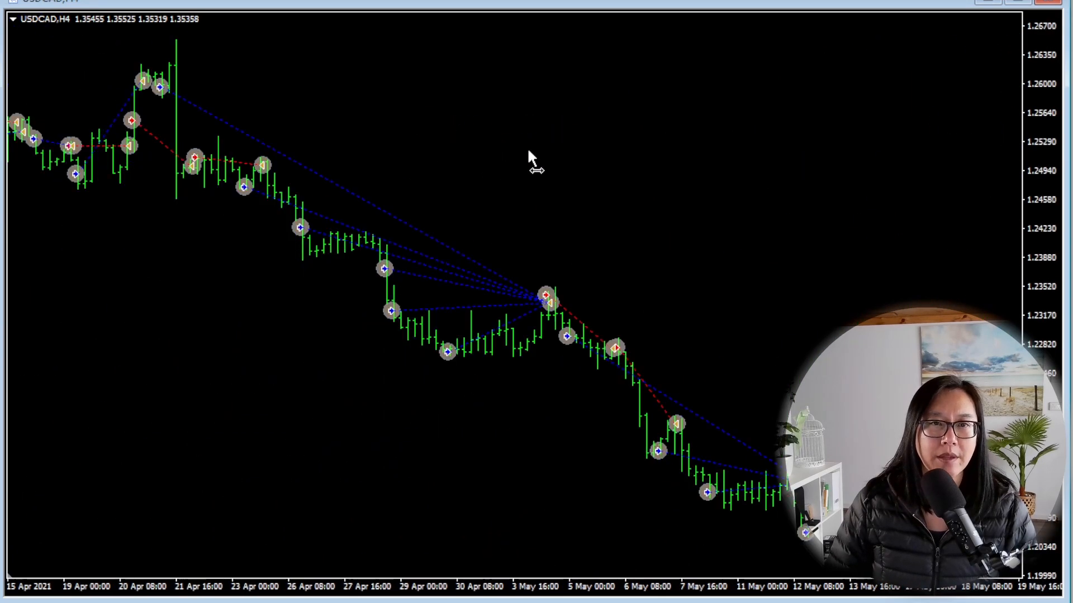